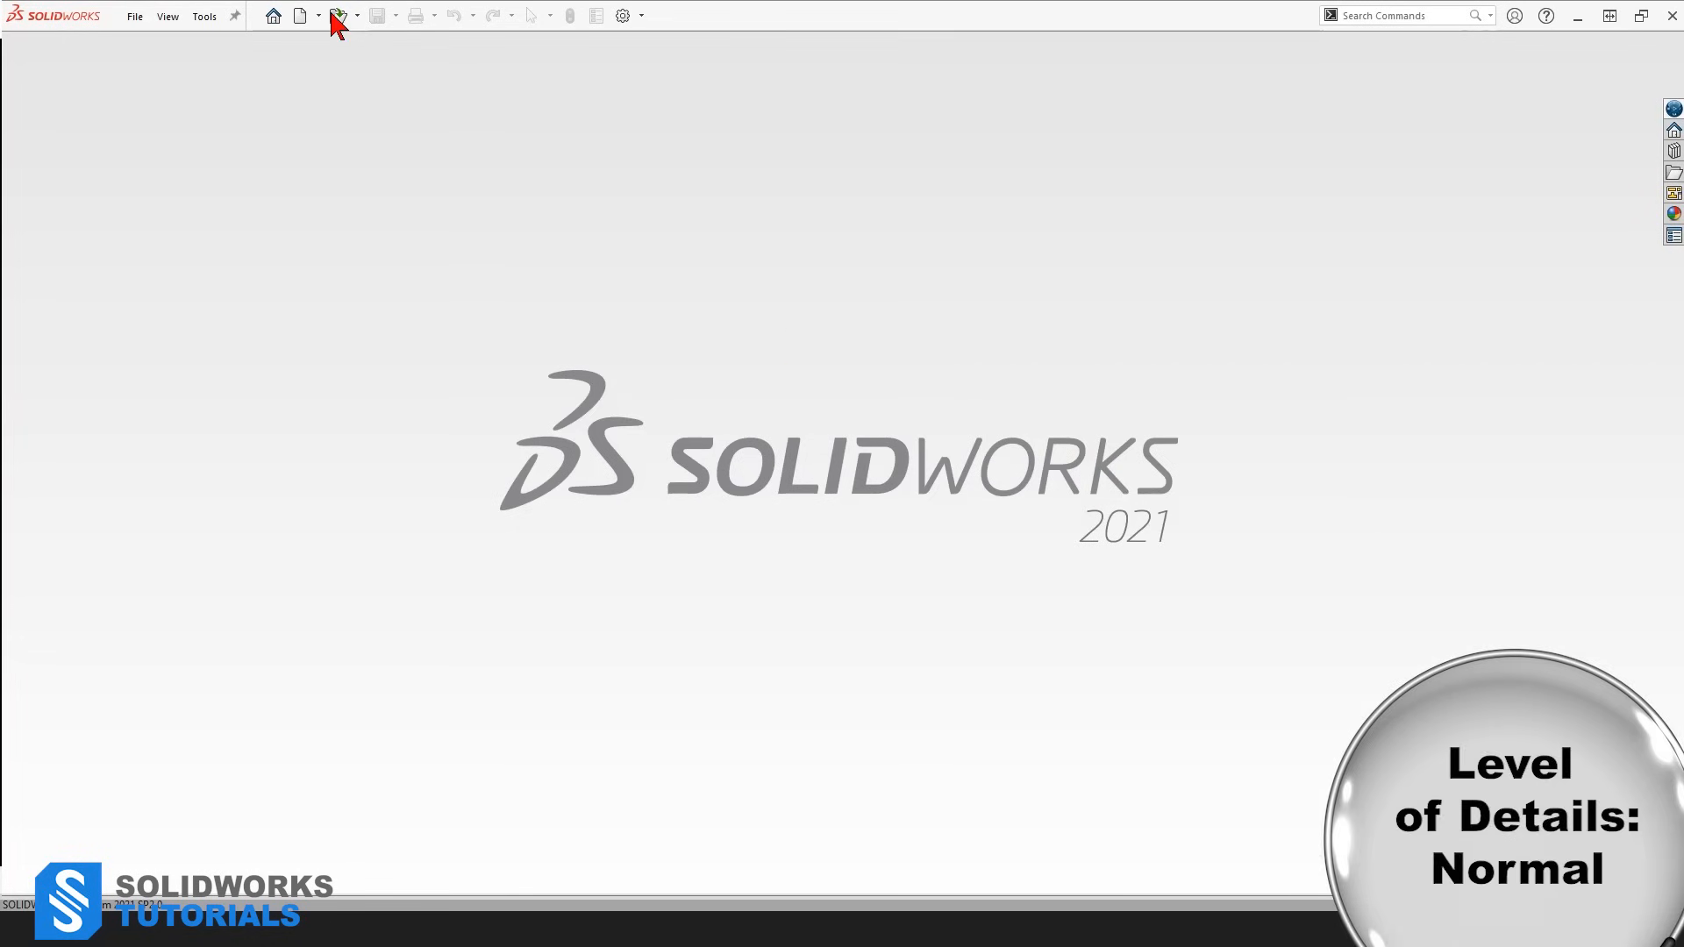
Step: Bring up the New SOLIDWORKS Document chooser and pick Part as the document type
left_click(300, 15)
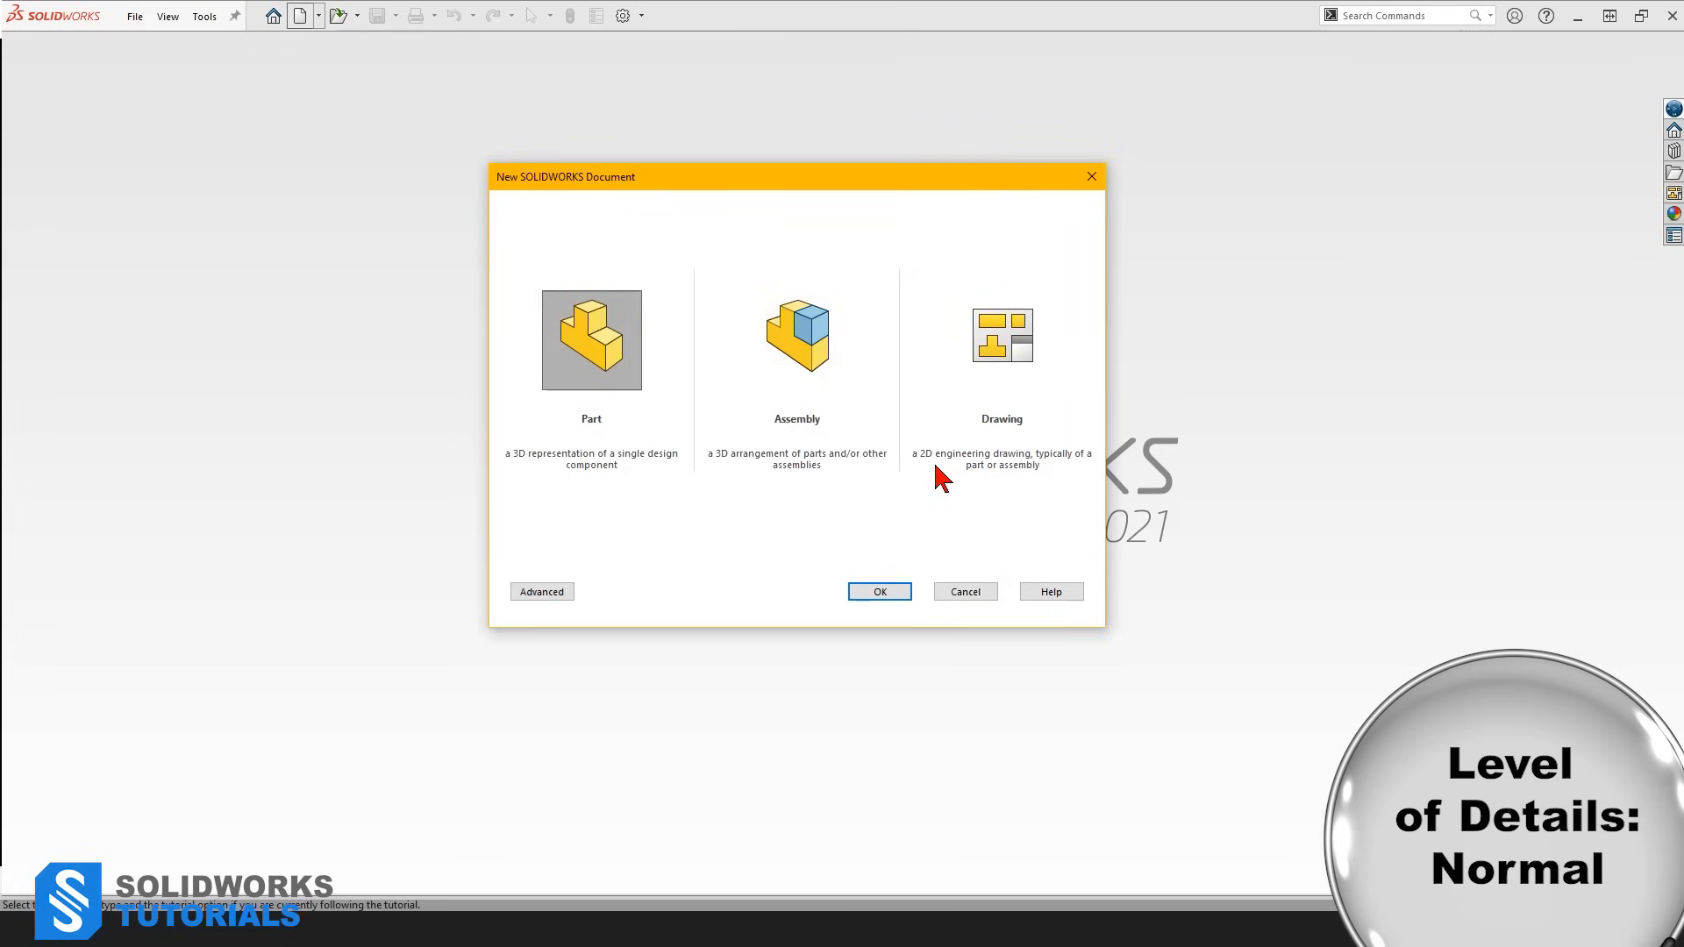
mouse_move(941, 463)
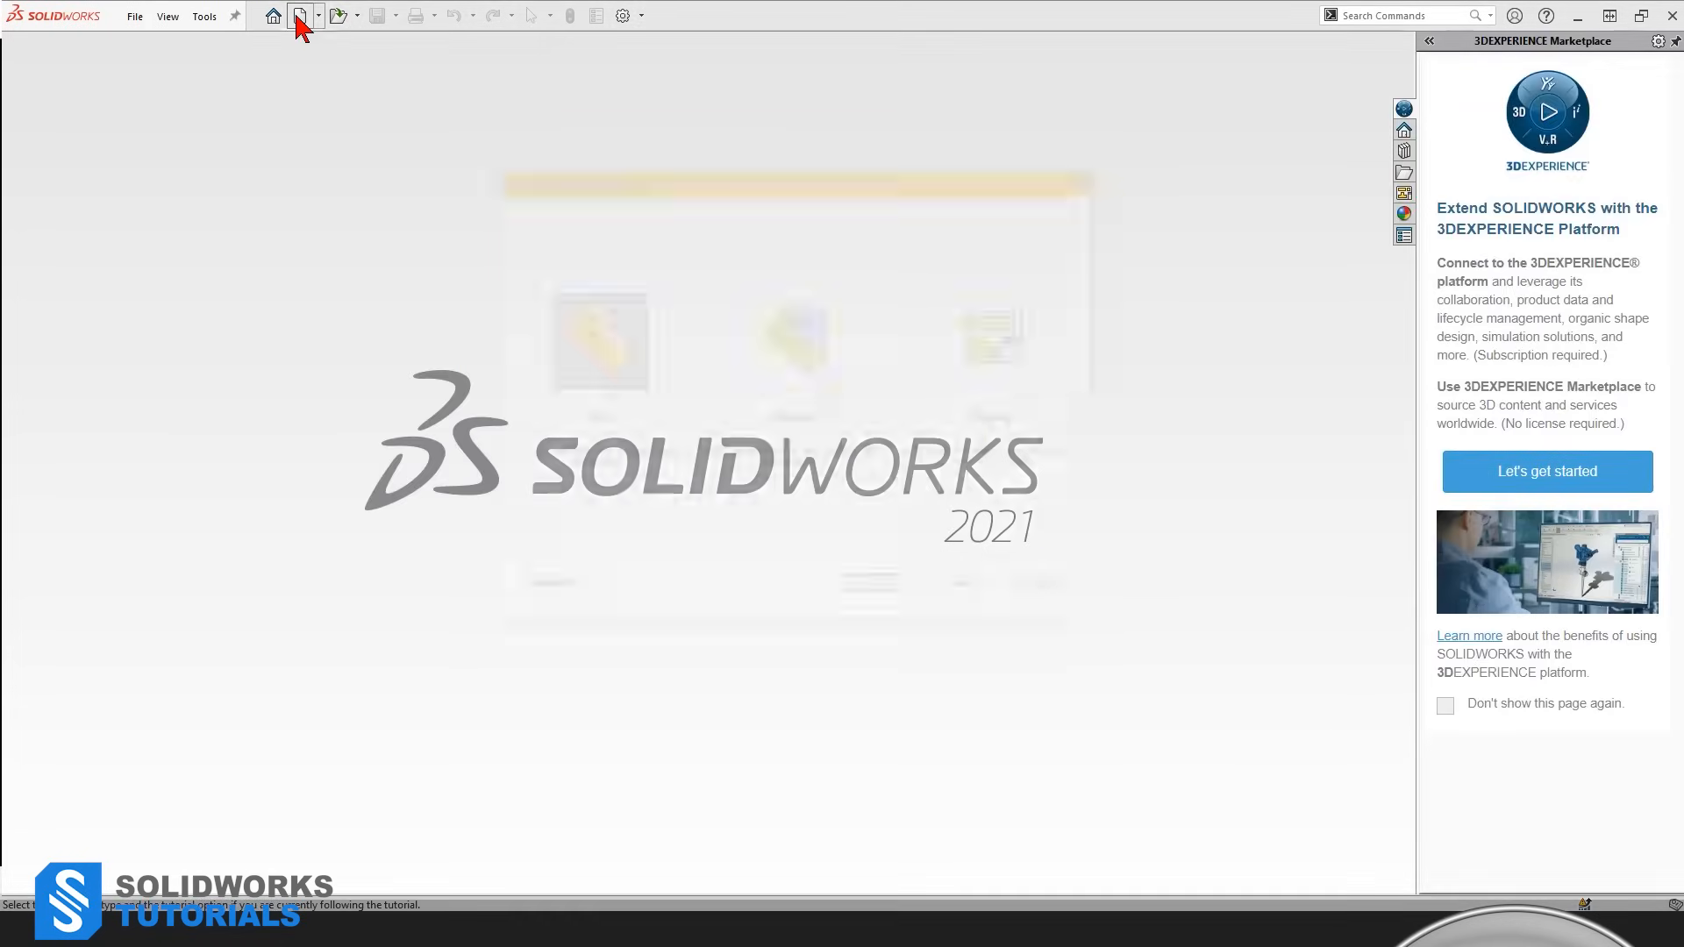
left_click(302, 15)
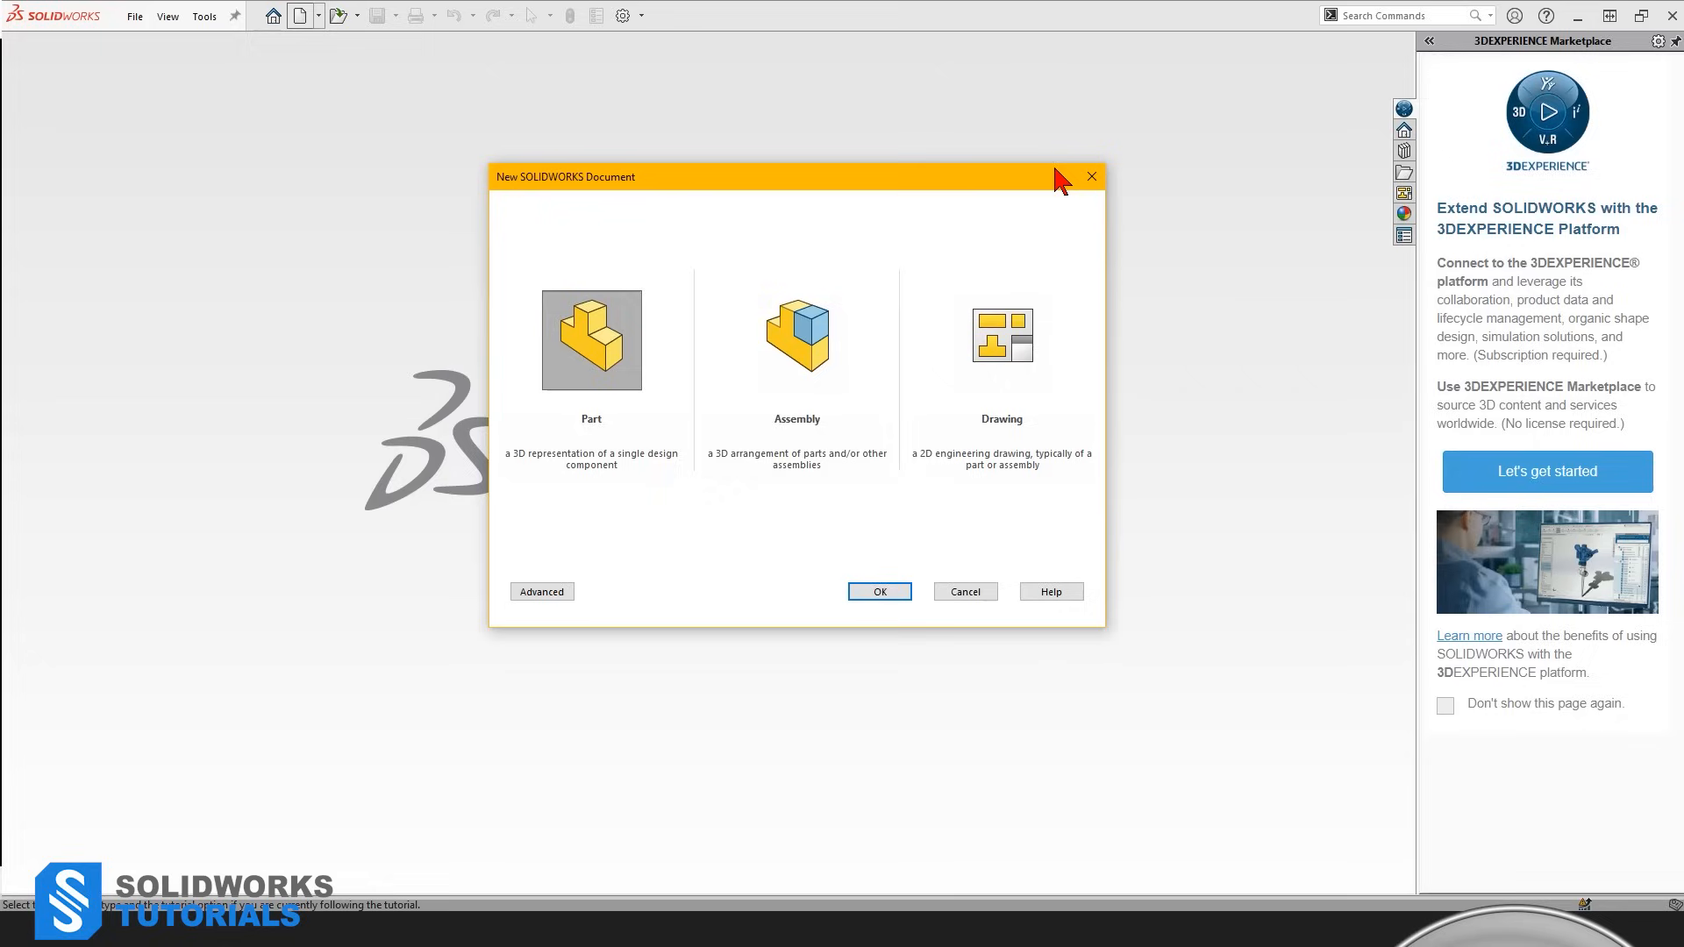
mouse_move(719, 528)
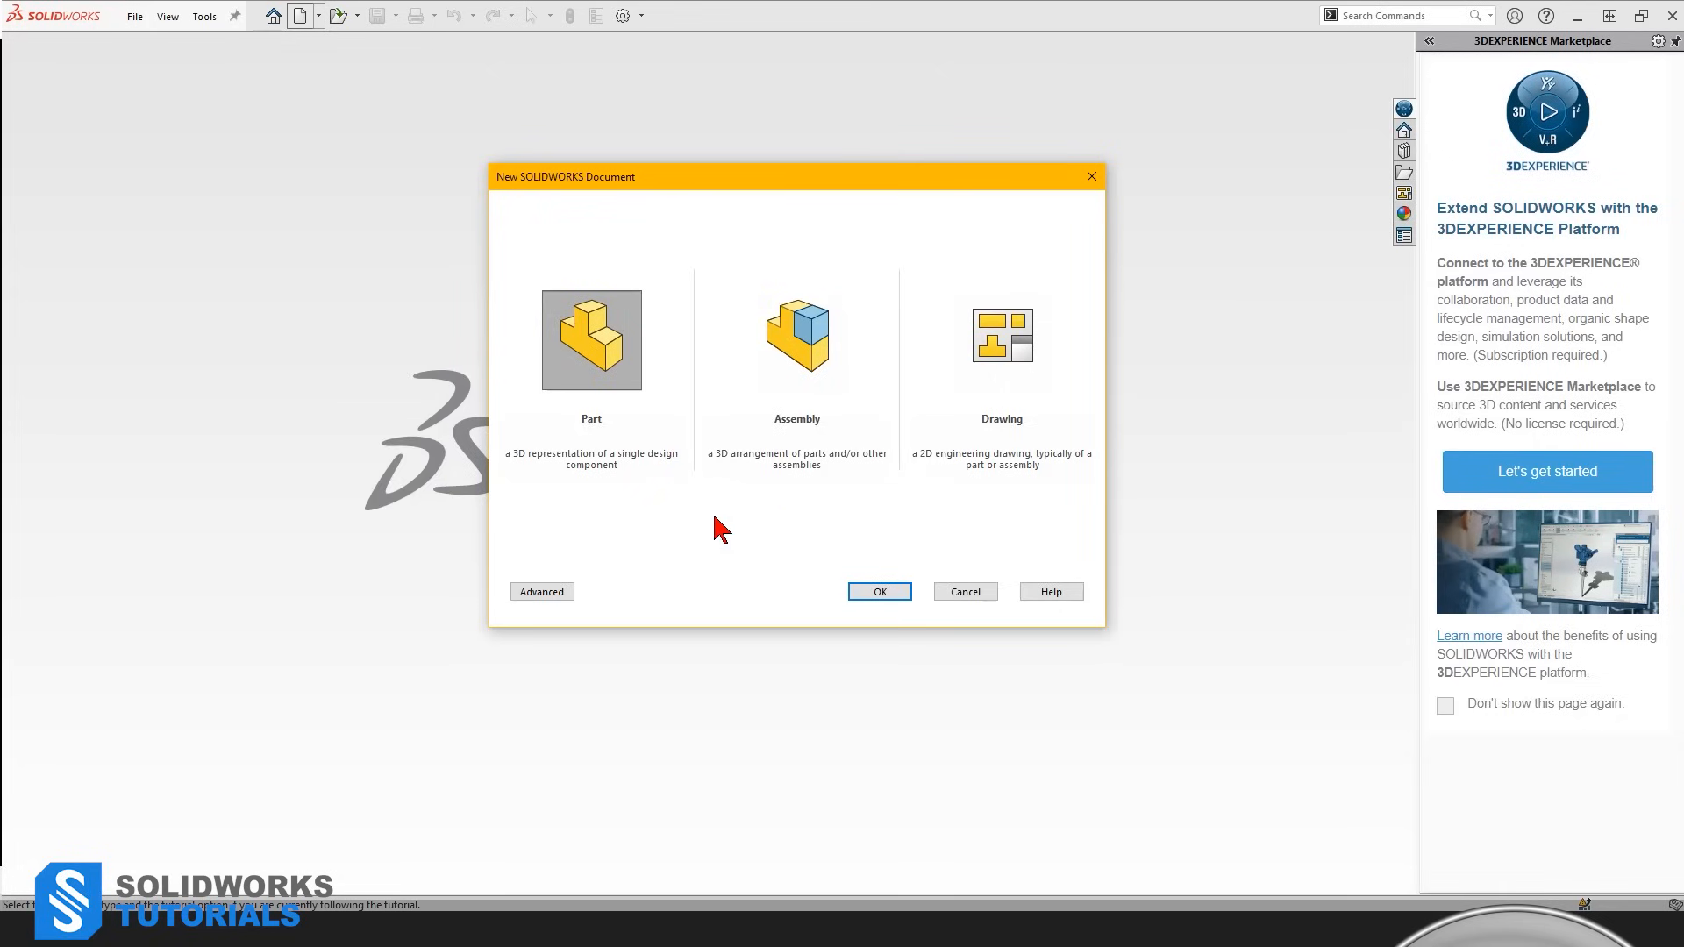
mouse_move(578, 446)
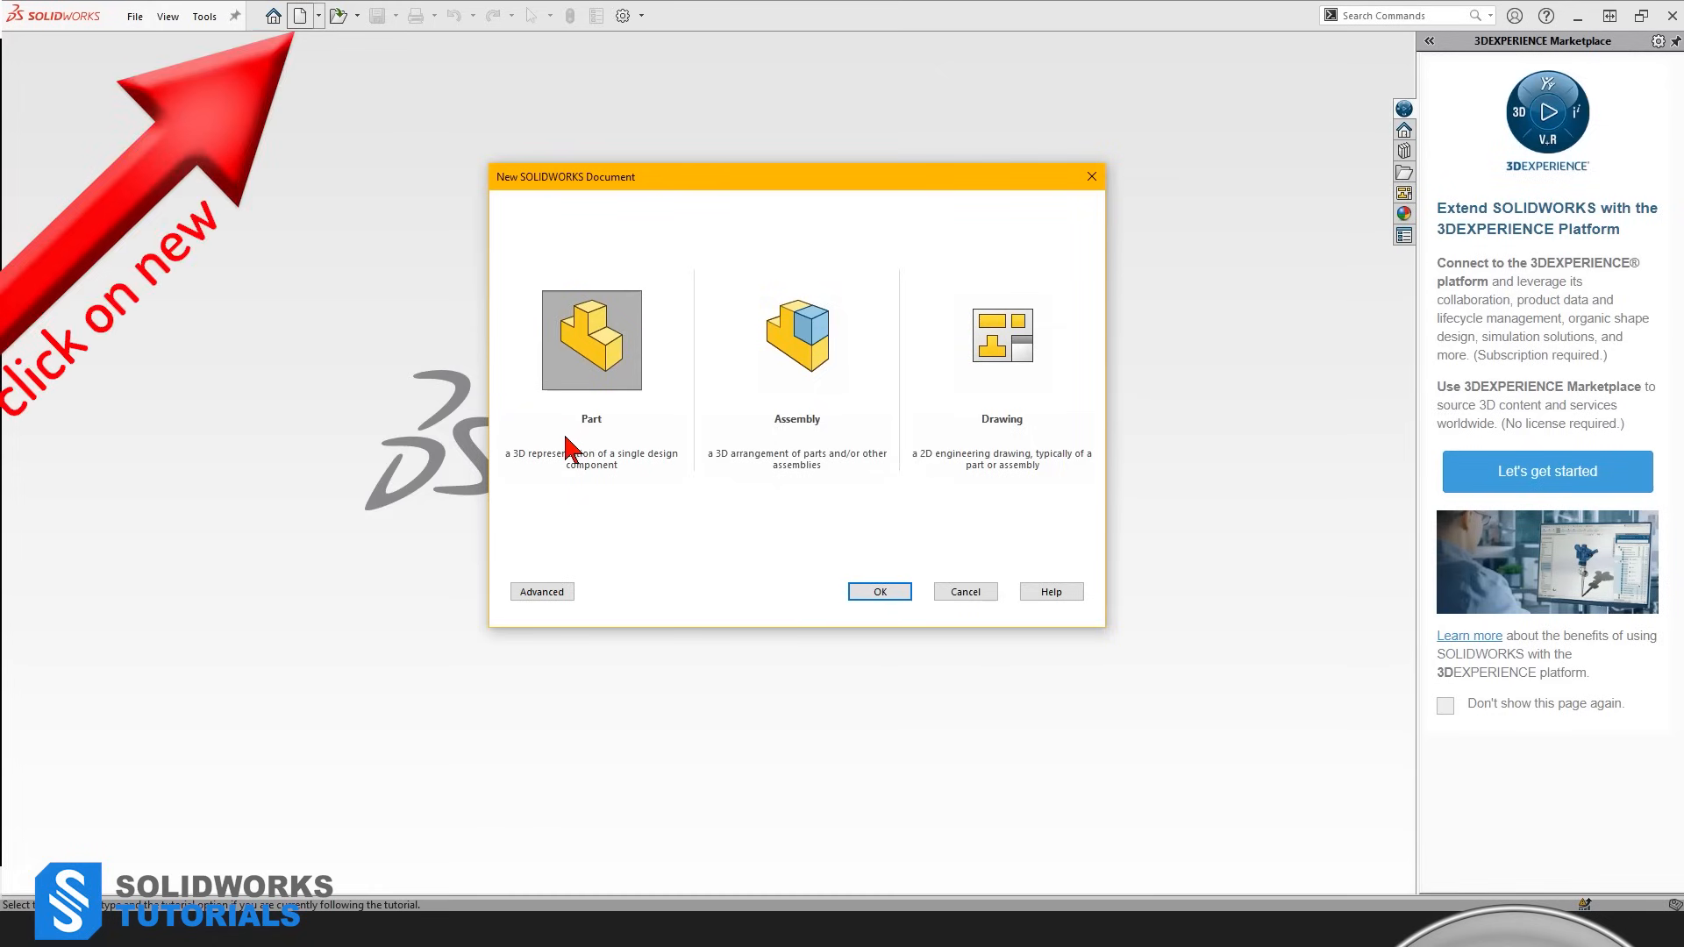
mouse_move(1133, 454)
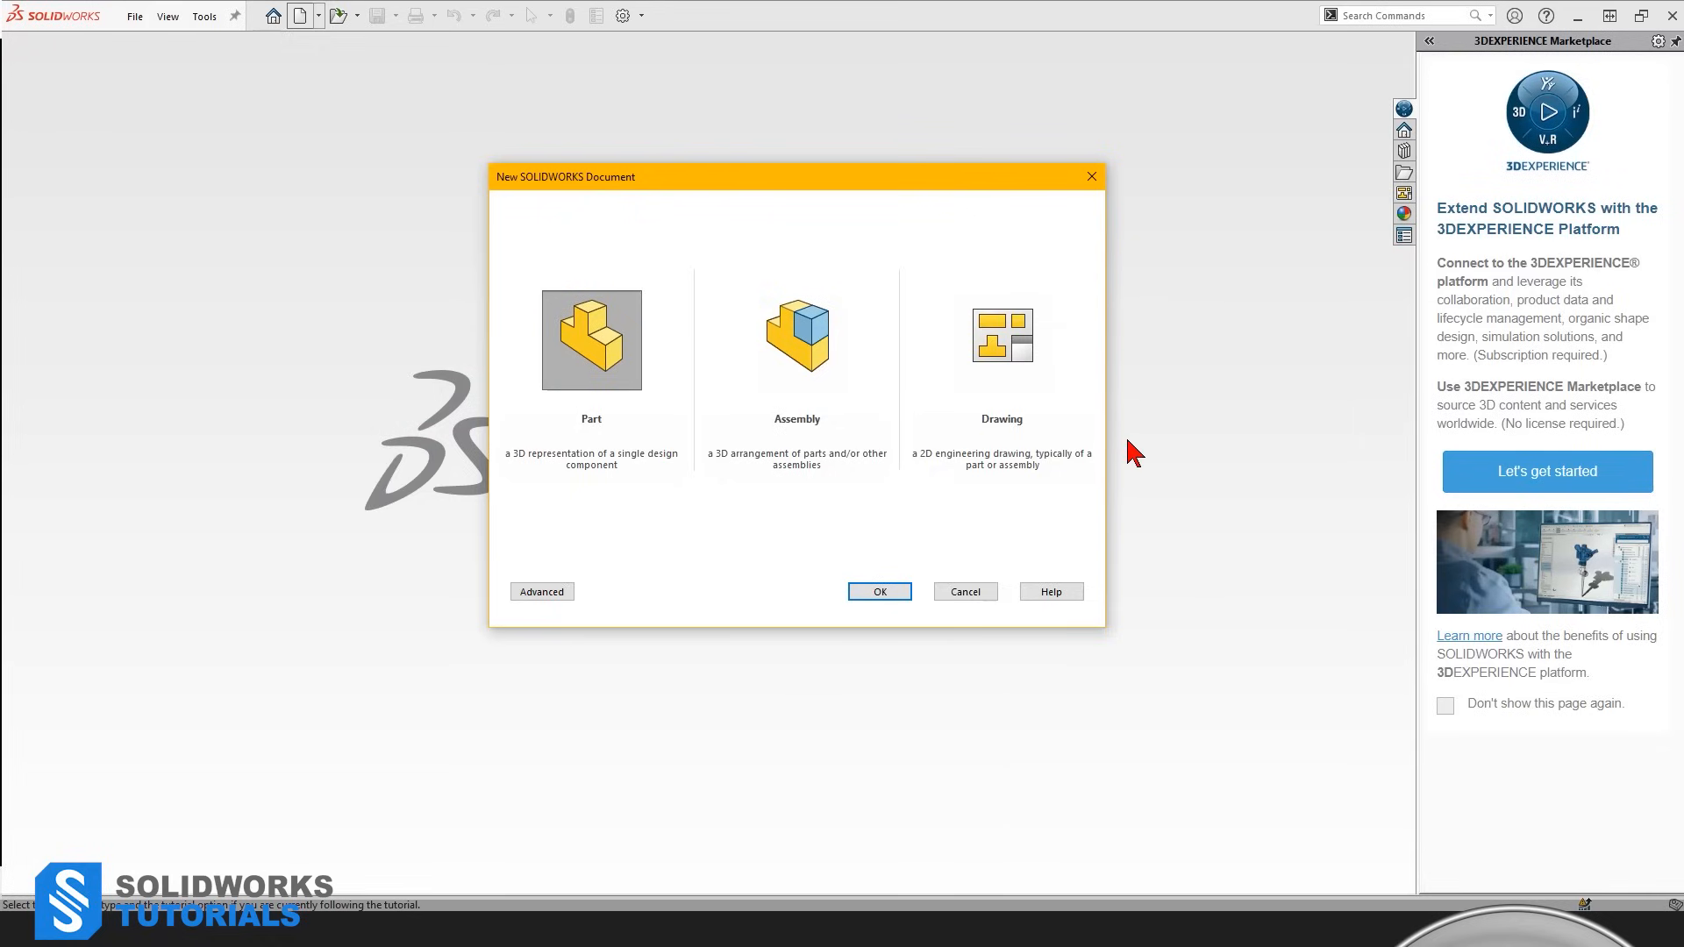
mouse_move(606, 444)
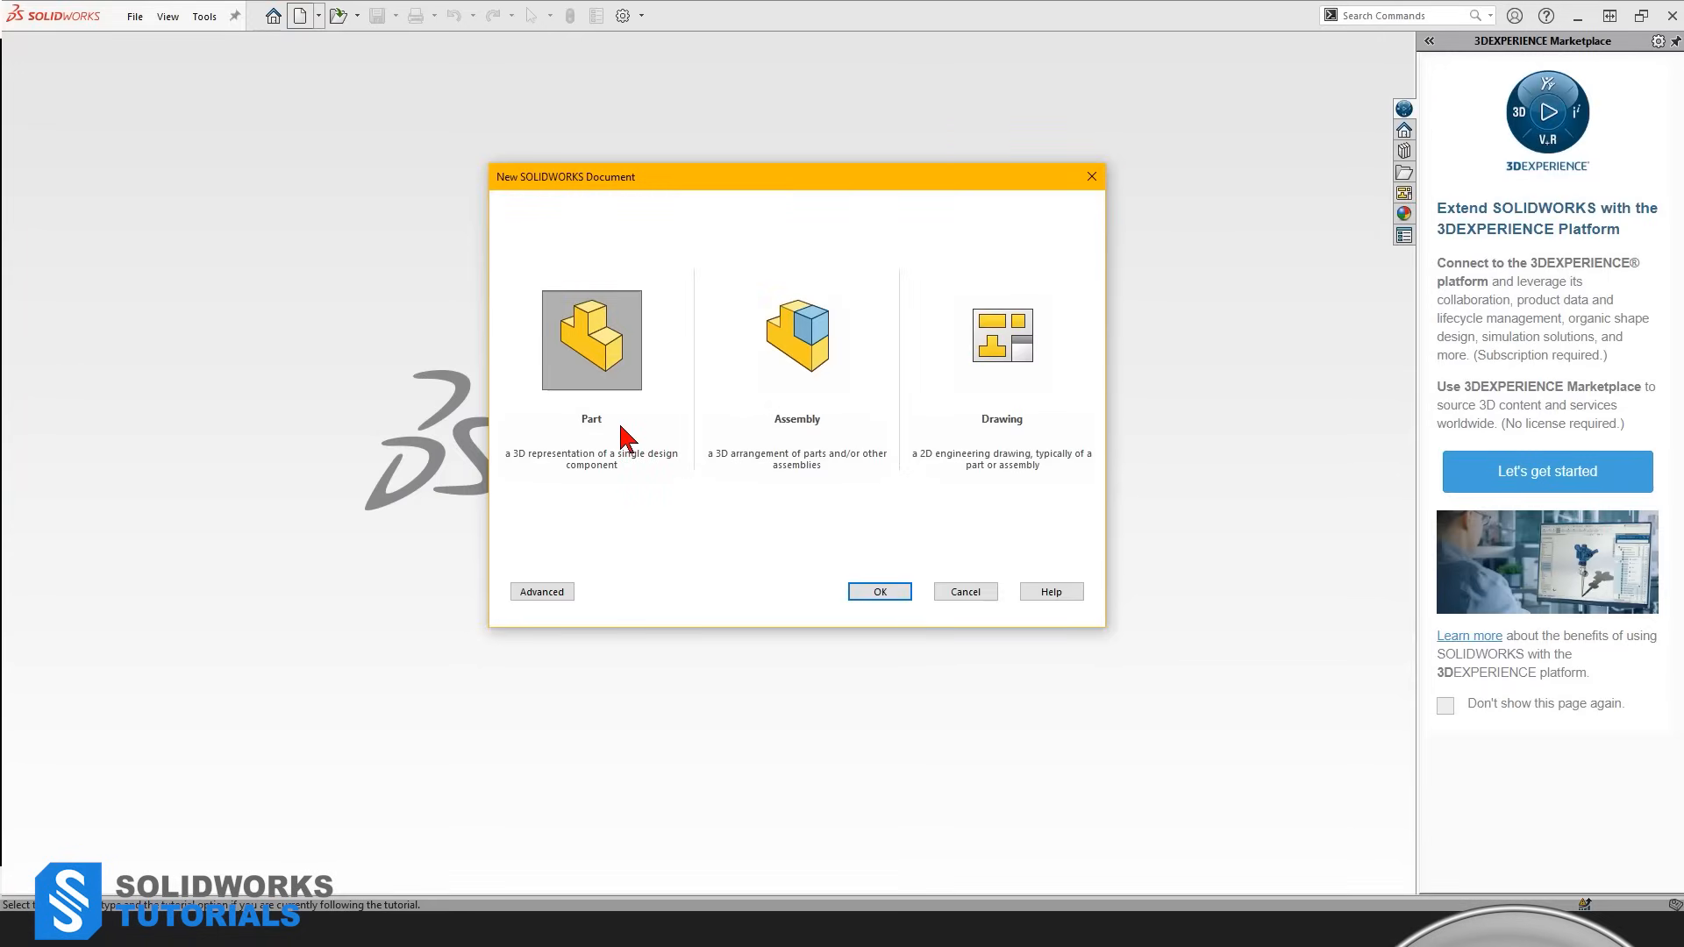
left_click(879, 592)
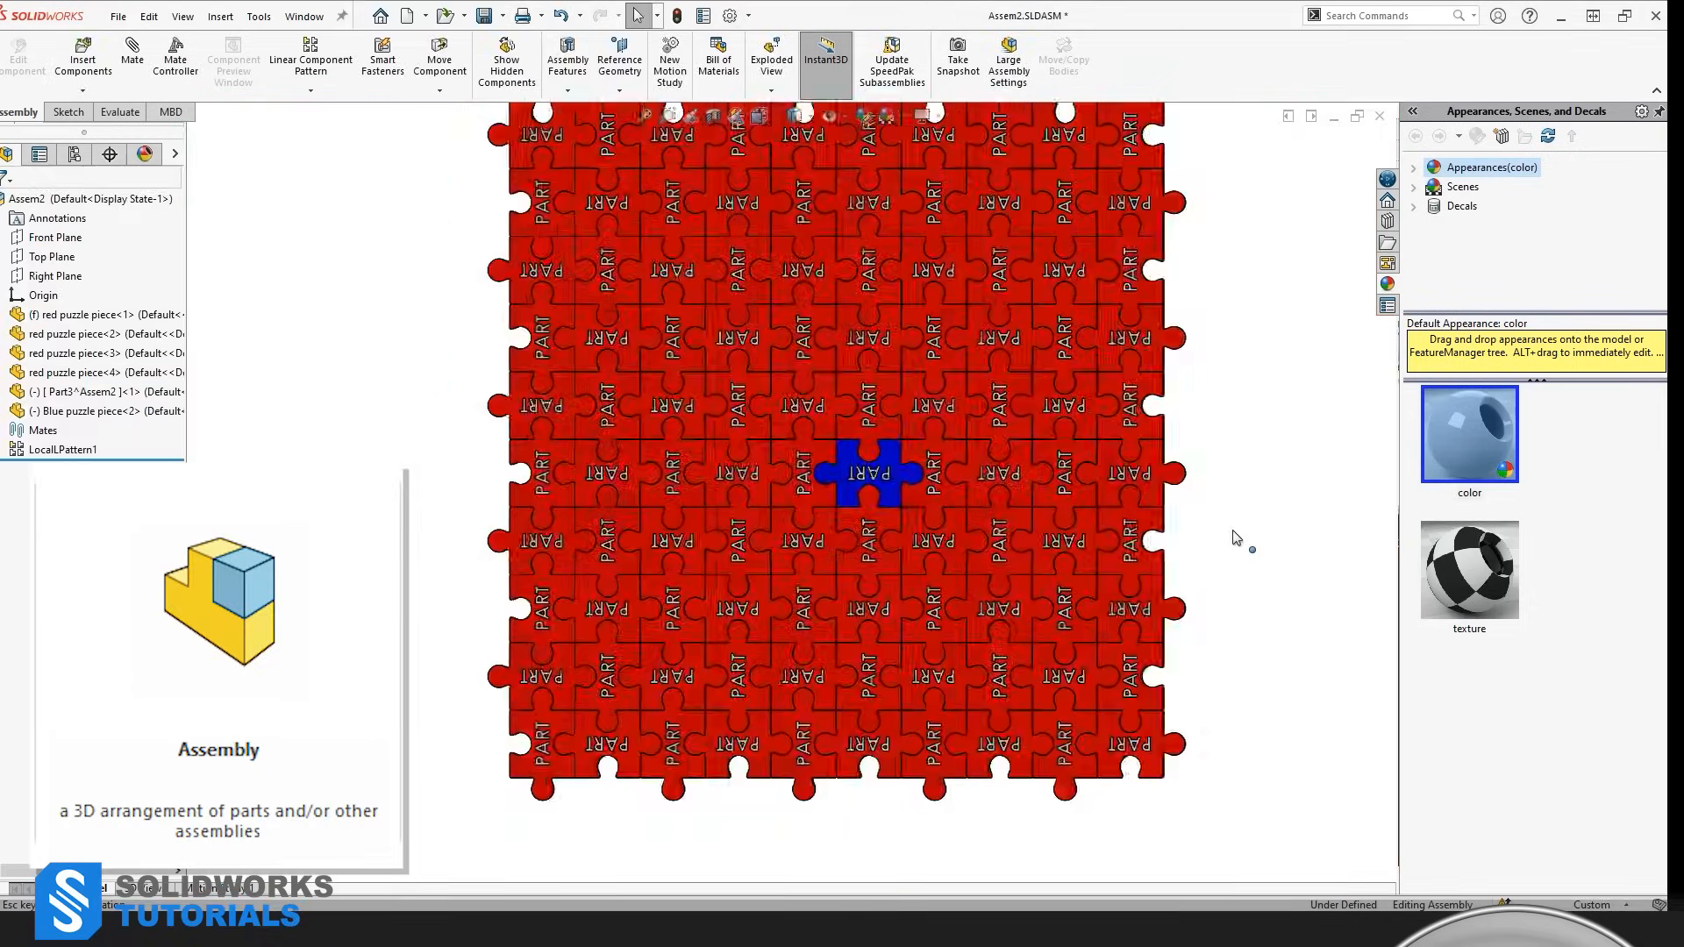
left_click(304, 15)
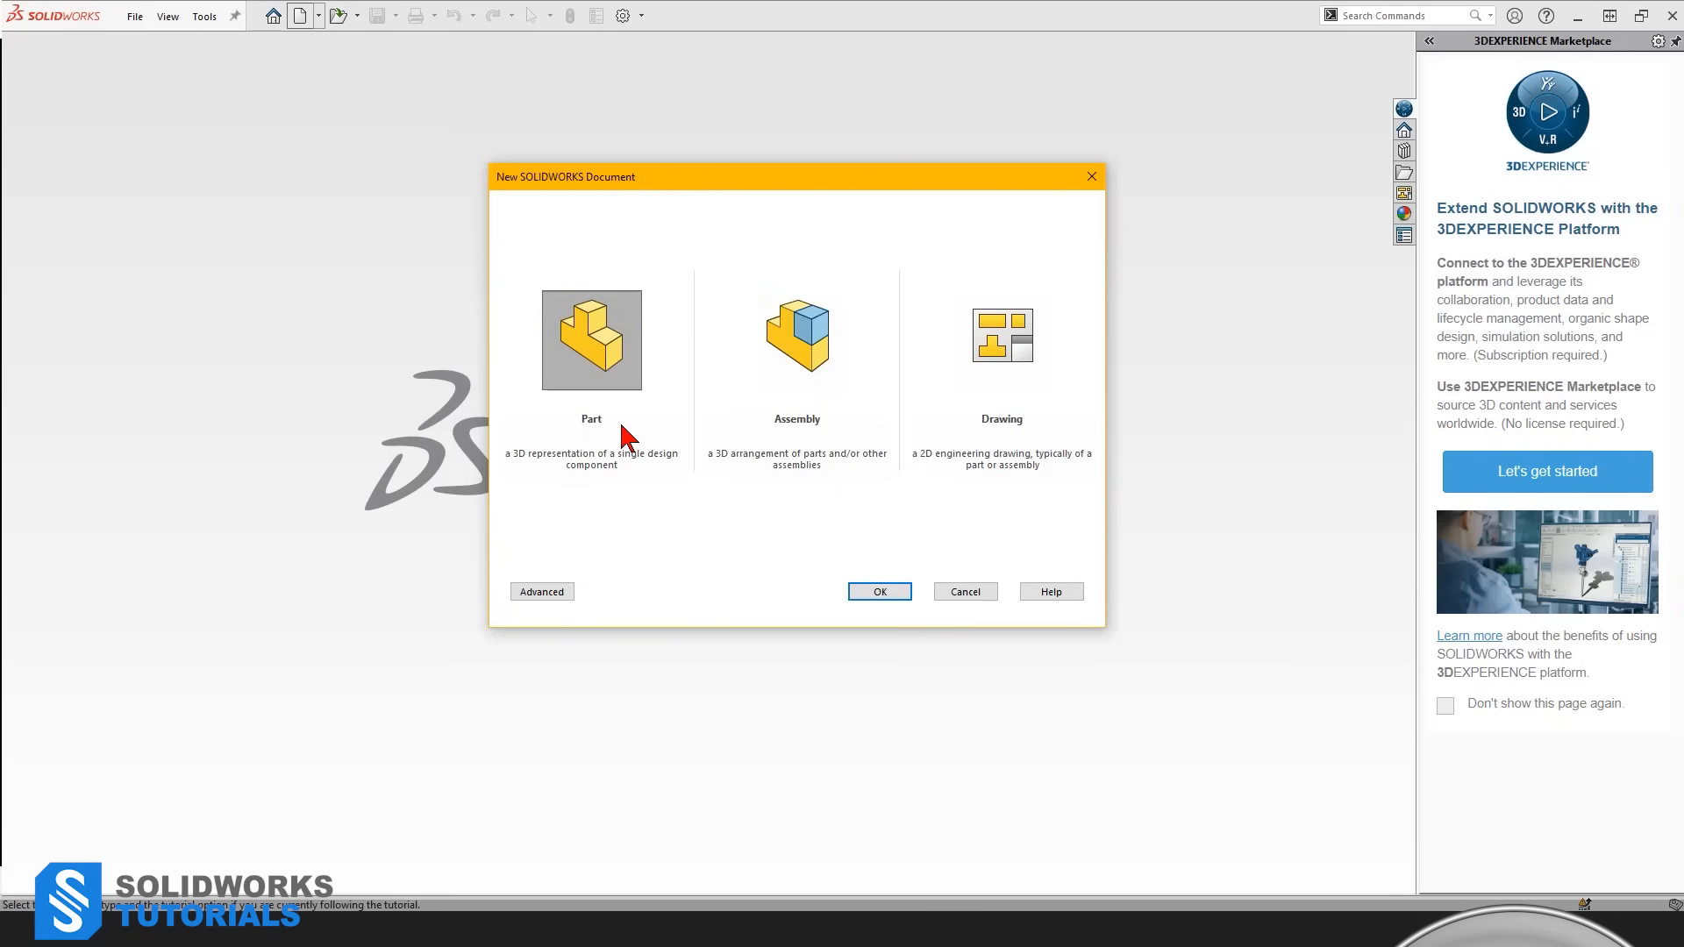
left_click(879, 592)
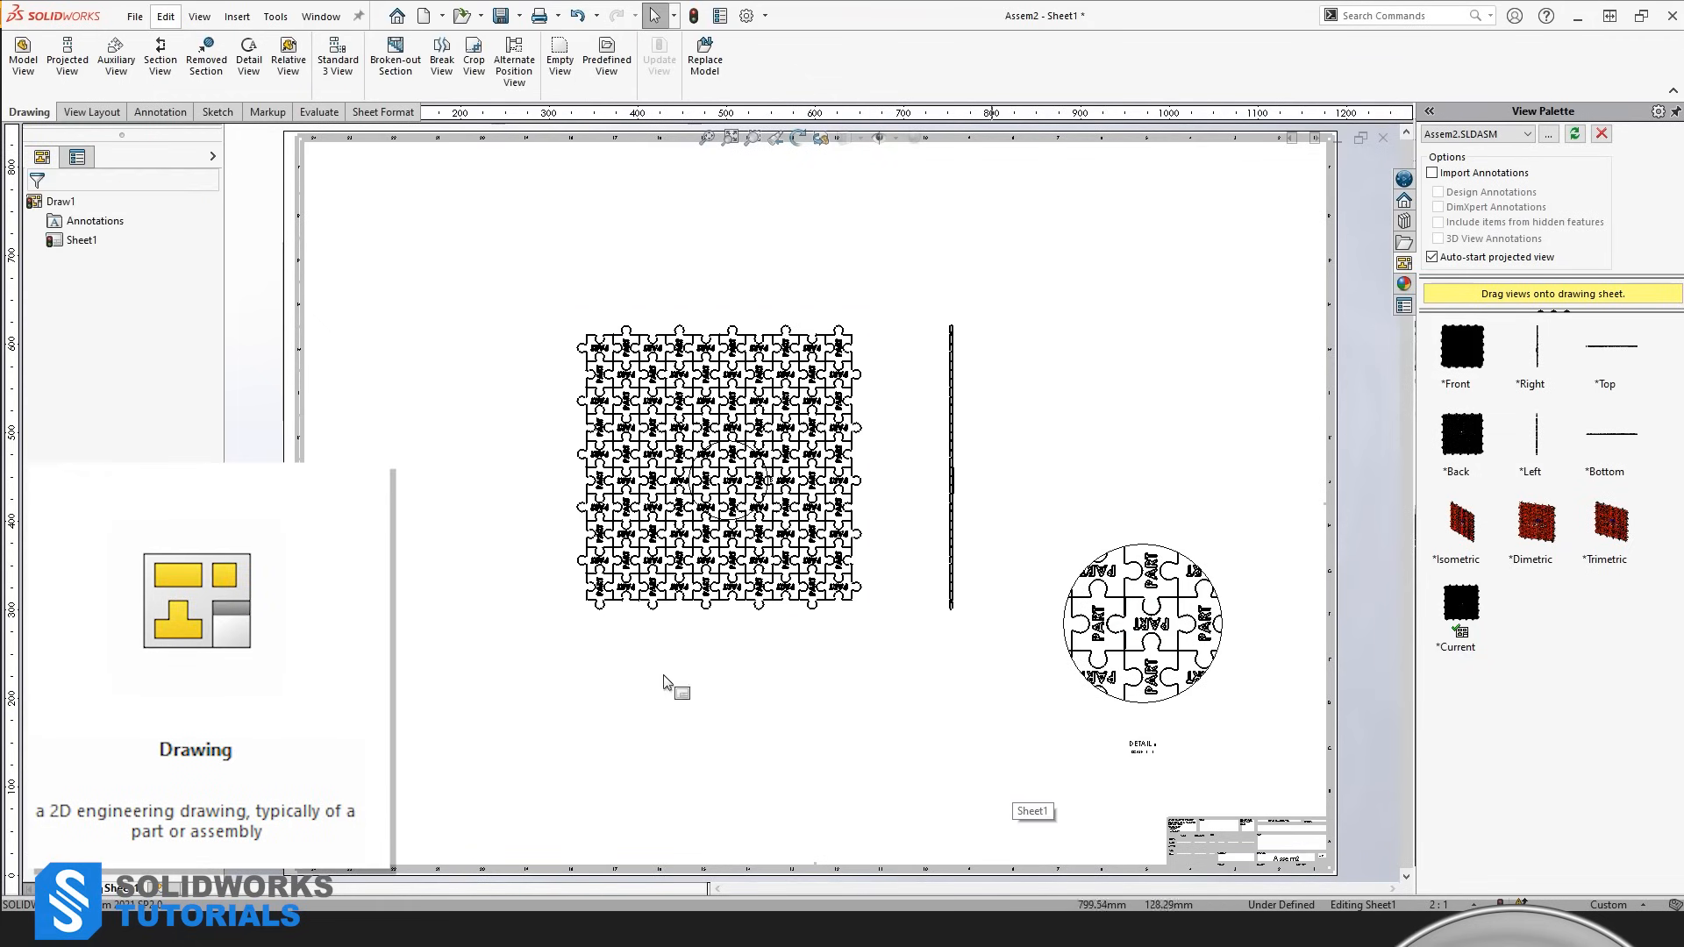
left_click(298, 15)
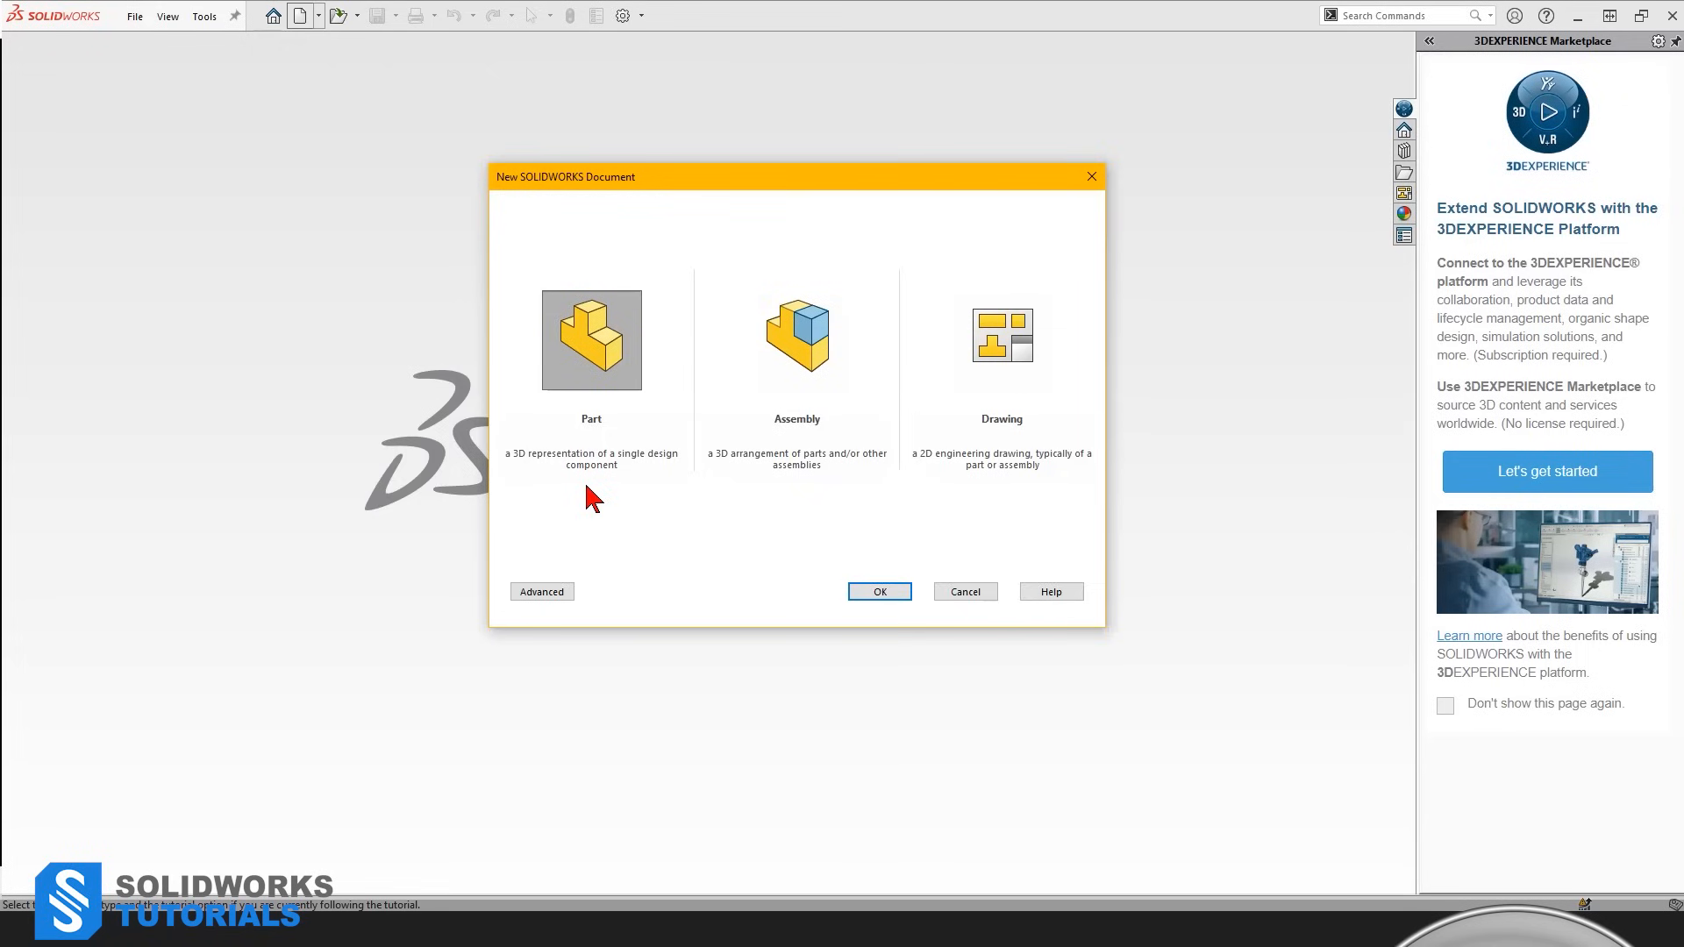
mouse_move(669, 459)
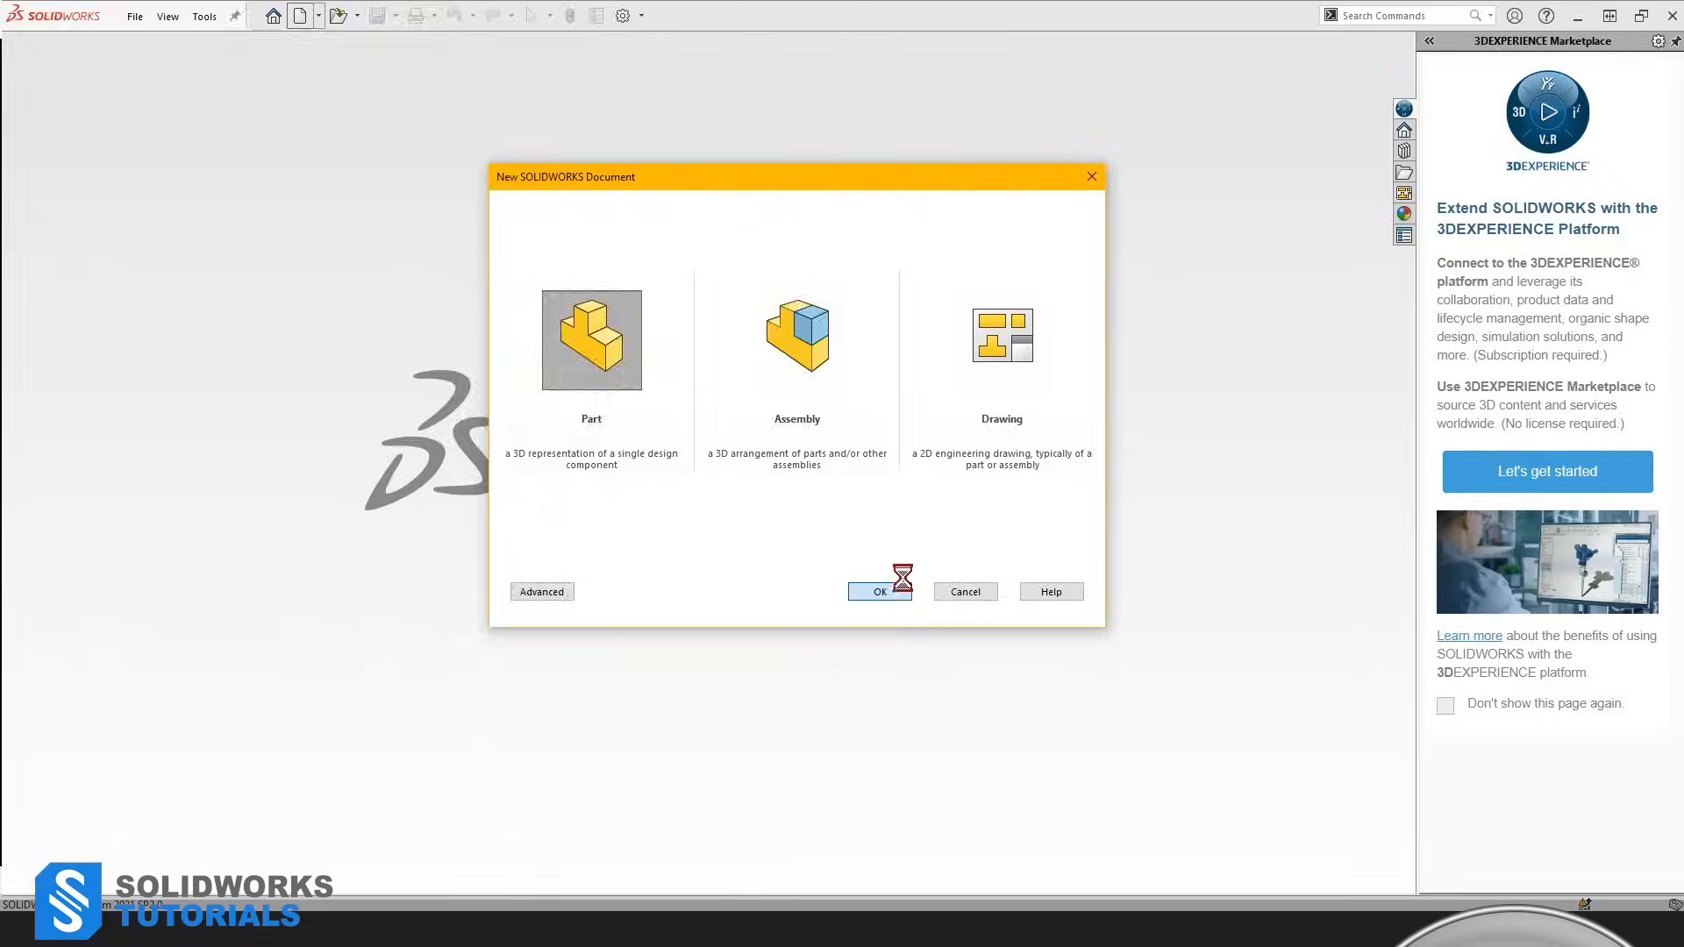
Step: Create the new part, then browse the Mold Tools and Features command sets
left_click(880, 592)
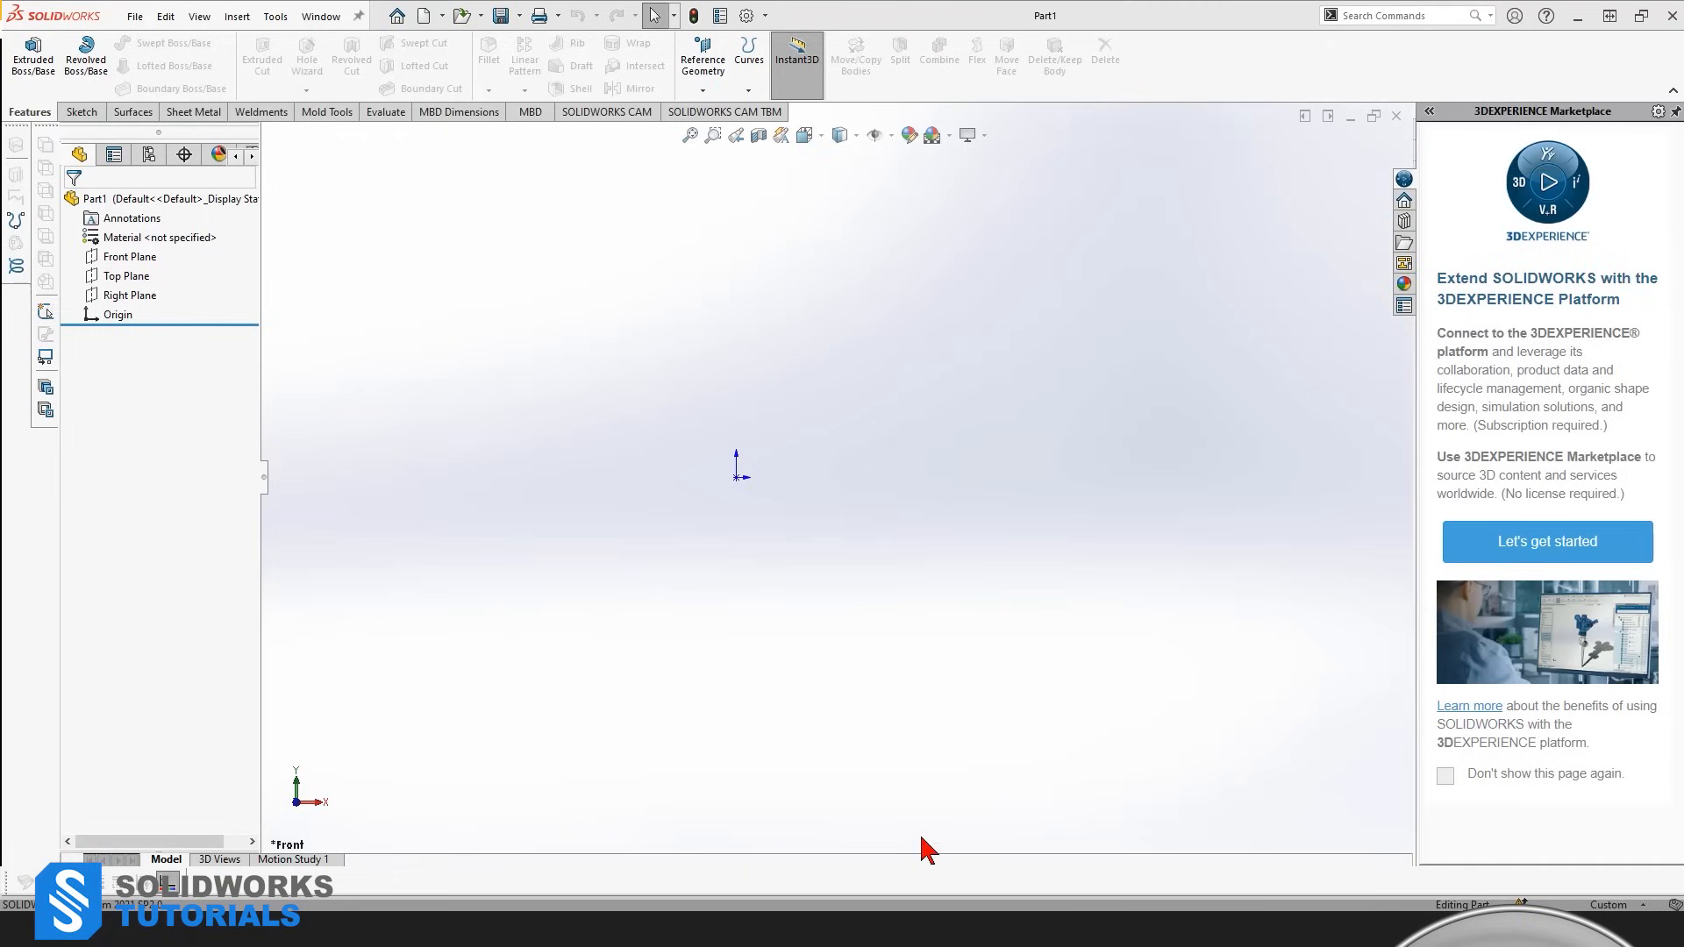
mouse_move(263, 254)
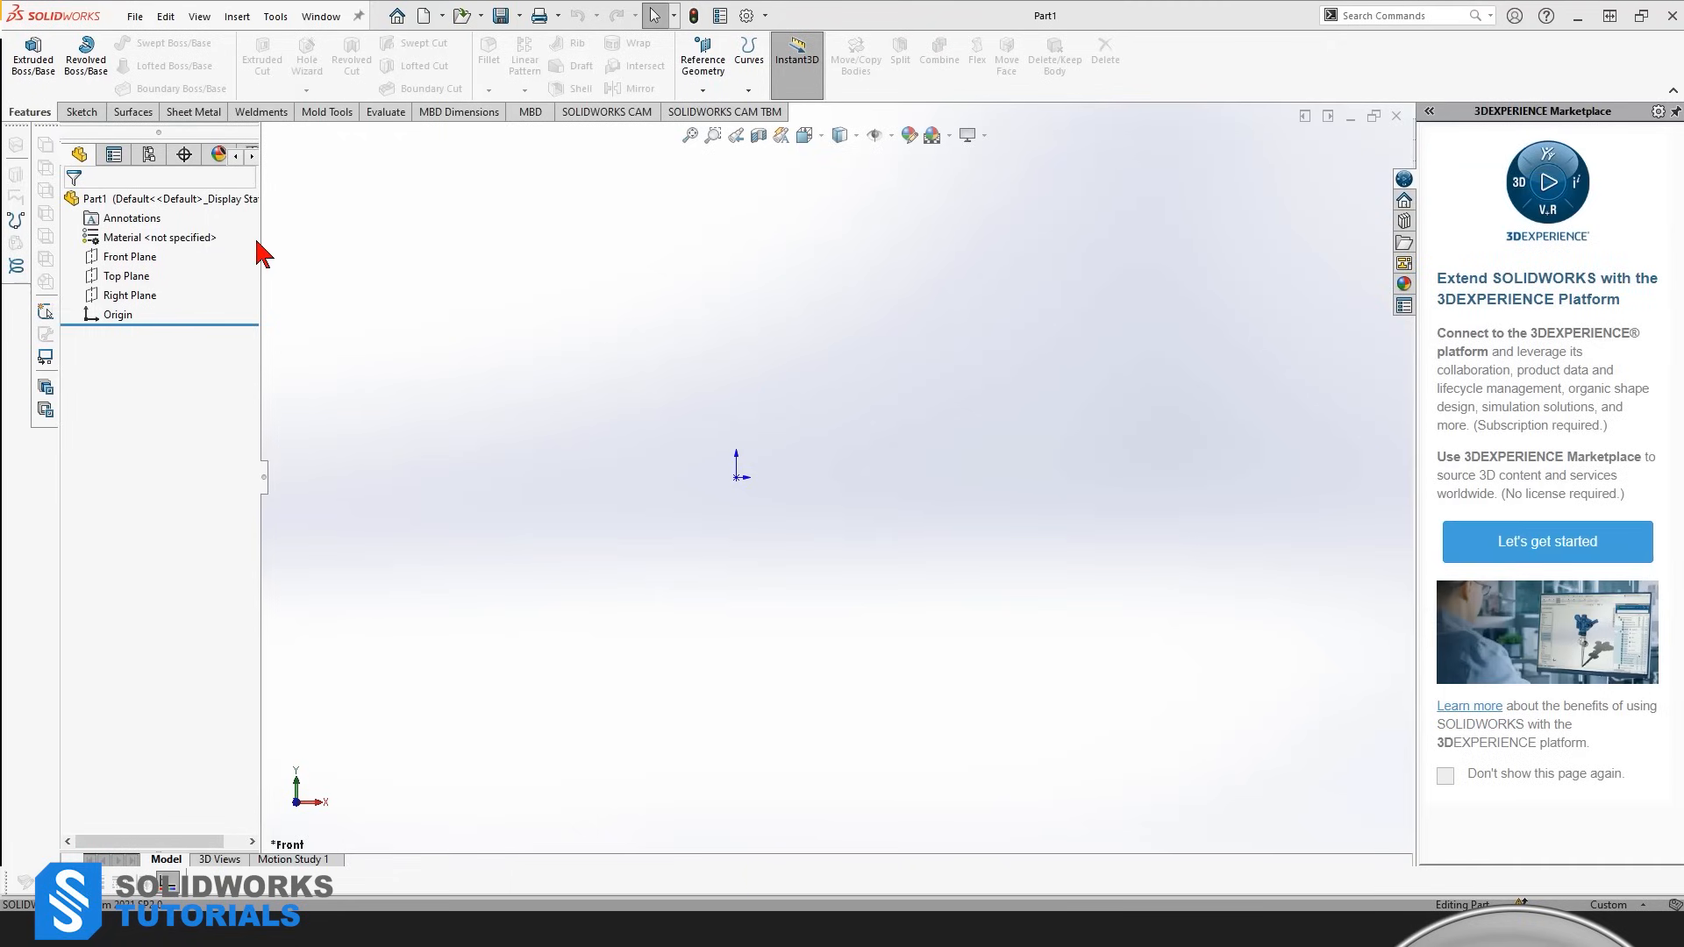
mouse_move(204, 41)
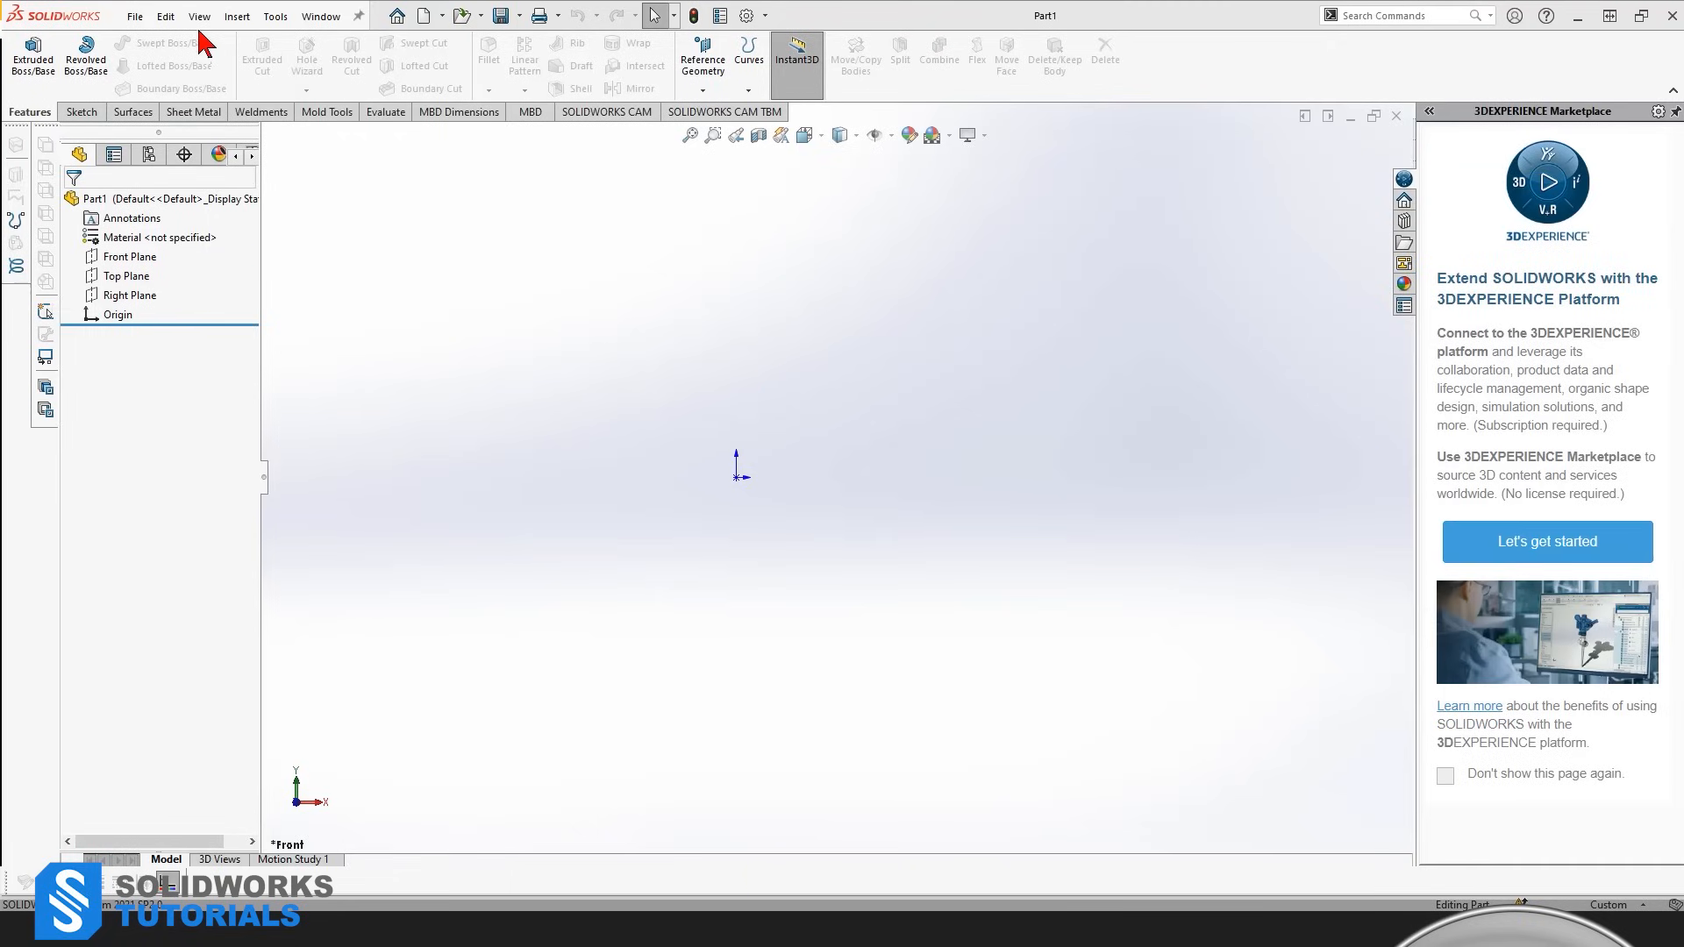
mouse_move(235, 18)
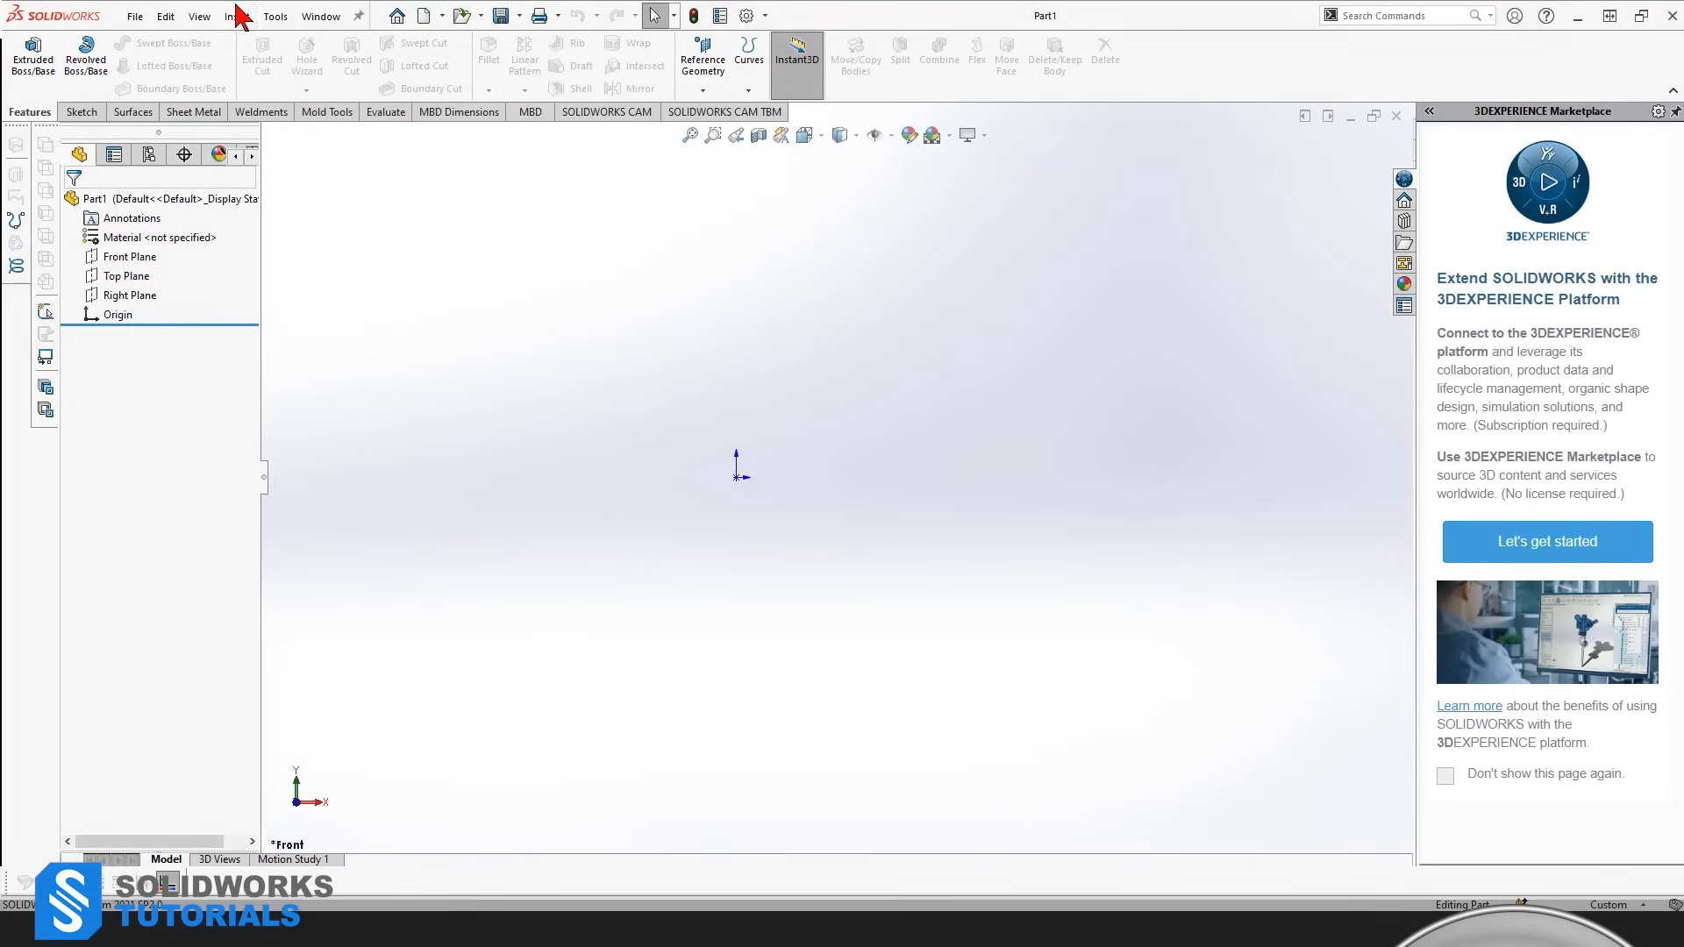
mouse_move(147, 126)
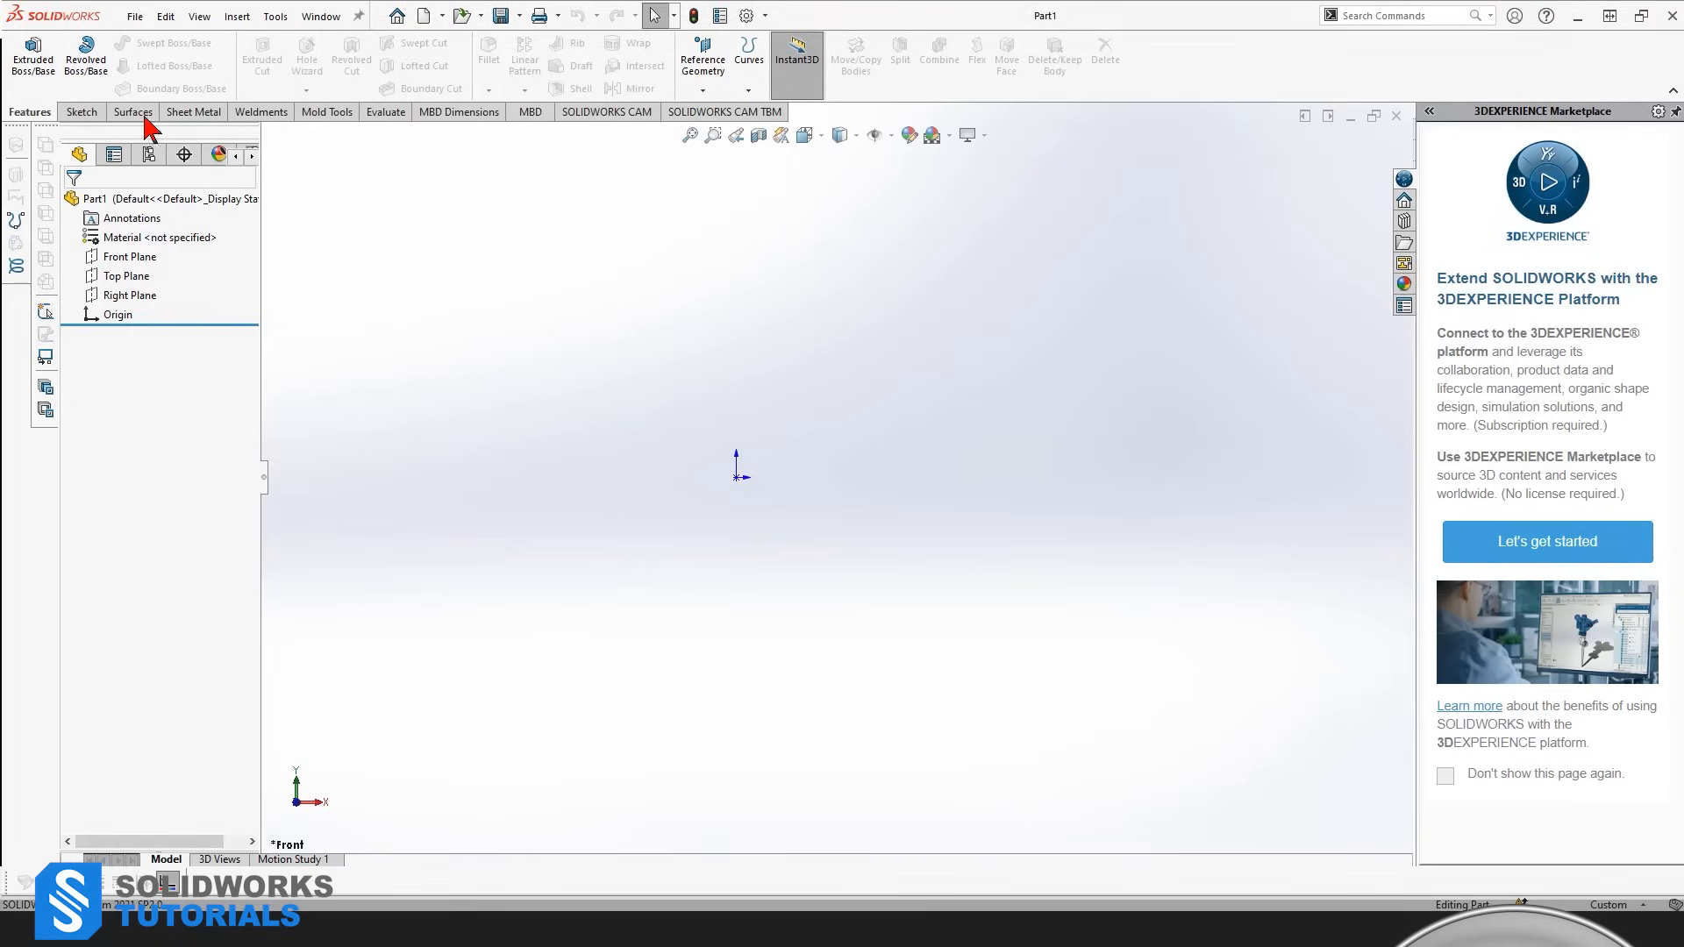
left_click(324, 111)
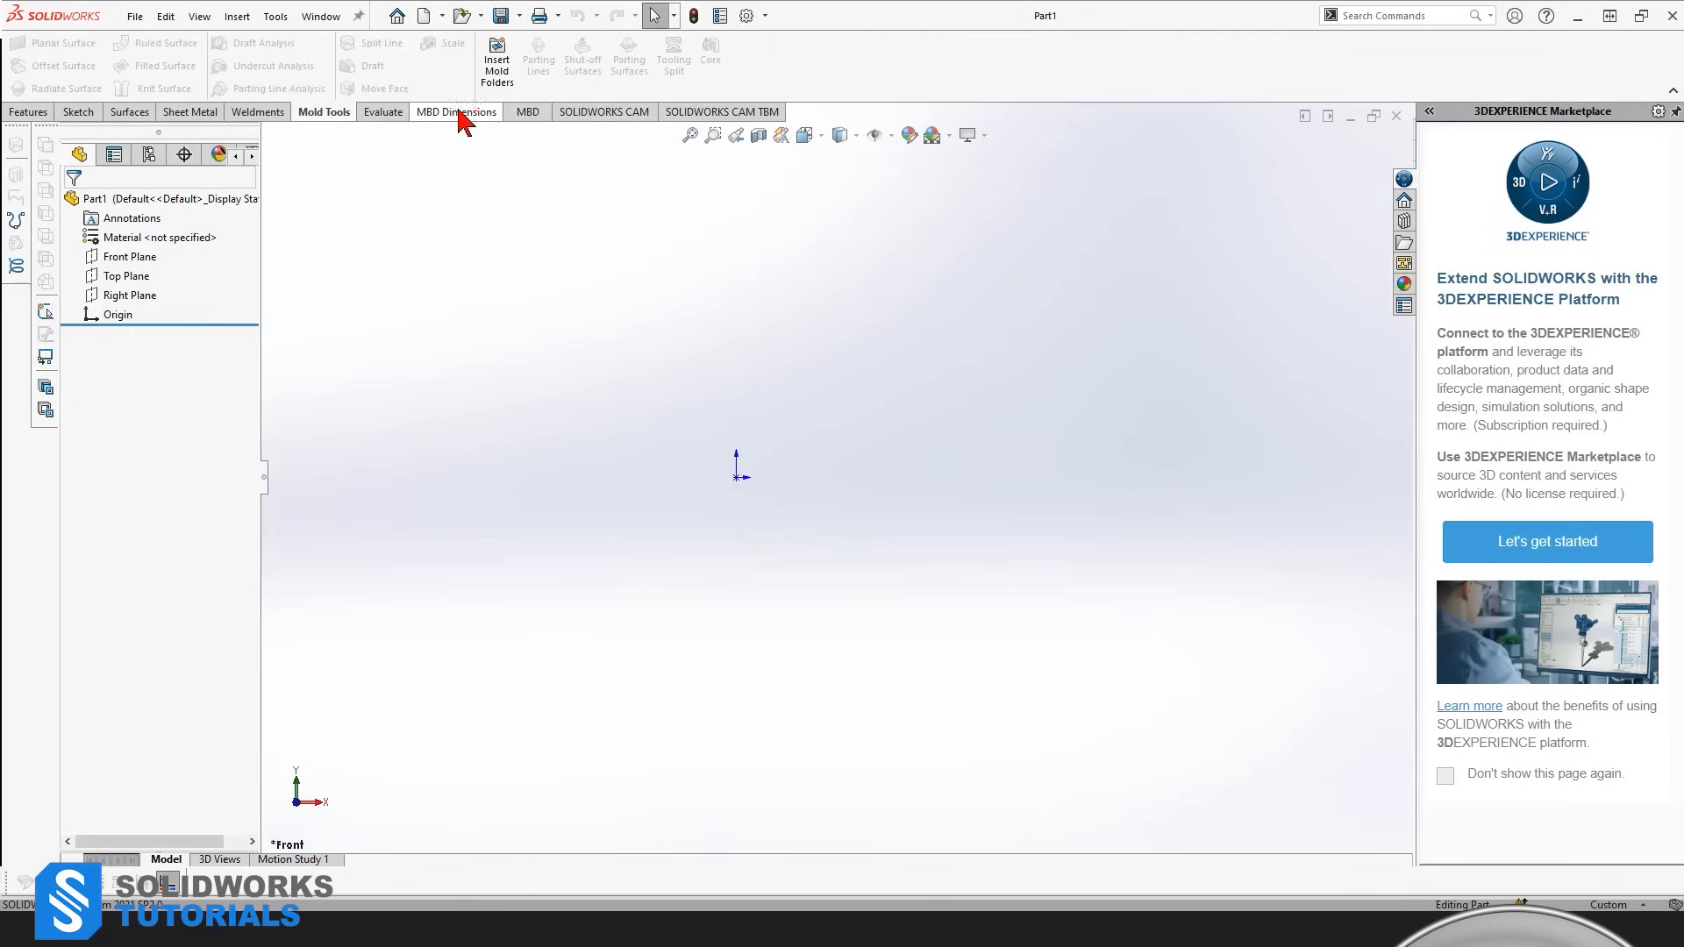
left_click(456, 111)
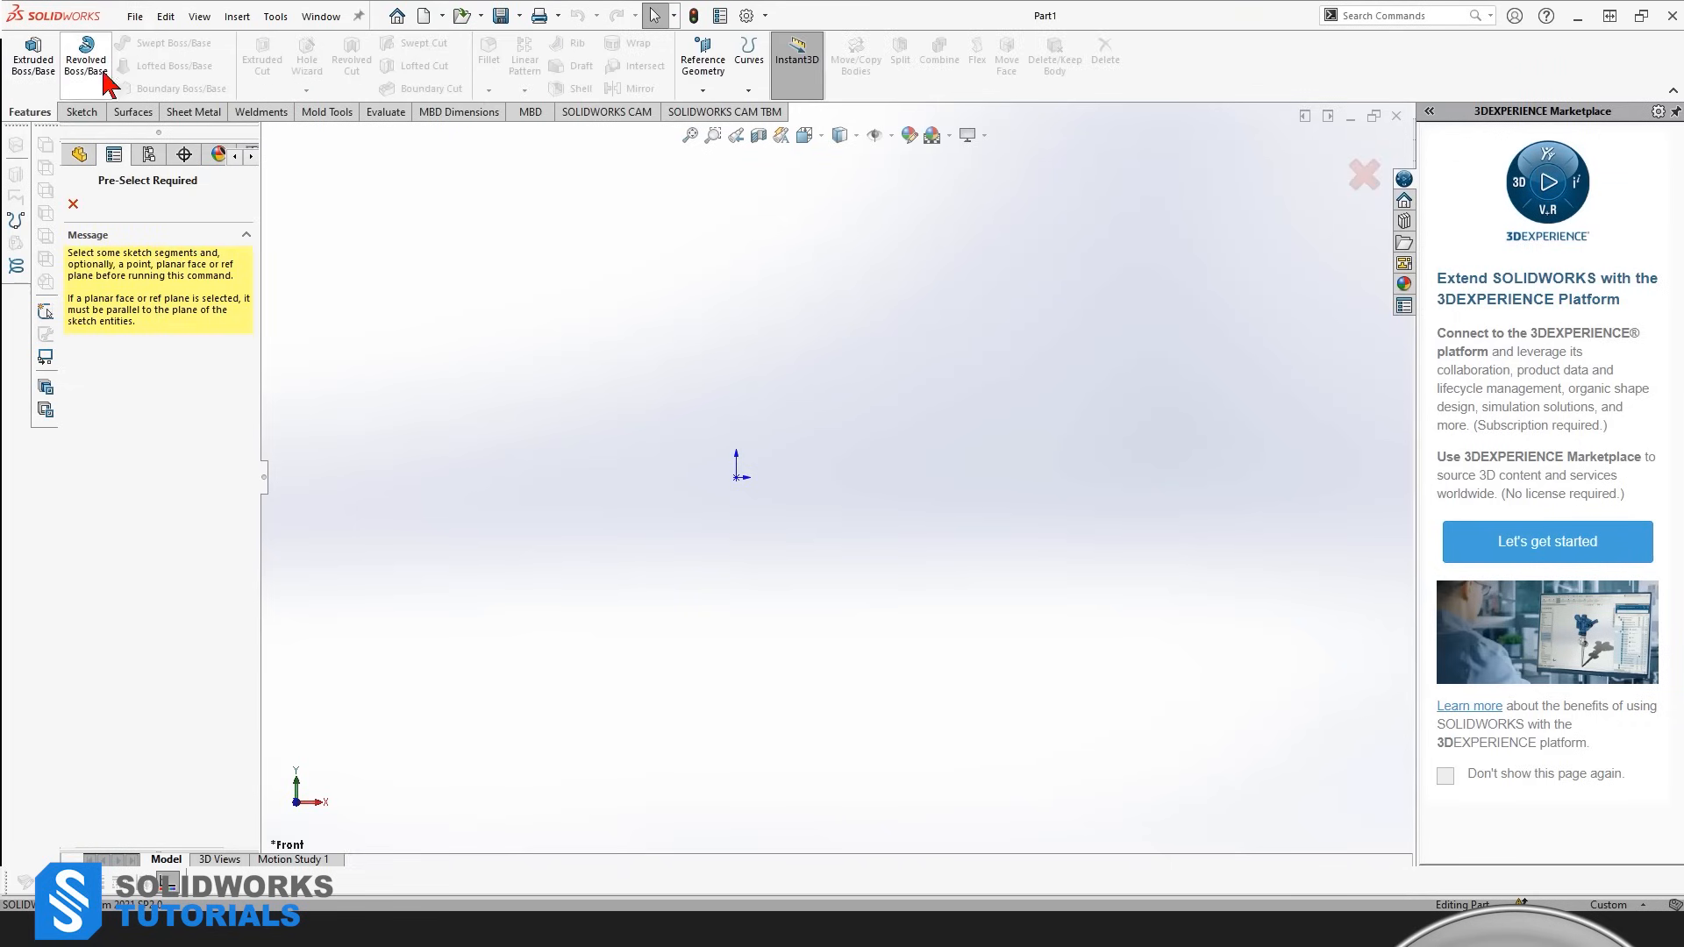
mouse_move(1426, 139)
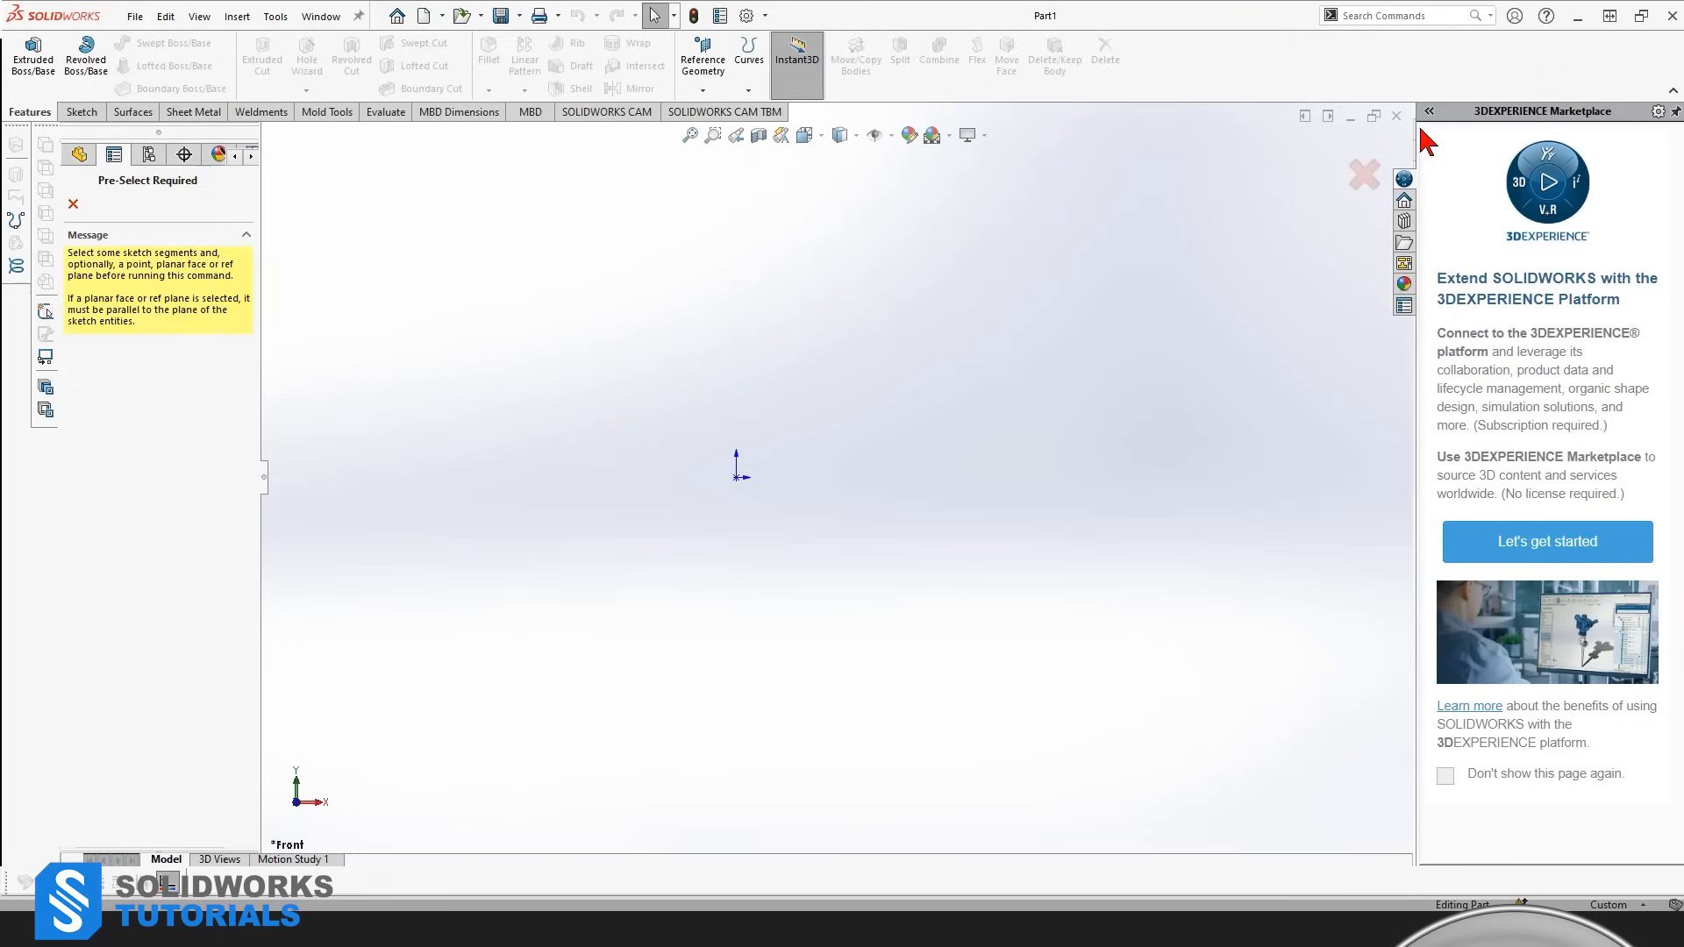
Step: Collapse the 3DEXPERIENCE Marketplace pane and review the feature and sketch tools
left_click(1403, 200)
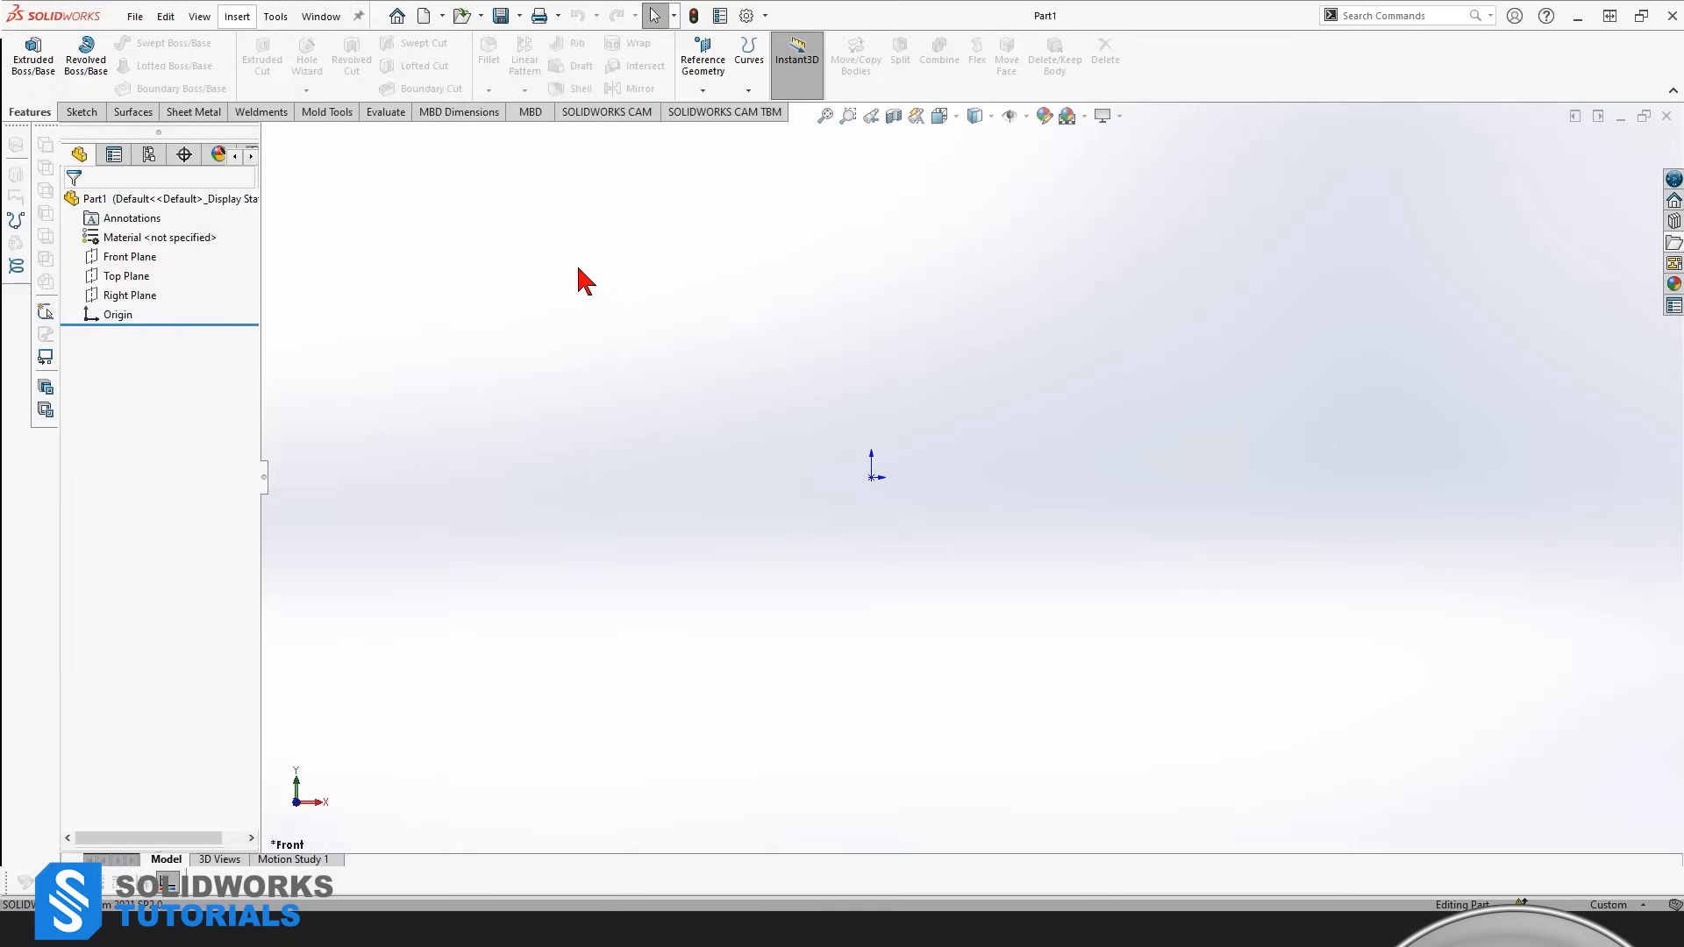
mouse_move(554, 249)
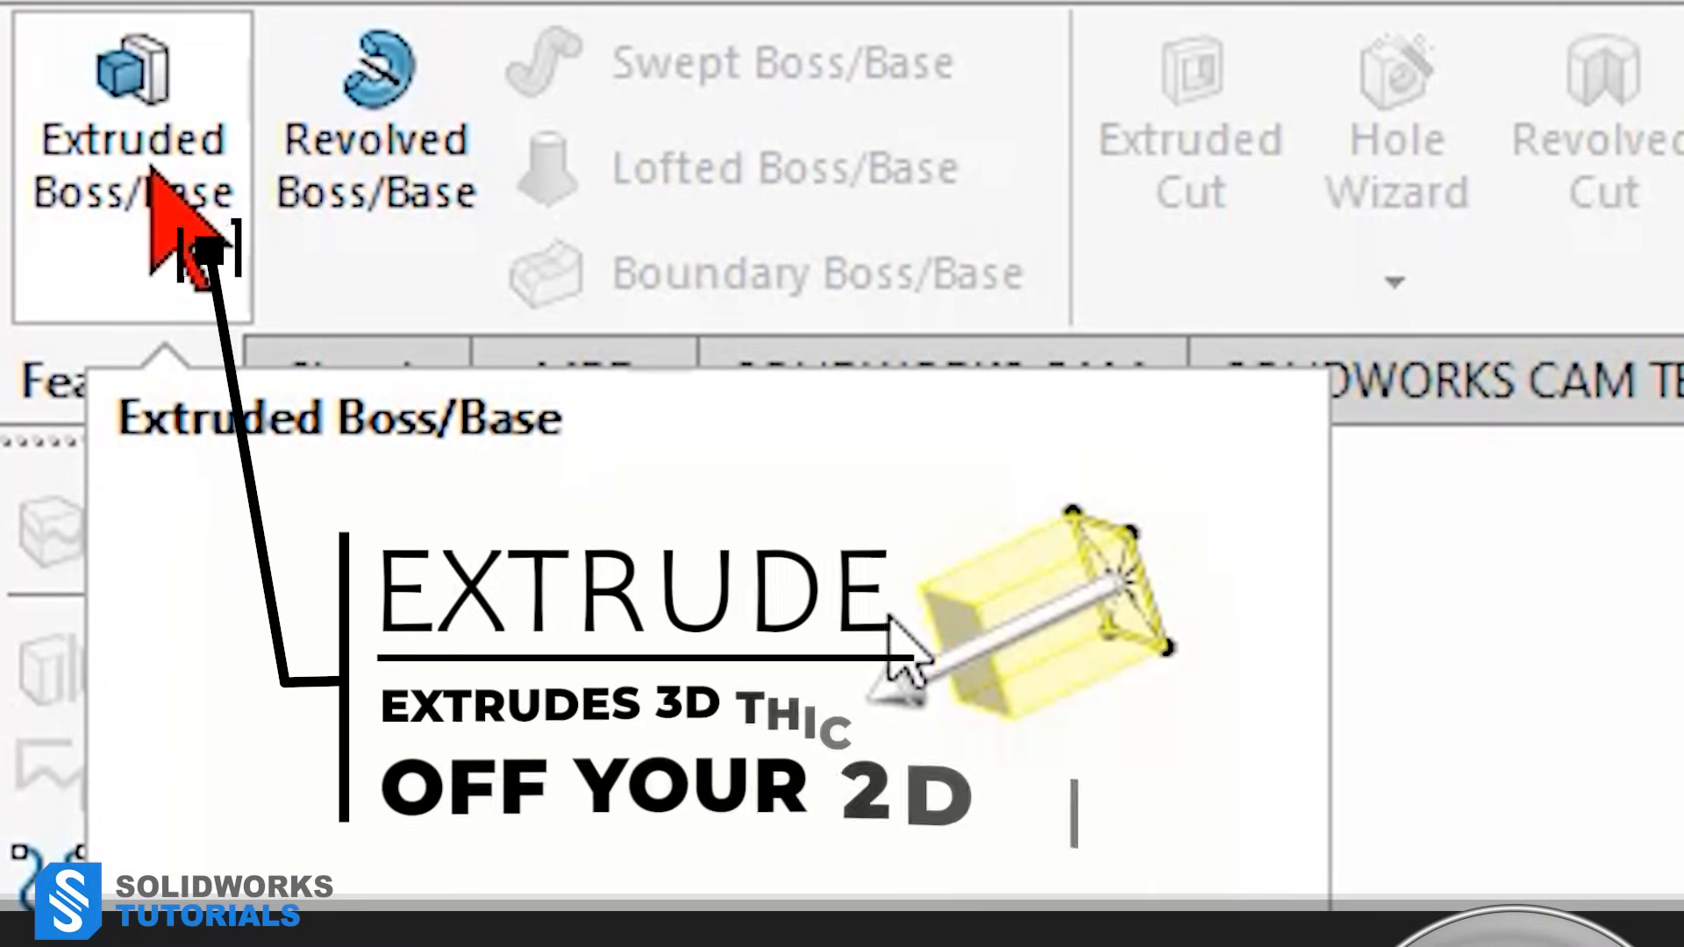
mouse_move(371, 214)
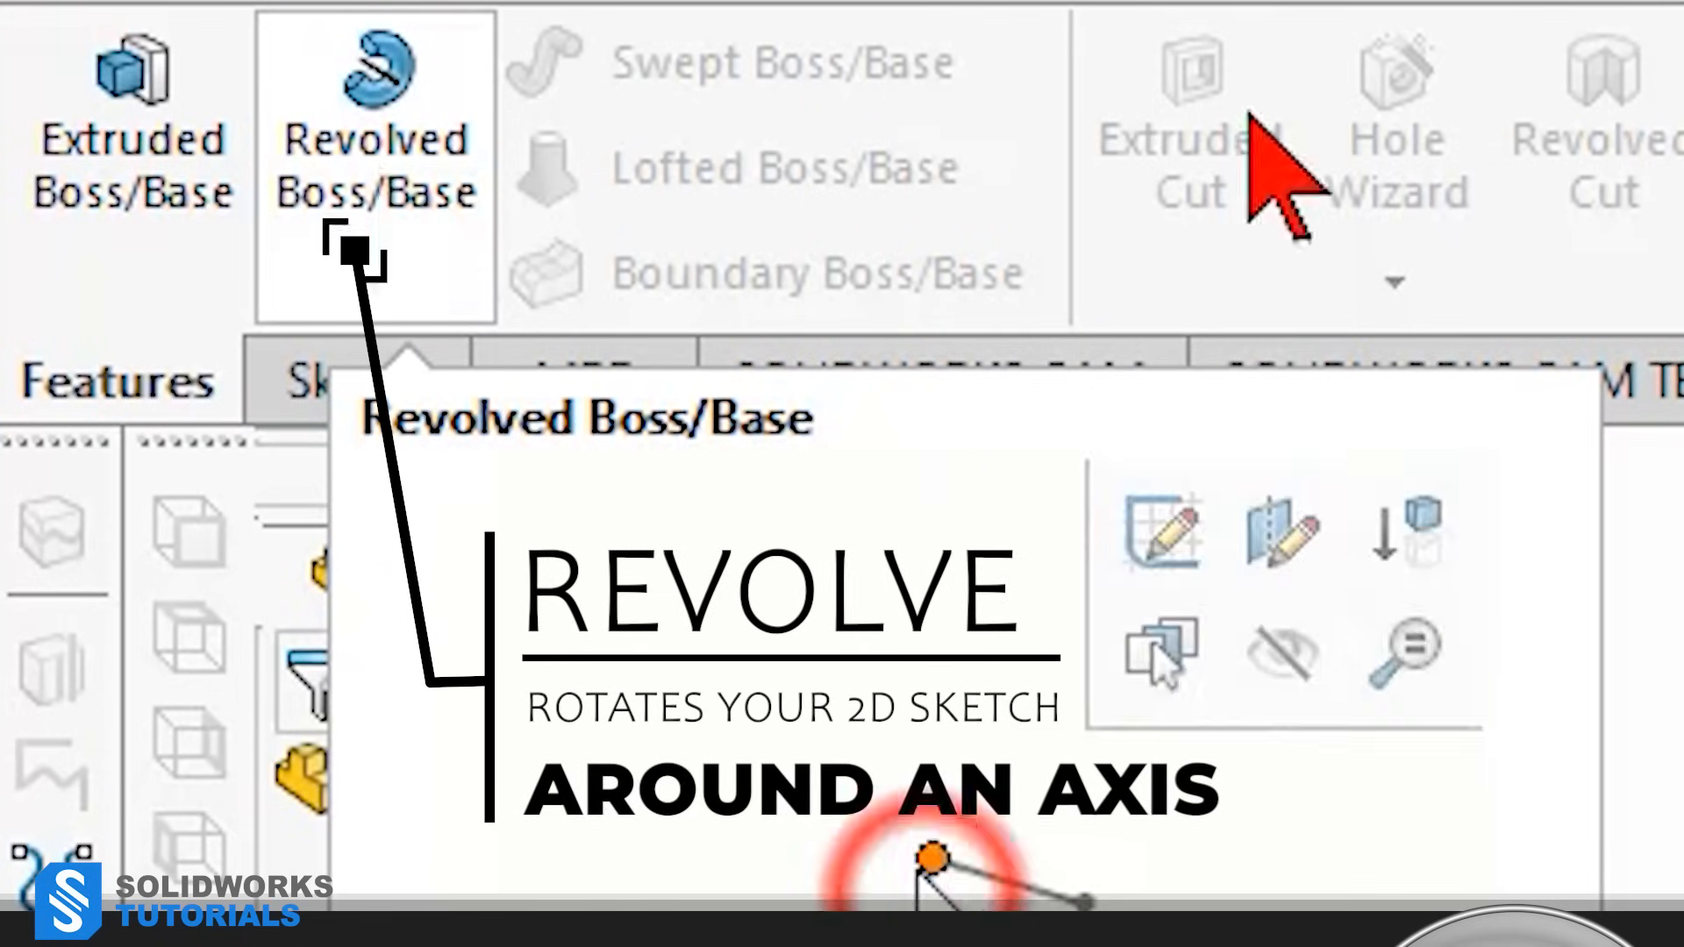
left_click(225, 330)
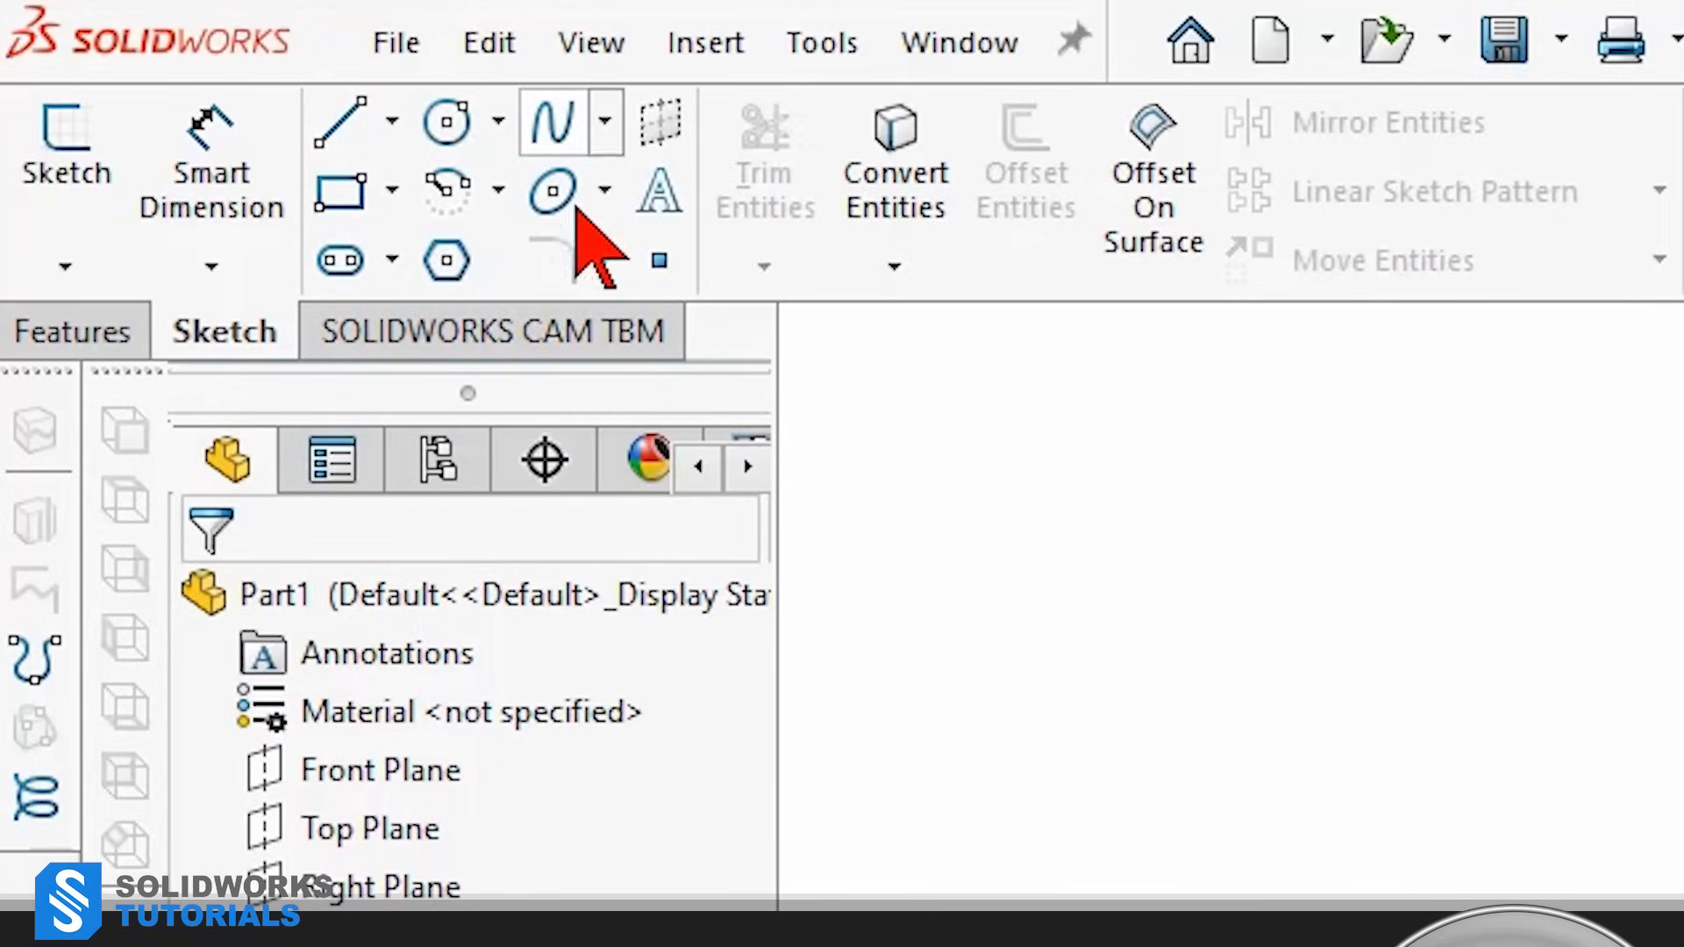
left_click(589, 42)
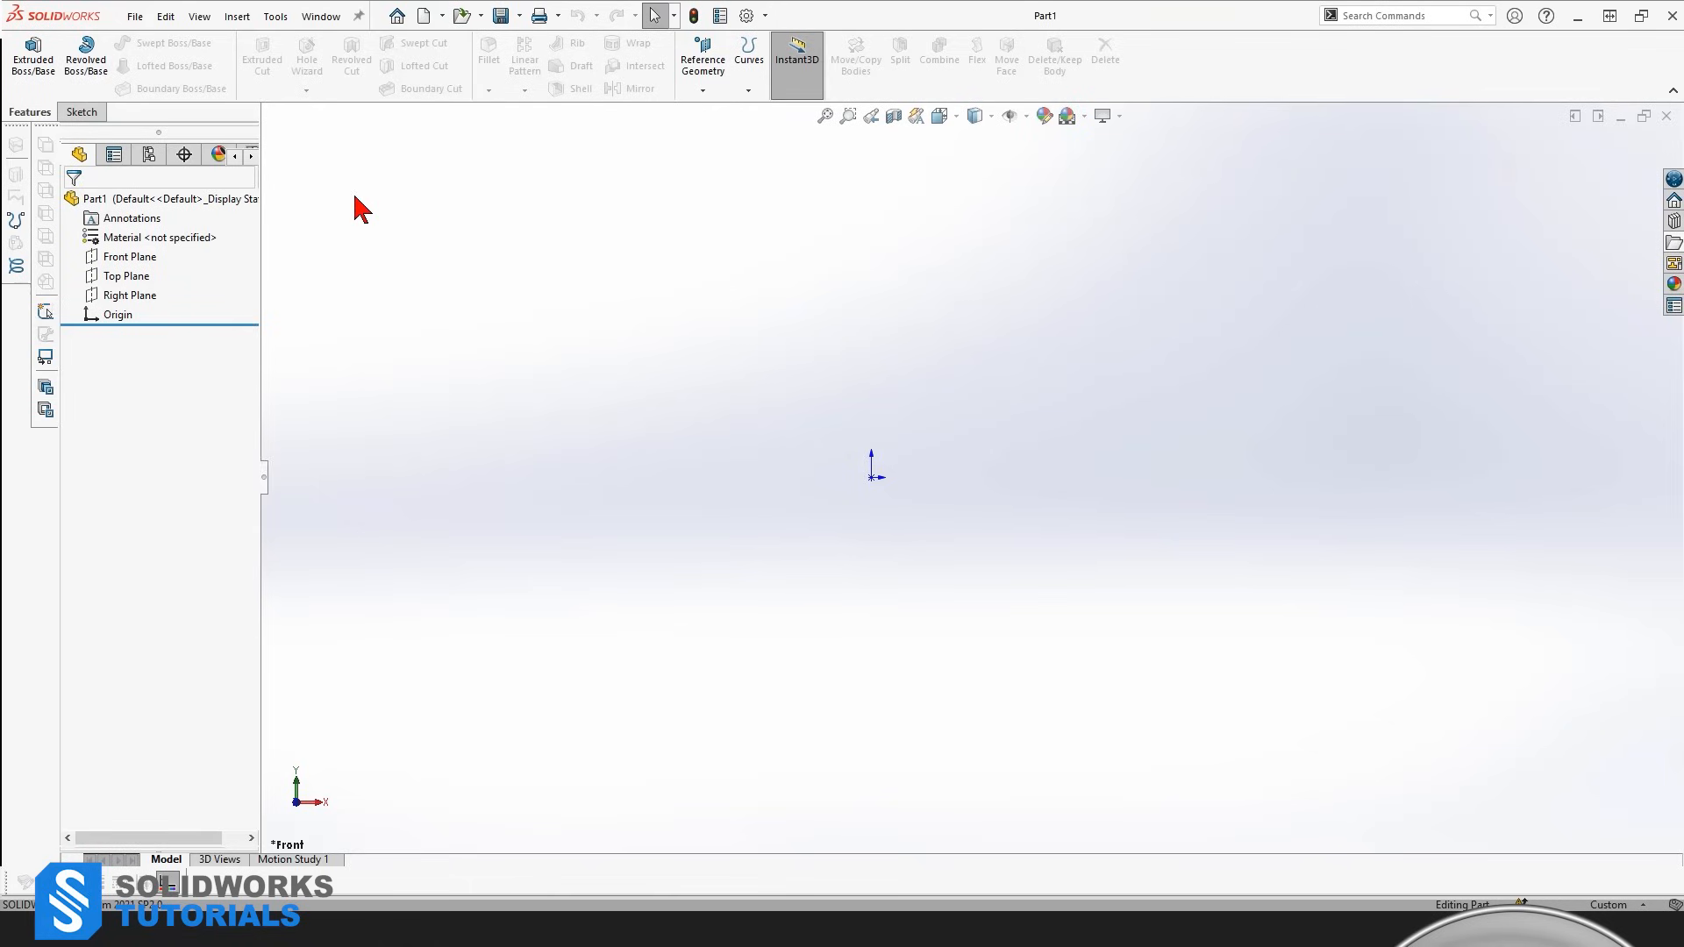
mouse_move(738, 526)
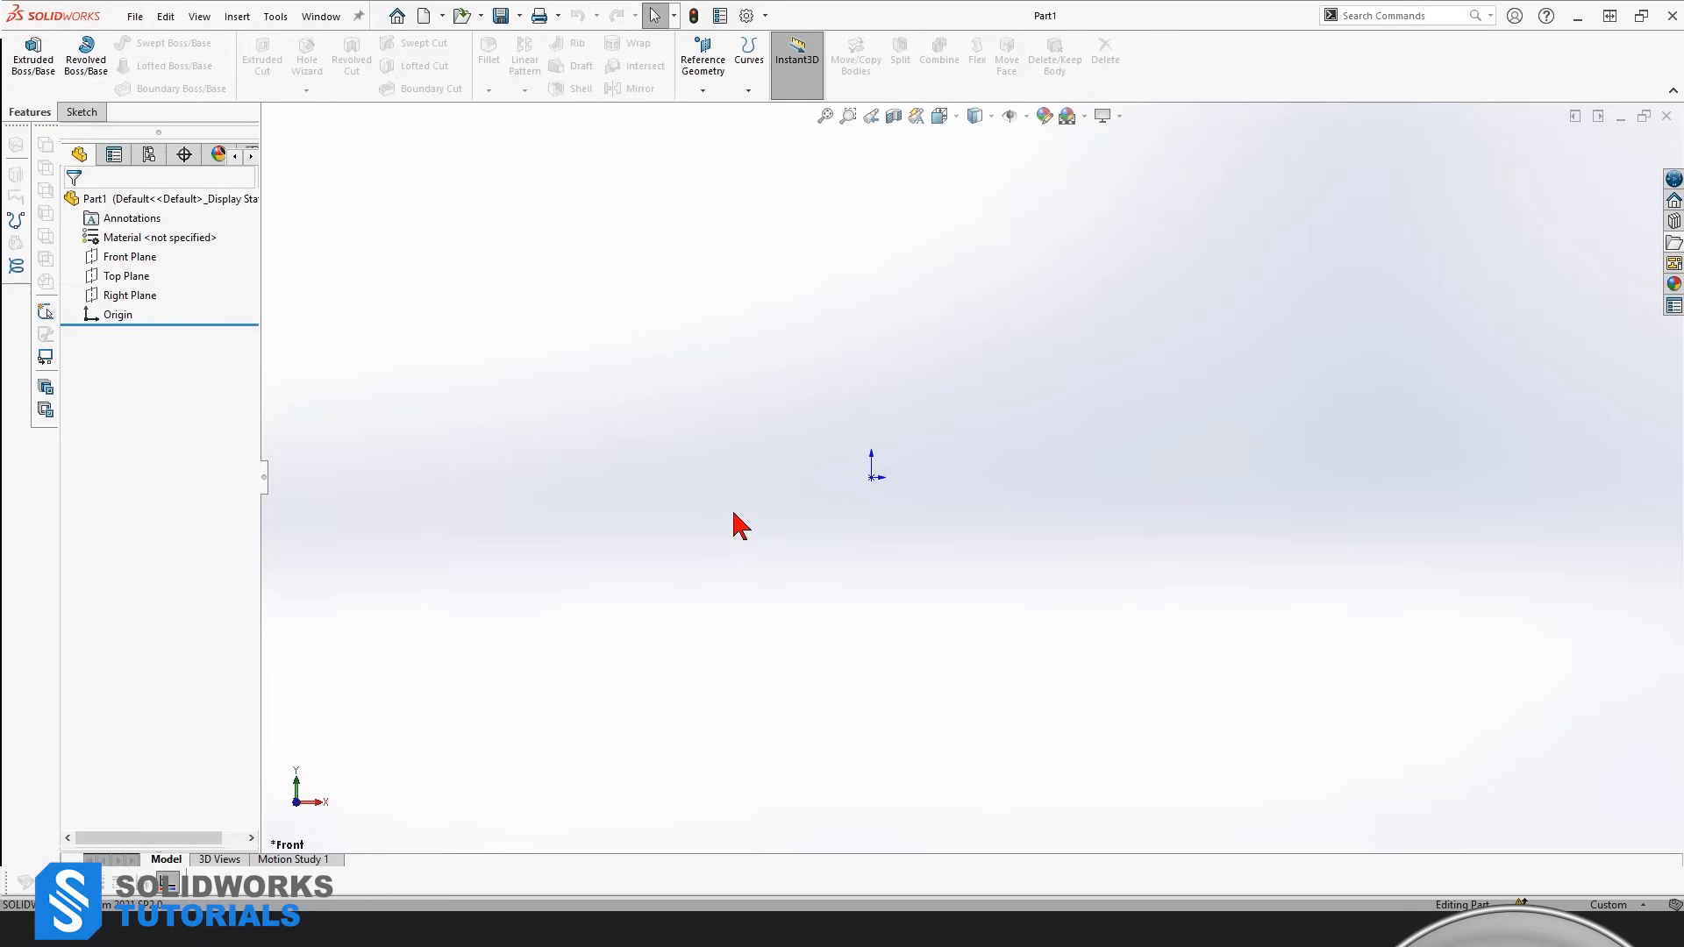
mouse_move(819, 478)
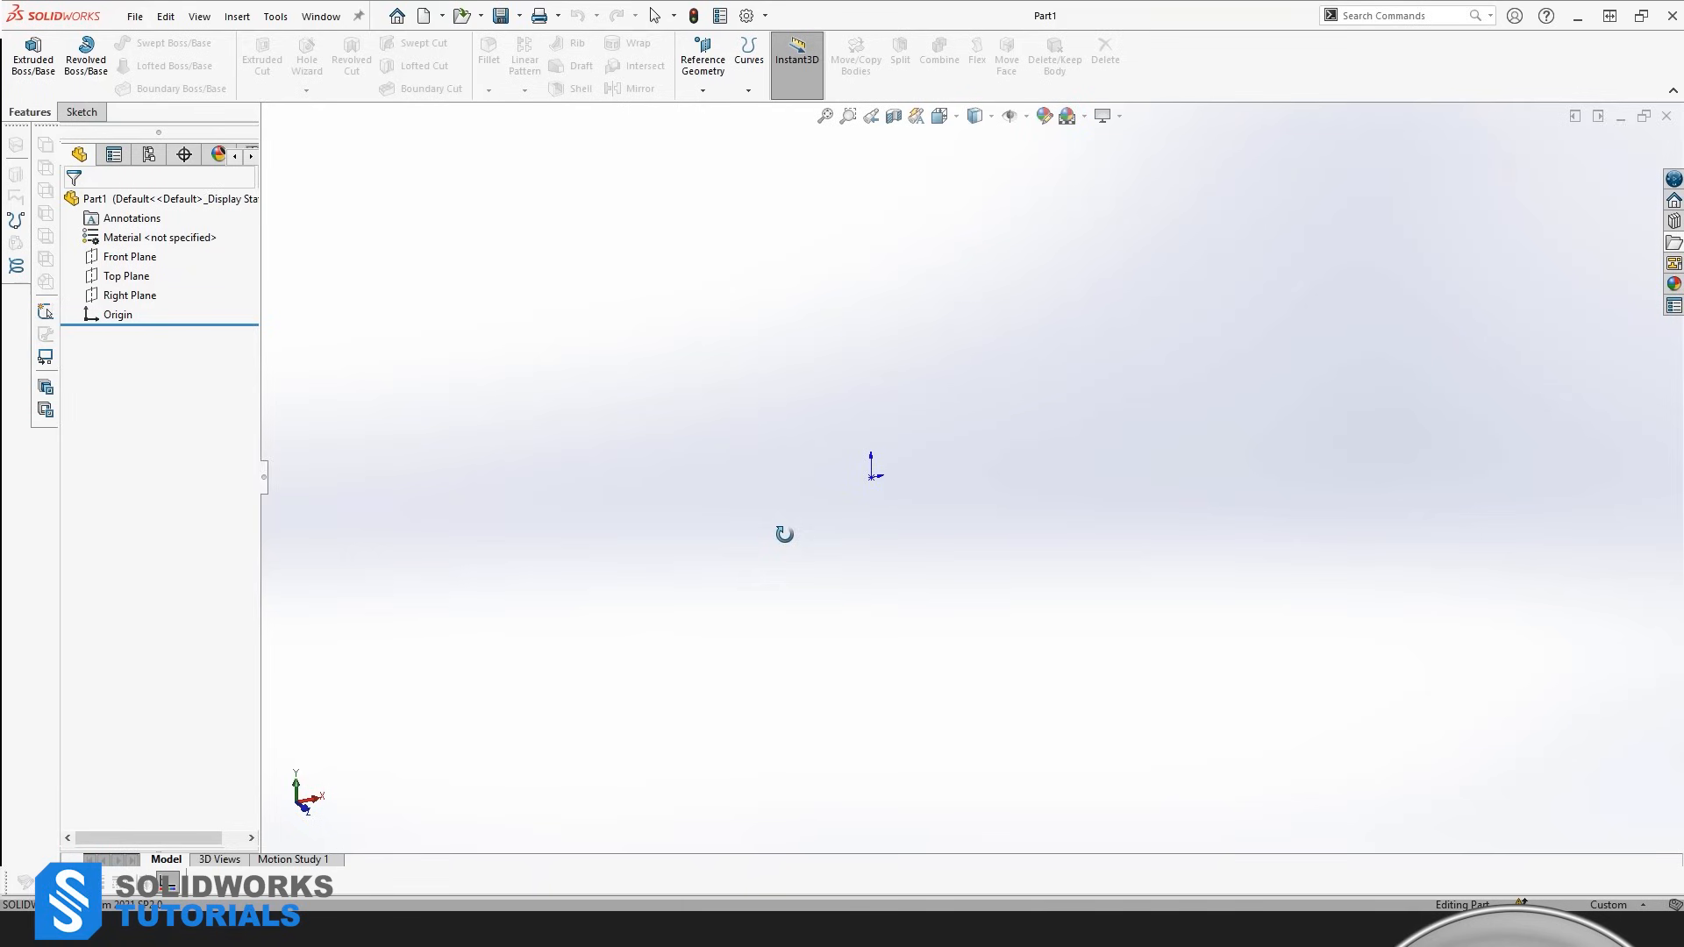
mouse_move(781, 526)
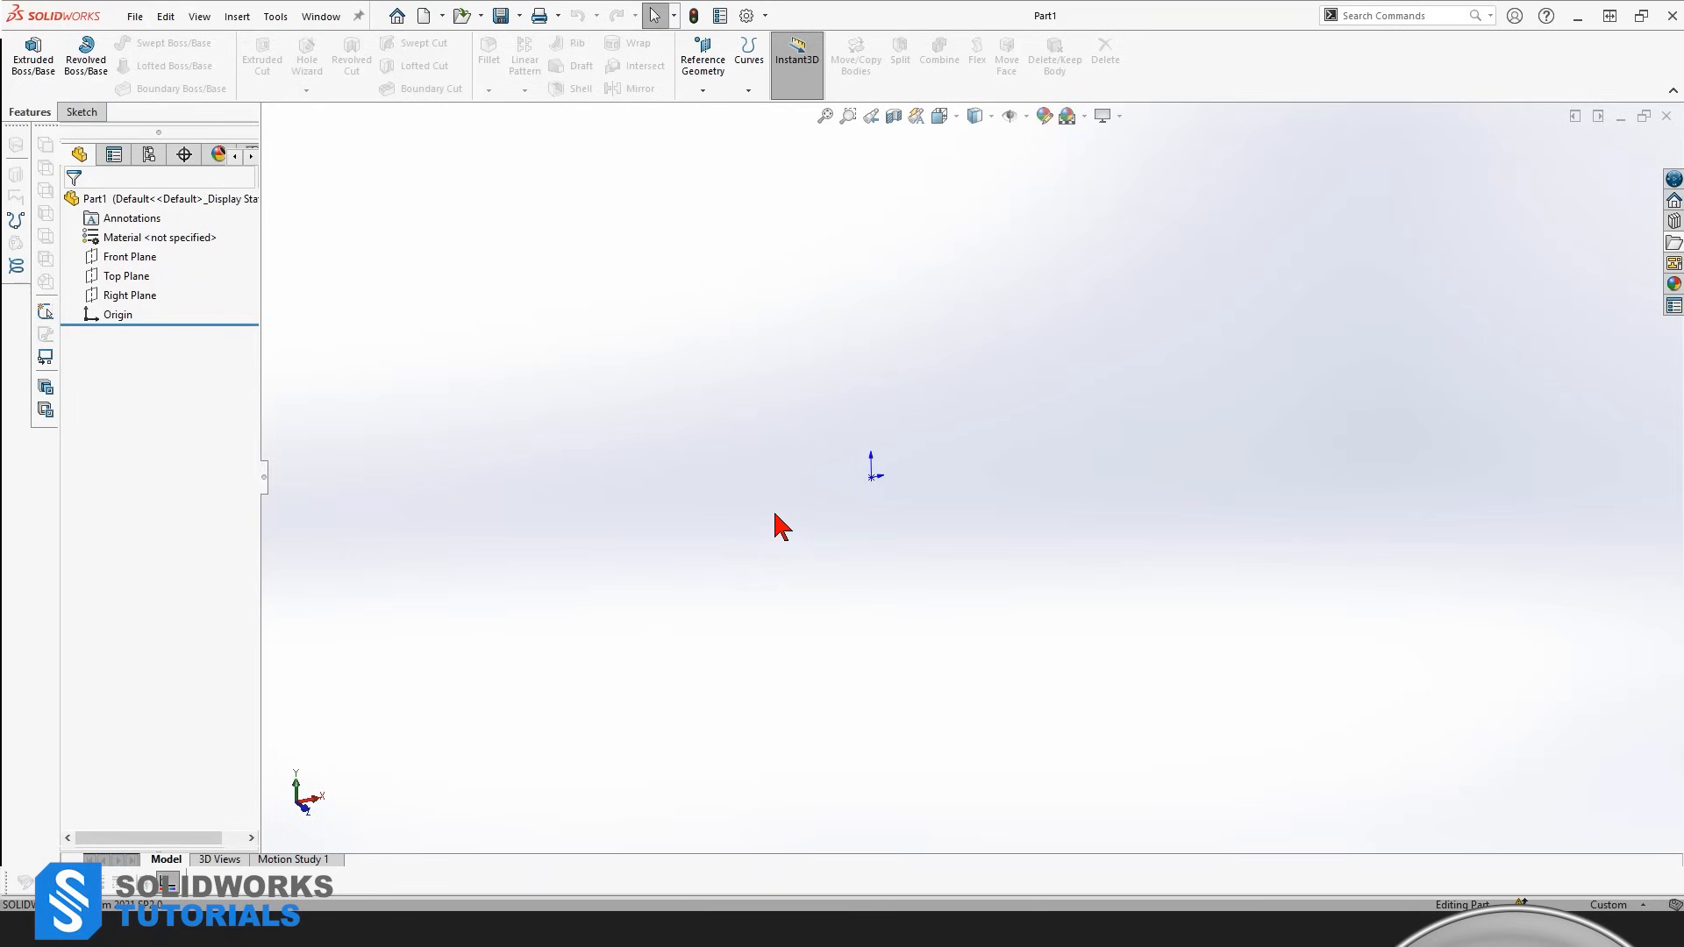
mouse_move(748, 455)
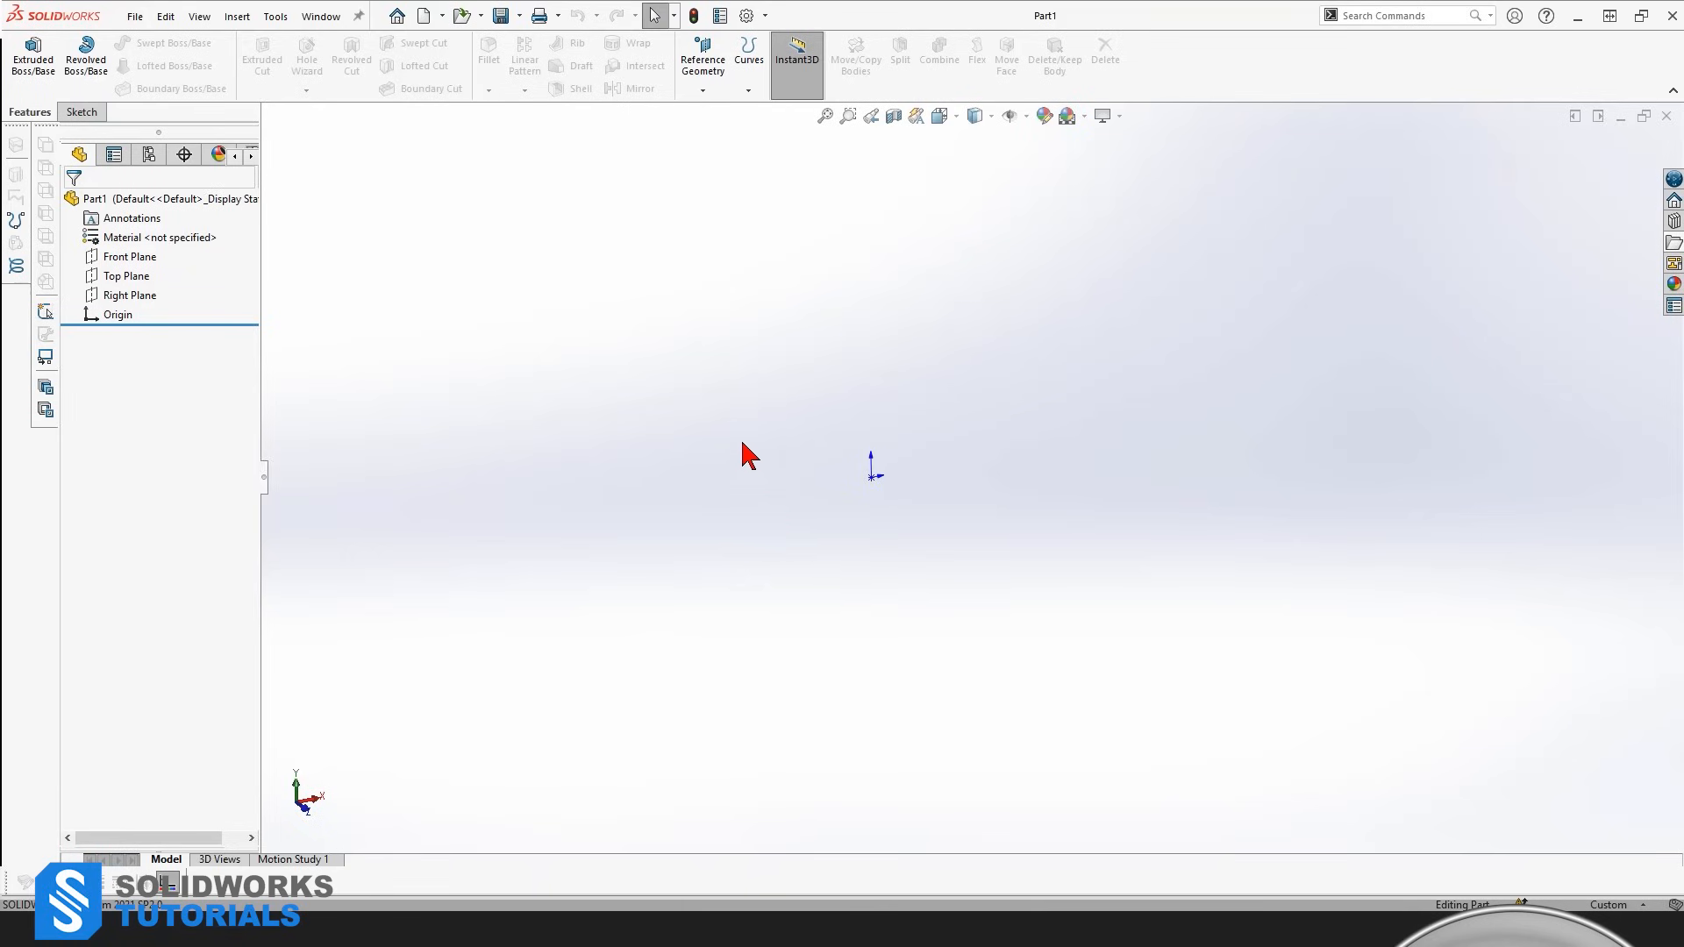
mouse_move(984, 605)
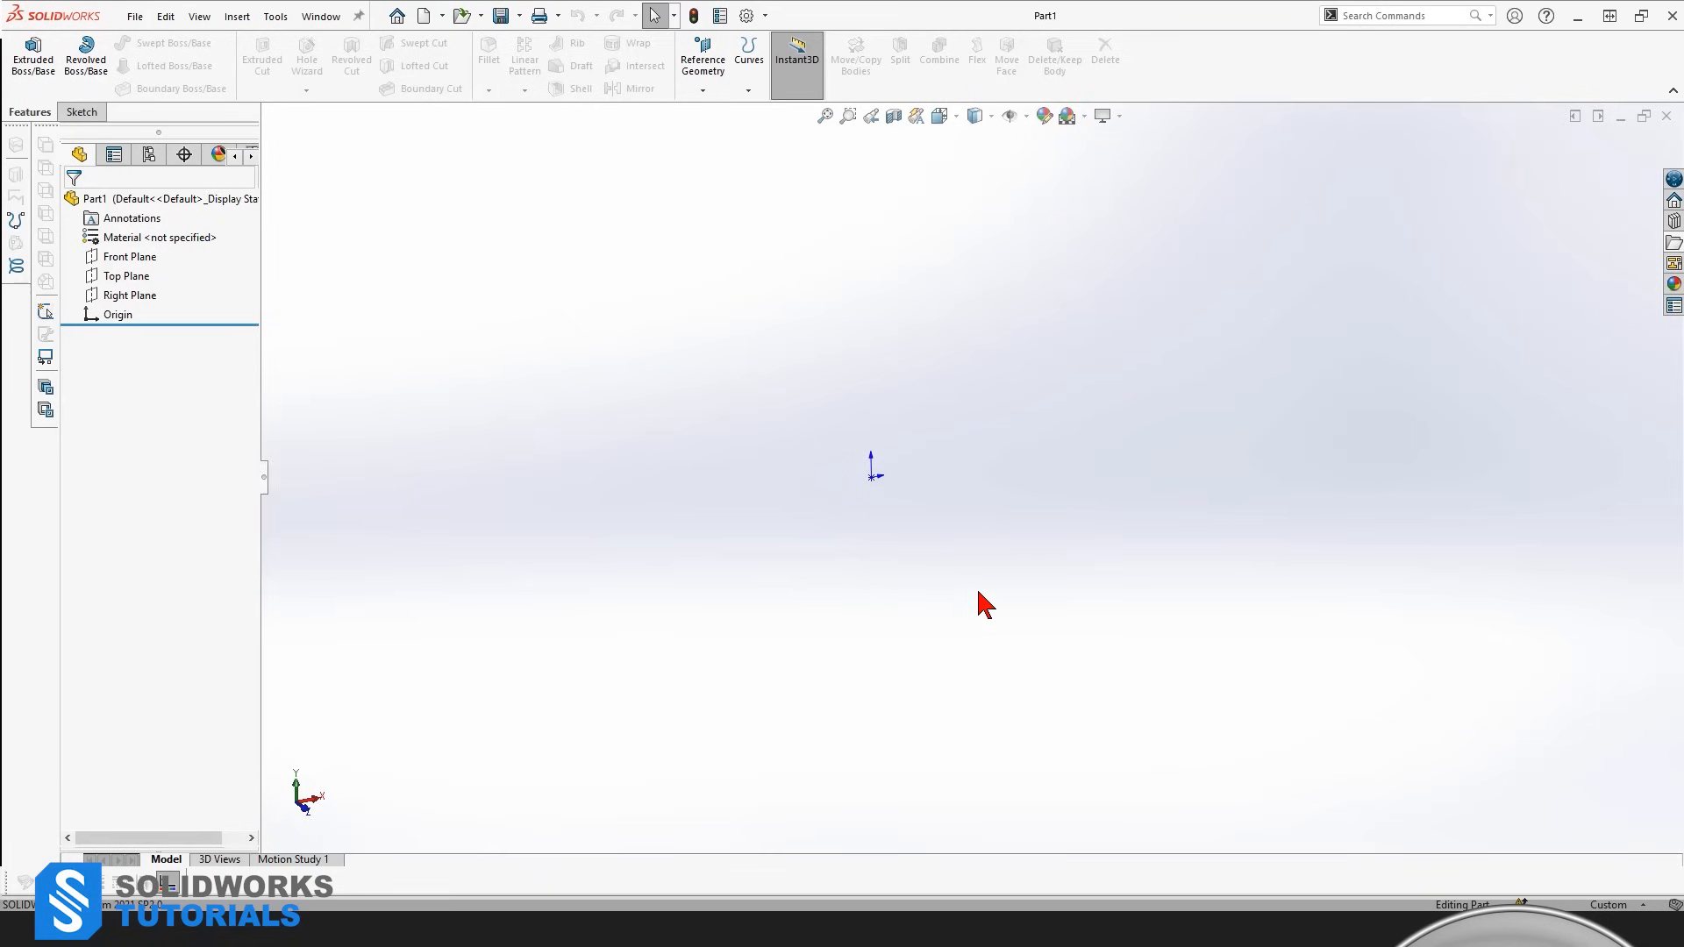
mouse_move(951, 531)
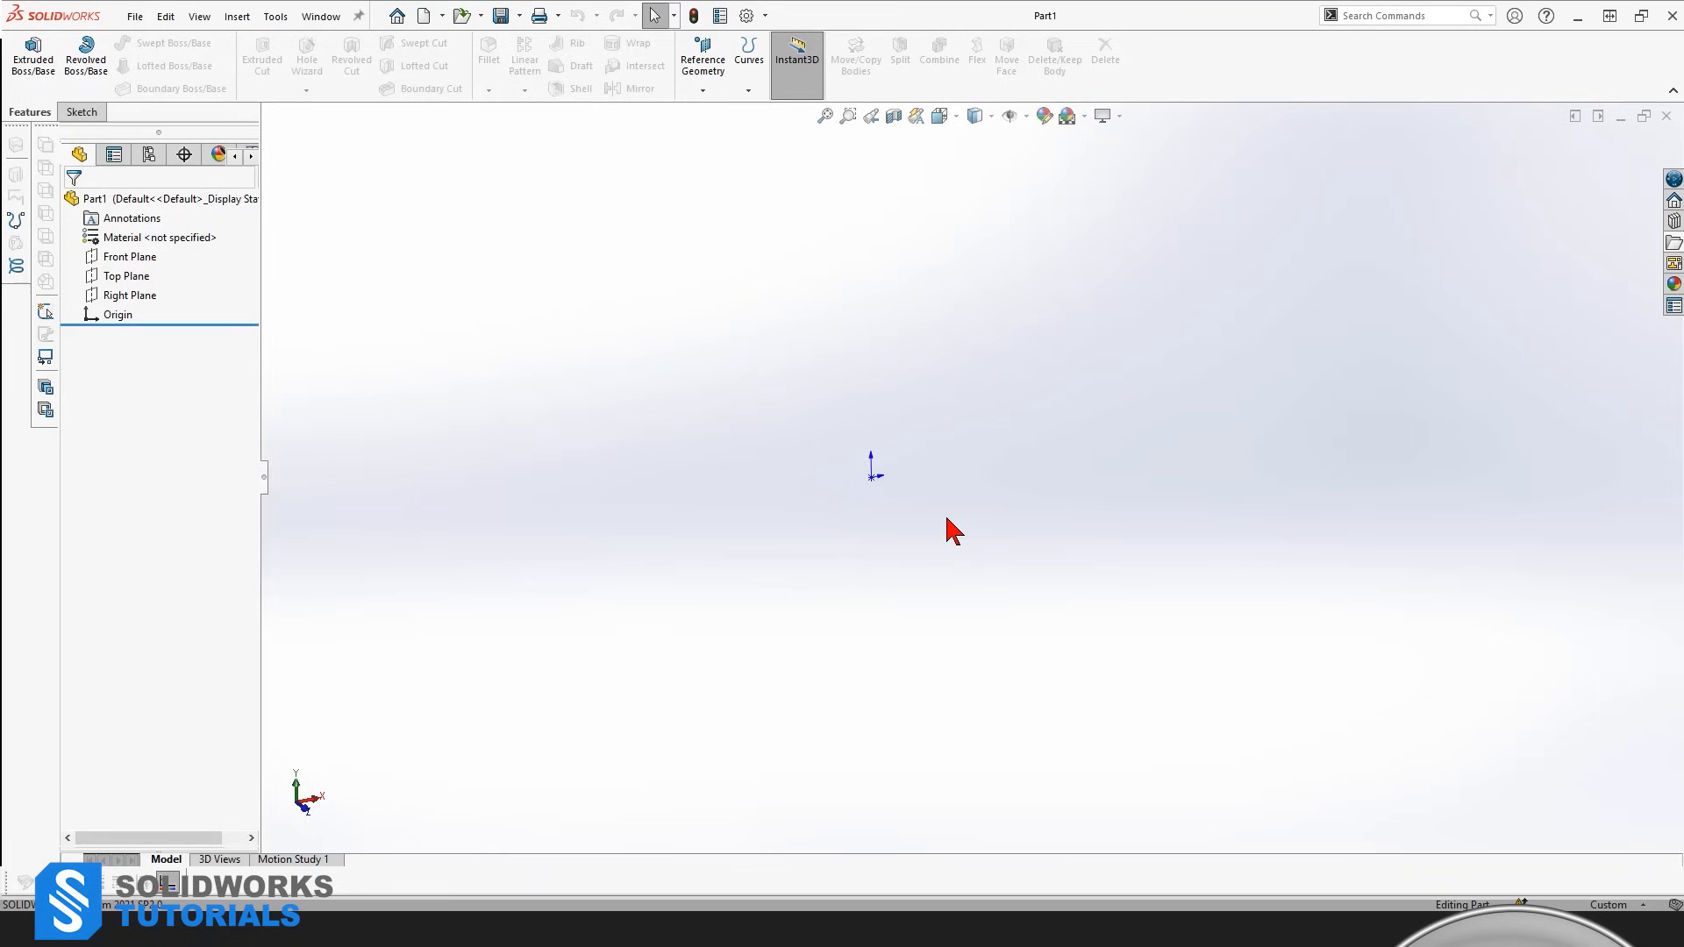
mouse_move(934, 483)
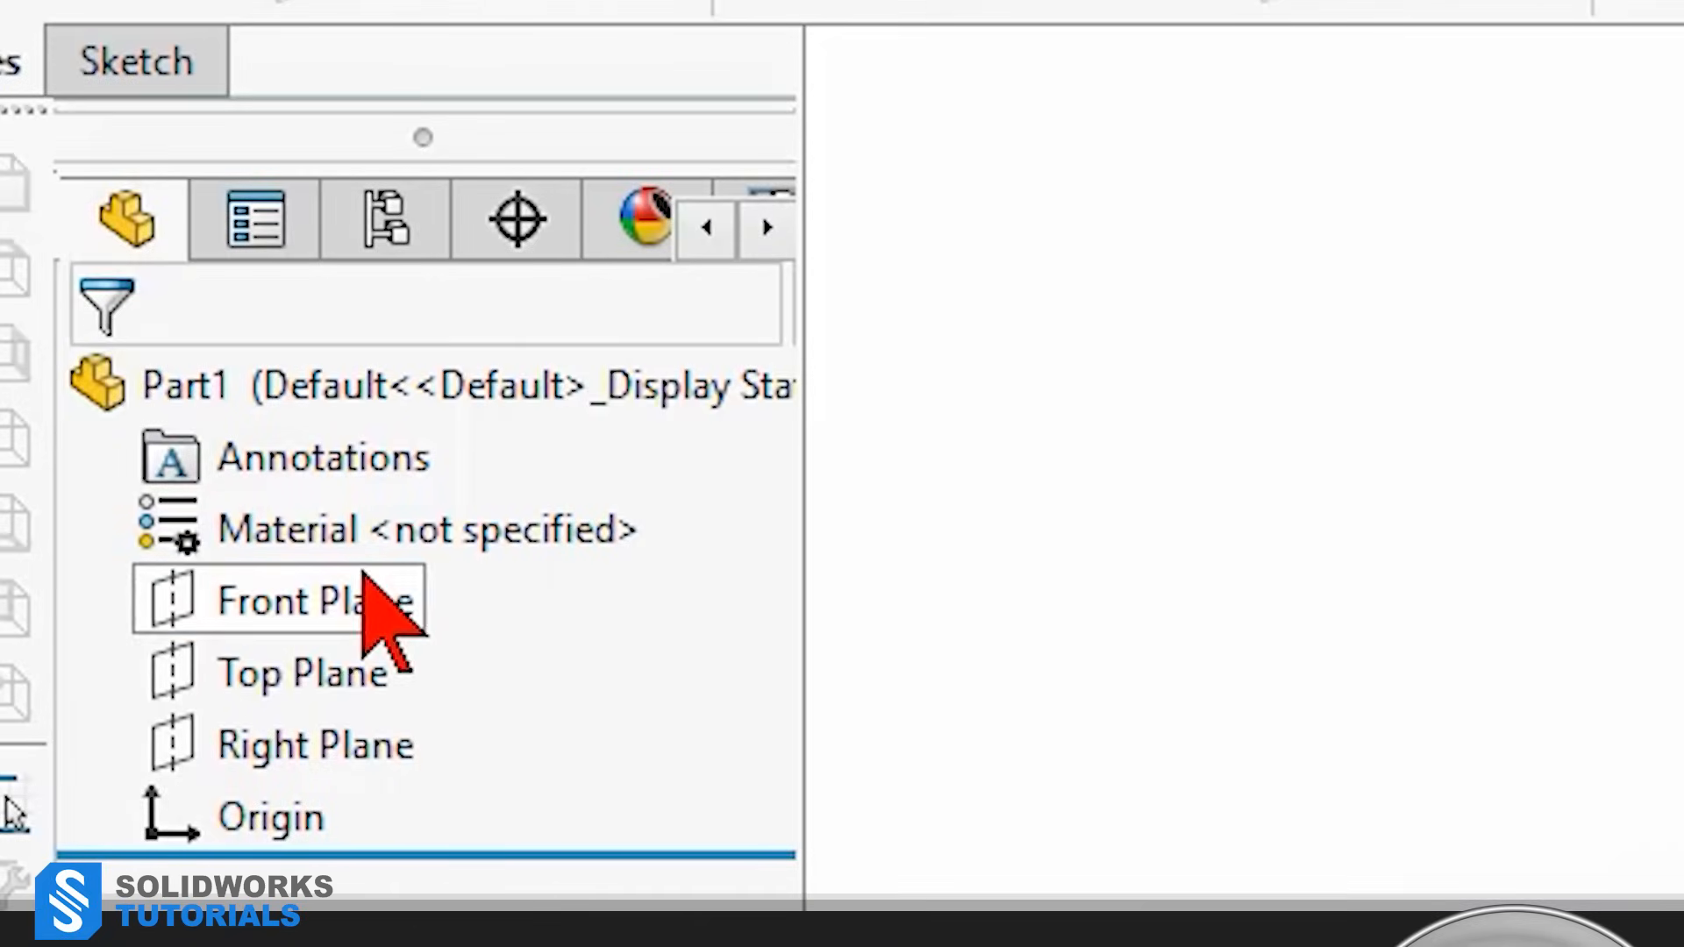
left_click(312, 743)
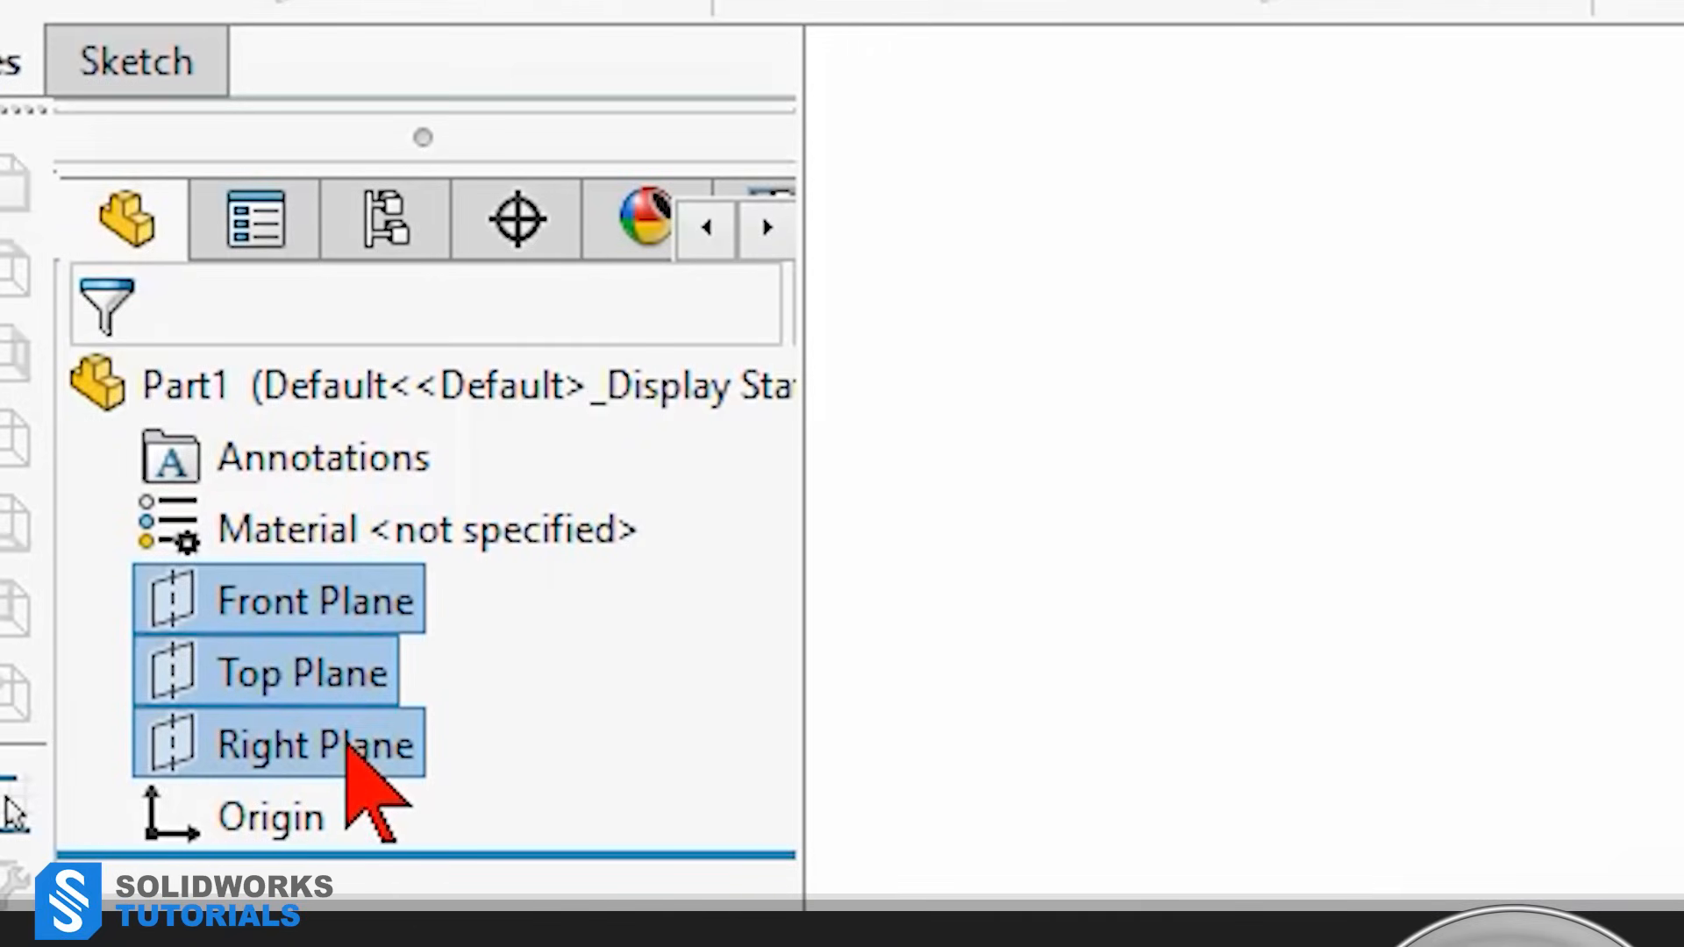
mouse_move(125, 220)
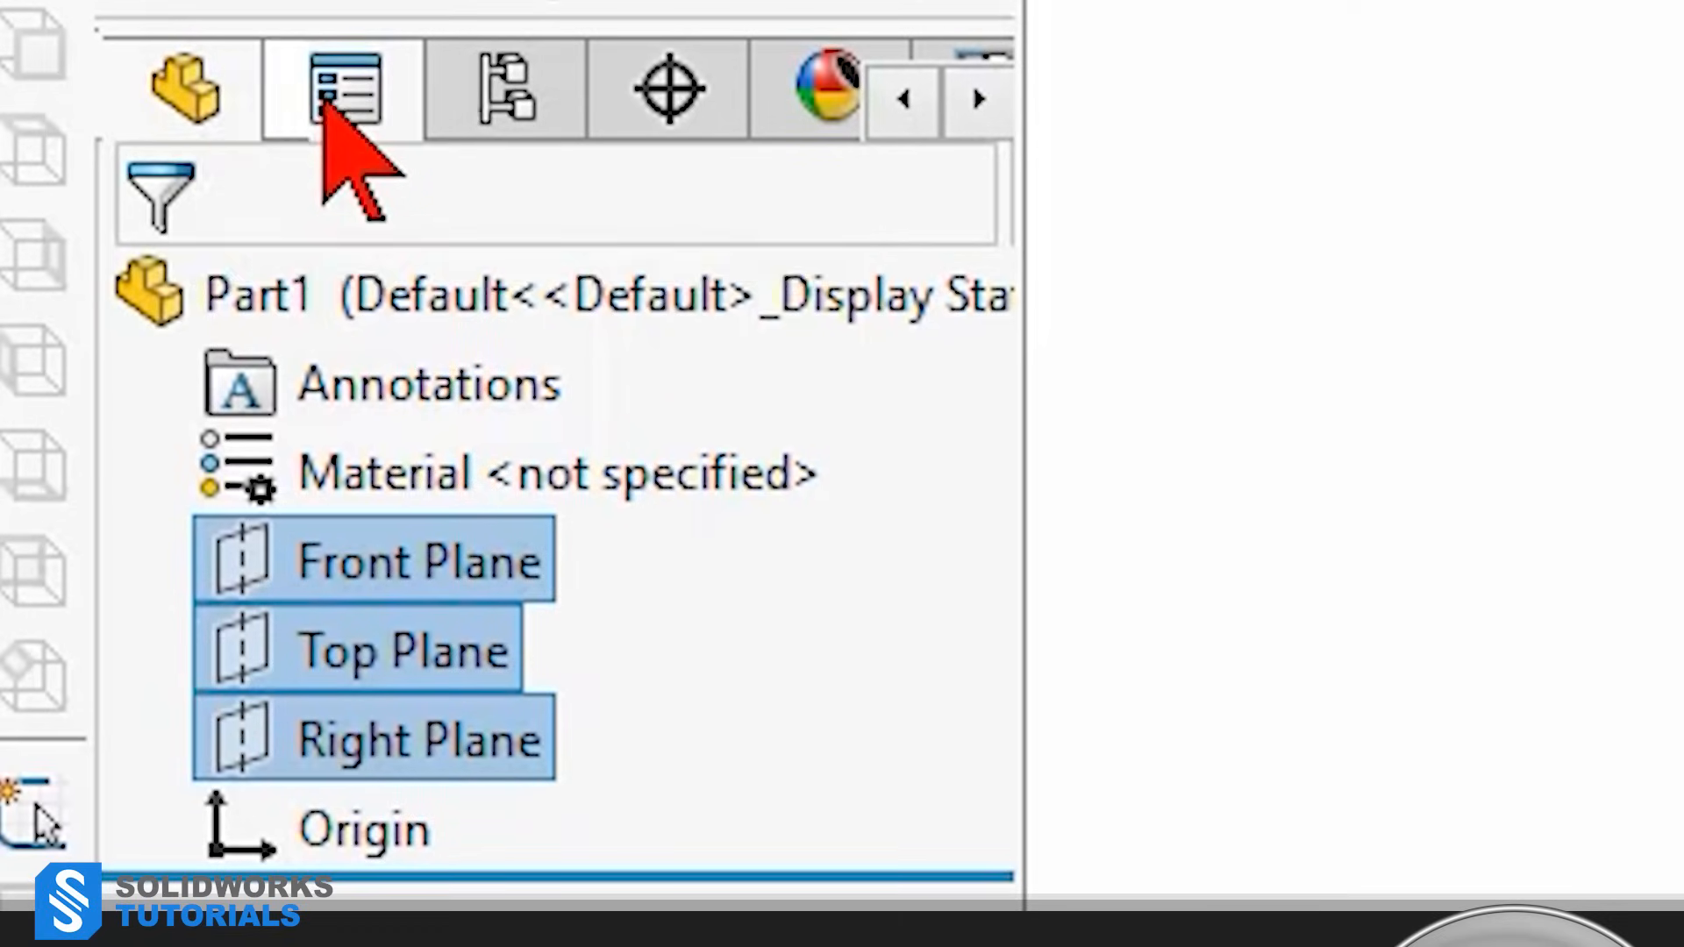
left_click(180, 87)
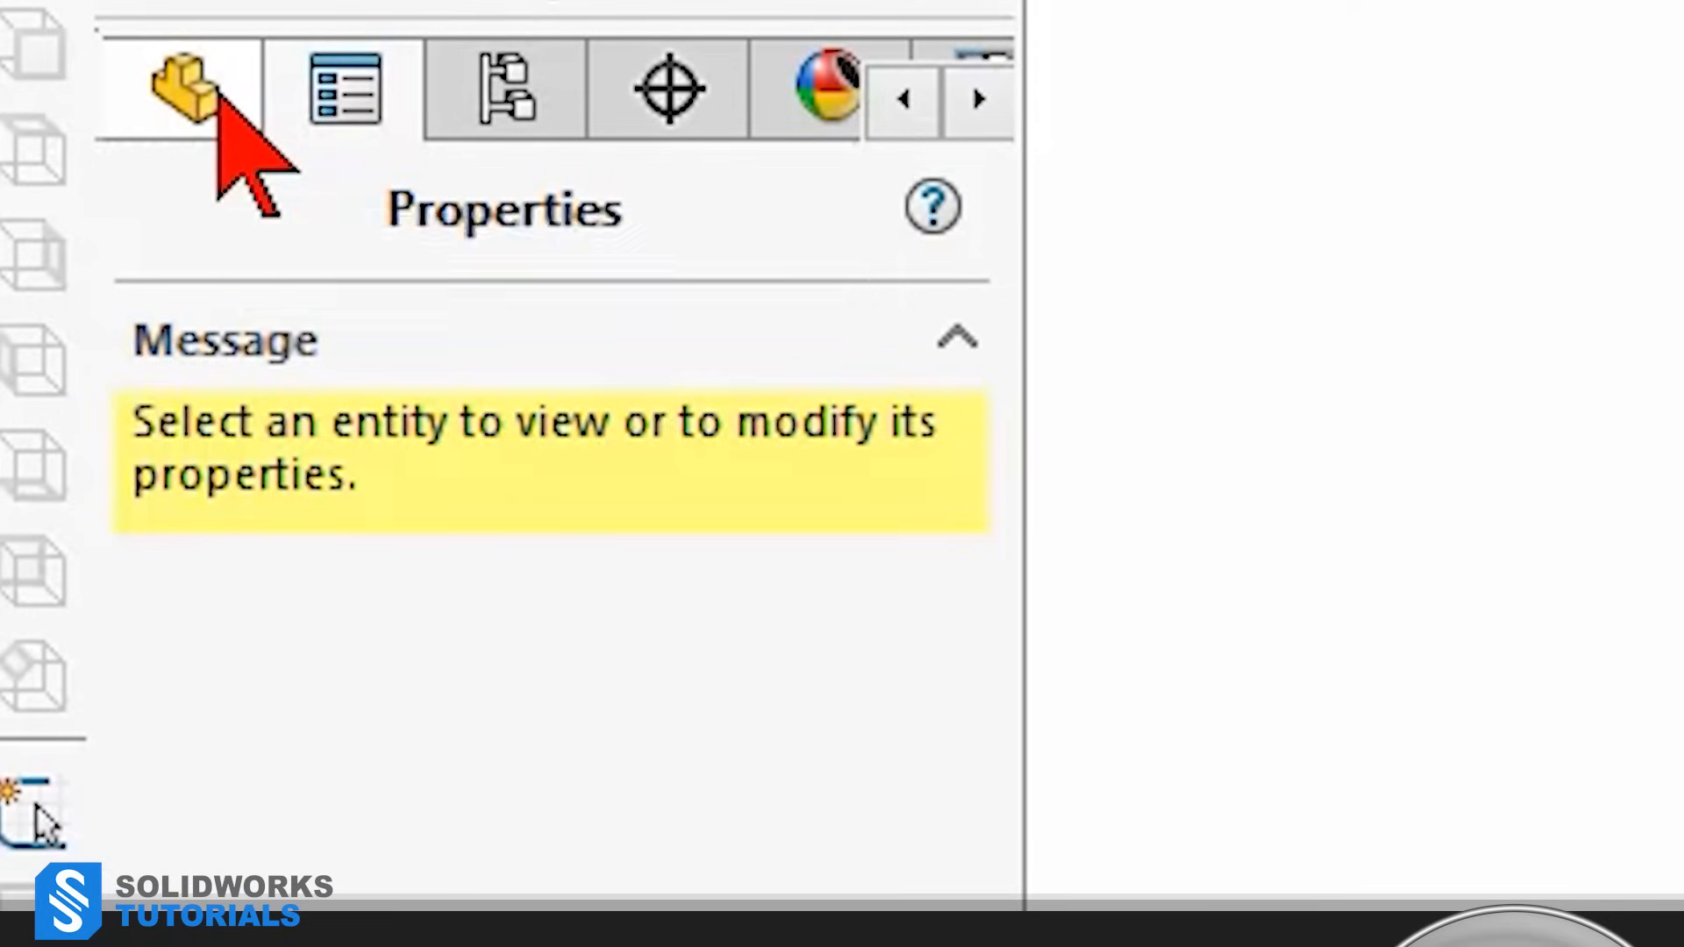
left_click(177, 87)
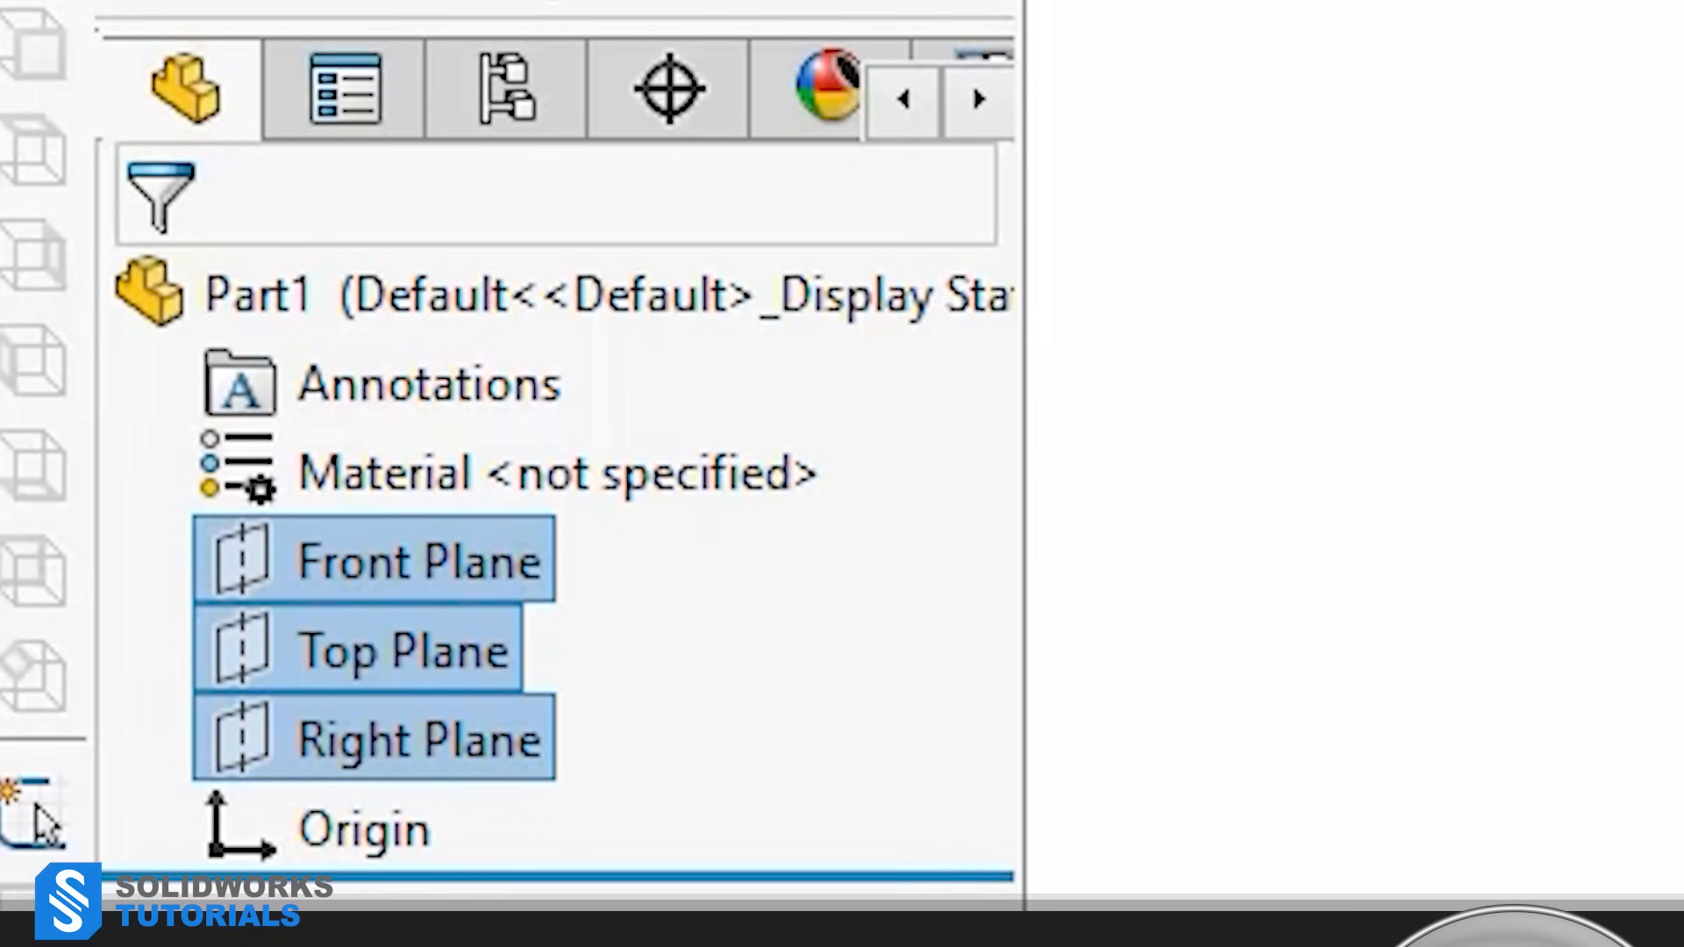
mouse_move(215, 118)
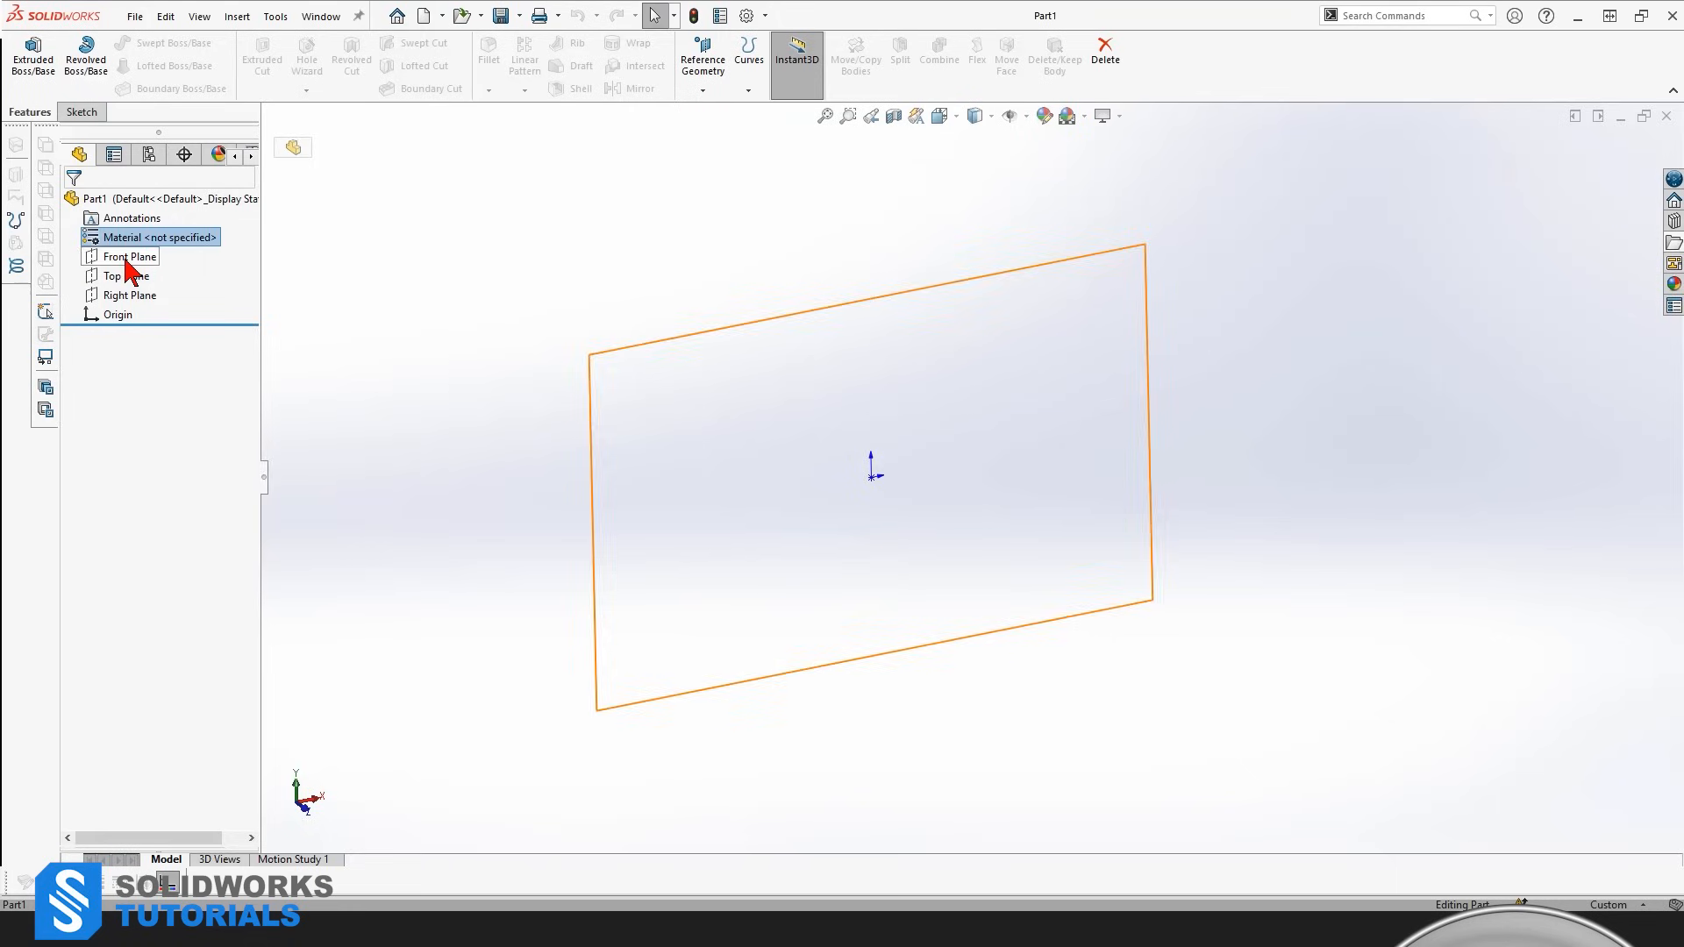
Step: Preview the Right and Top Planes, then start two planes offset from the Top Plane
left_click(129, 296)
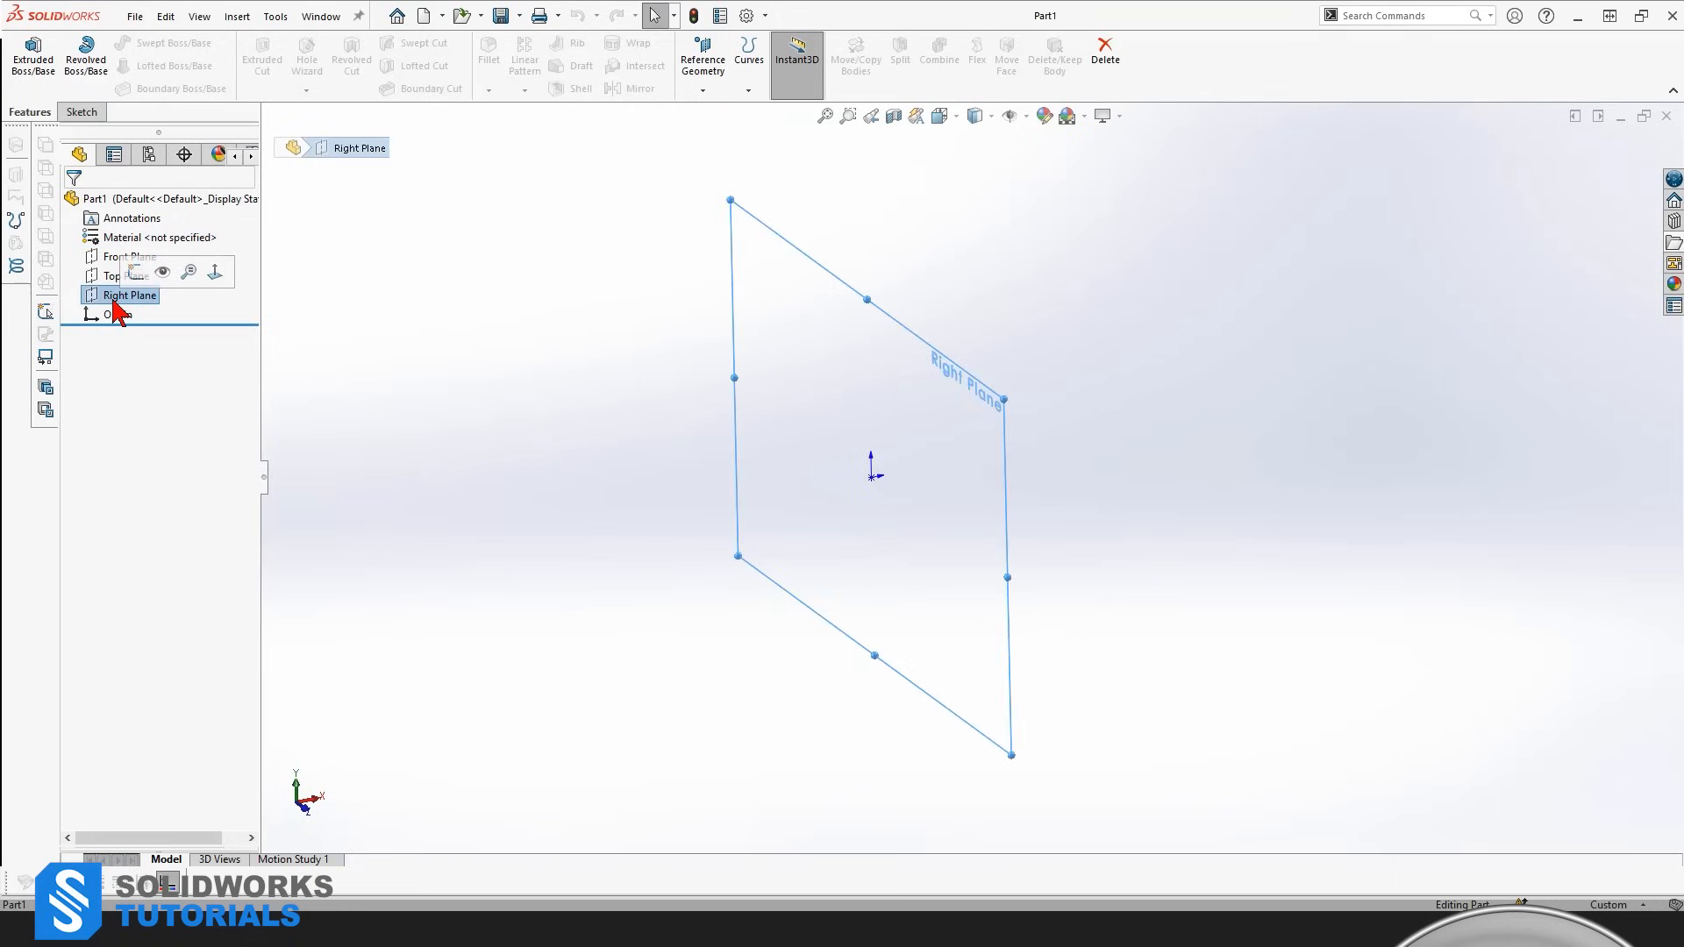
left_click(128, 276)
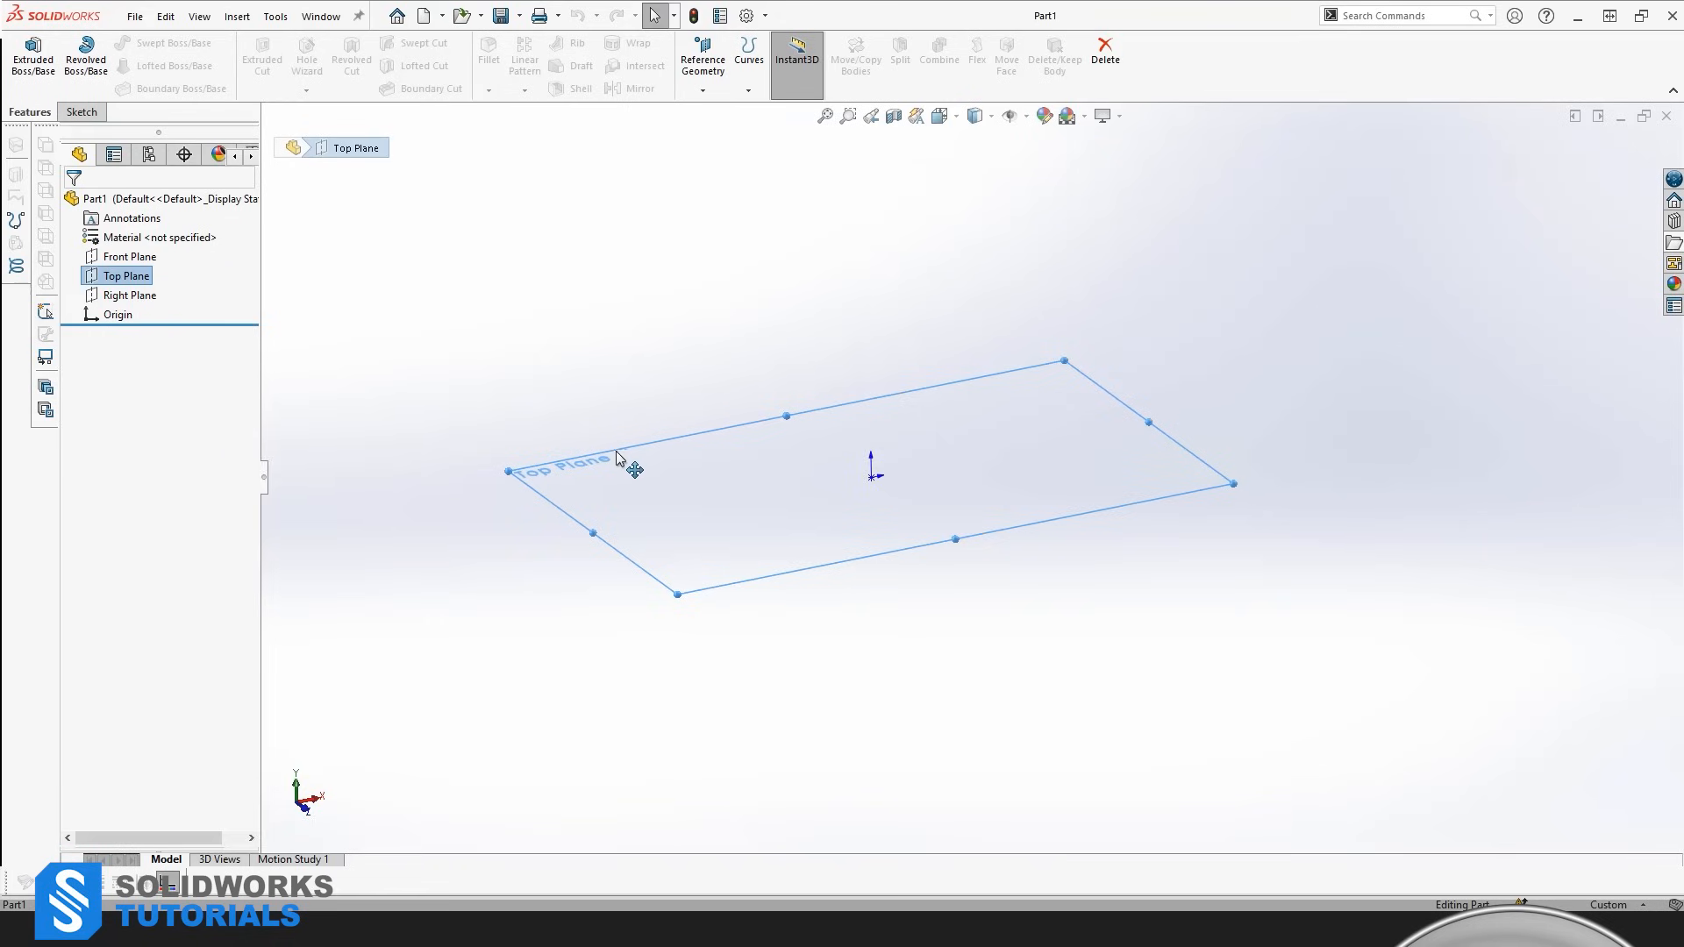
left_click(701, 50)
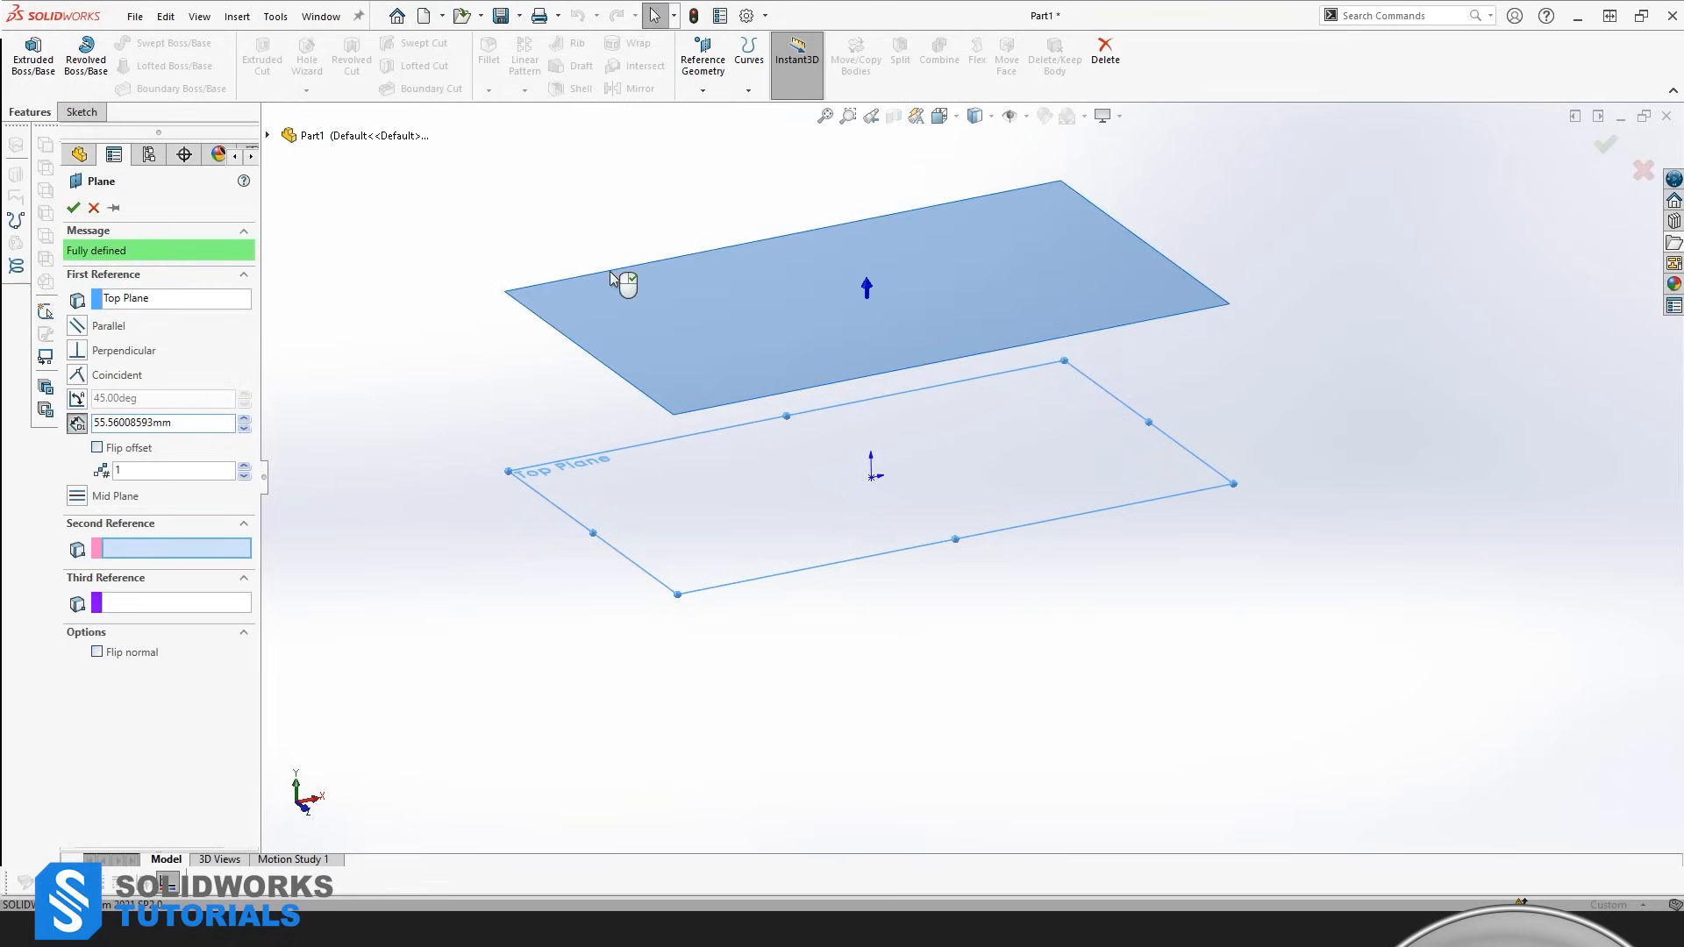
left_click(244, 464)
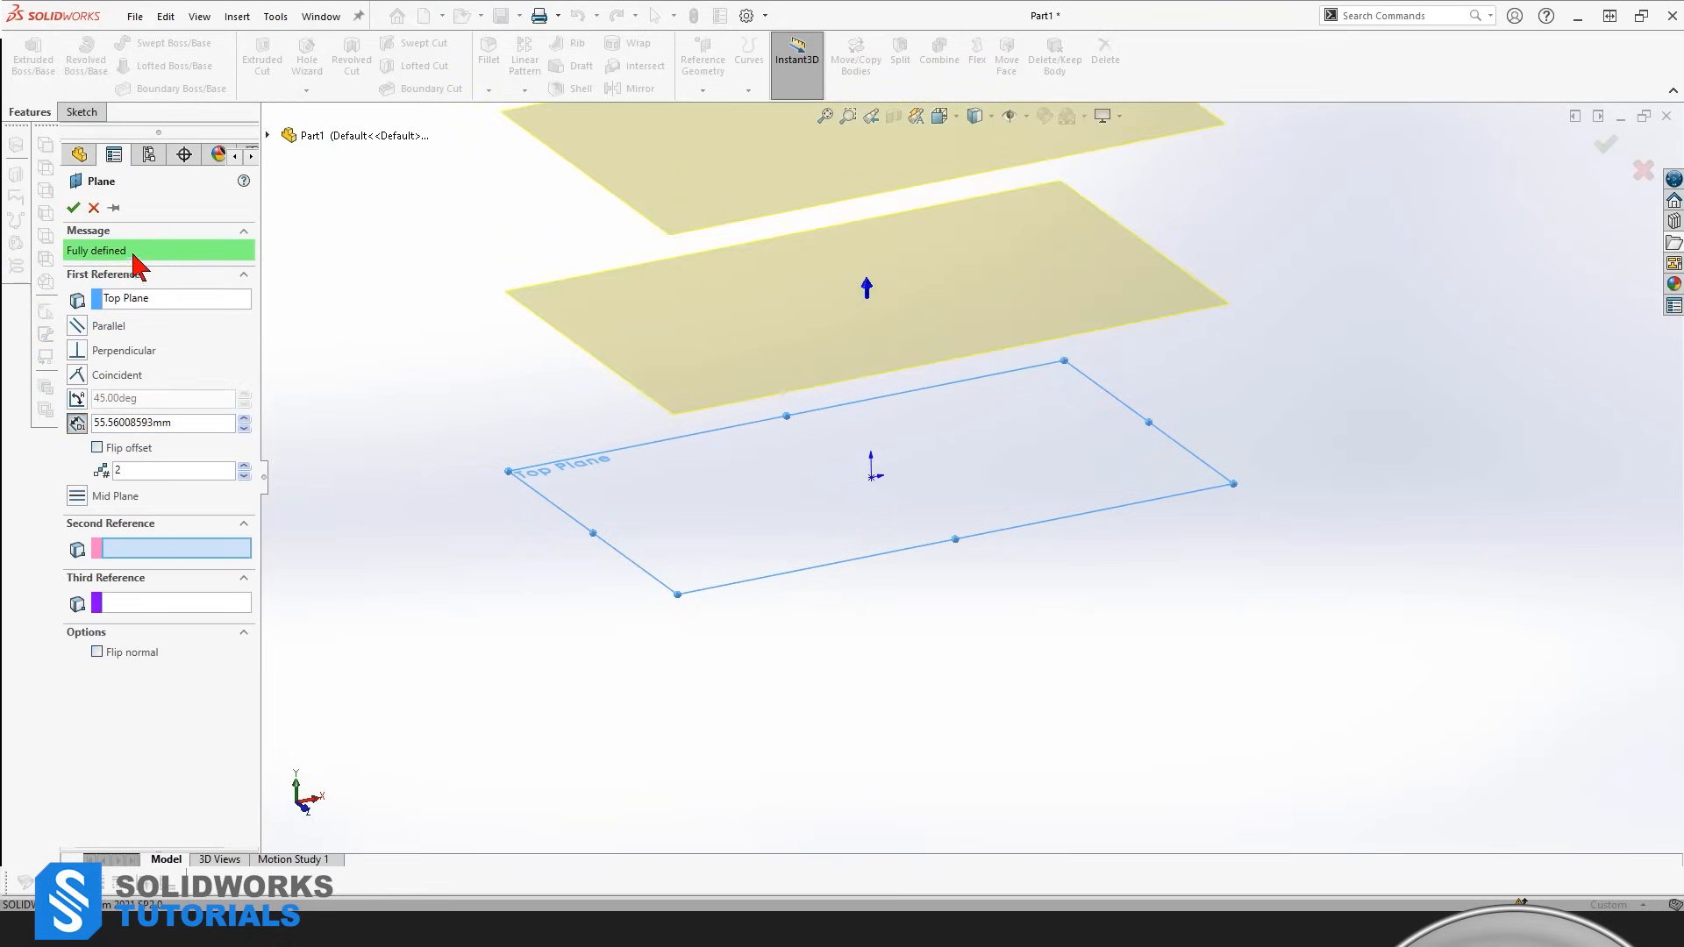
Step: Cancel the offset planes, select the Front Plane and browse the Sketch and Features tools
left_click(92, 207)
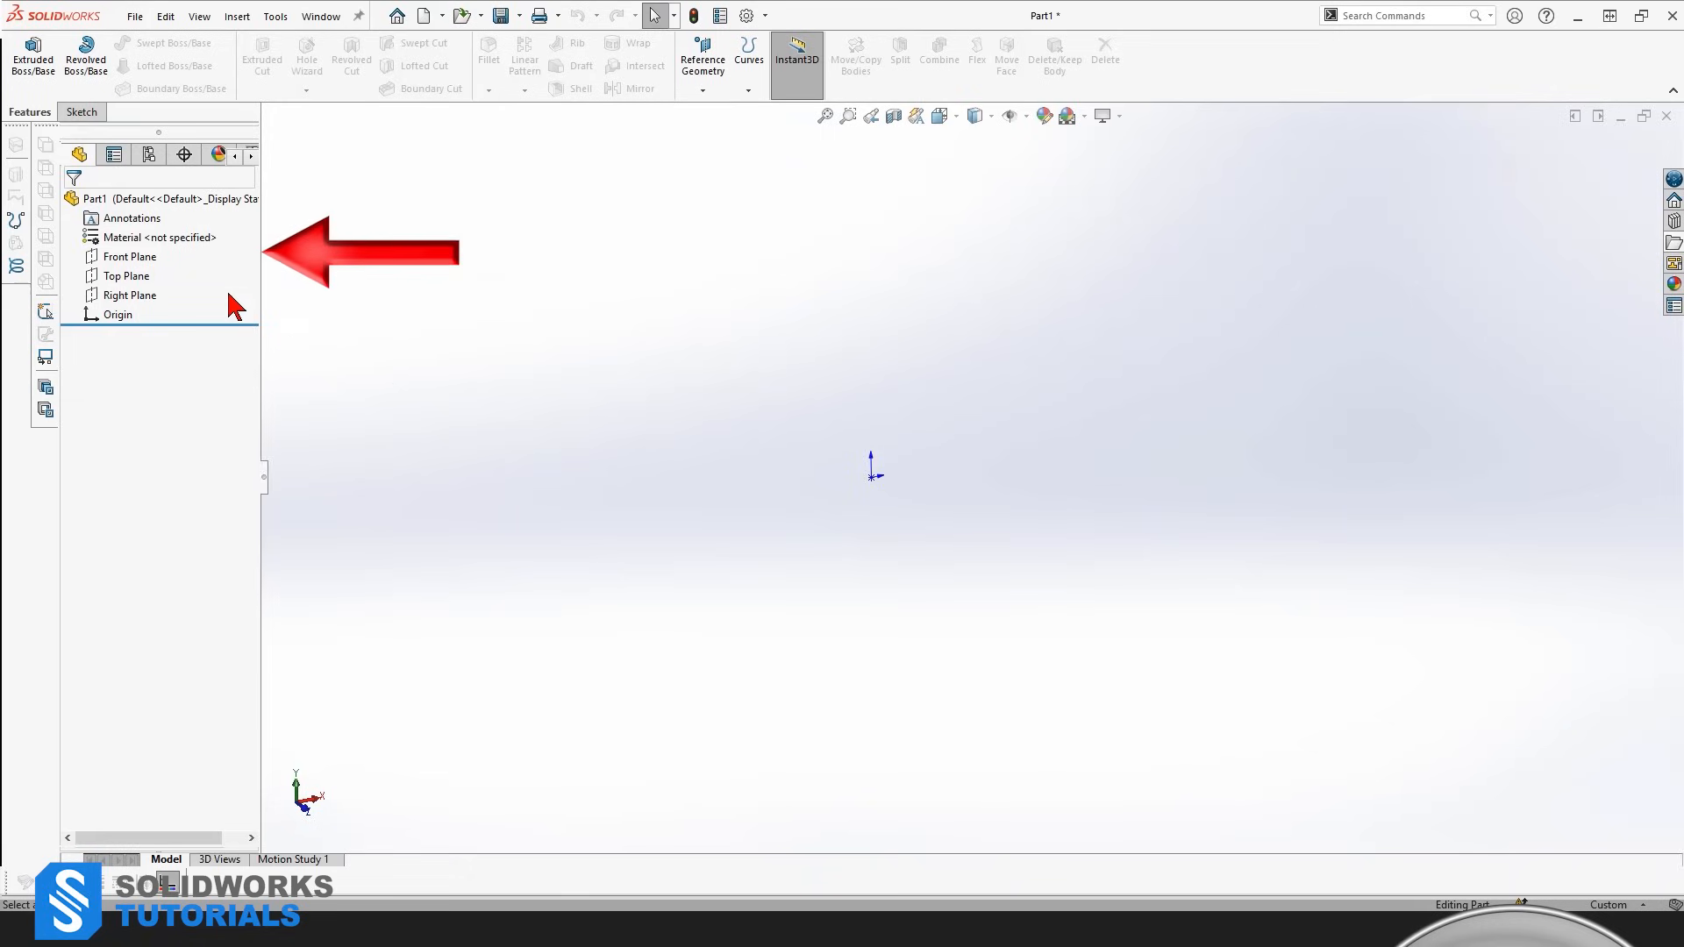
mouse_move(147, 499)
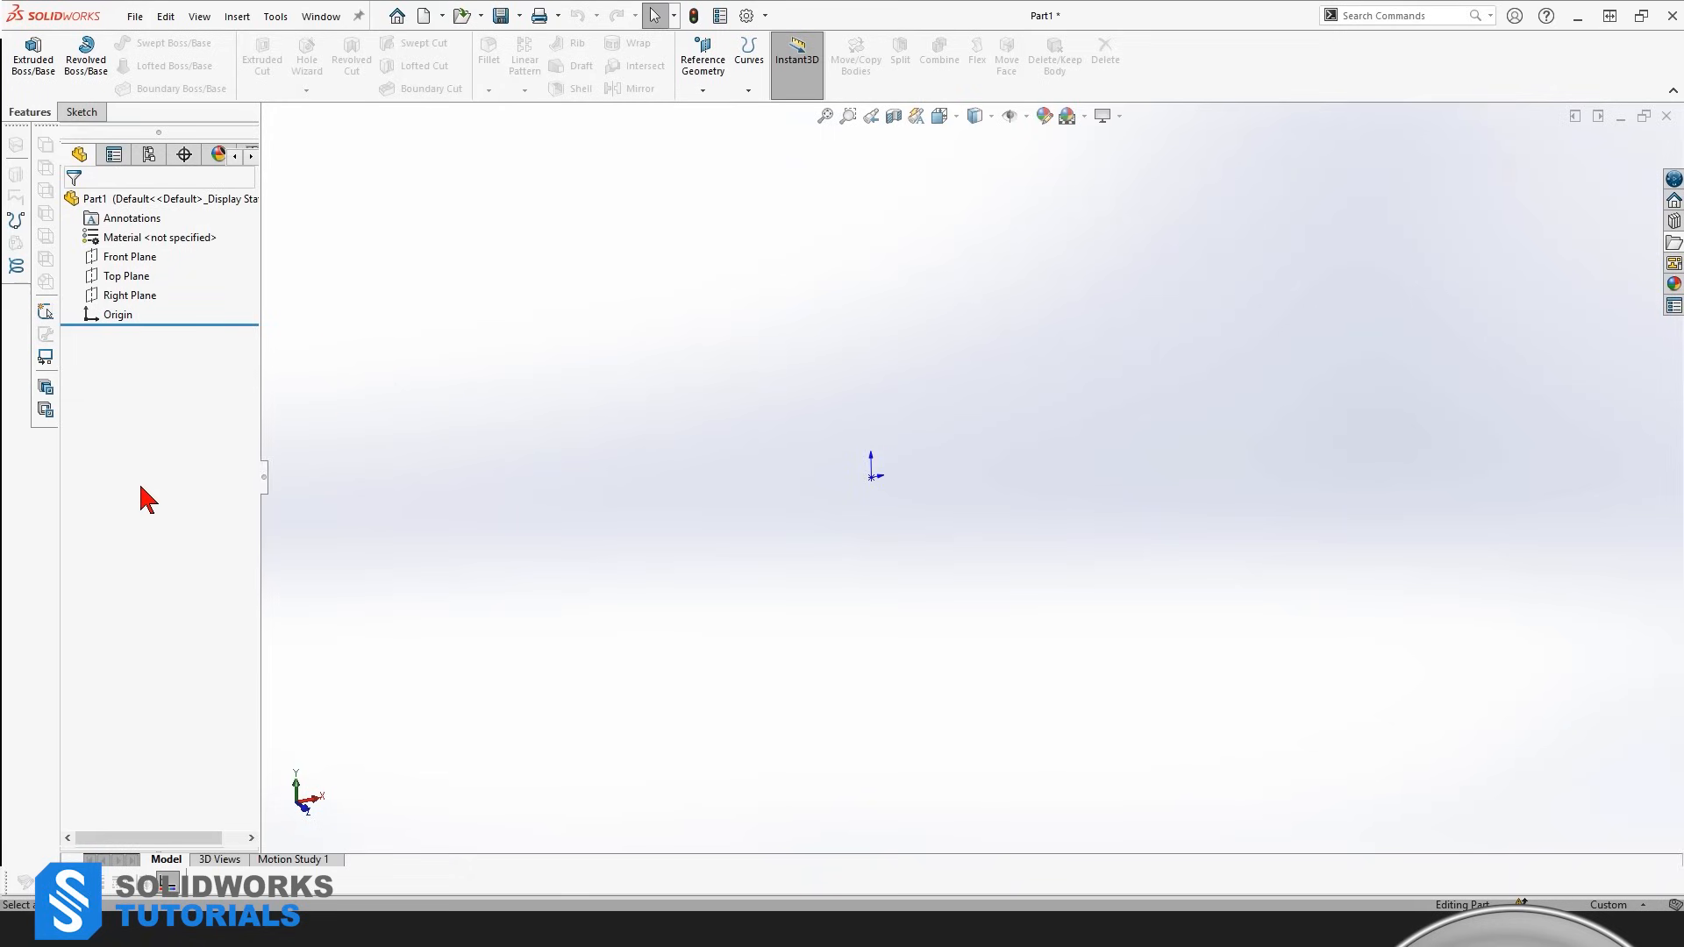
mouse_move(119, 314)
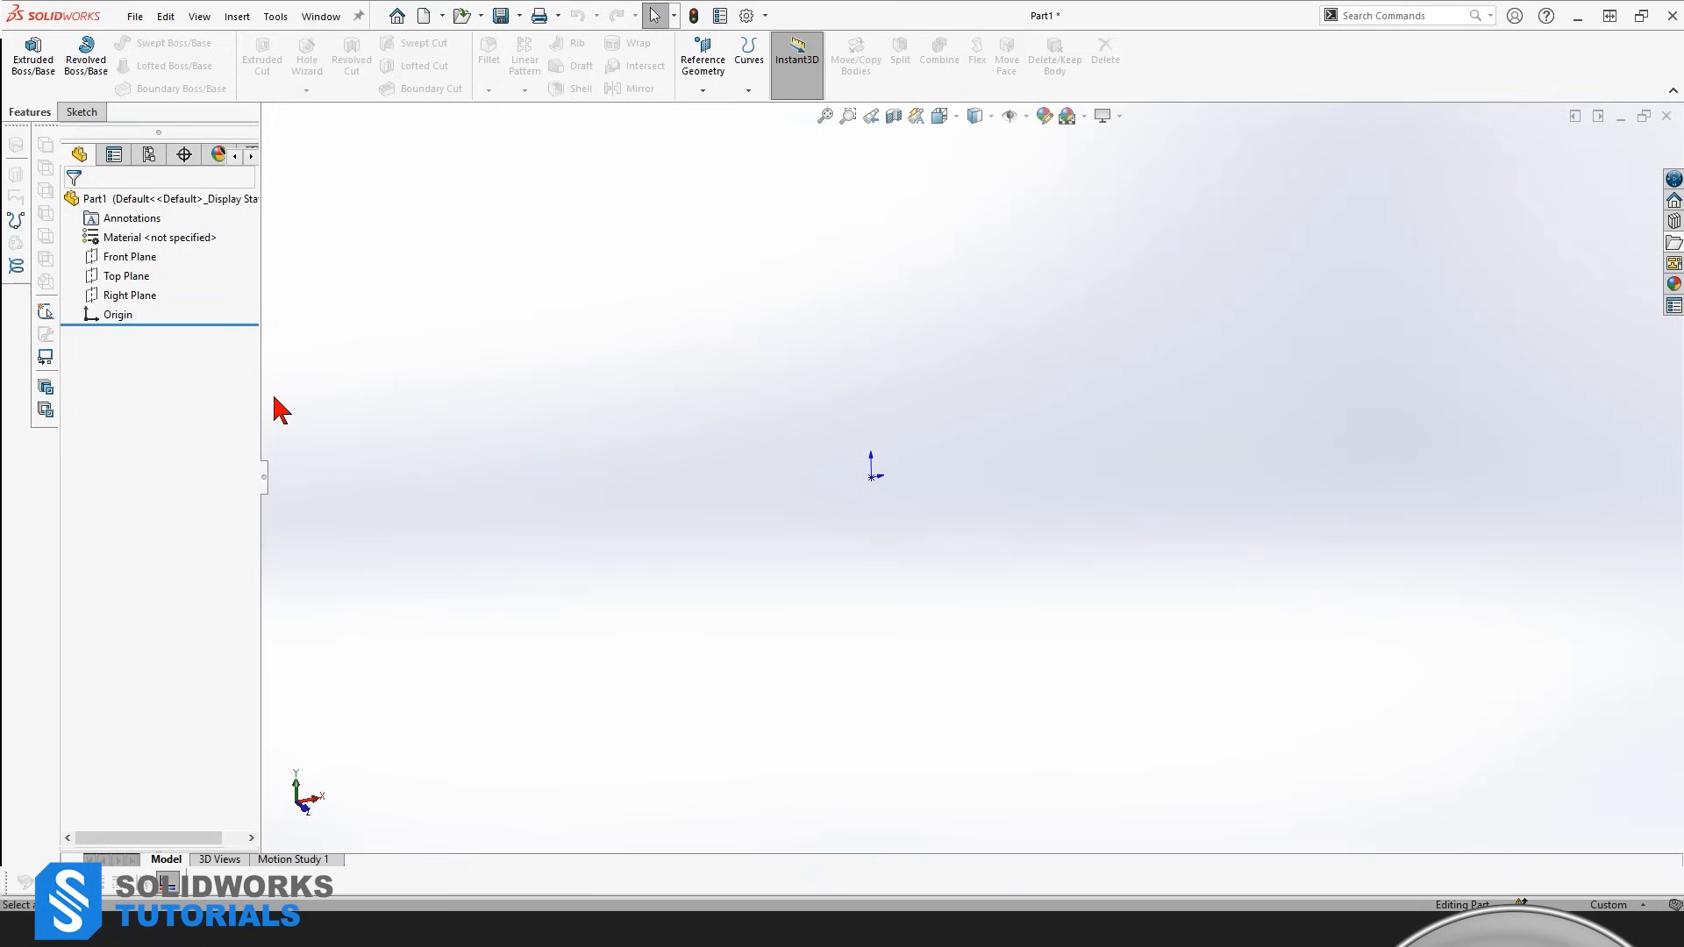
mouse_move(263, 387)
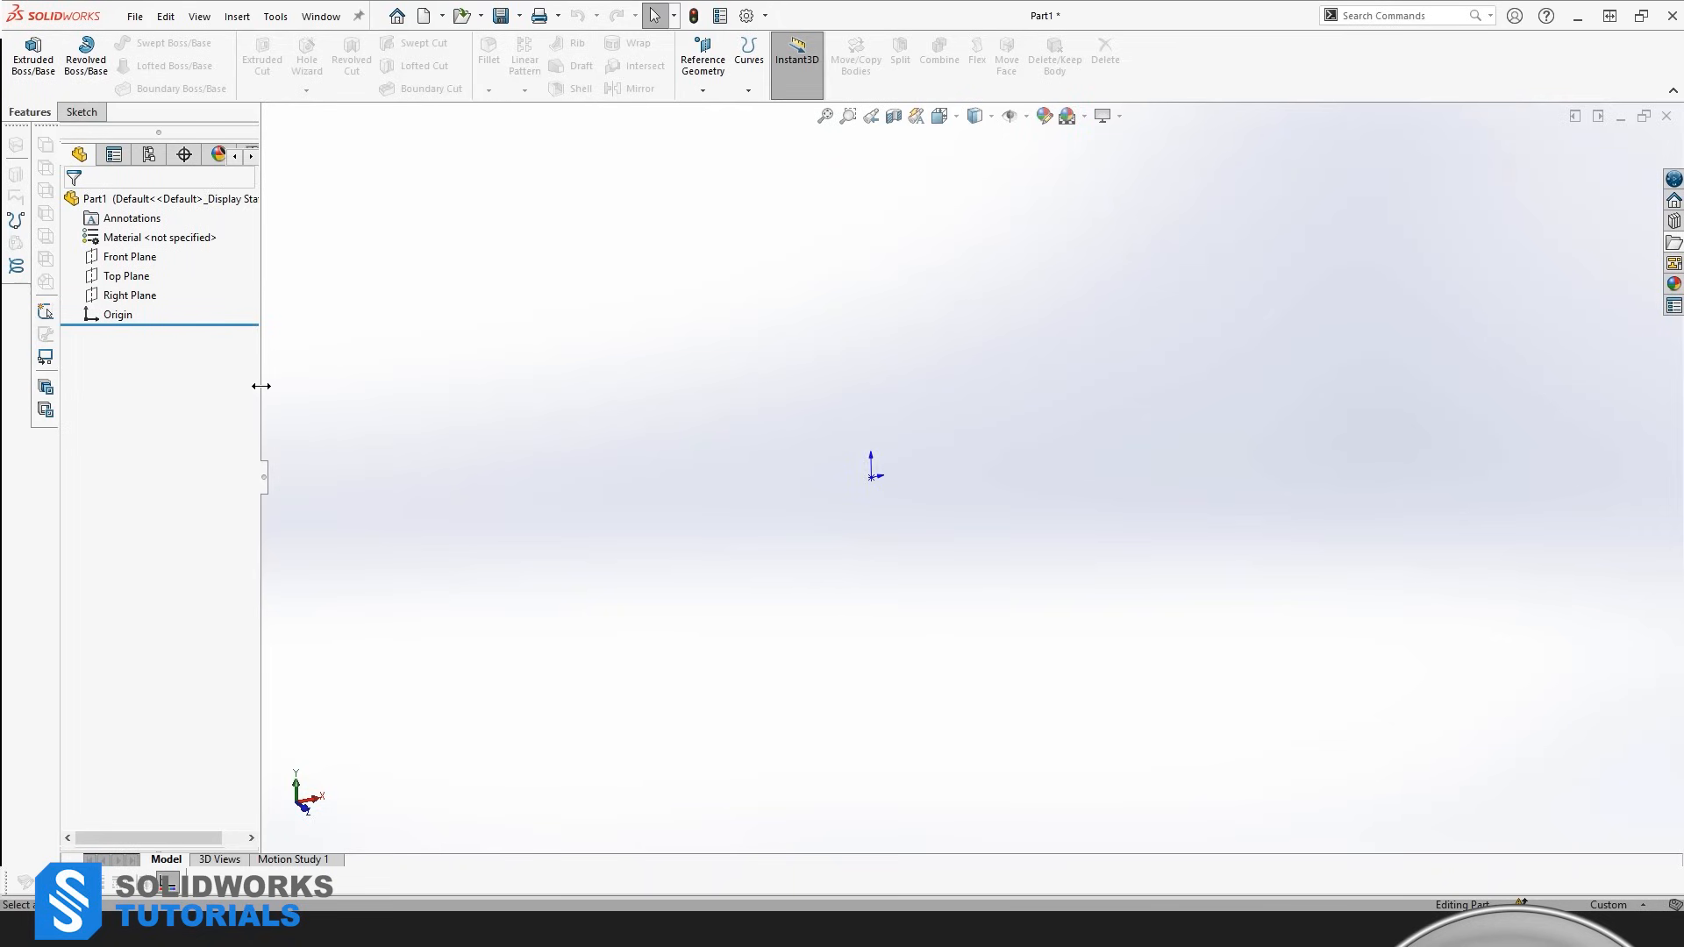
mouse_move(527, 353)
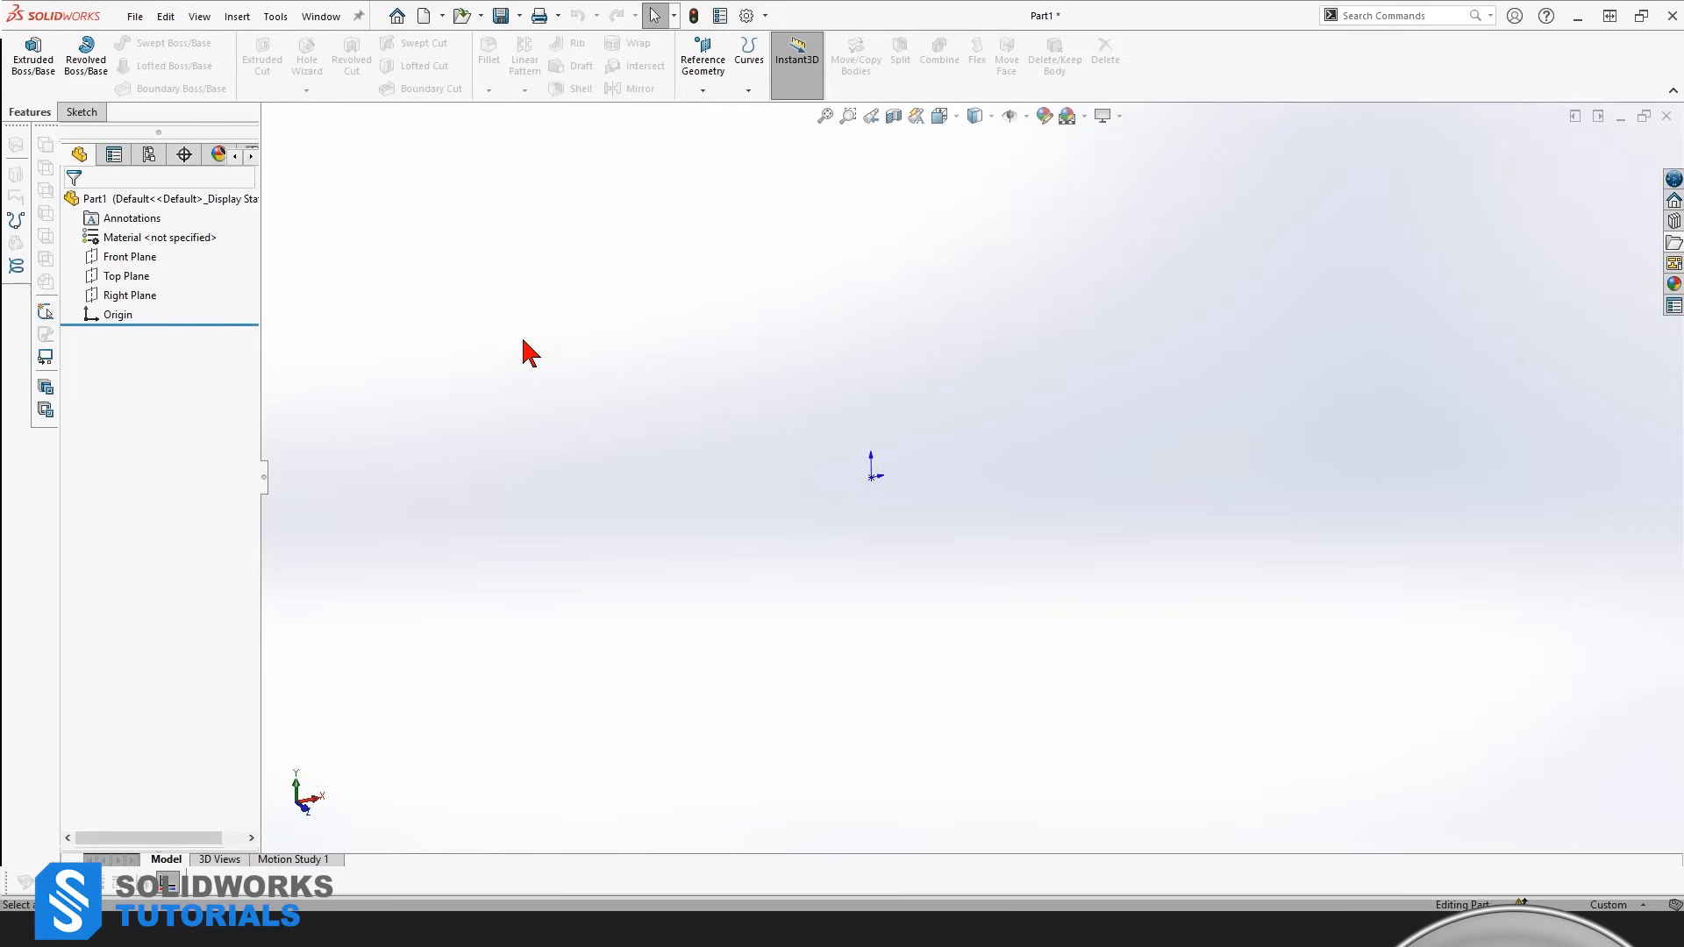
mouse_move(527, 320)
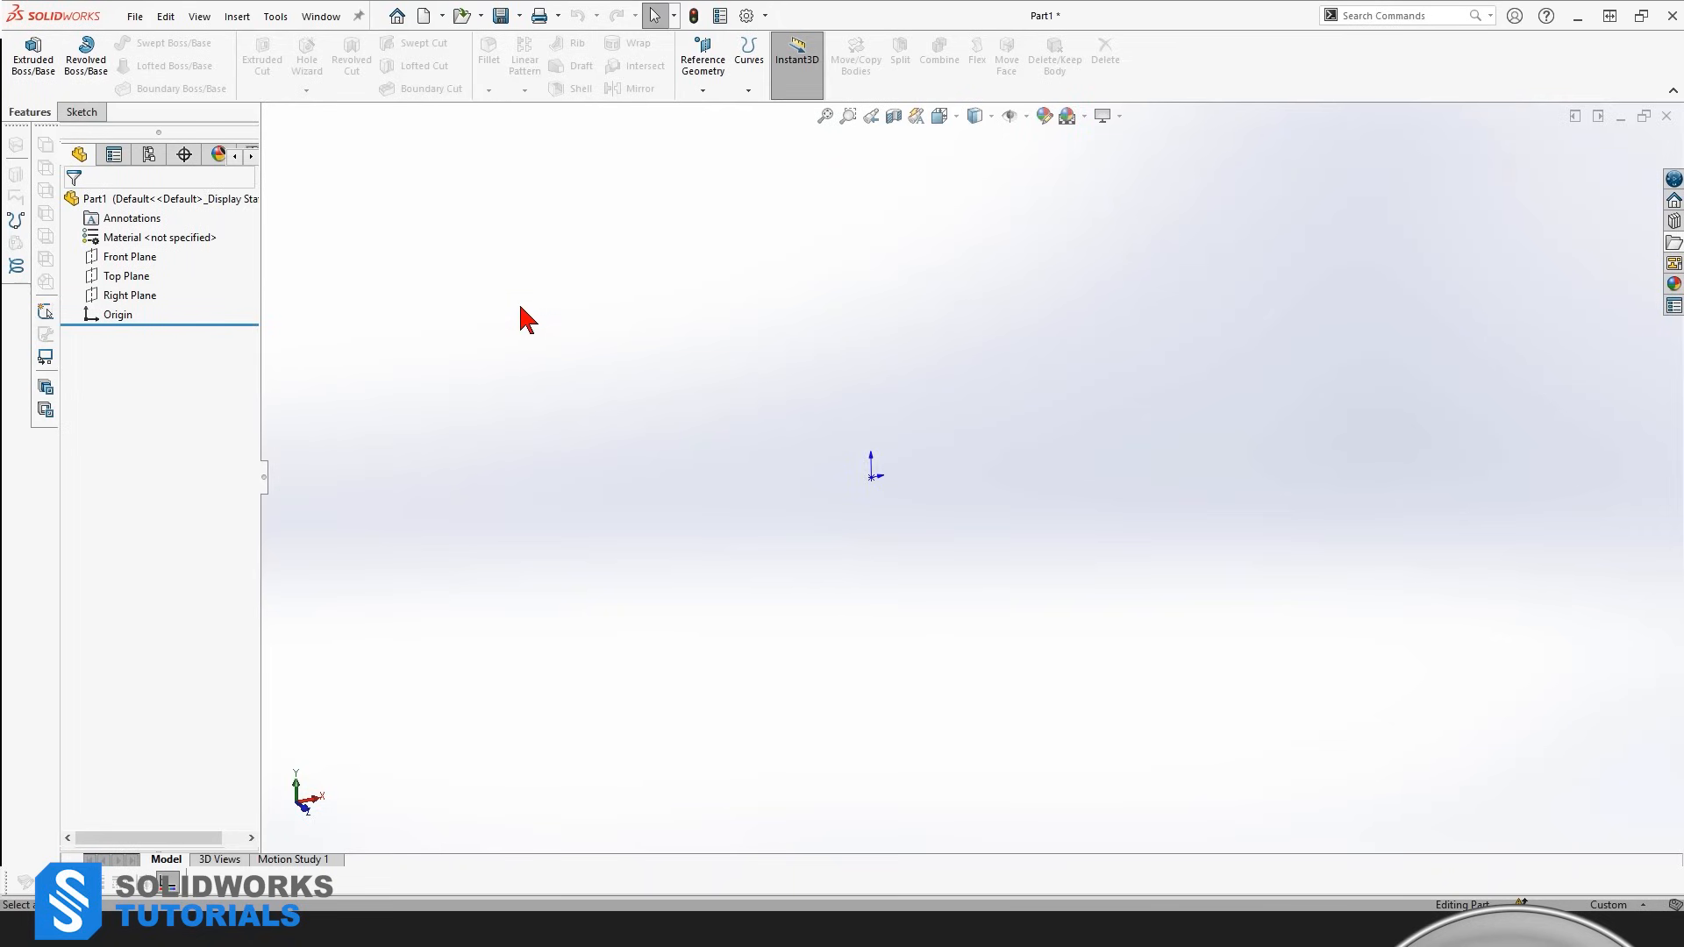
mouse_move(526, 310)
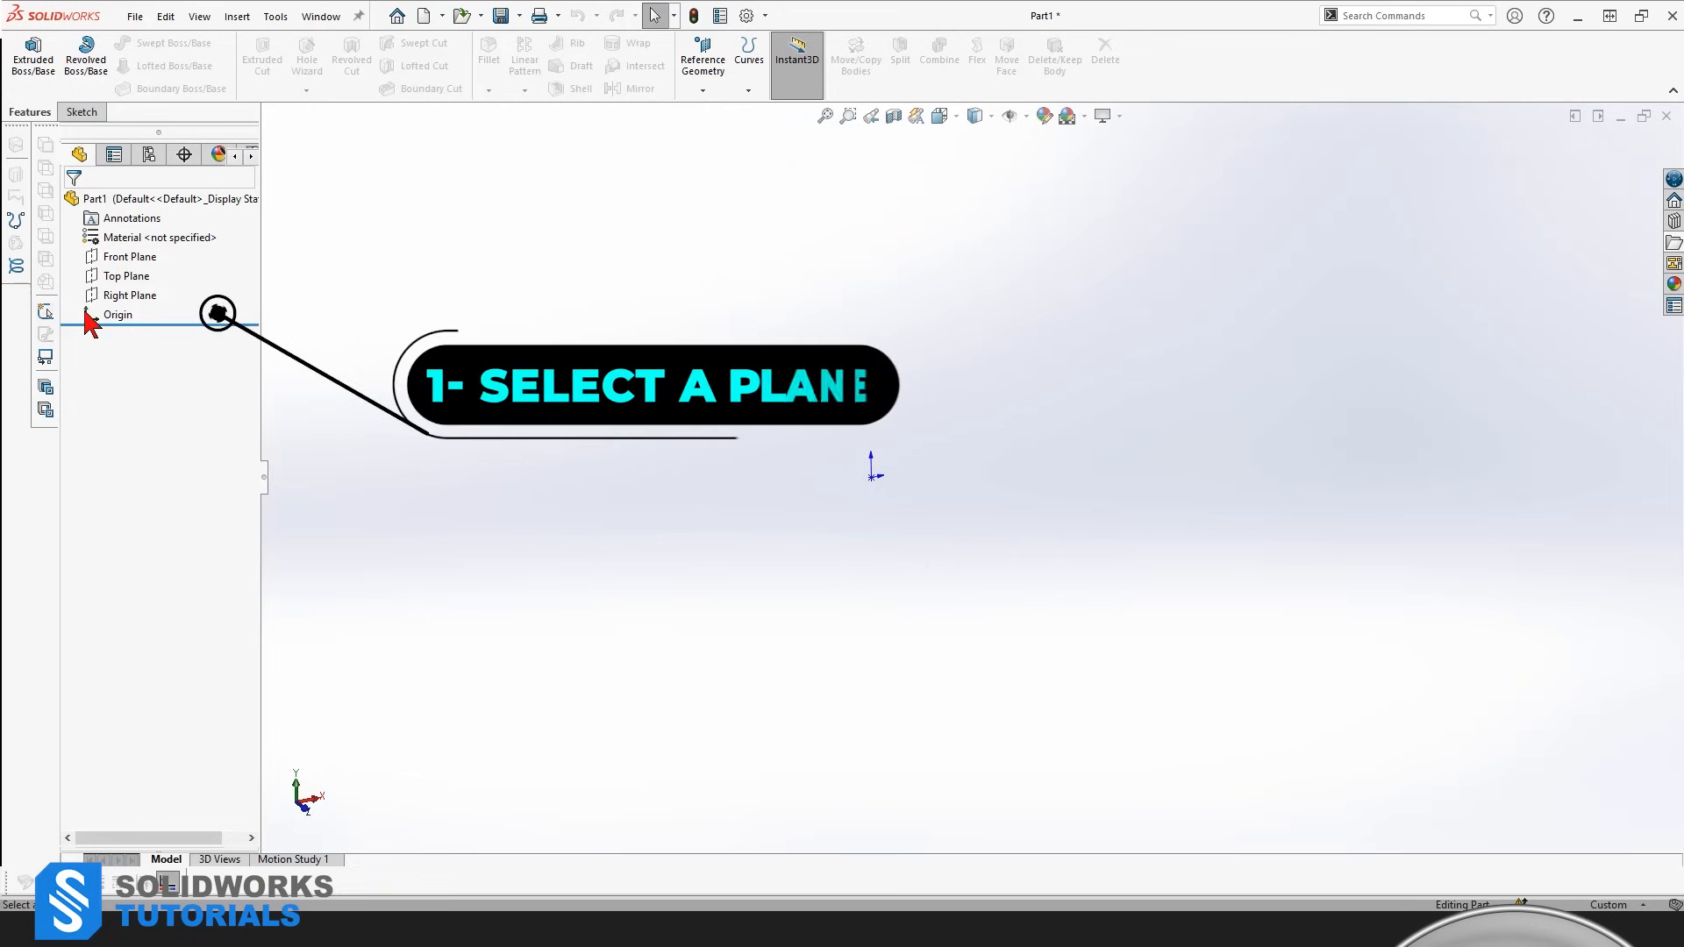
left_click(129, 255)
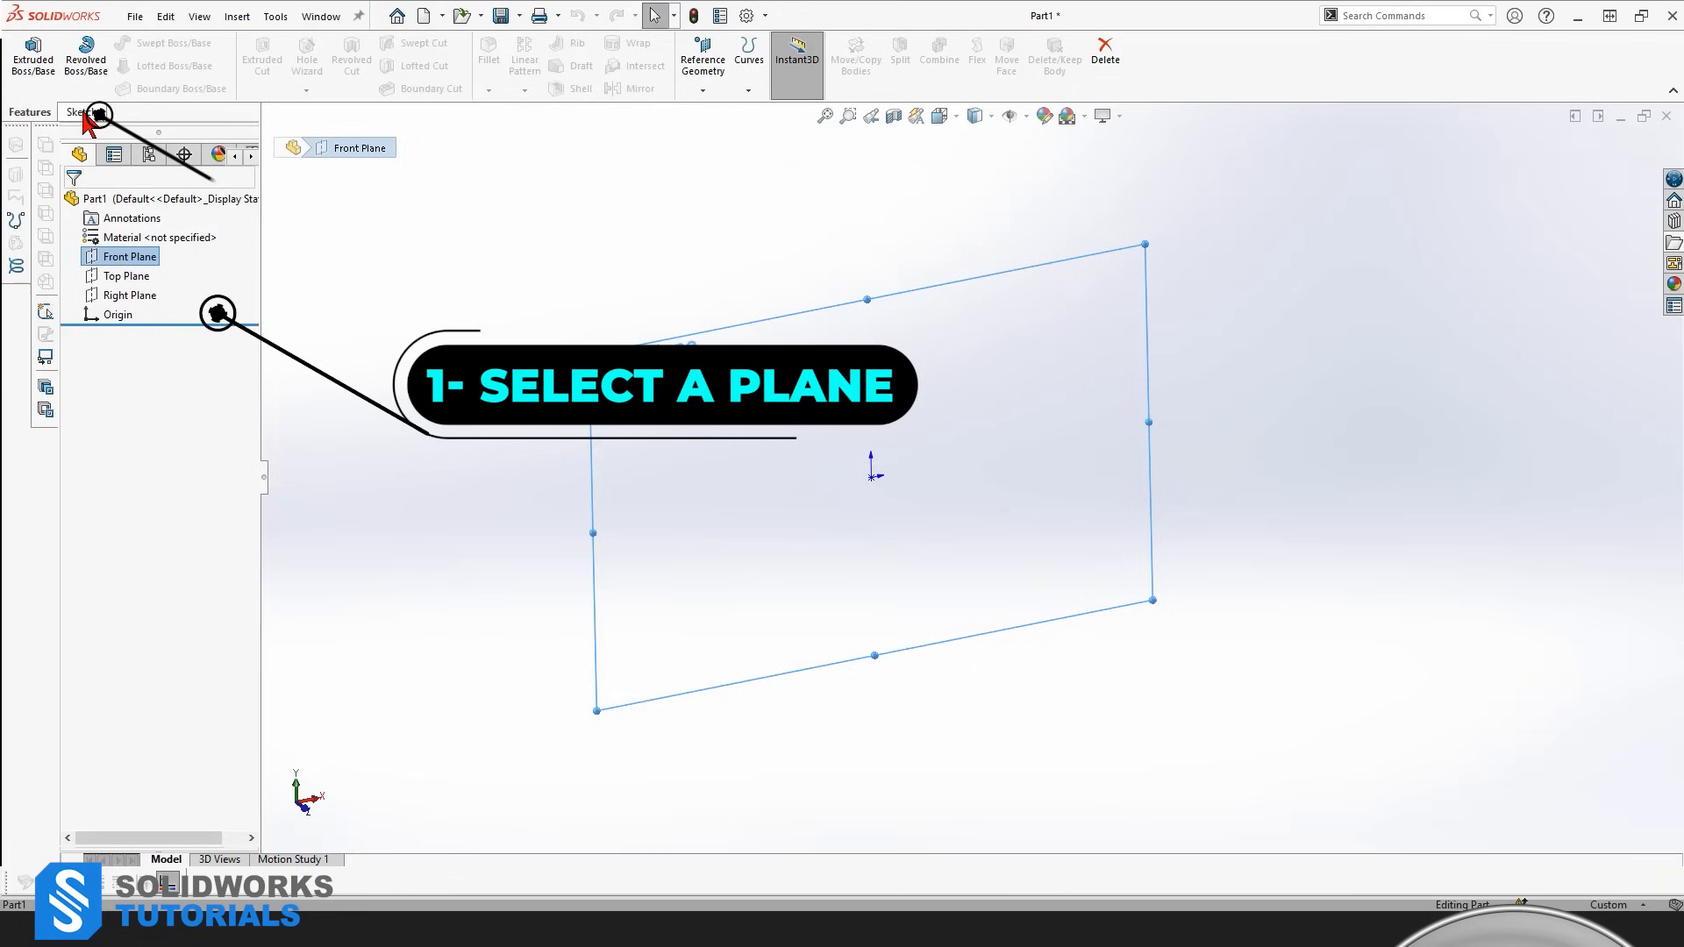
left_click(73, 112)
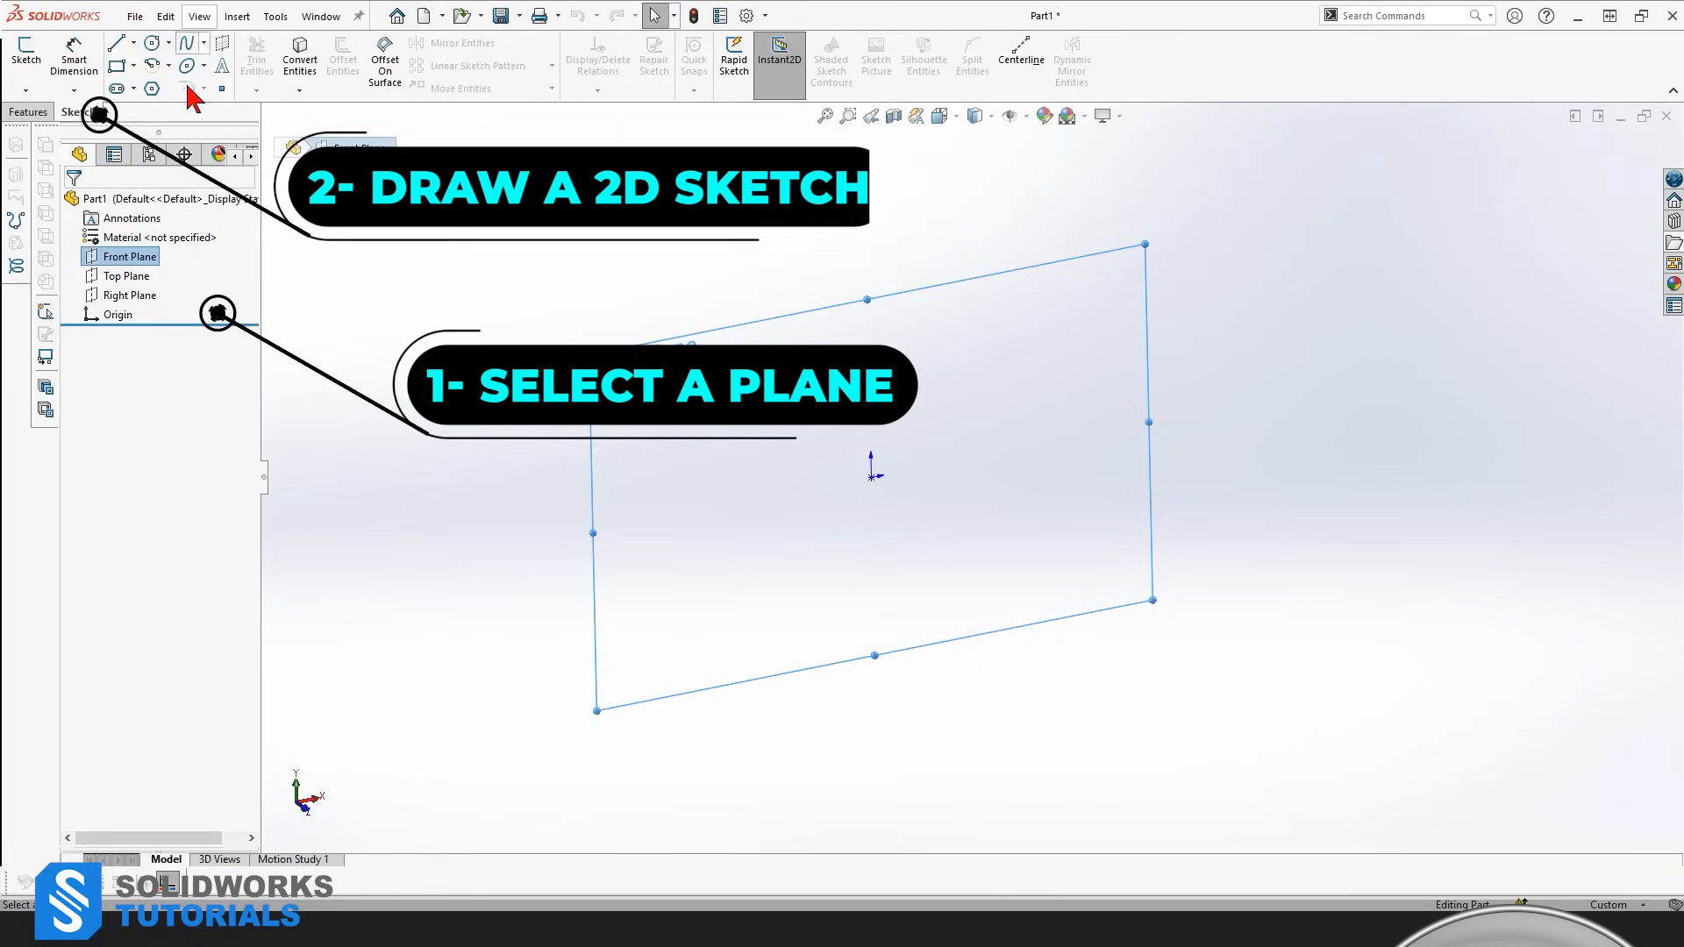
mouse_move(920, 485)
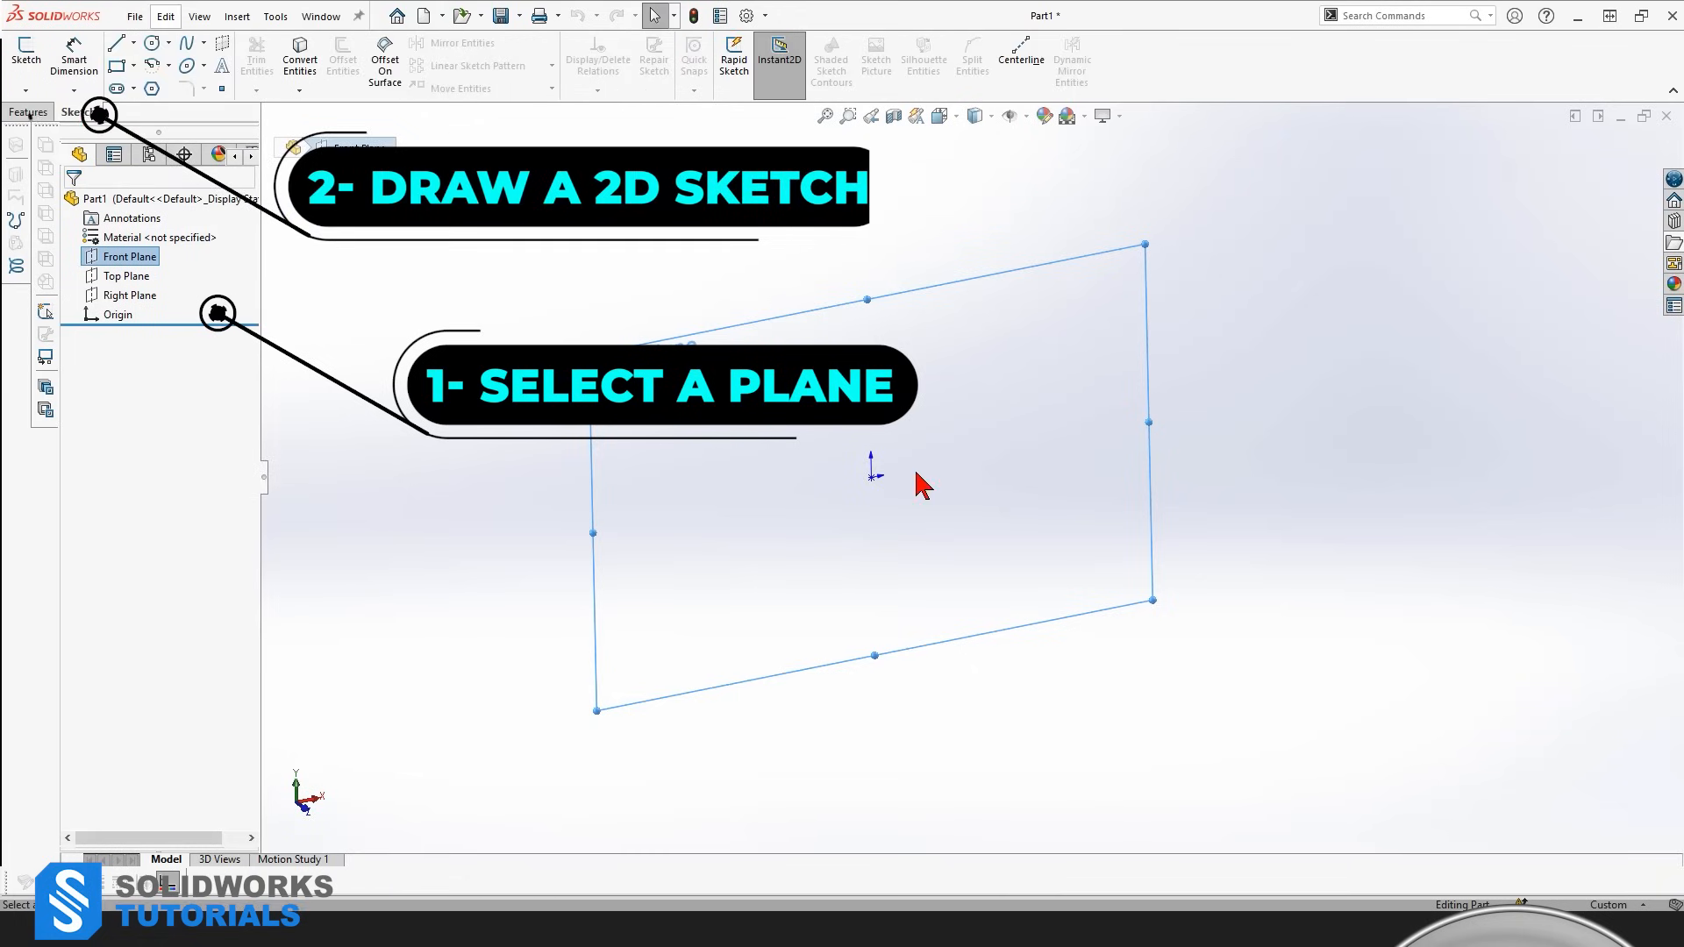
left_click(27, 111)
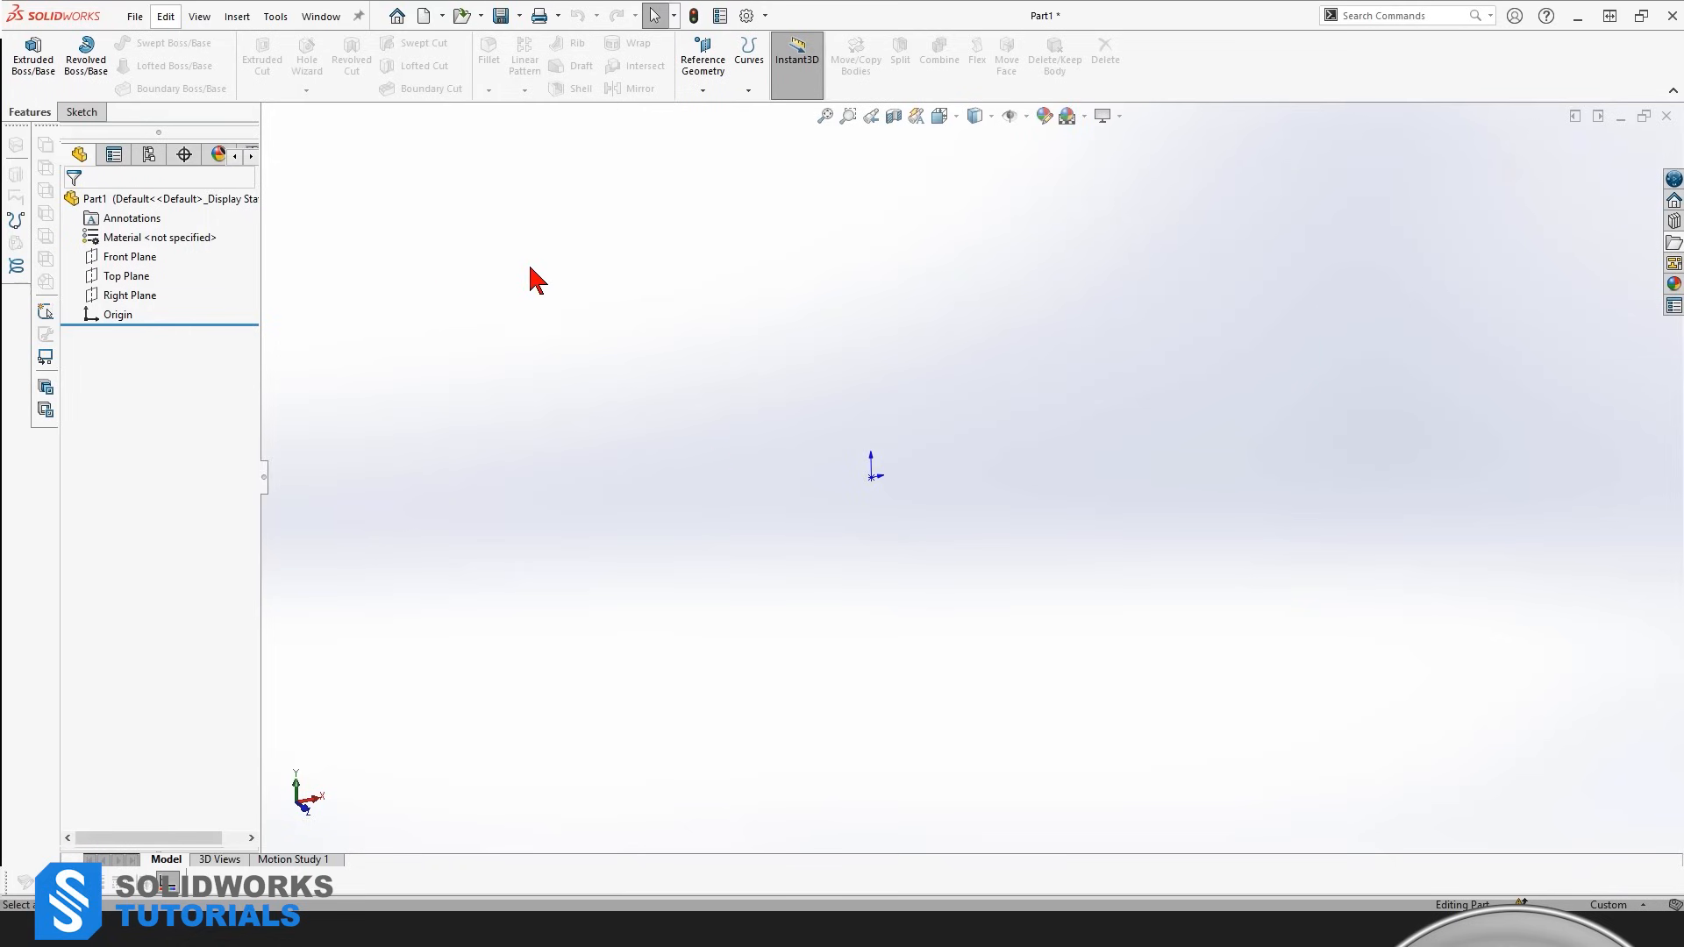
mouse_move(445, 398)
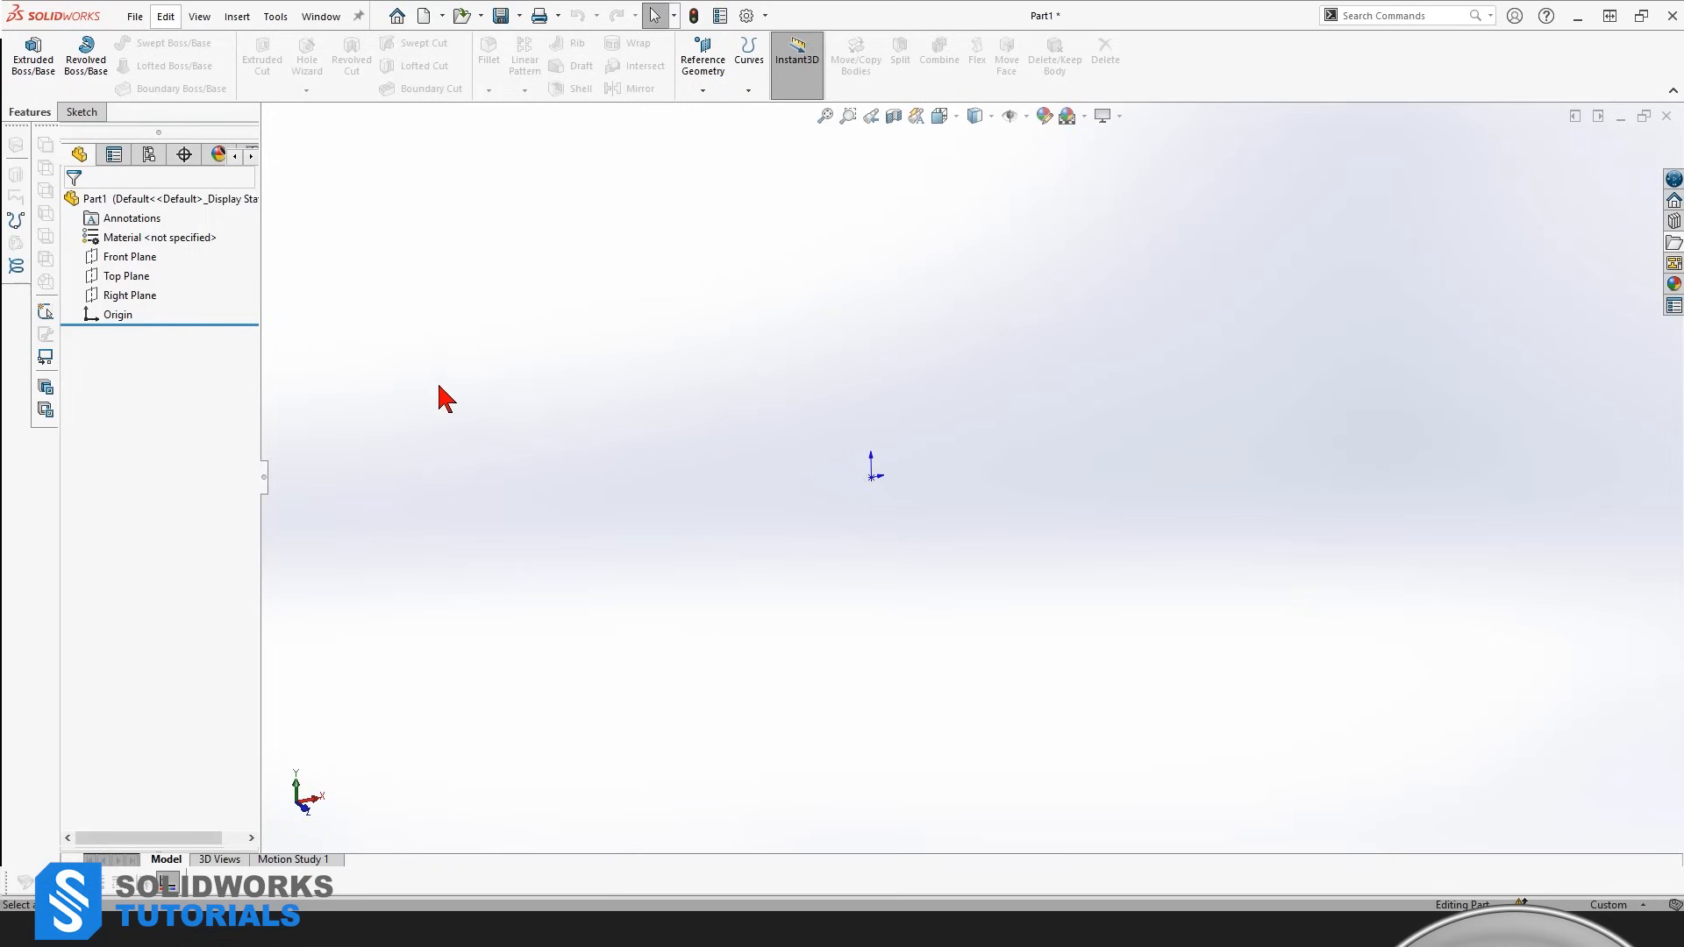
left_click(129, 257)
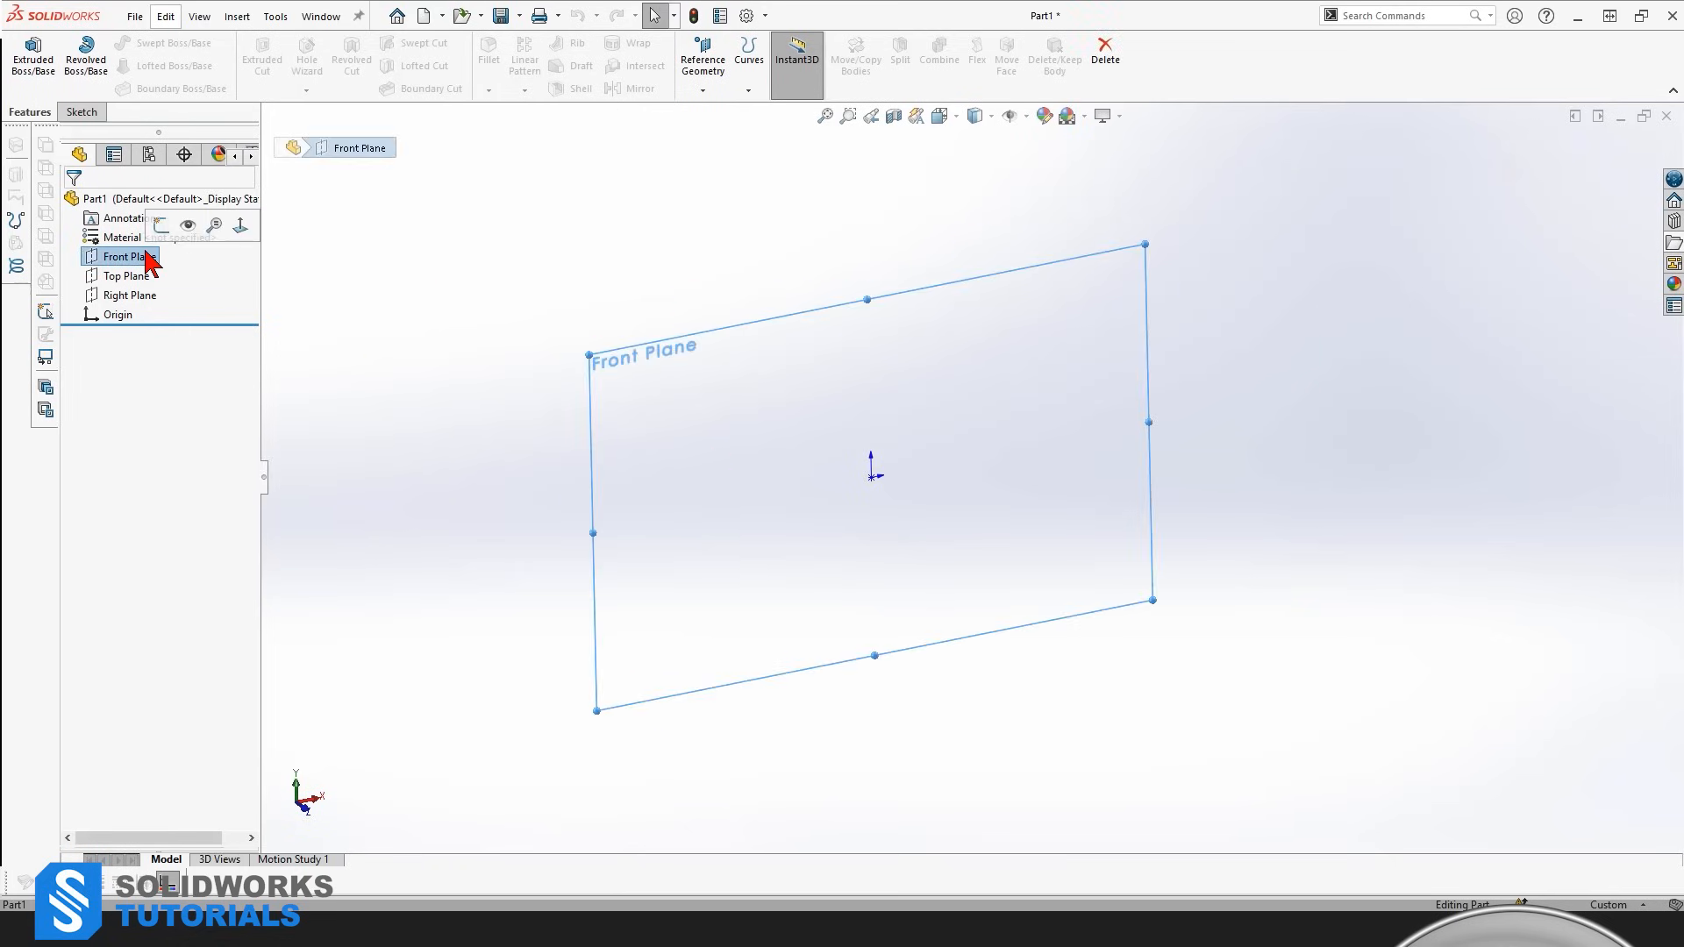
left_click(78, 112)
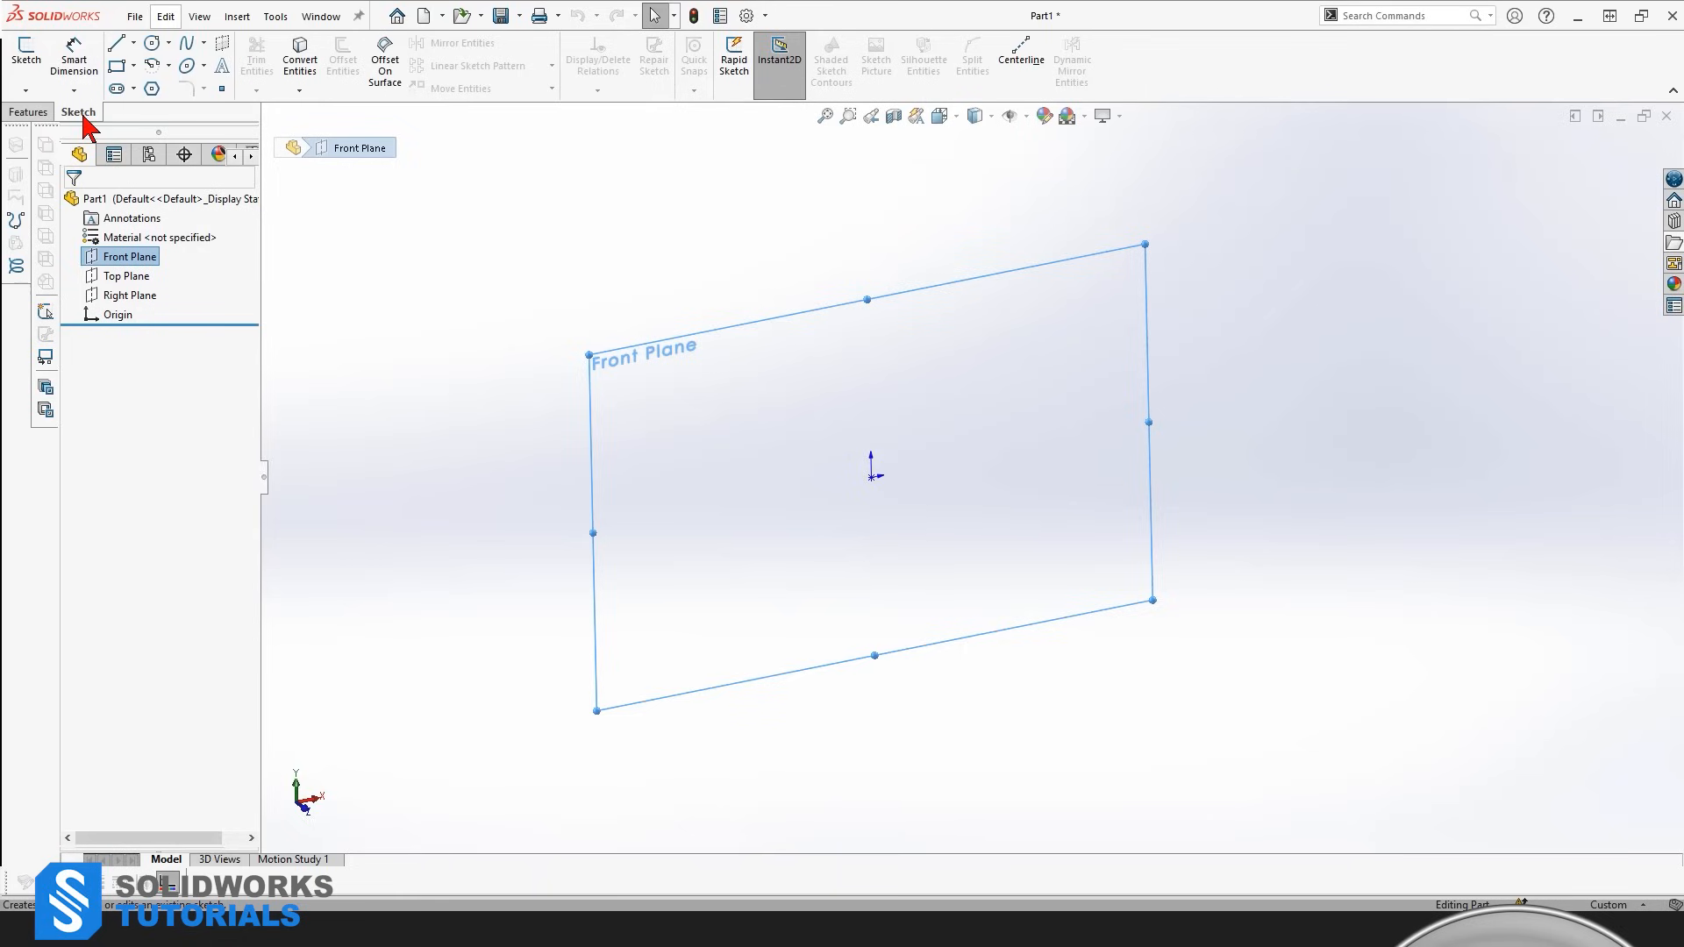
mouse_move(24, 56)
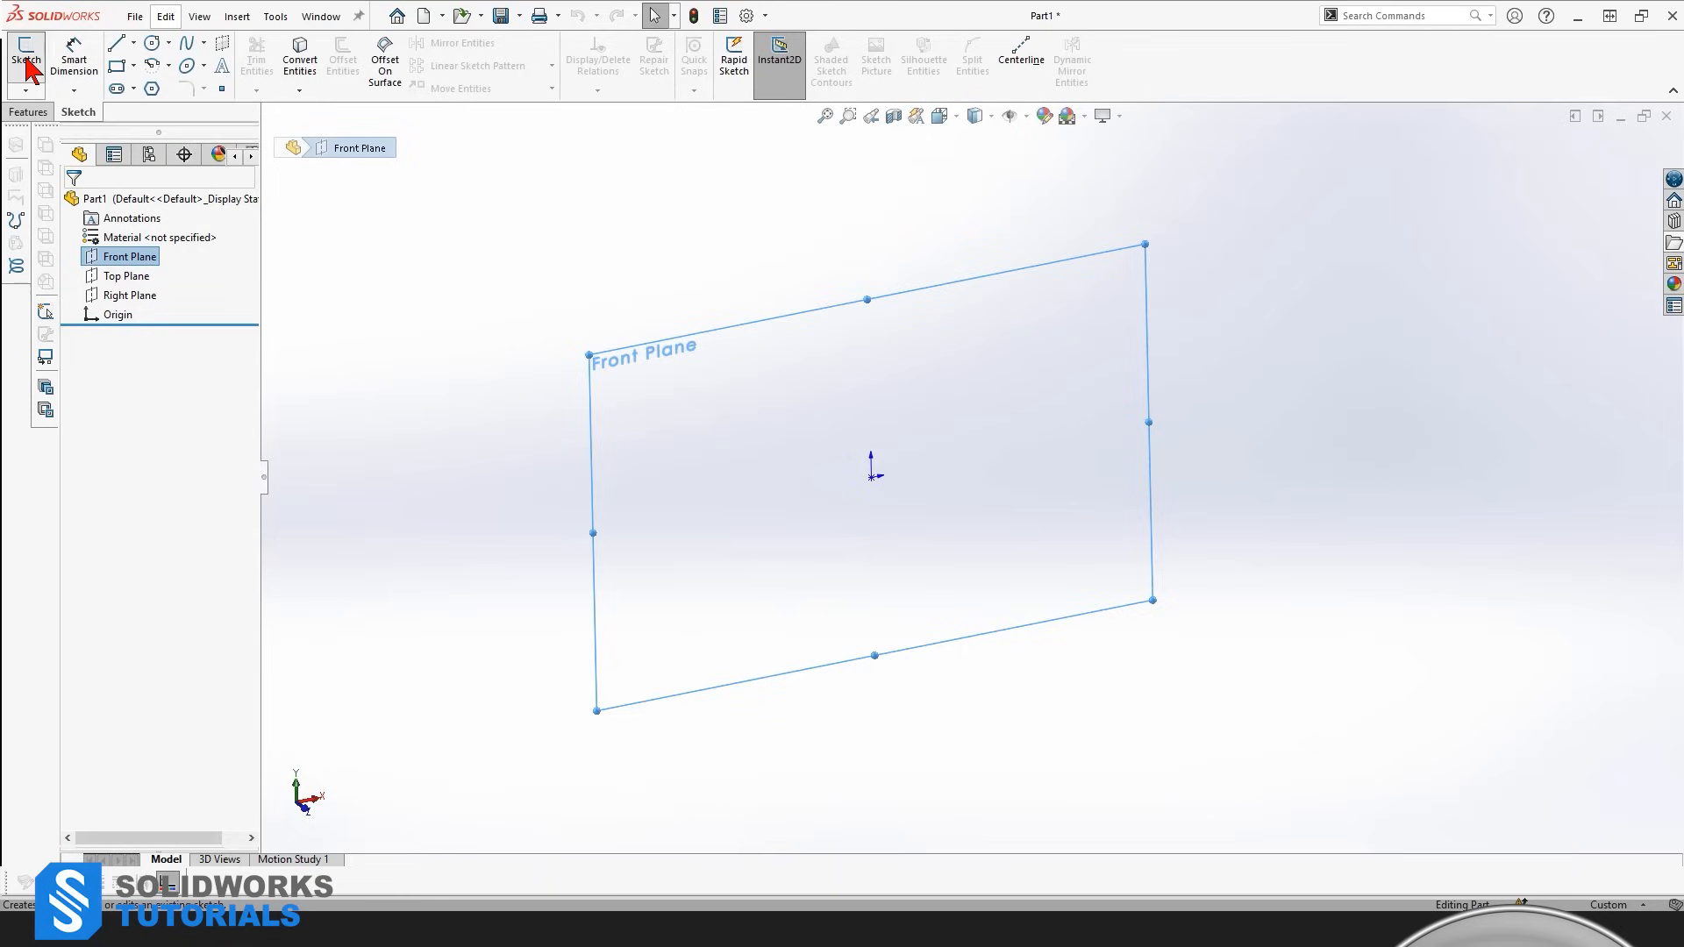
left_click(23, 56)
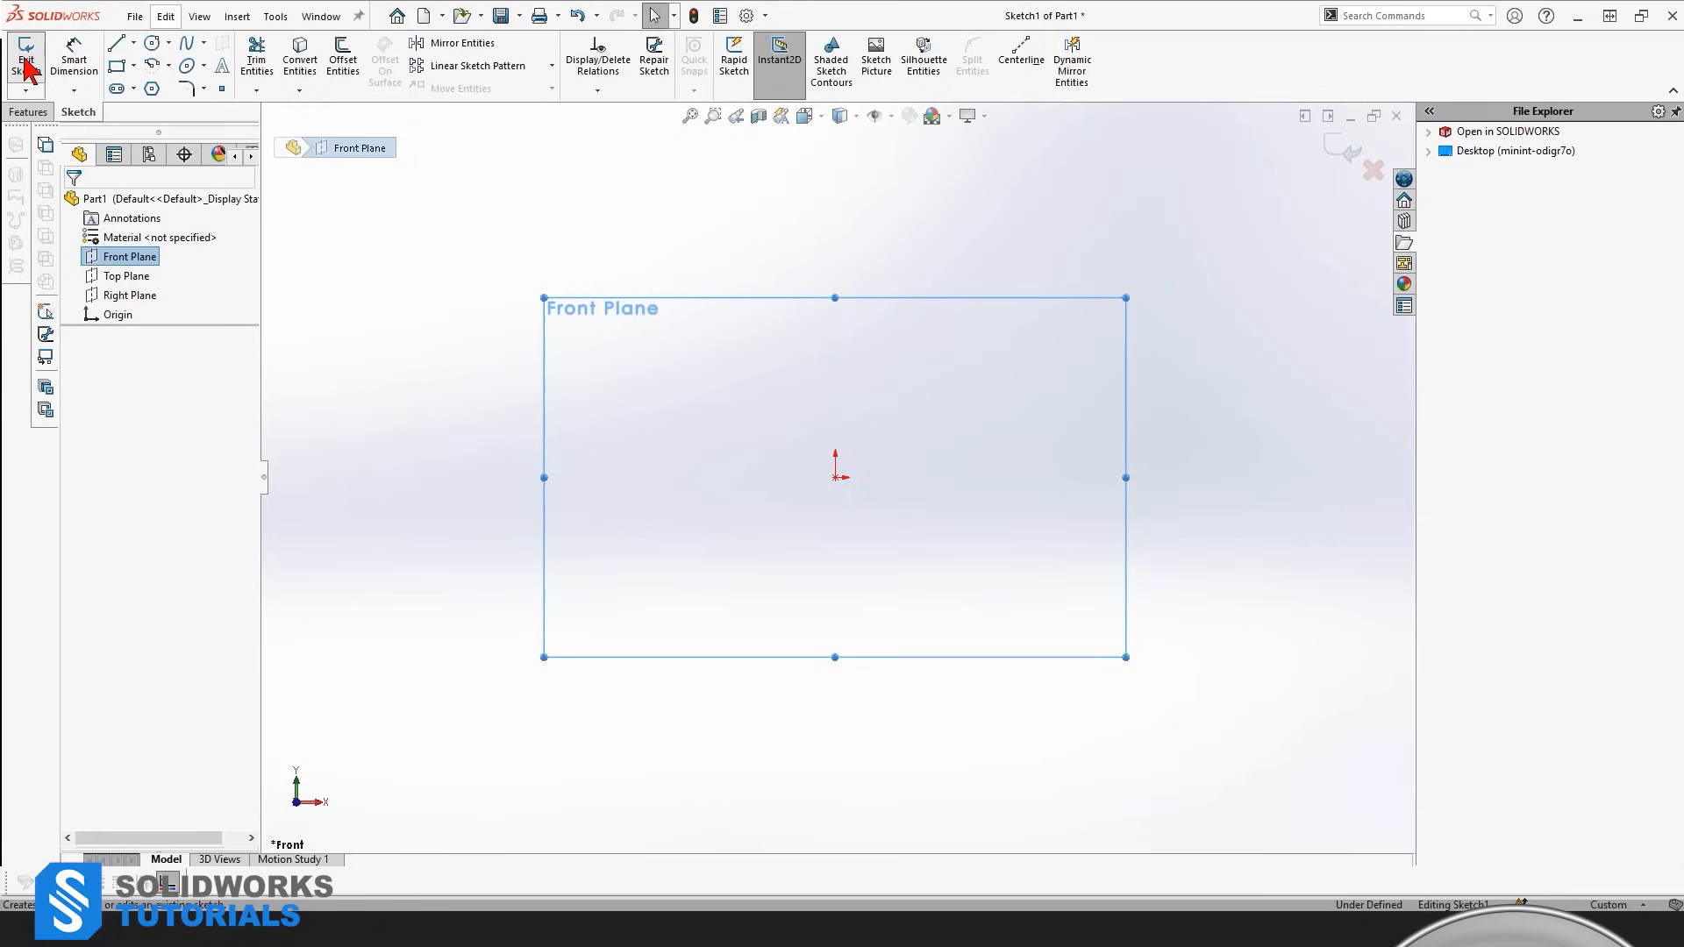
mouse_move(670, 459)
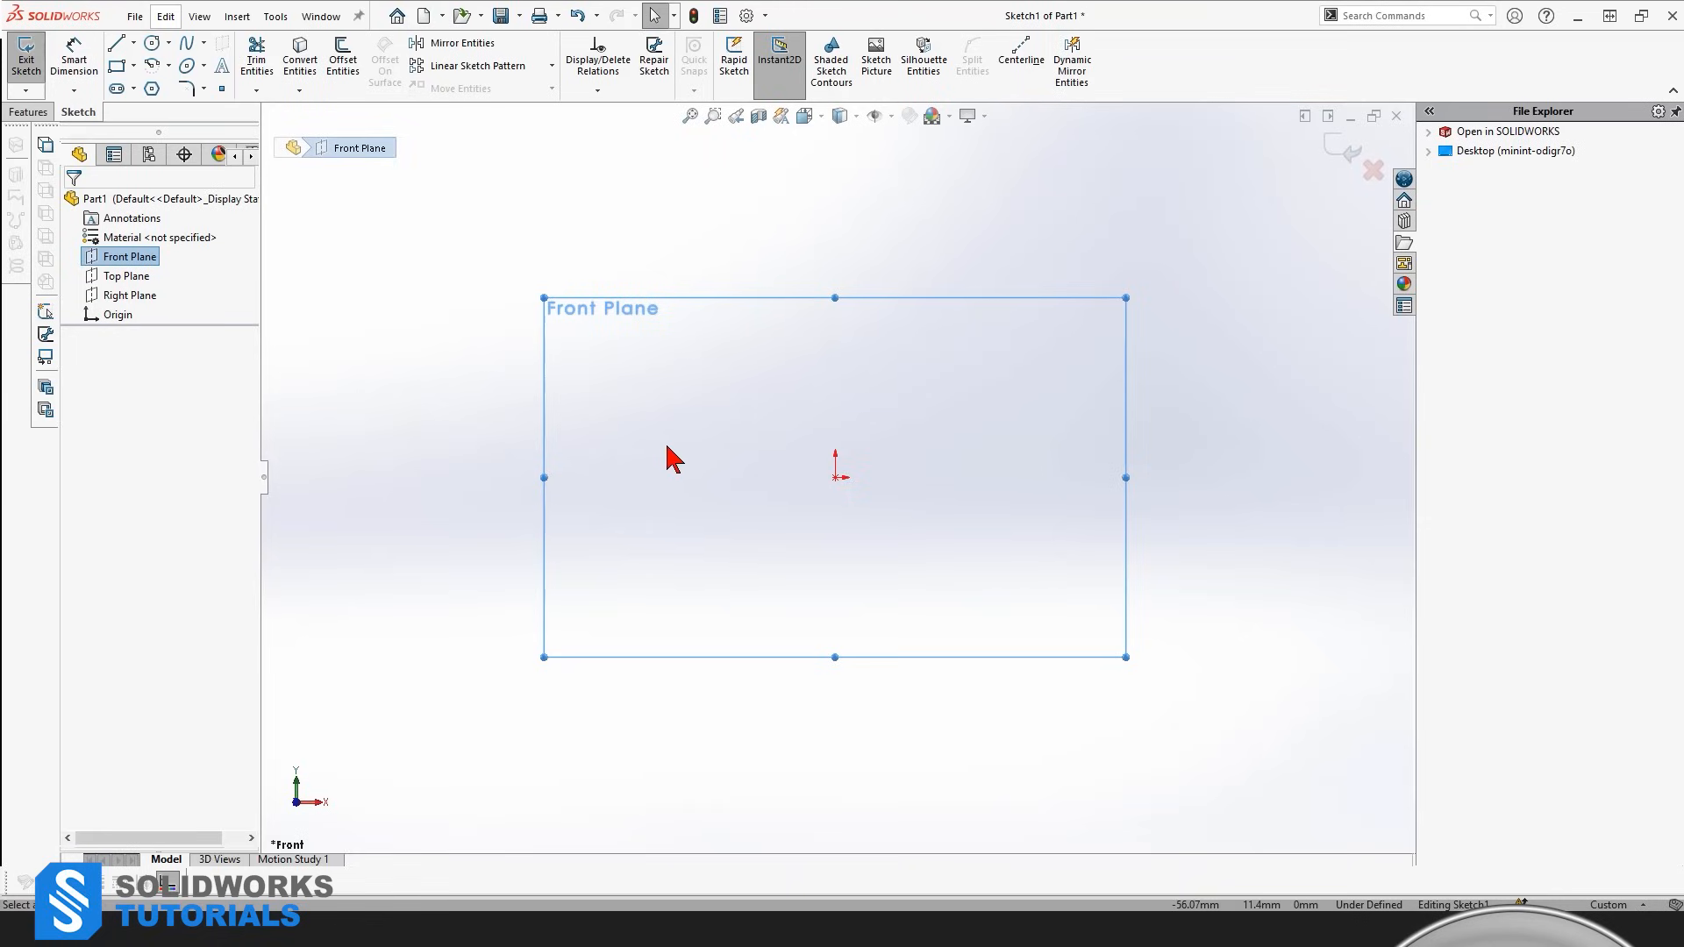
mouse_move(730, 542)
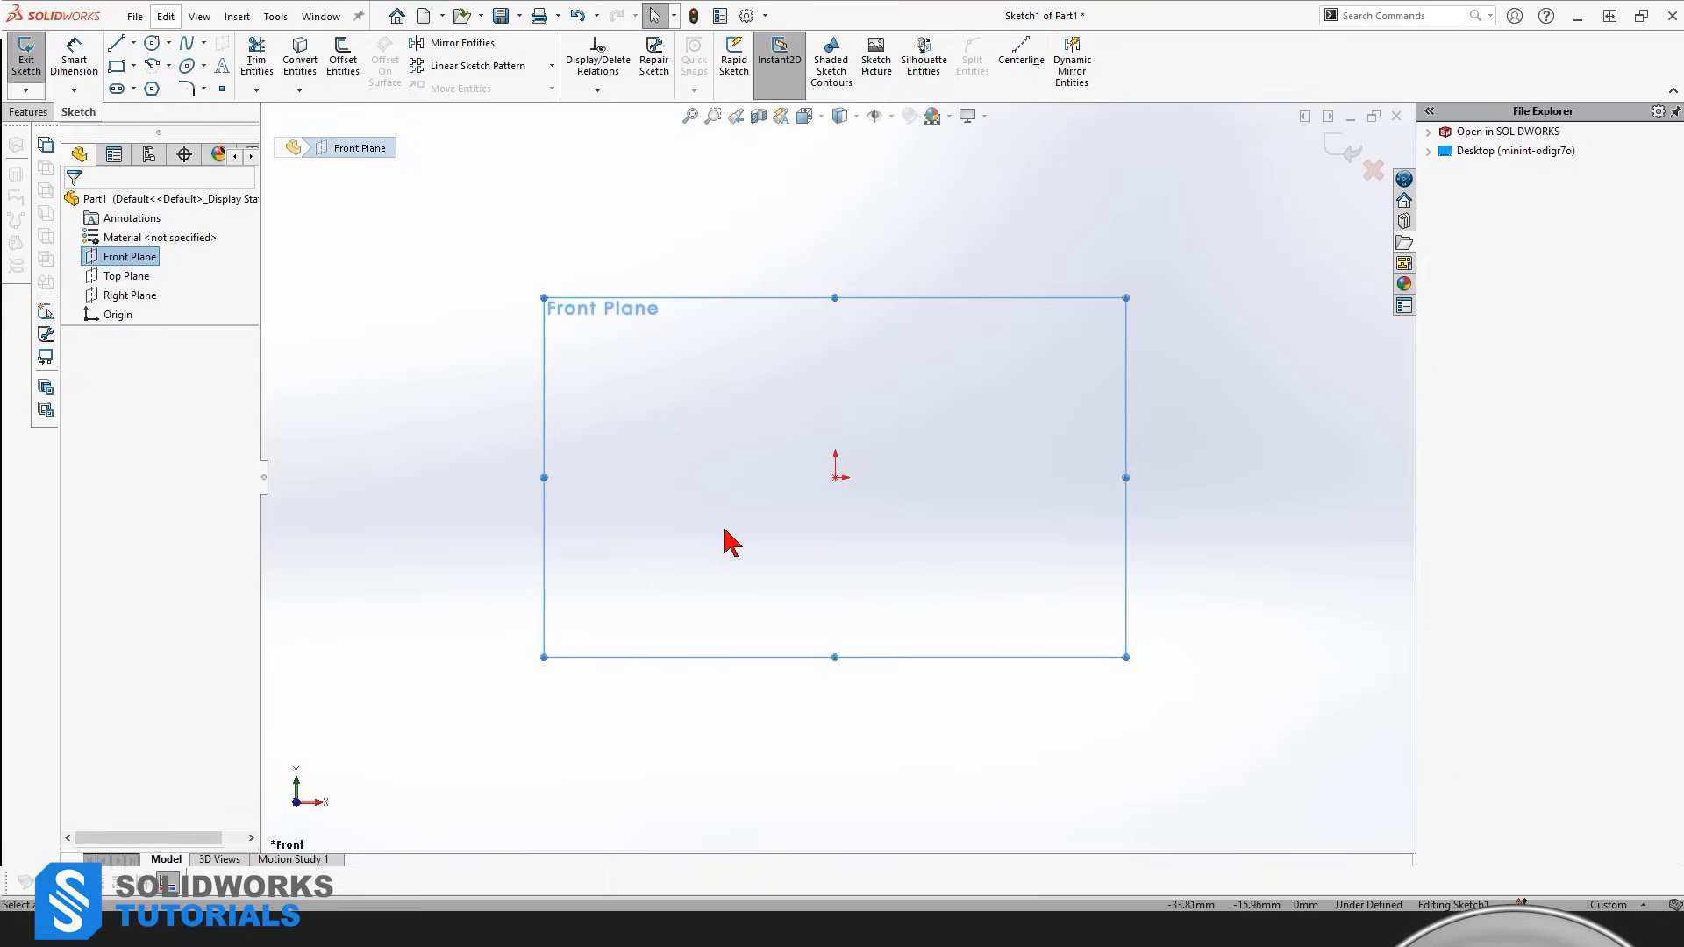
mouse_move(729, 542)
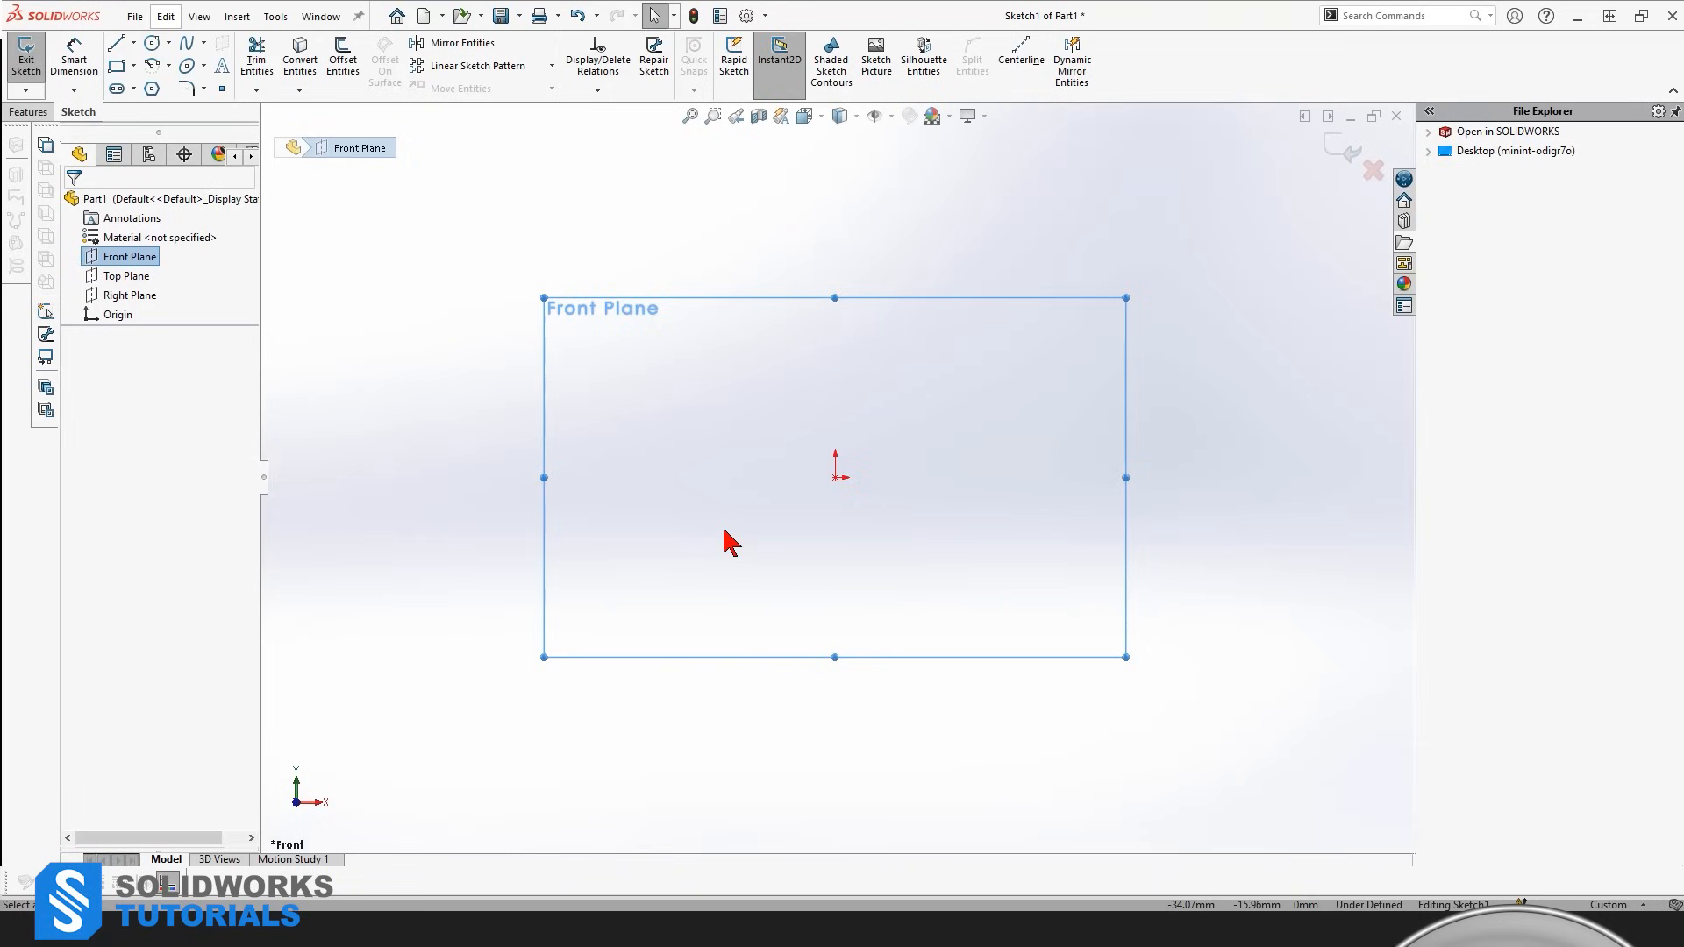
mouse_move(1176, 709)
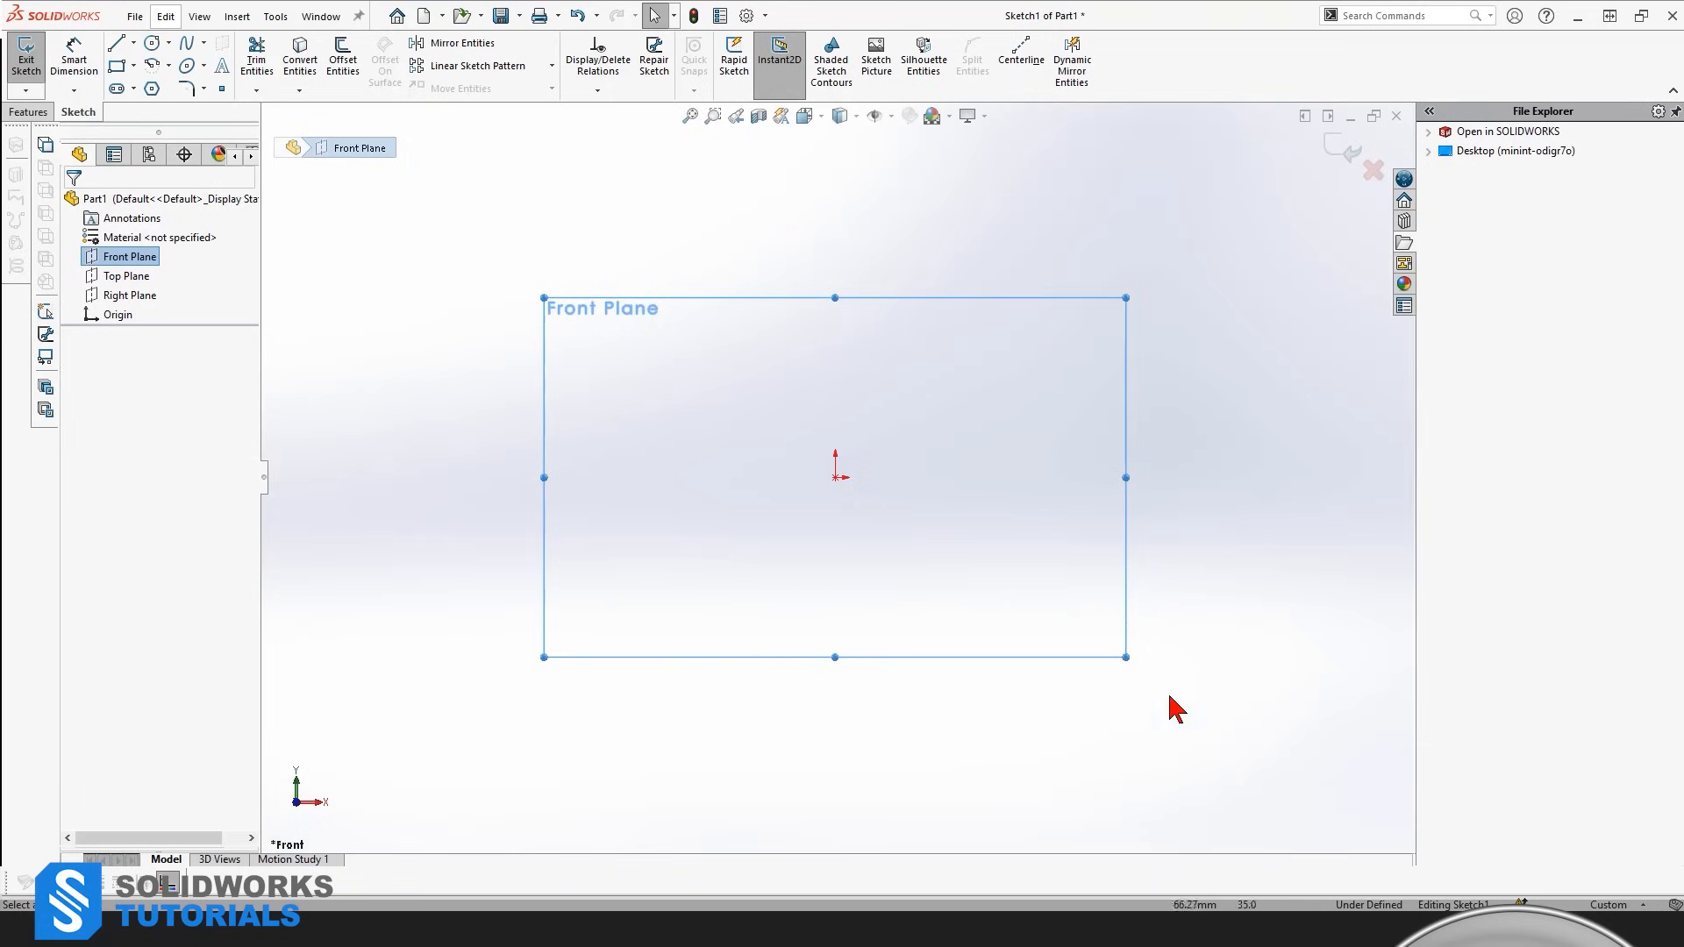
mouse_move(119, 42)
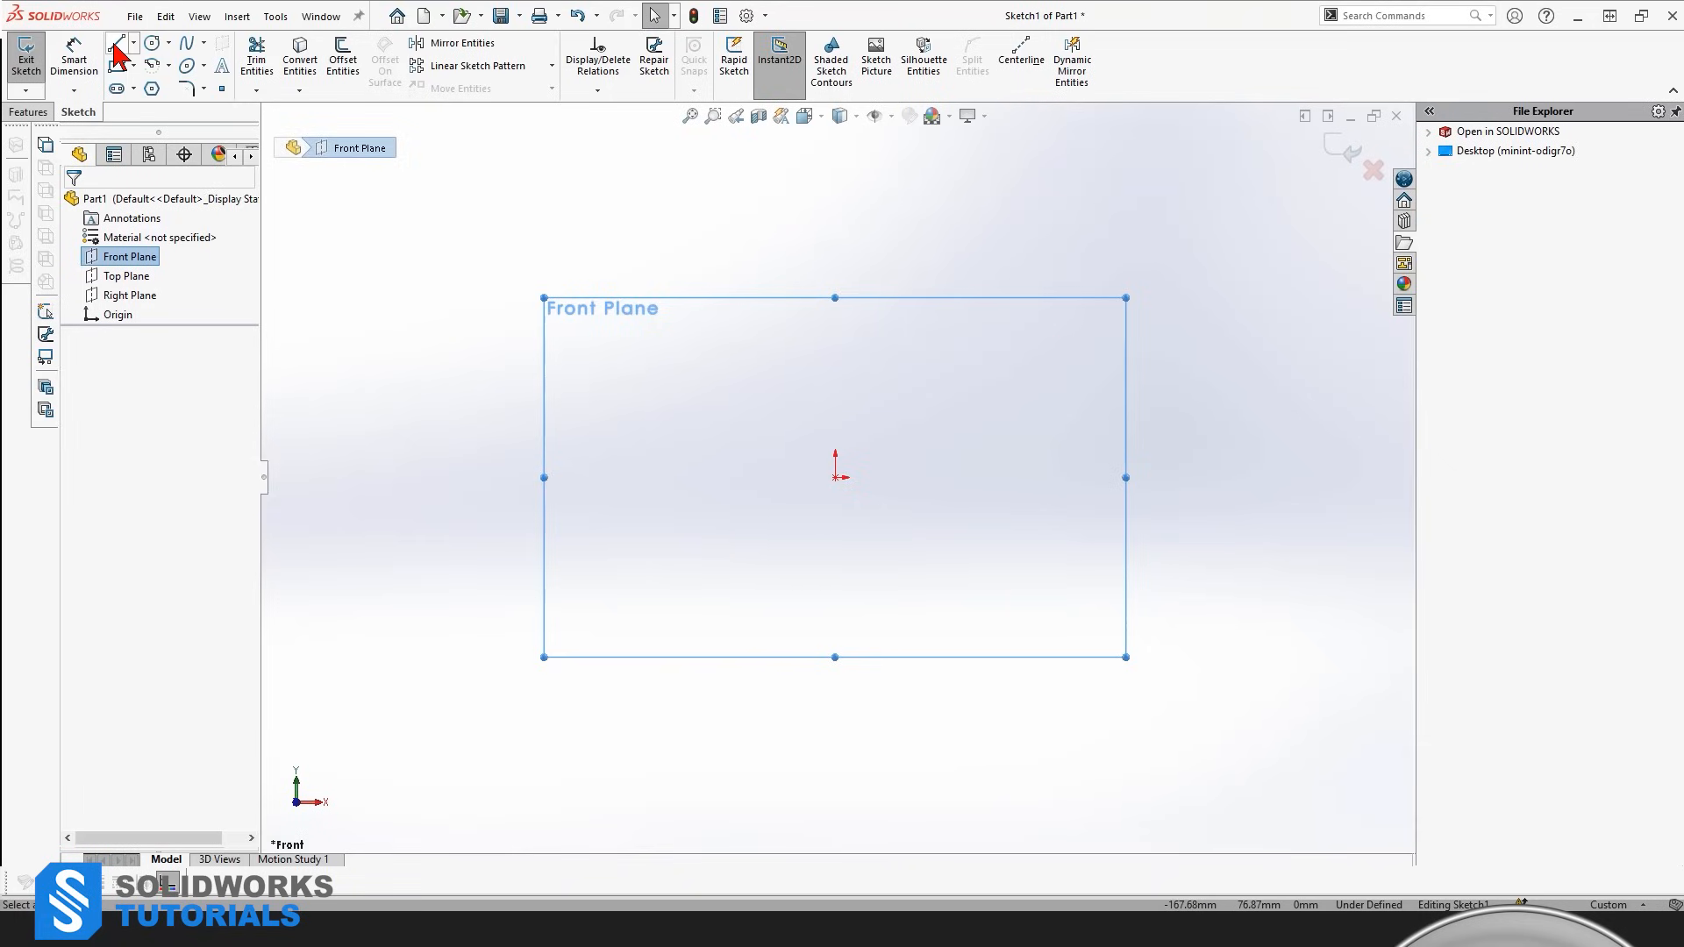
left_click(121, 41)
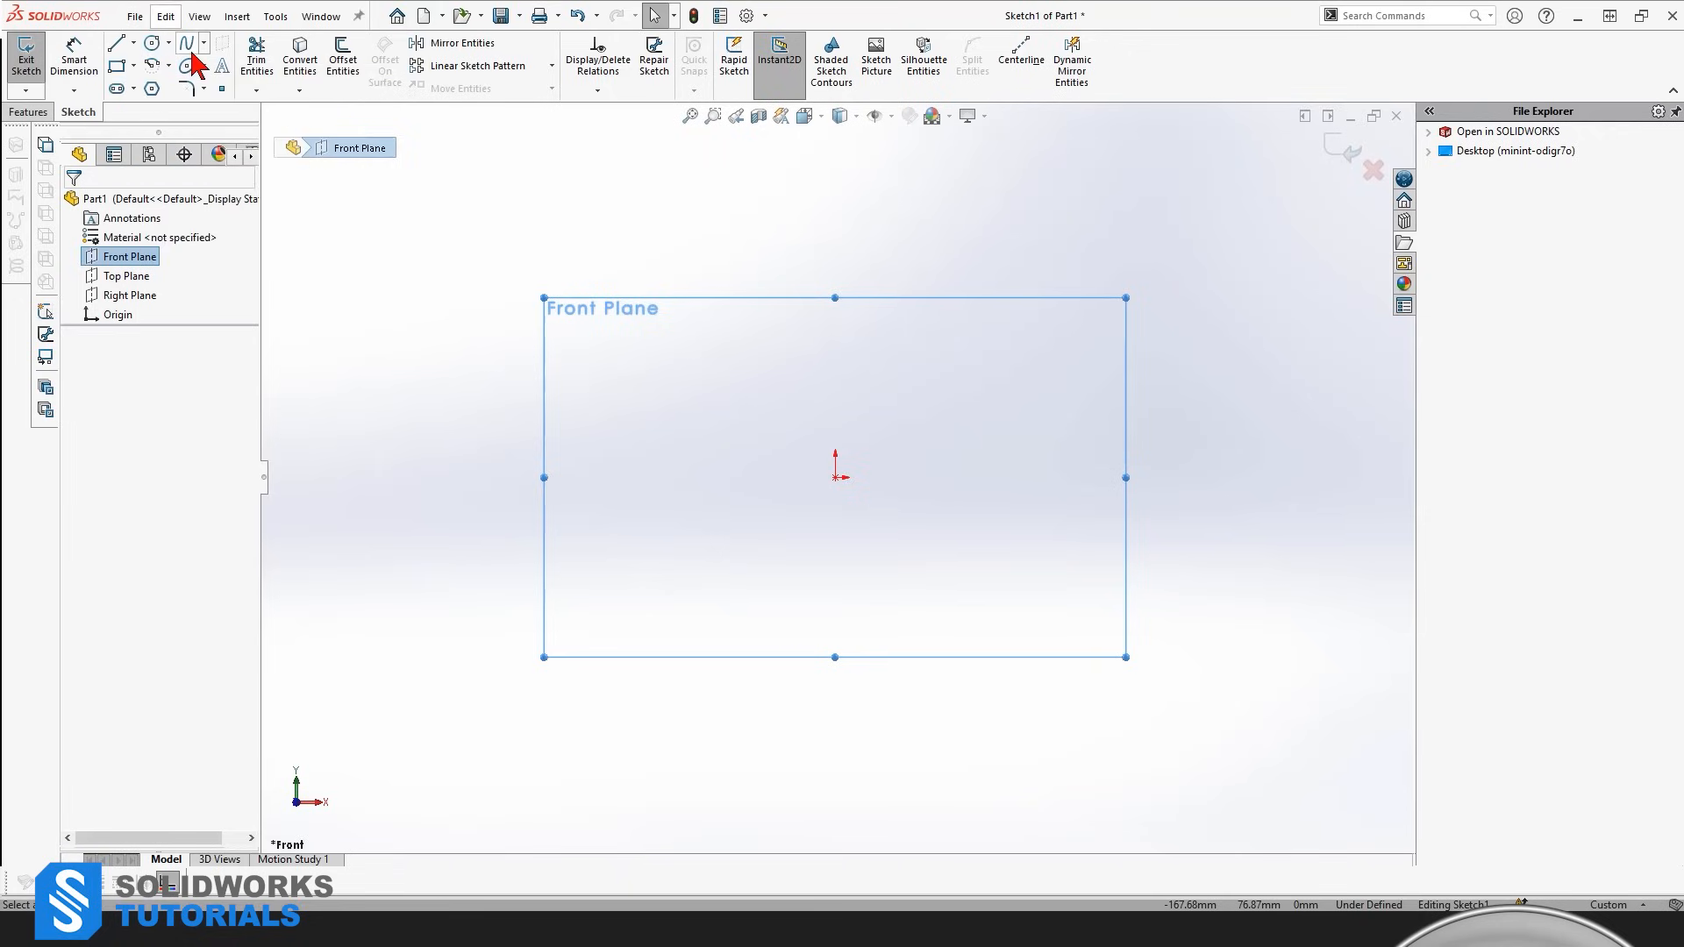
mouse_move(119, 77)
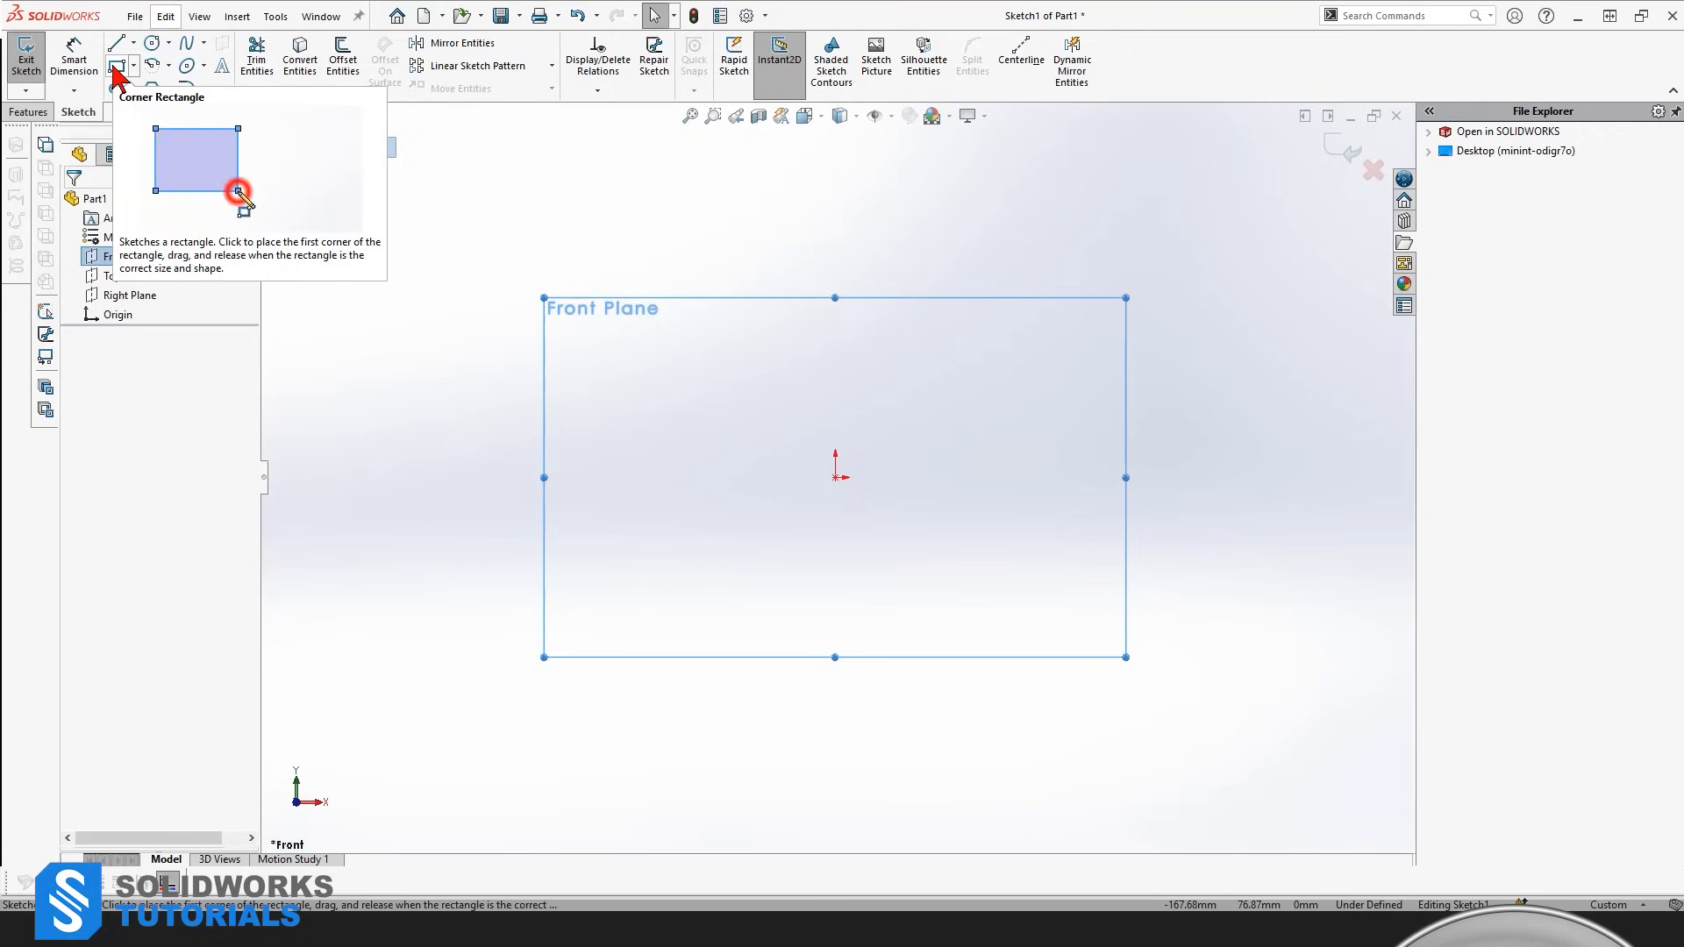
mouse_move(238, 205)
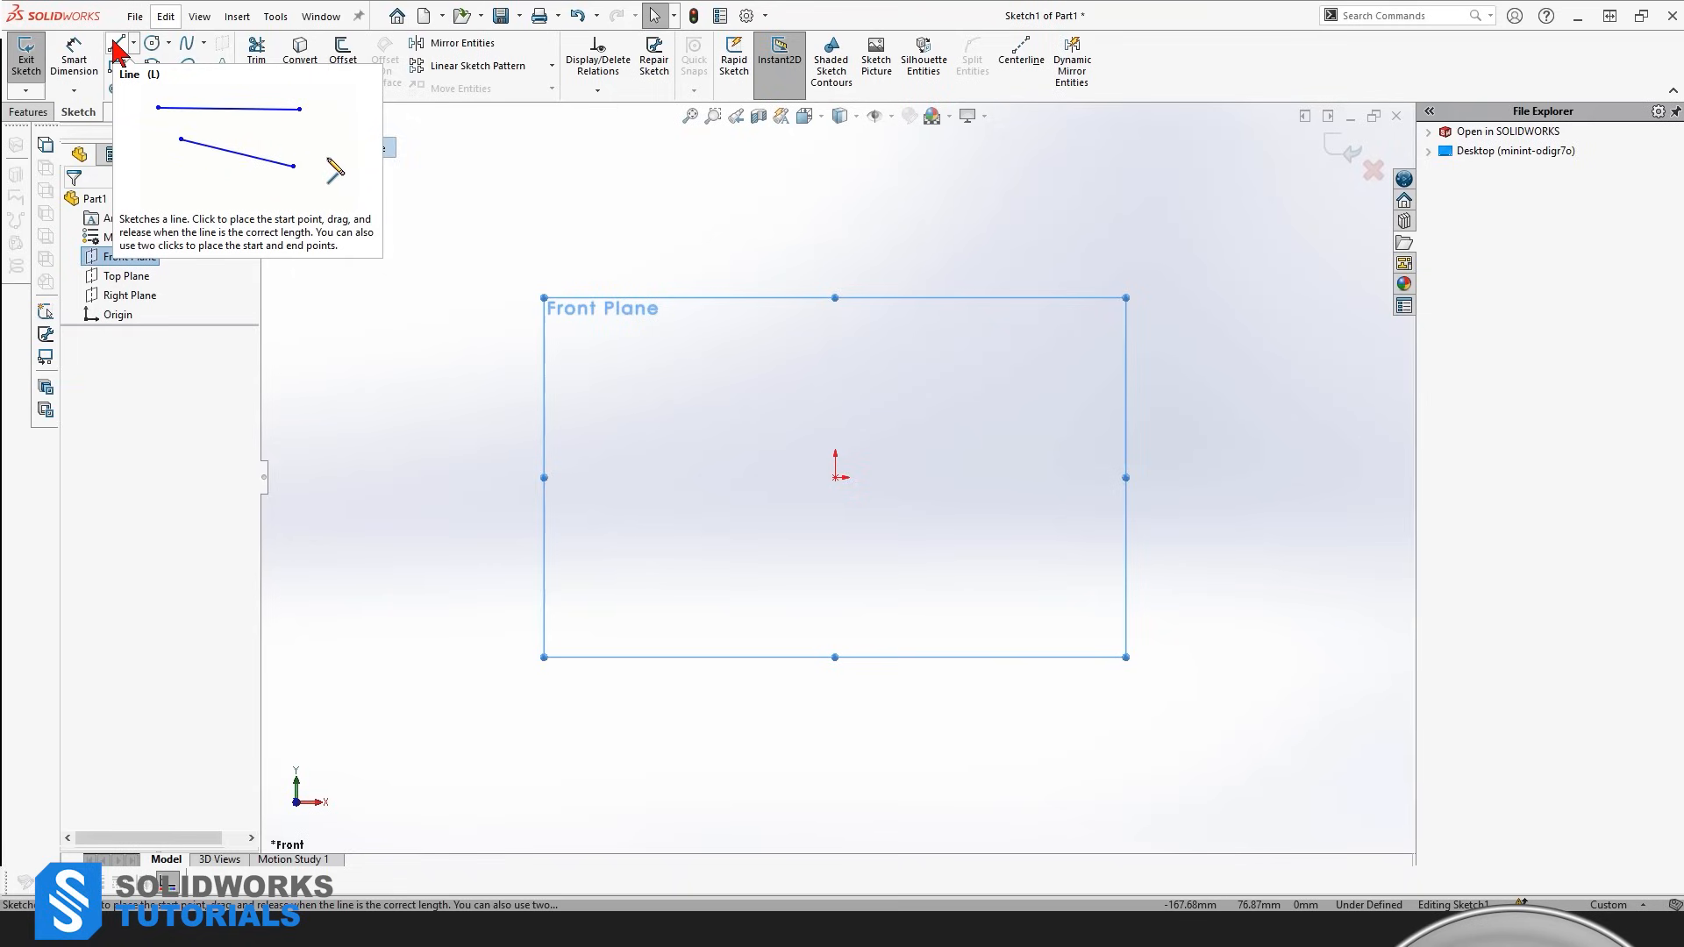
Step: Activate the Line tool and sketch a closed rectangle on the Front Plane
left_click(119, 43)
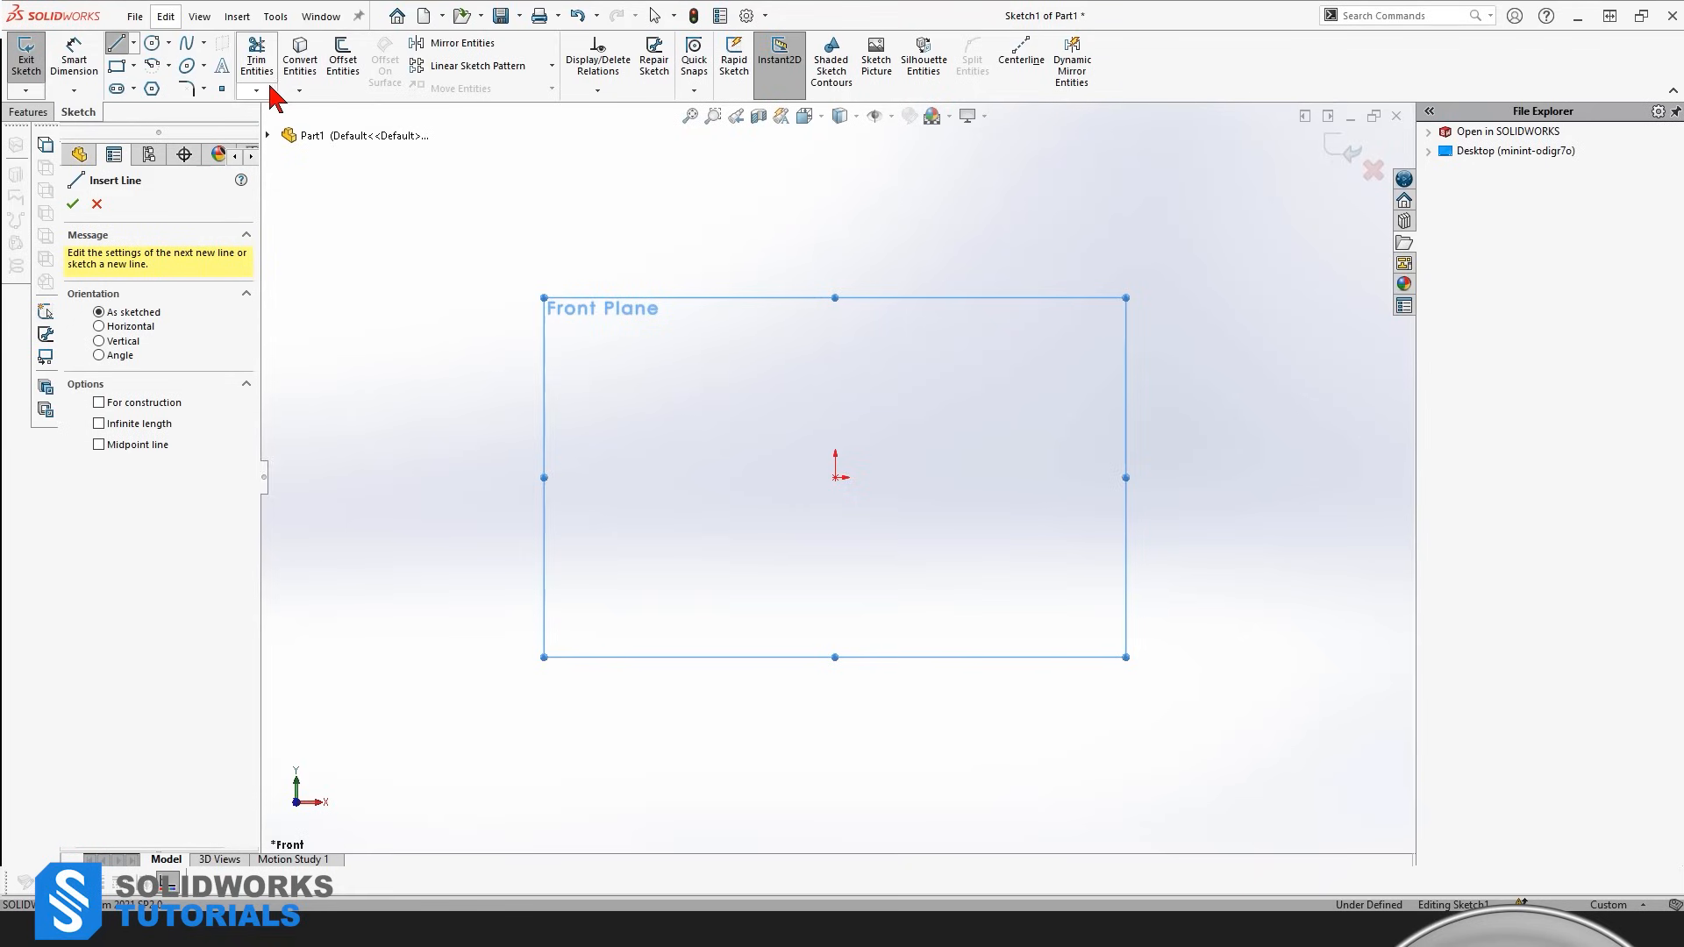
mouse_move(116, 43)
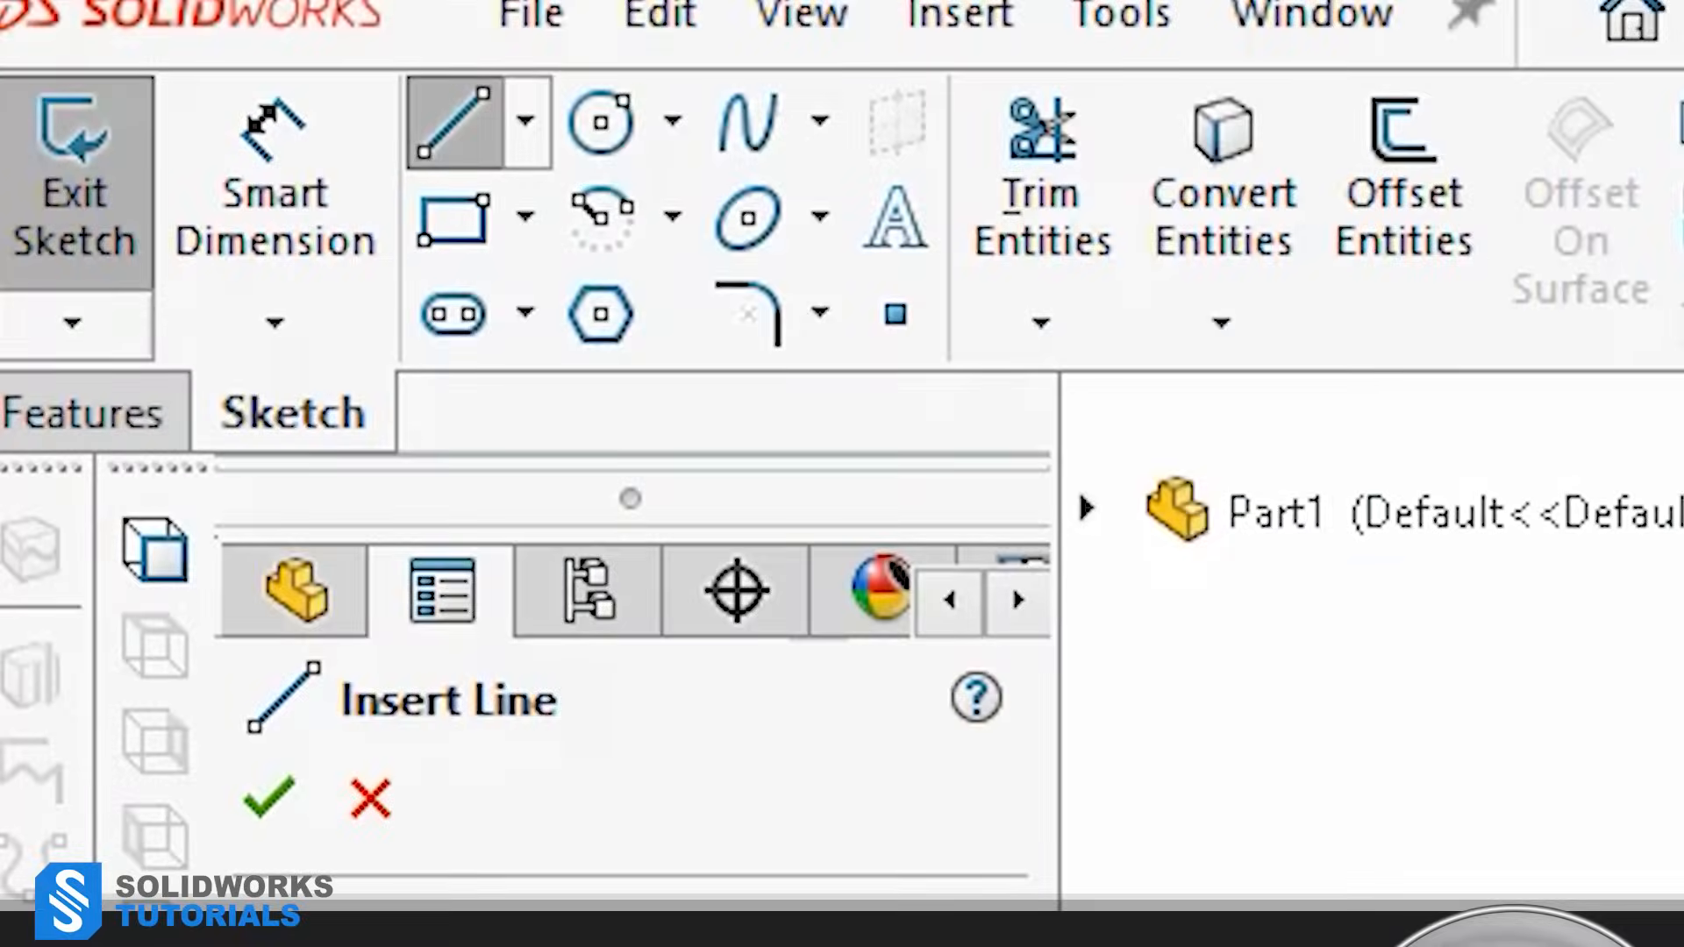
left_click(552, 117)
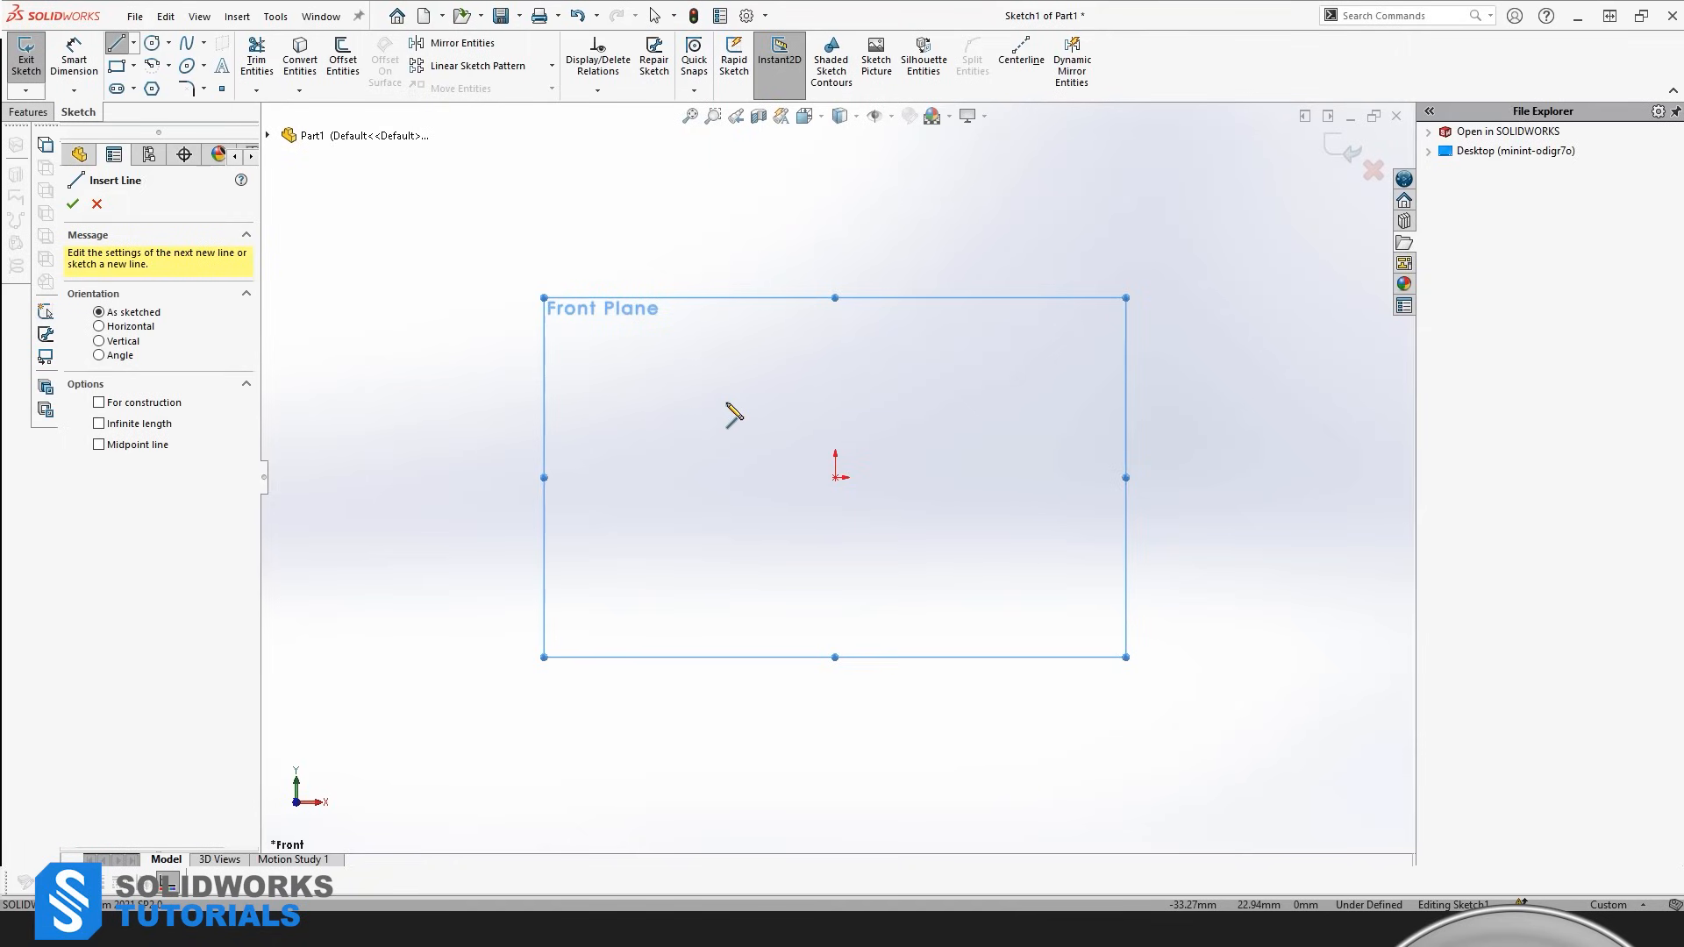
mouse_move(734, 416)
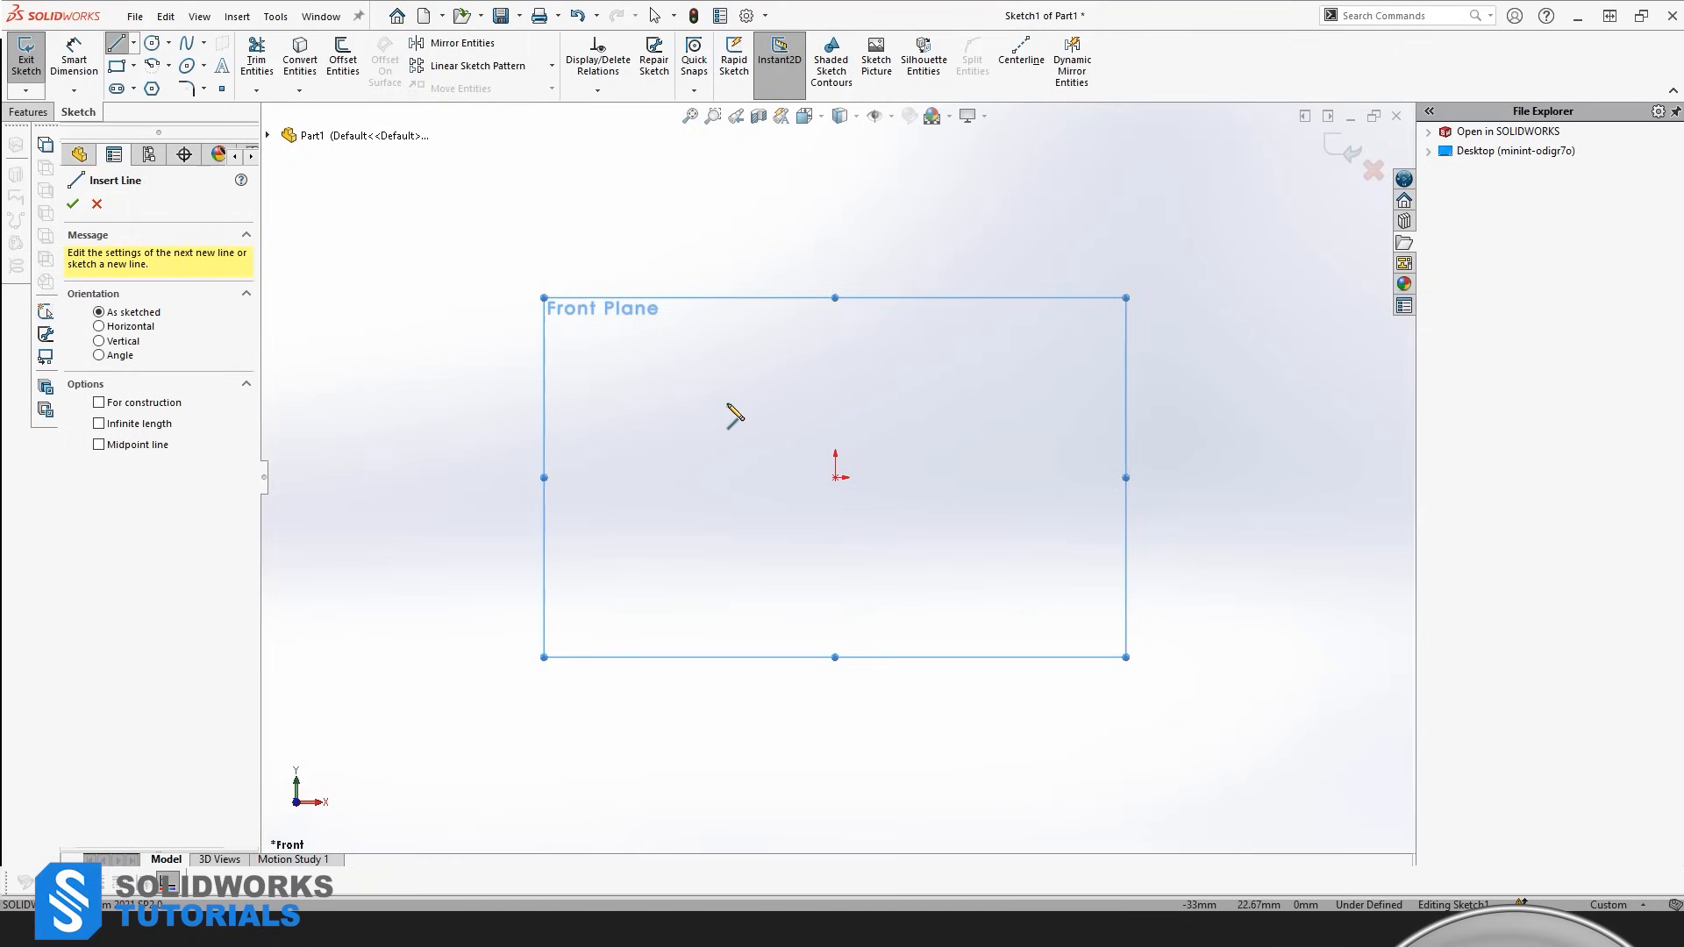
mouse_move(765, 487)
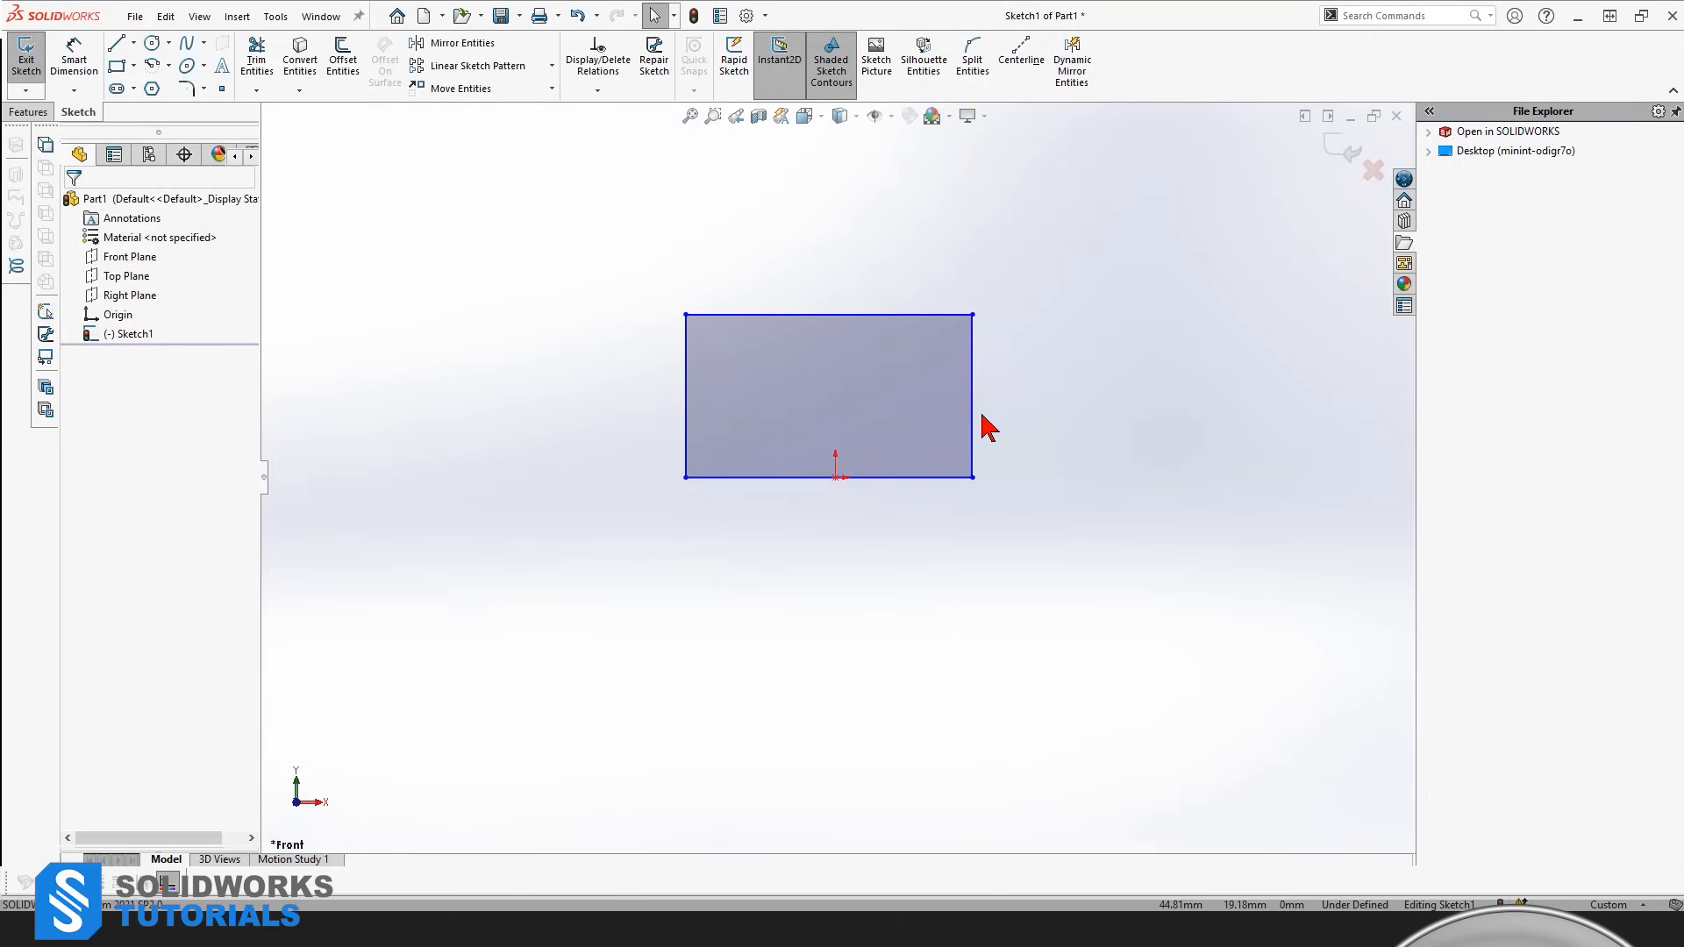
mouse_move(1068, 432)
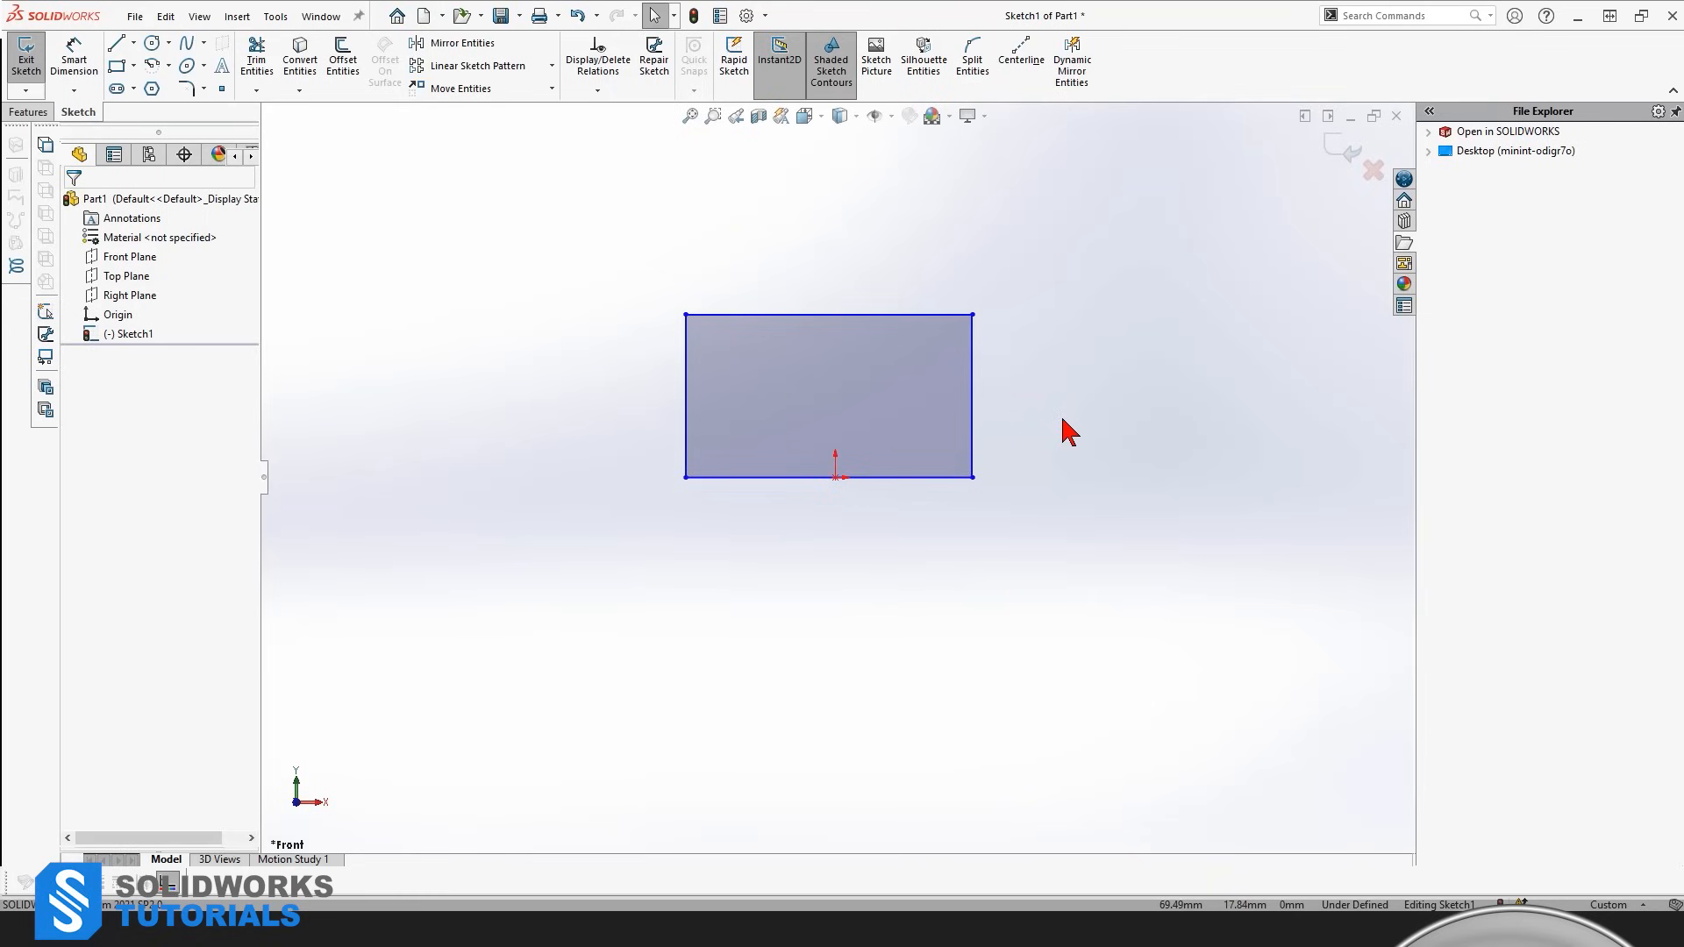
mouse_move(830, 62)
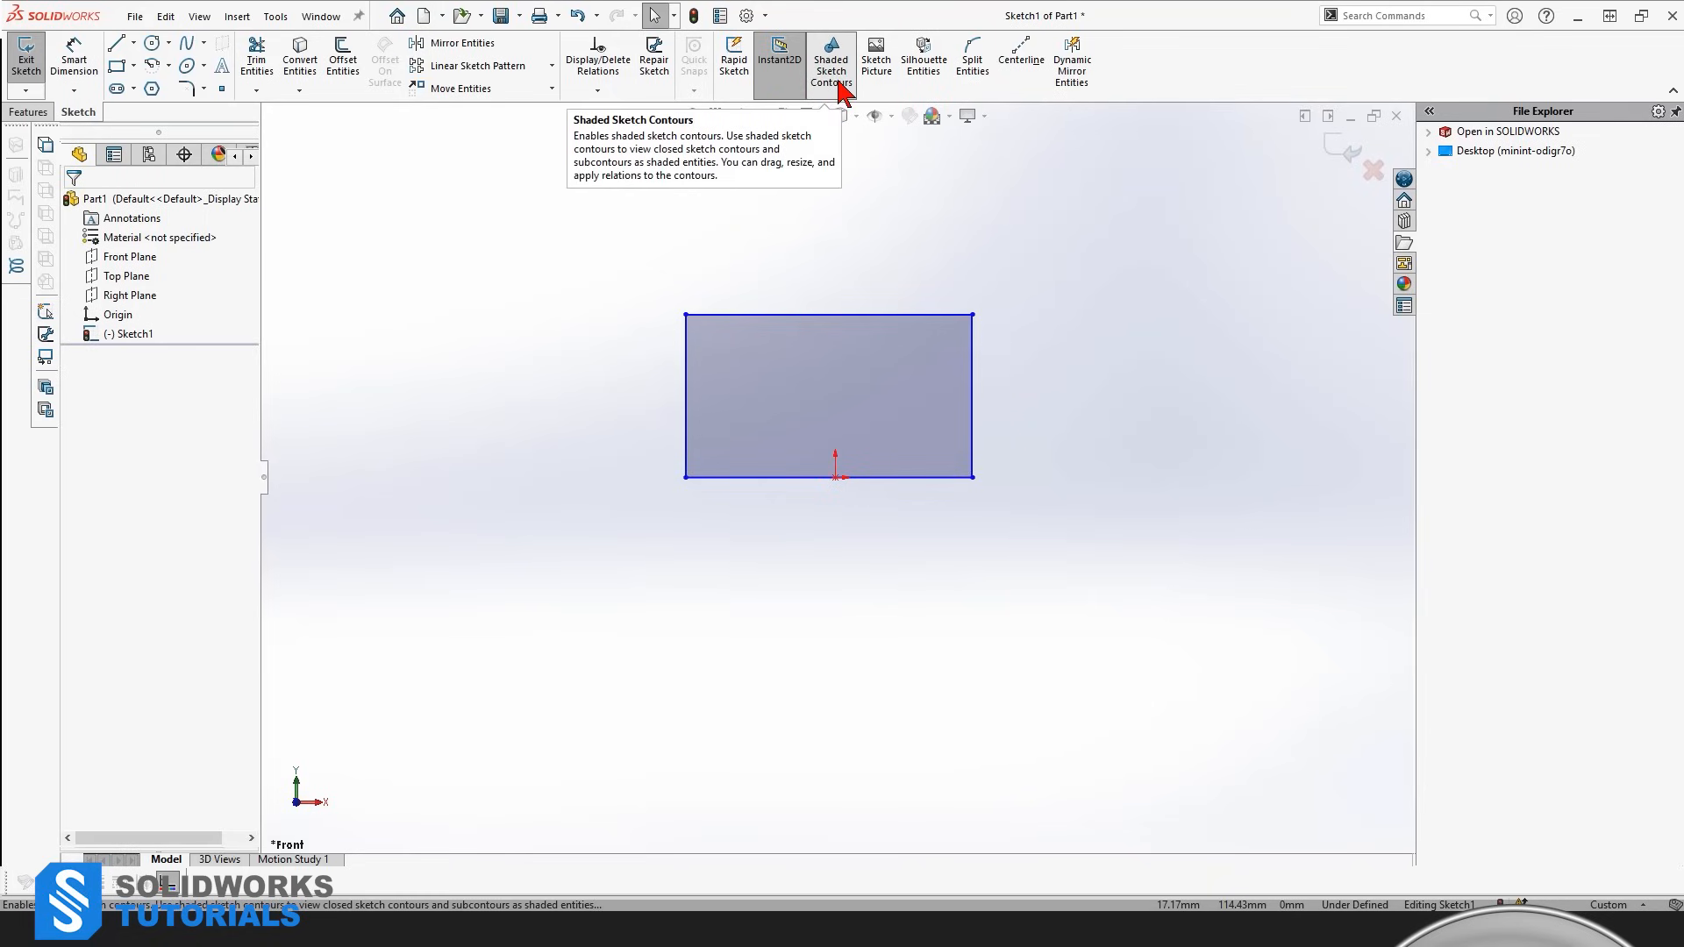
Step: Toggle Shaded Sketch Contours off, back on, then off again
left_click(831, 62)
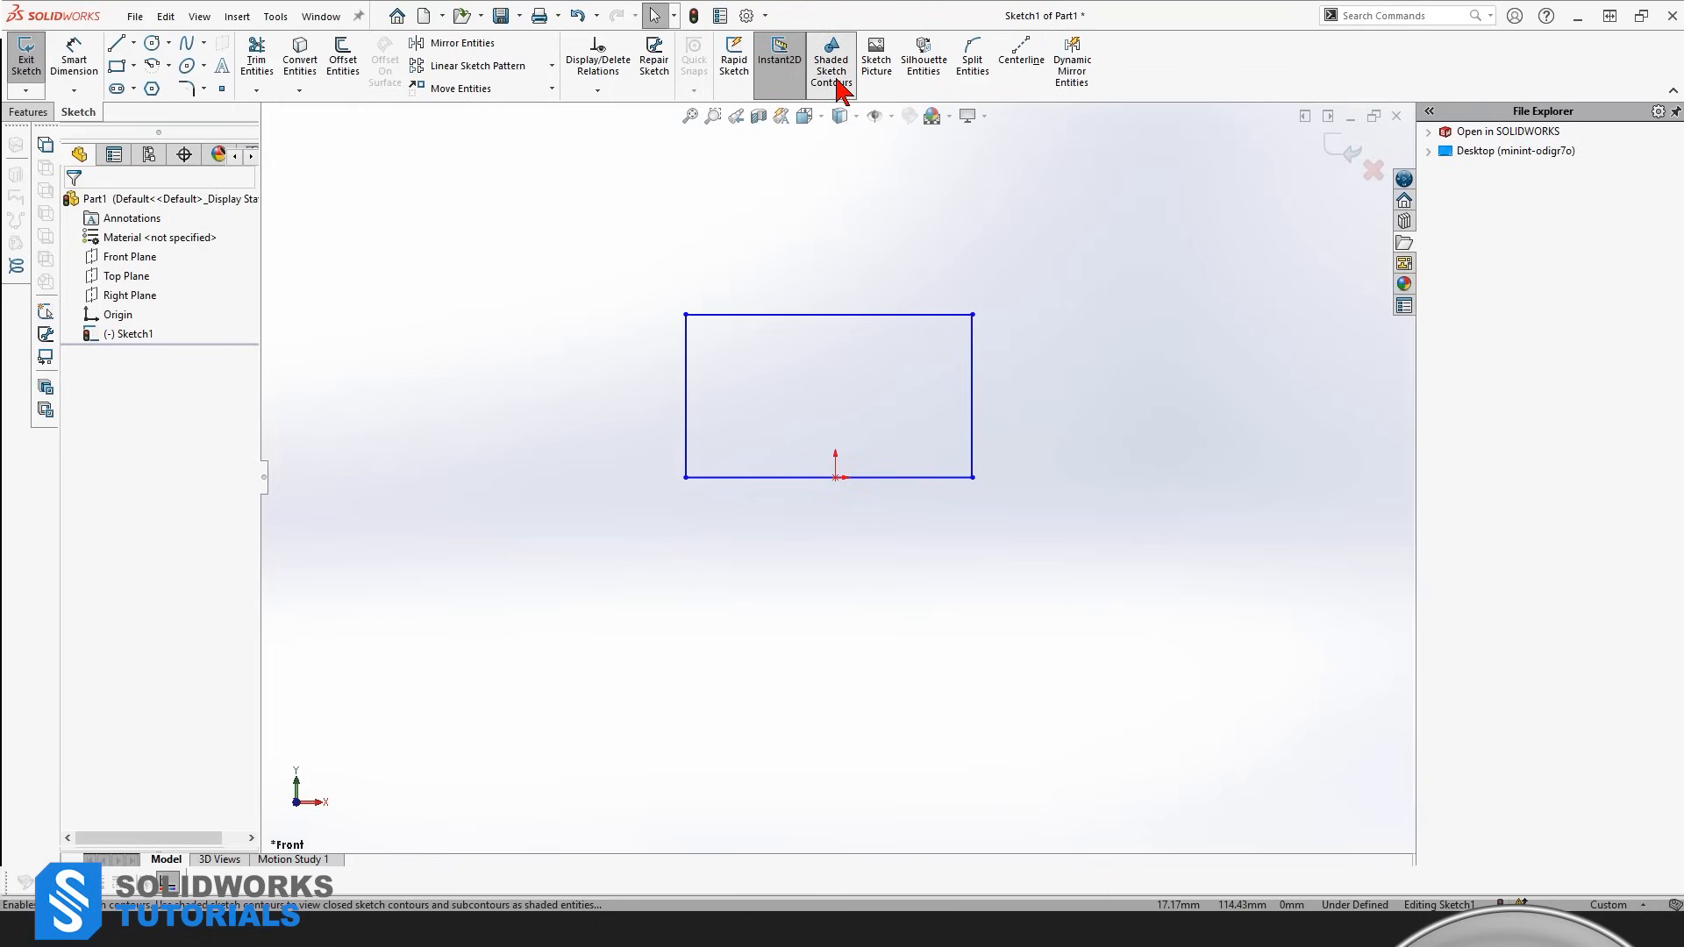
left_click(830, 62)
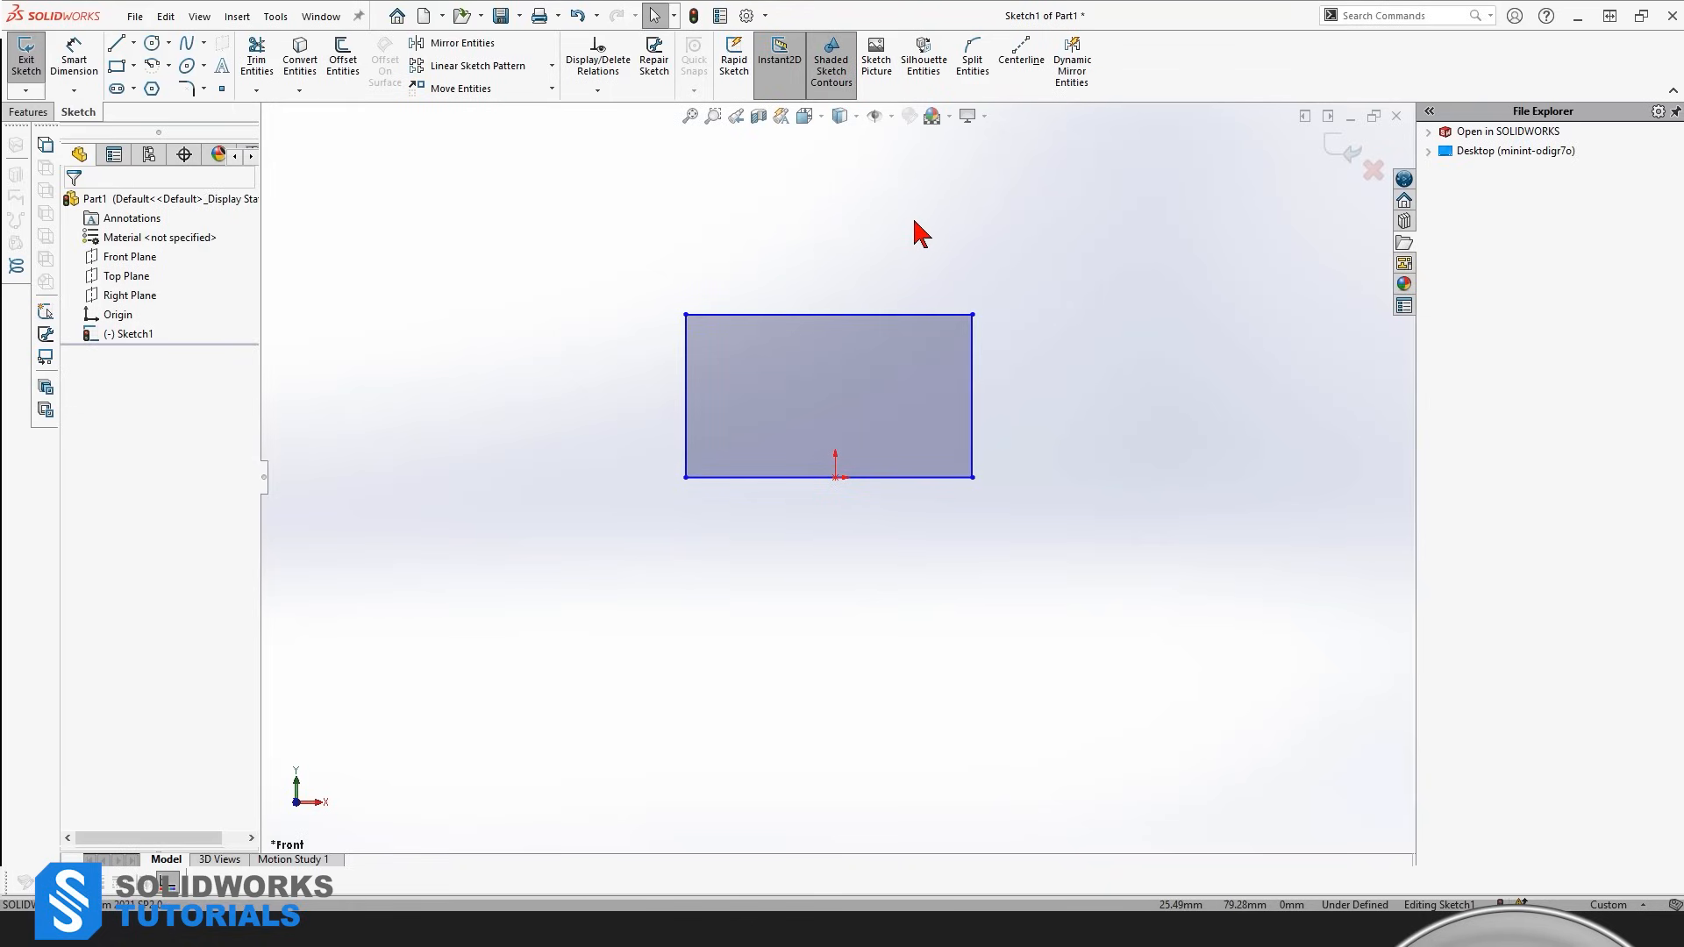
mouse_move(912, 238)
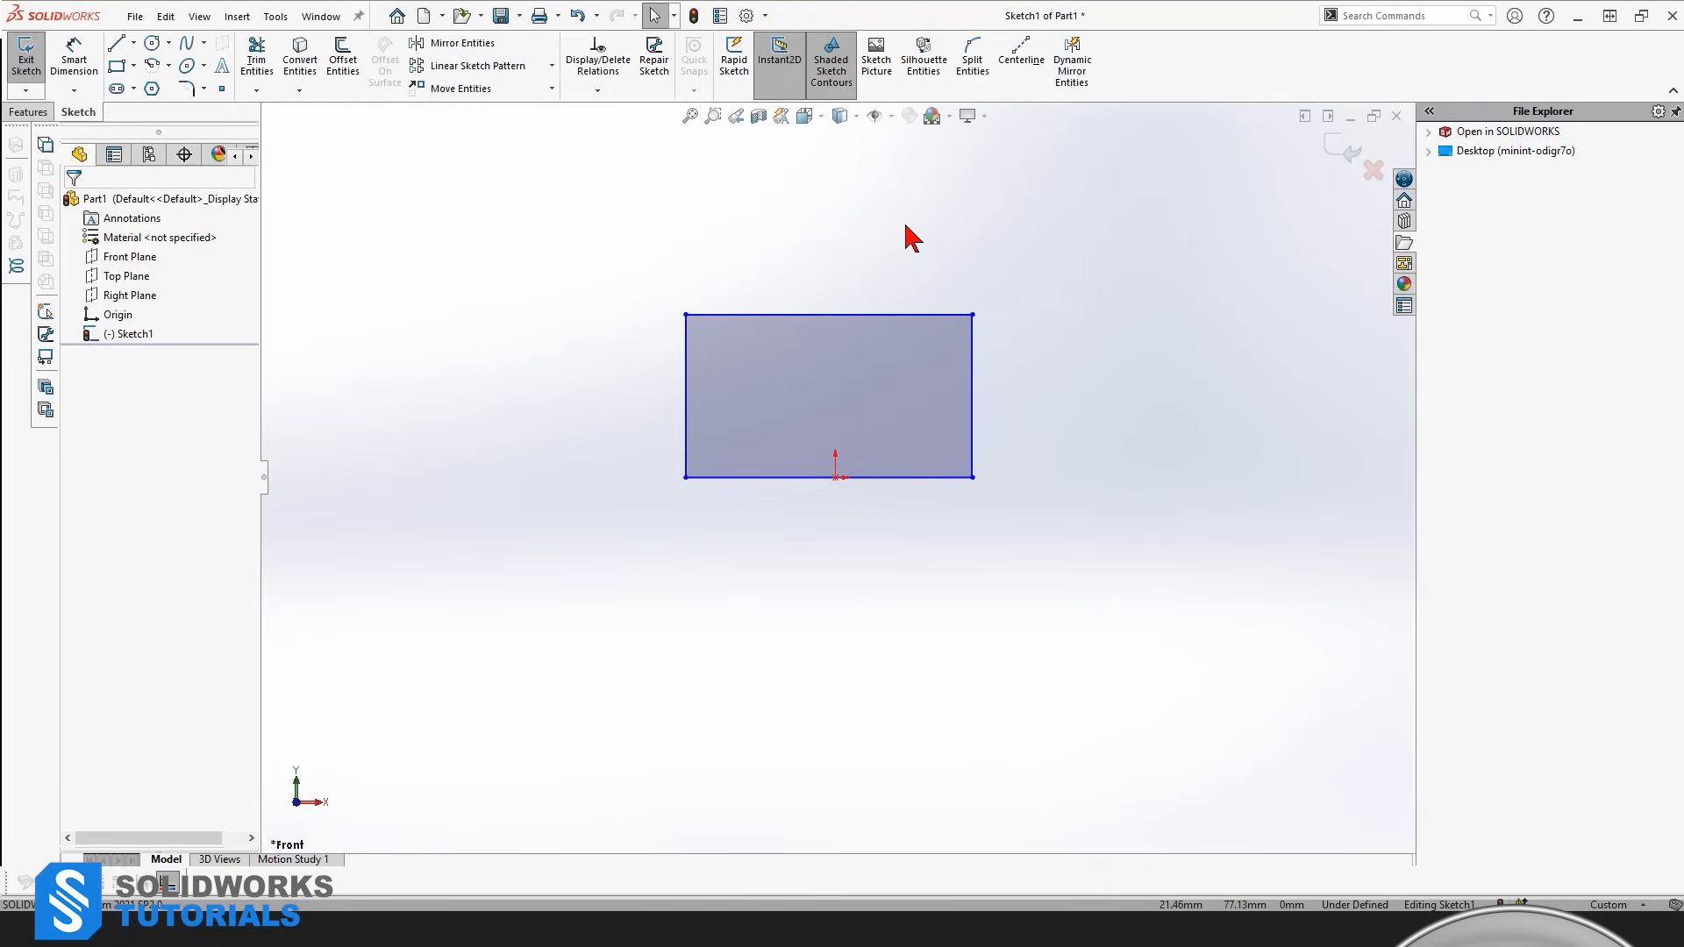
mouse_move(905, 230)
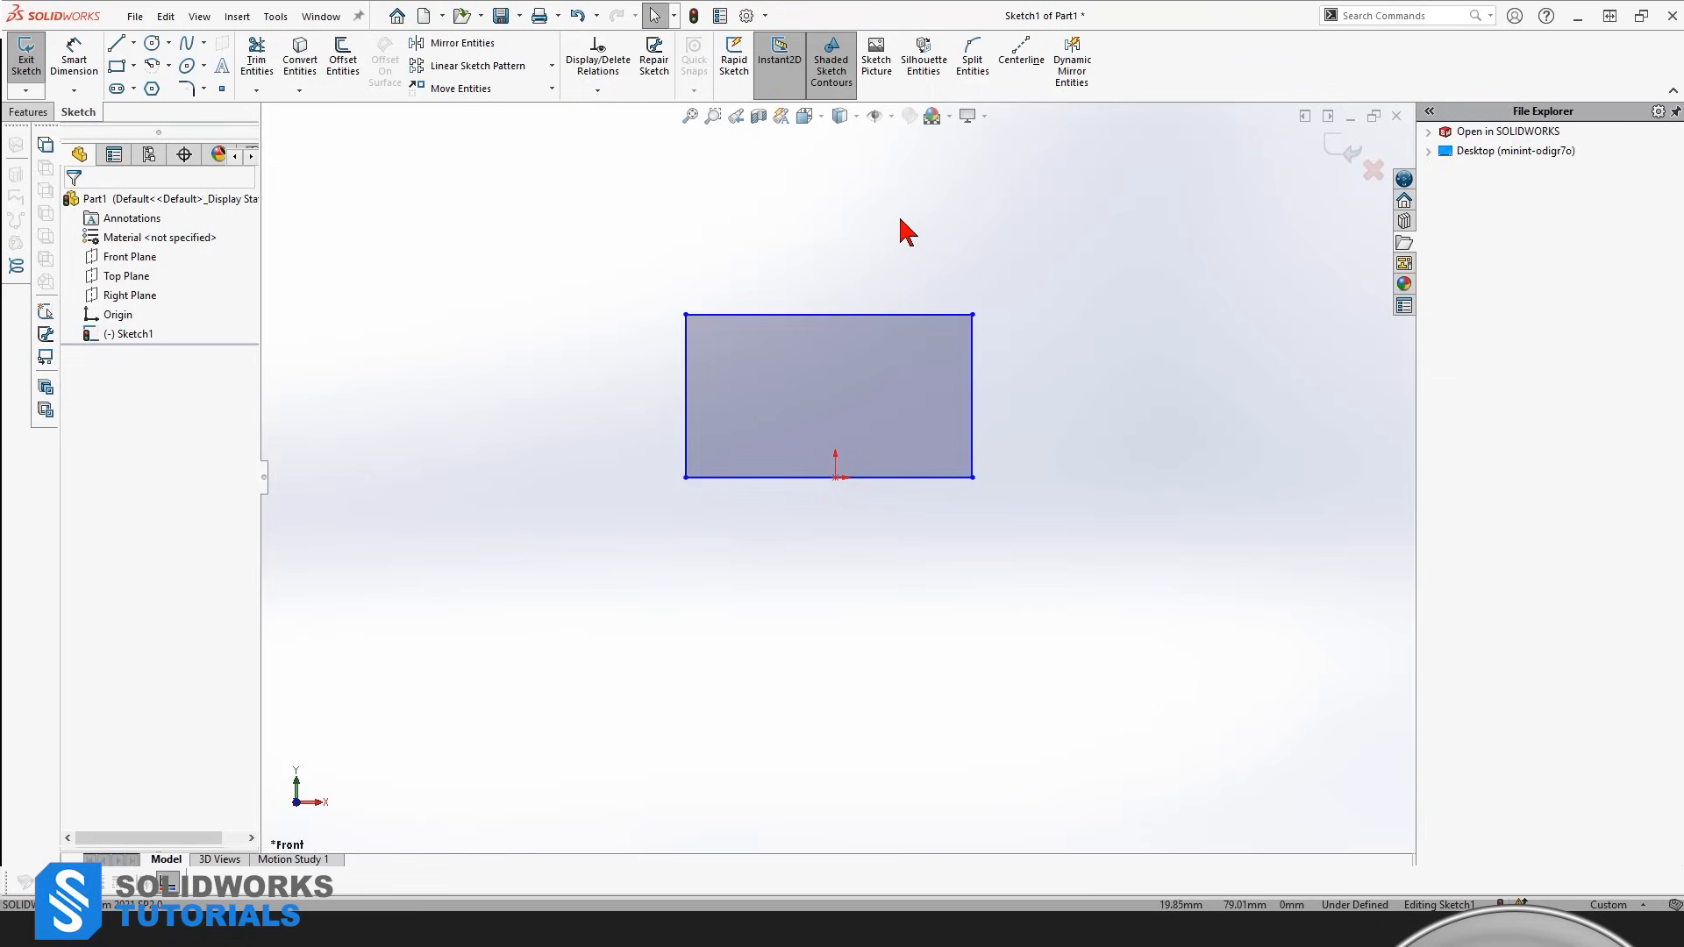
mouse_move(848, 158)
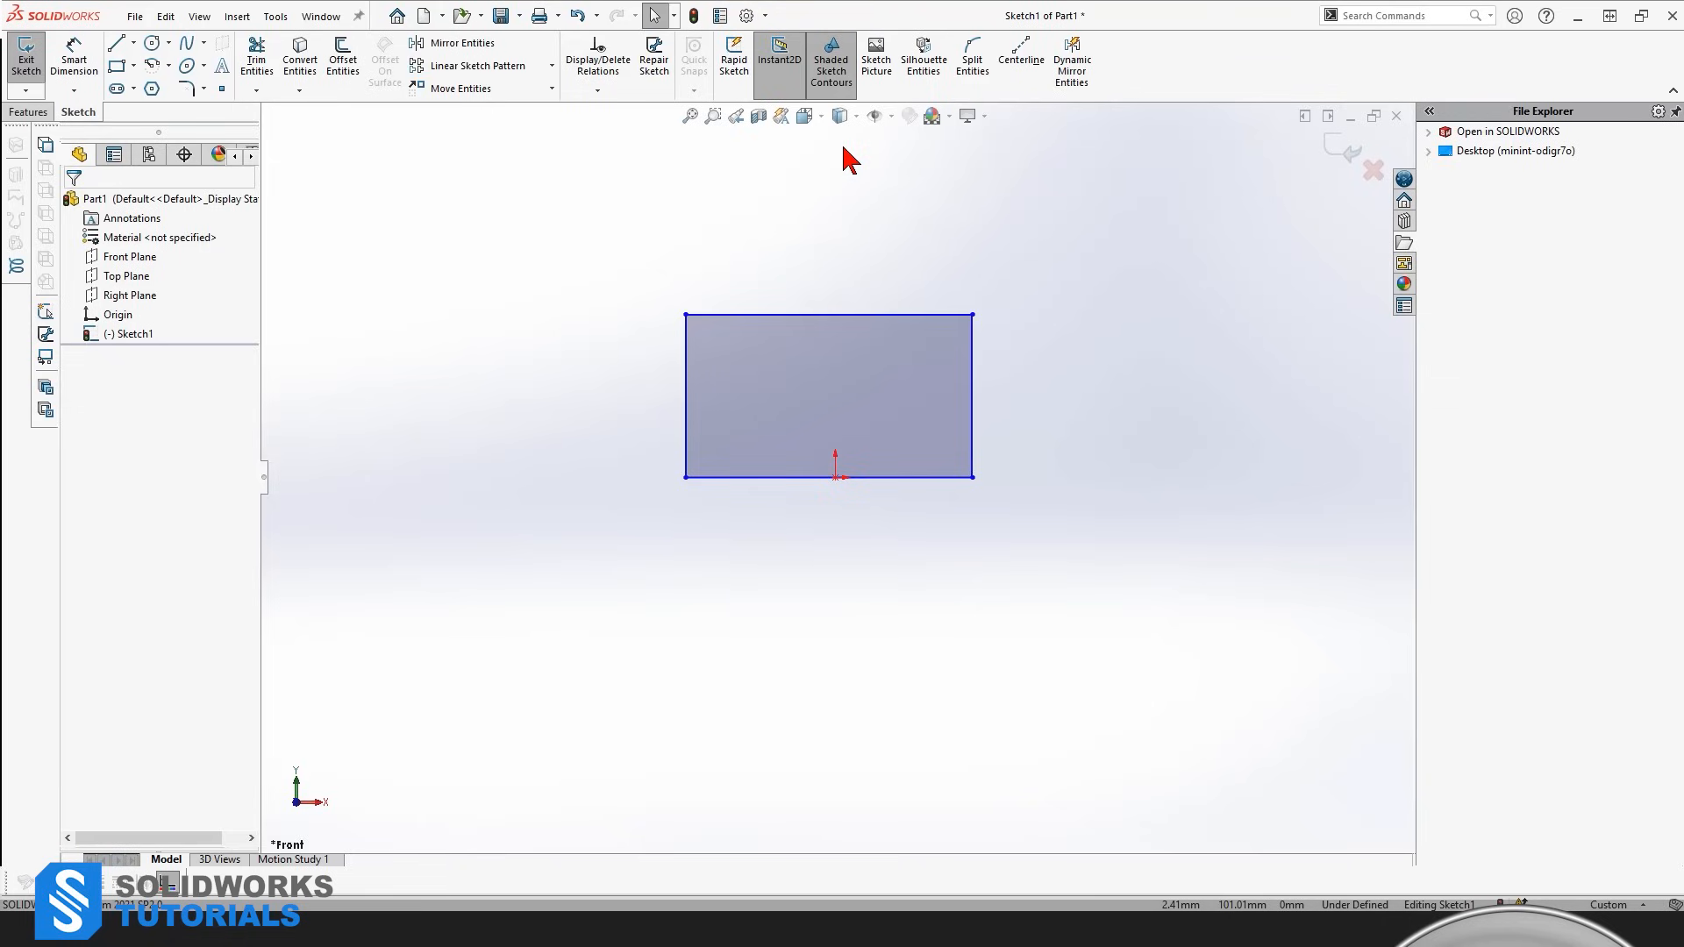
left_click(831, 56)
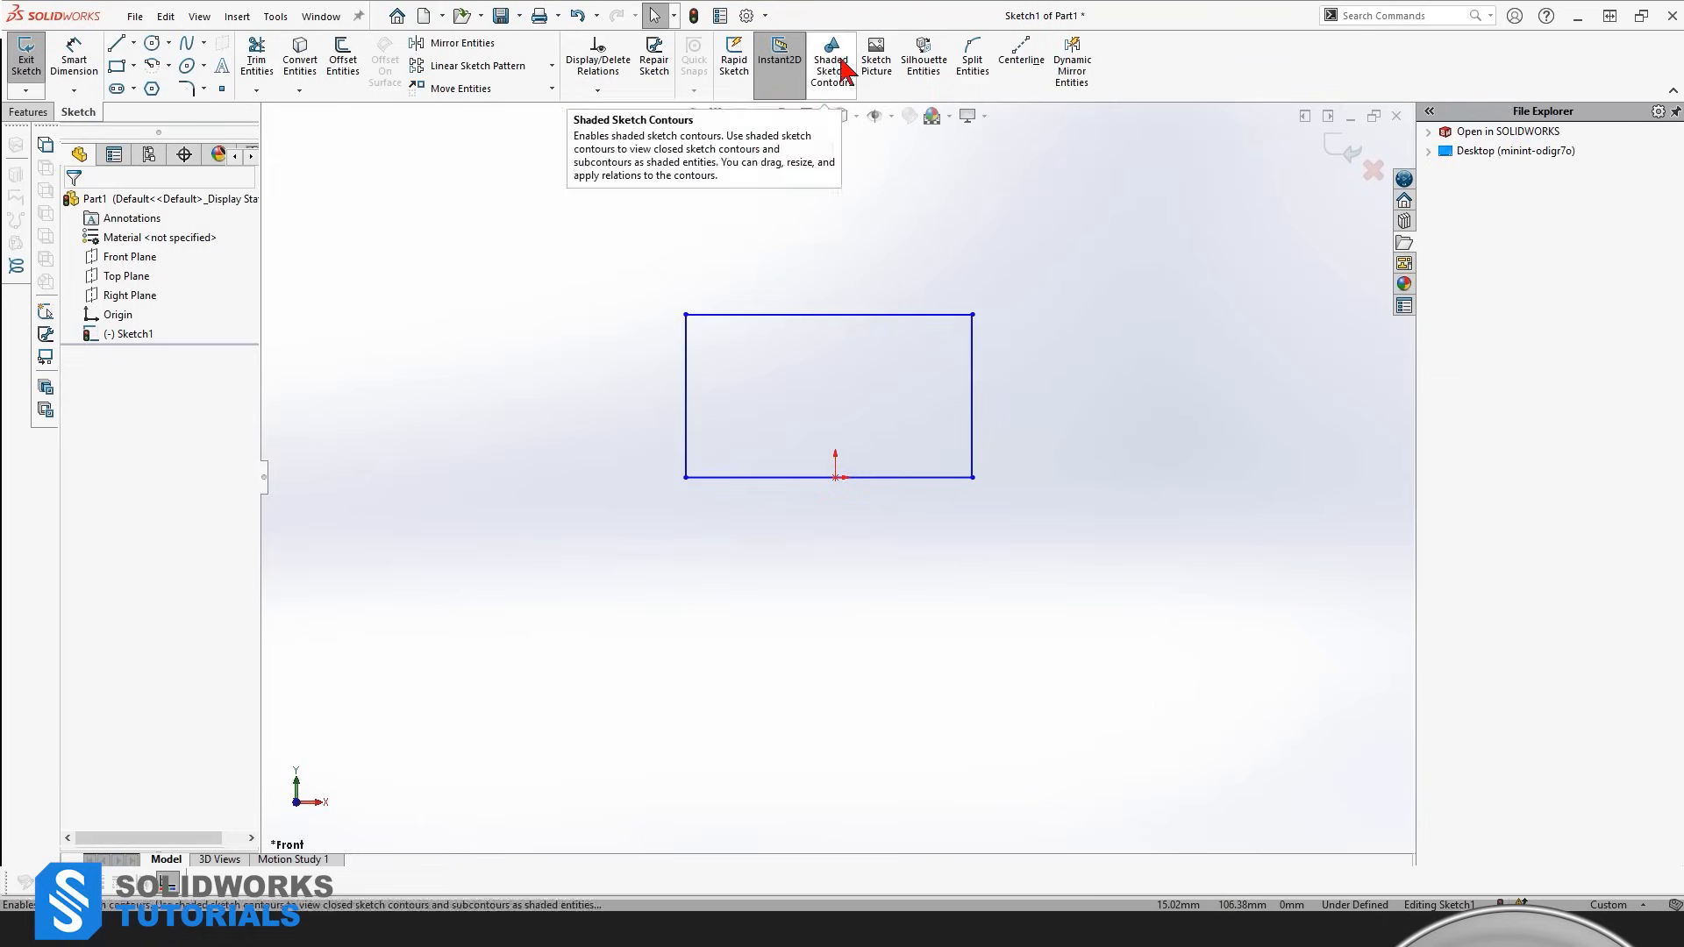
mouse_move(684, 528)
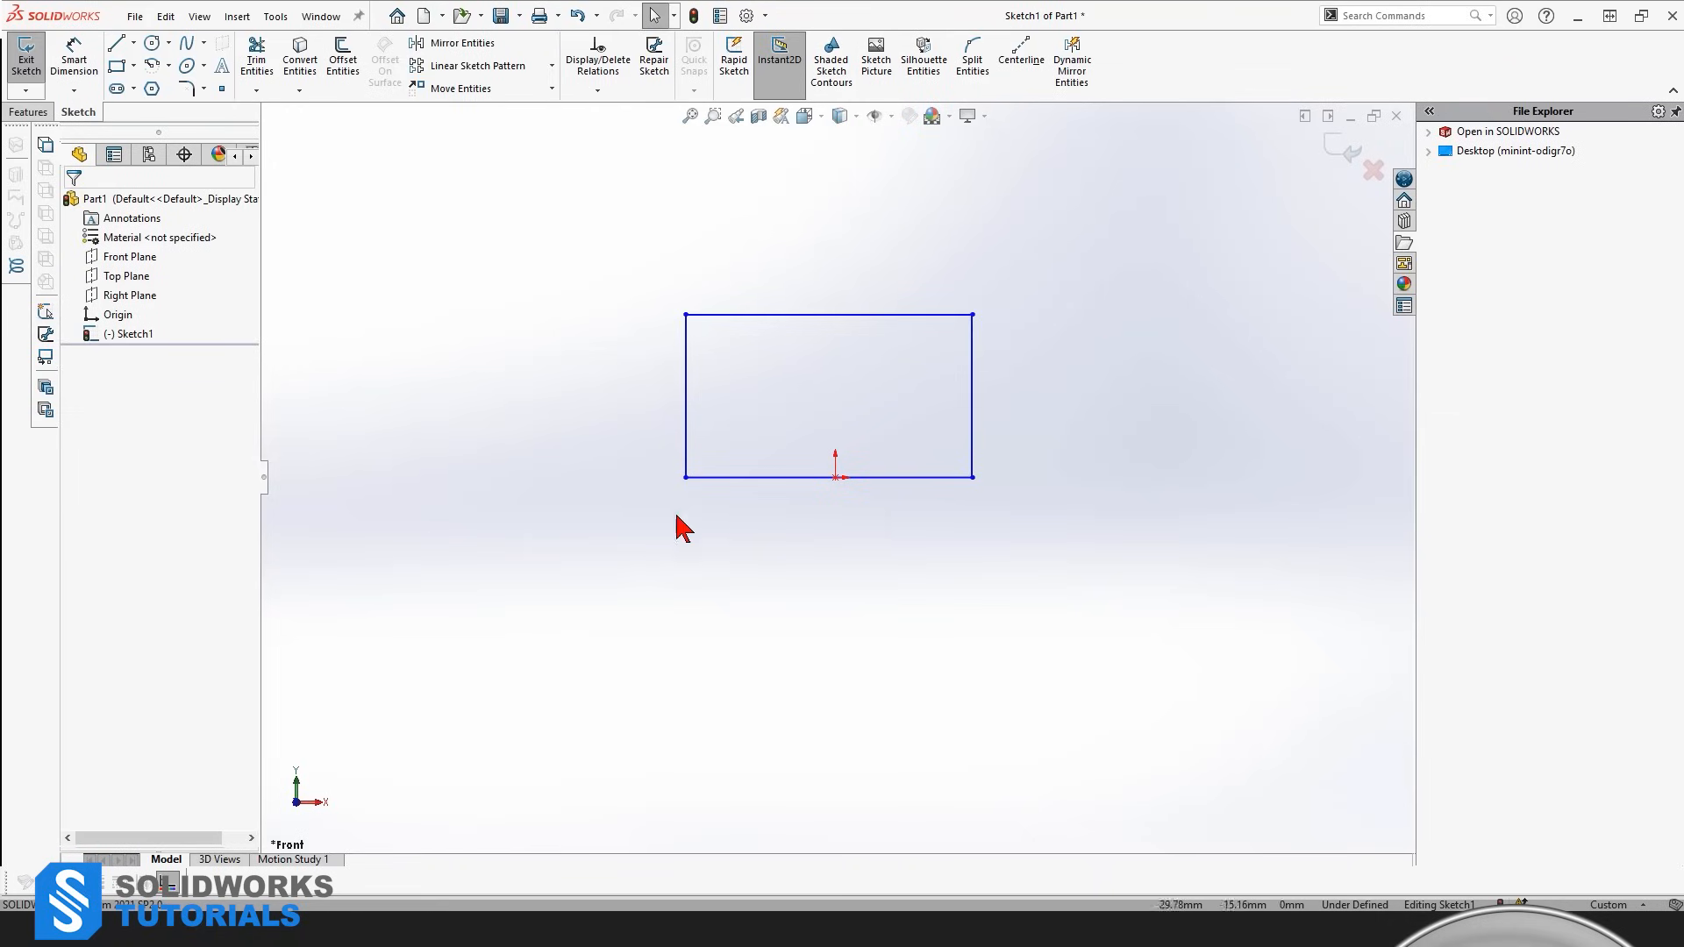
mouse_move(810, 335)
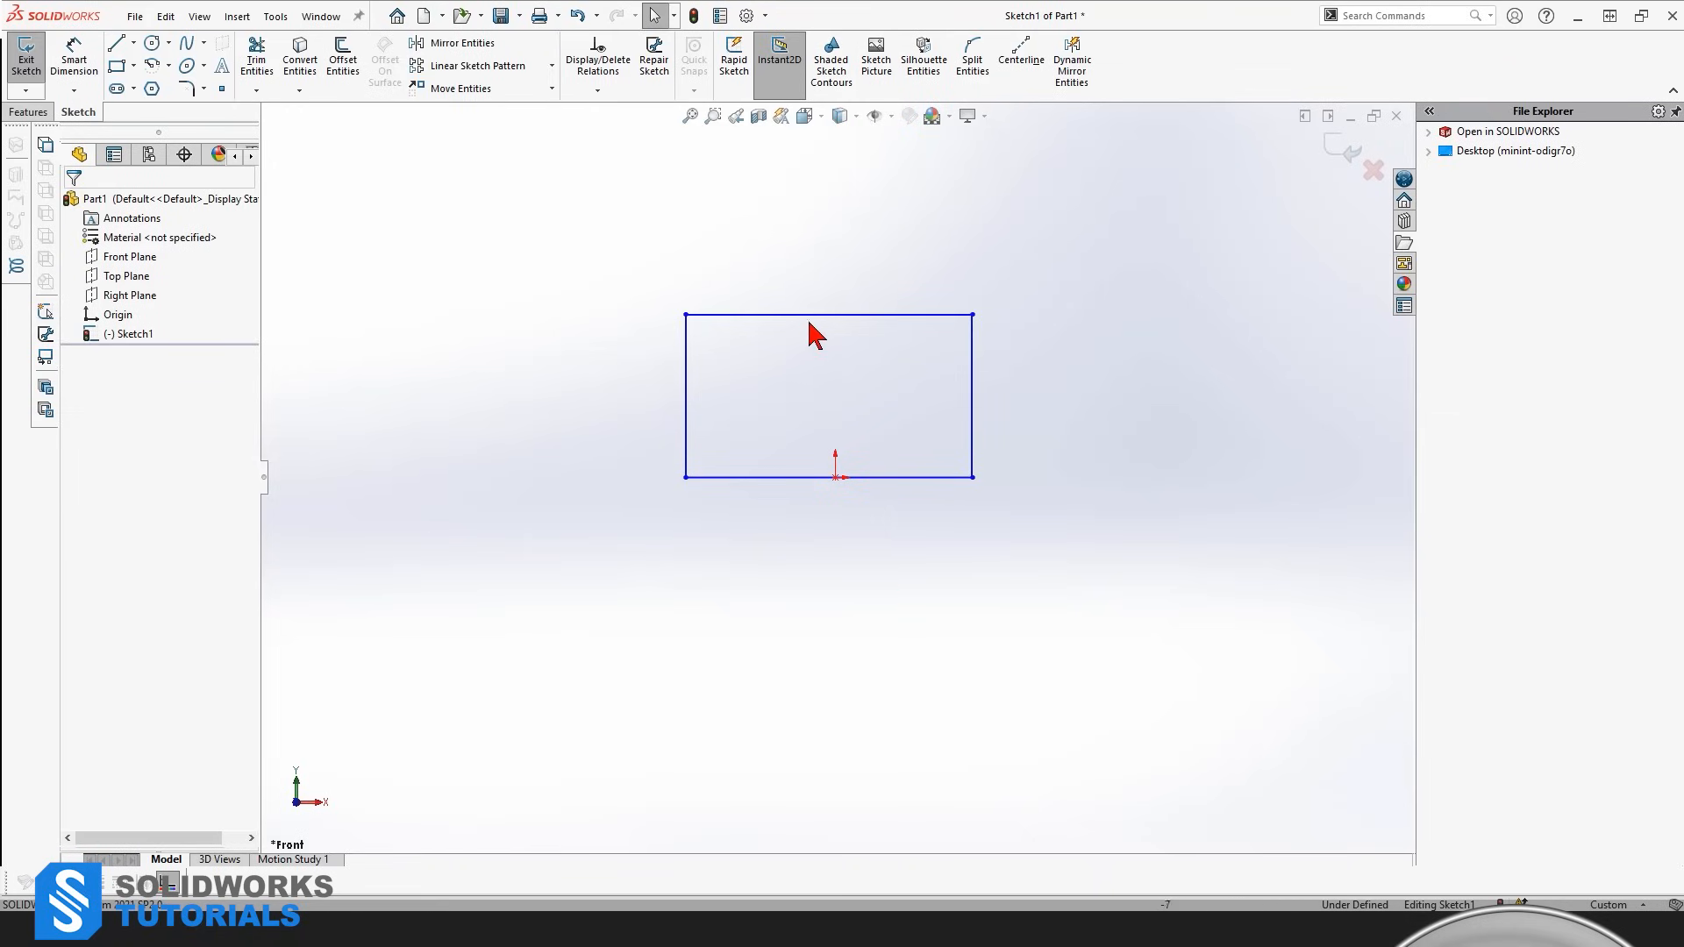
mouse_move(971, 419)
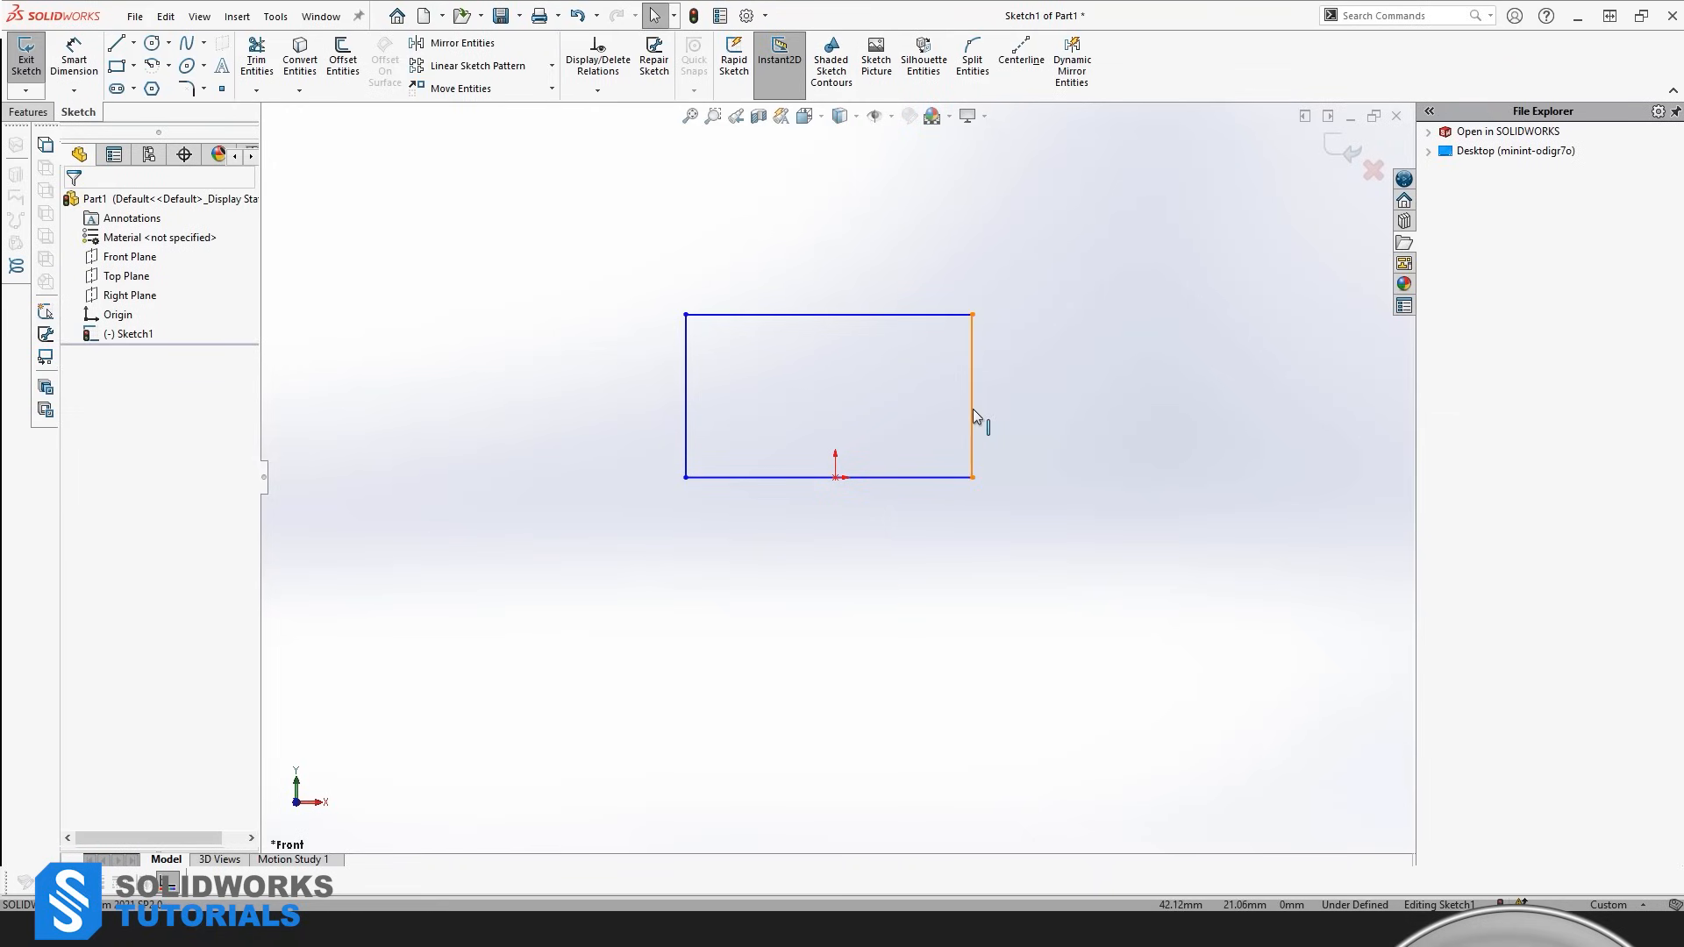
mouse_move(813, 325)
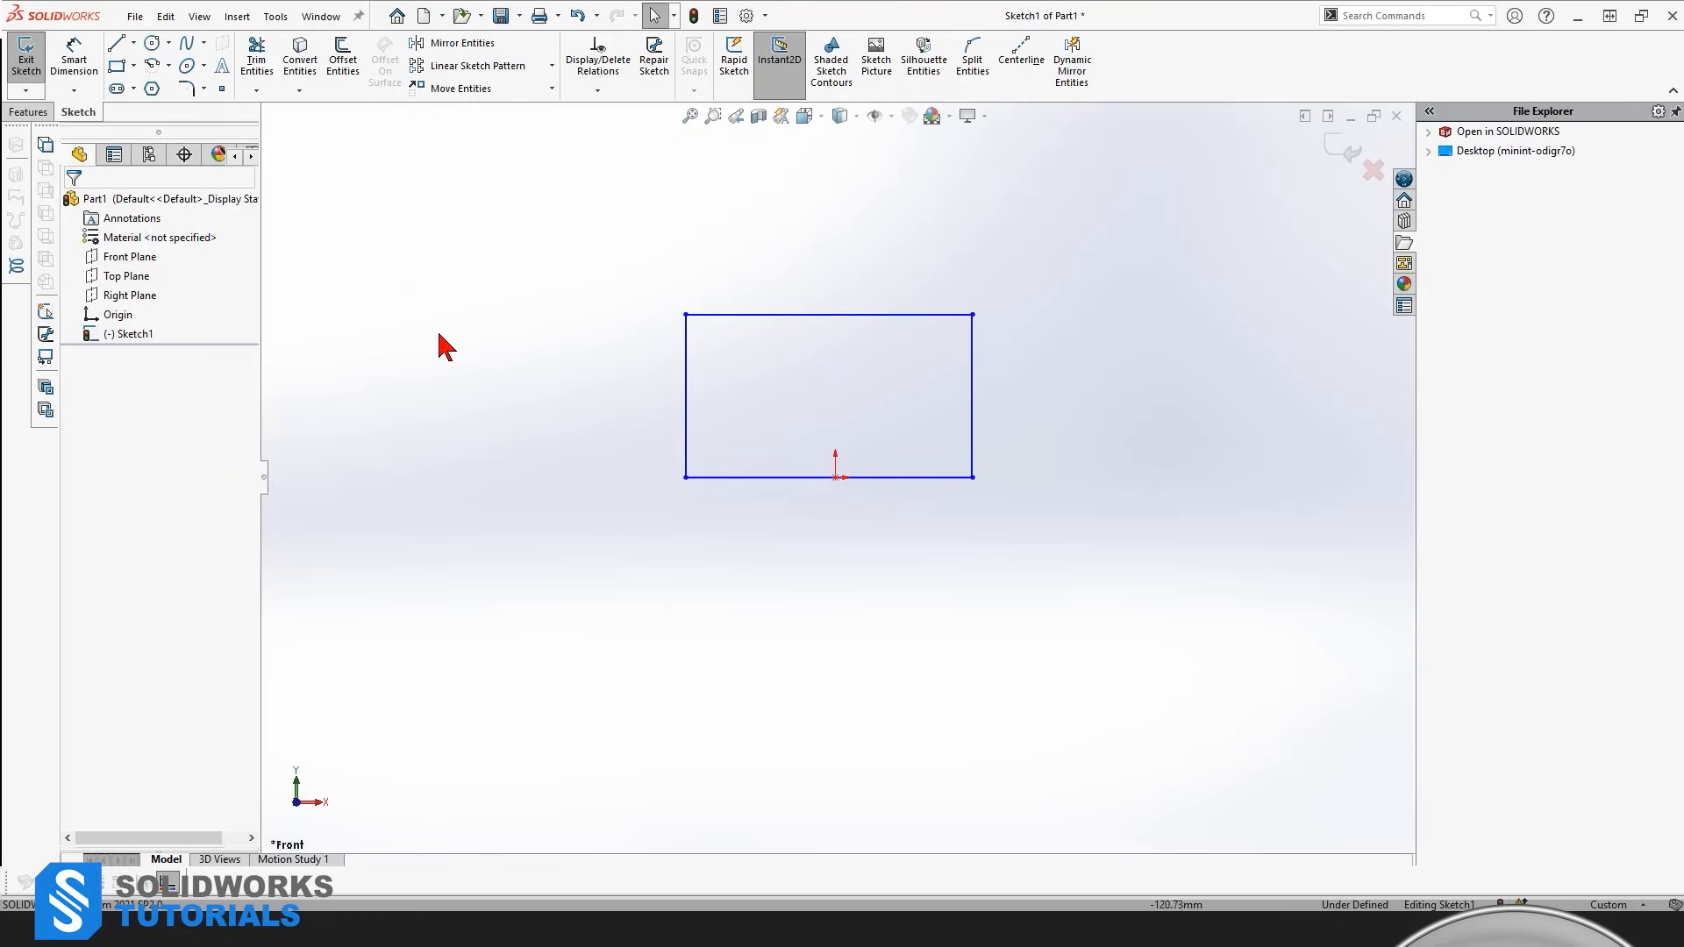
mouse_move(478, 319)
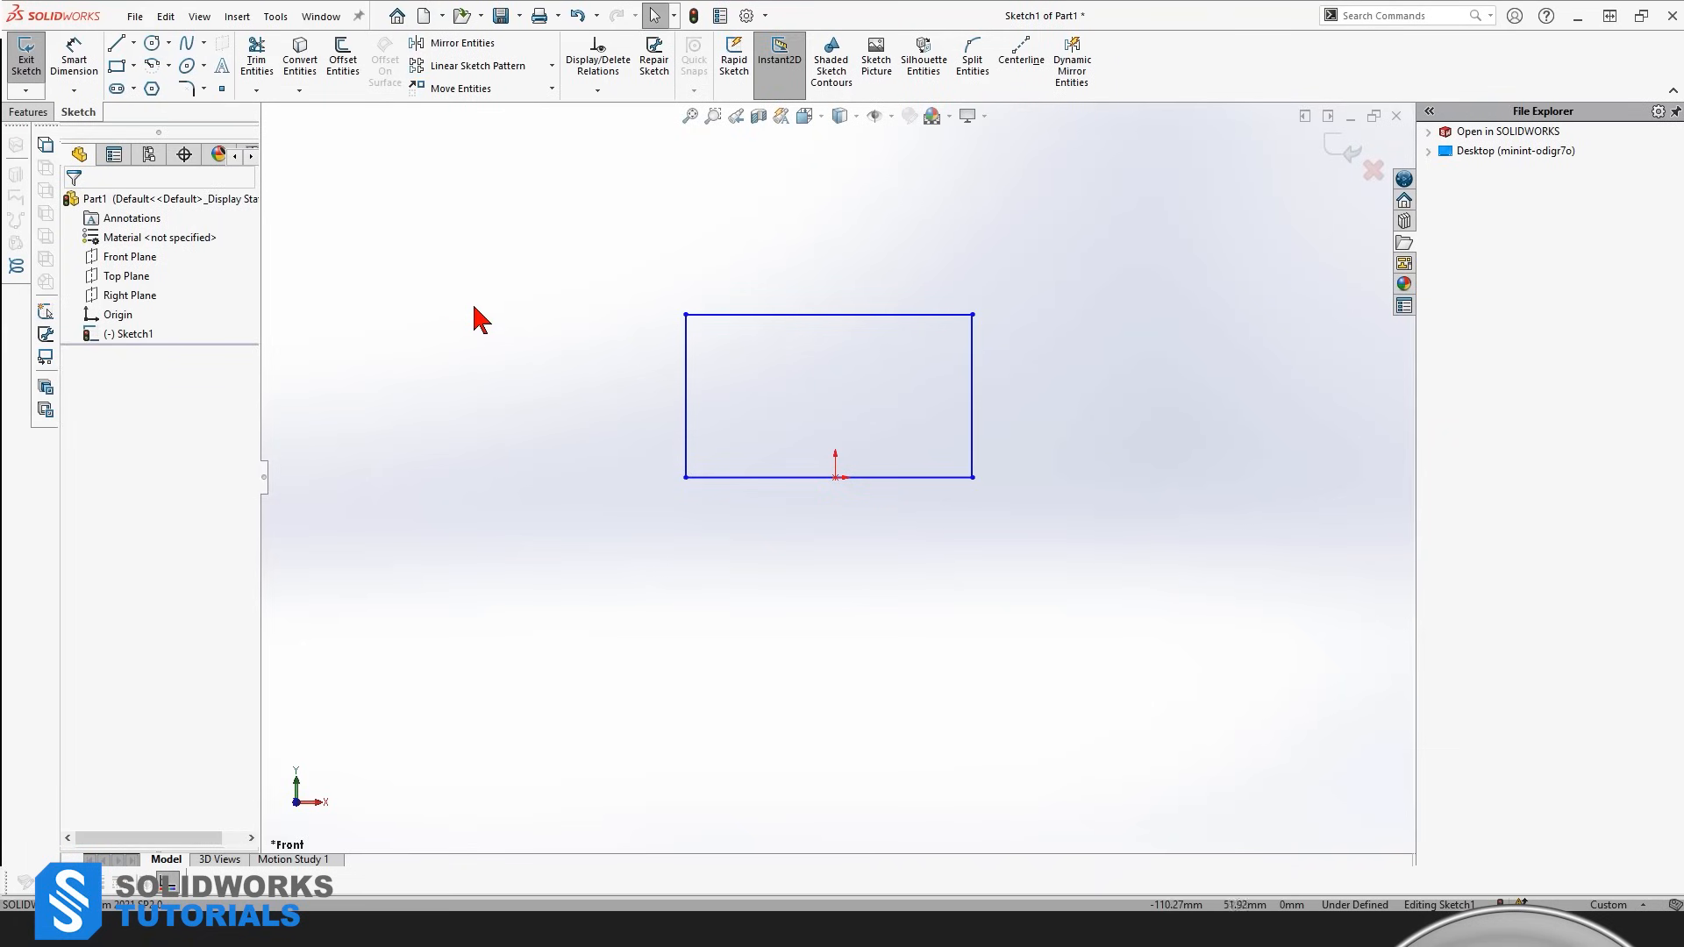
mouse_move(640, 320)
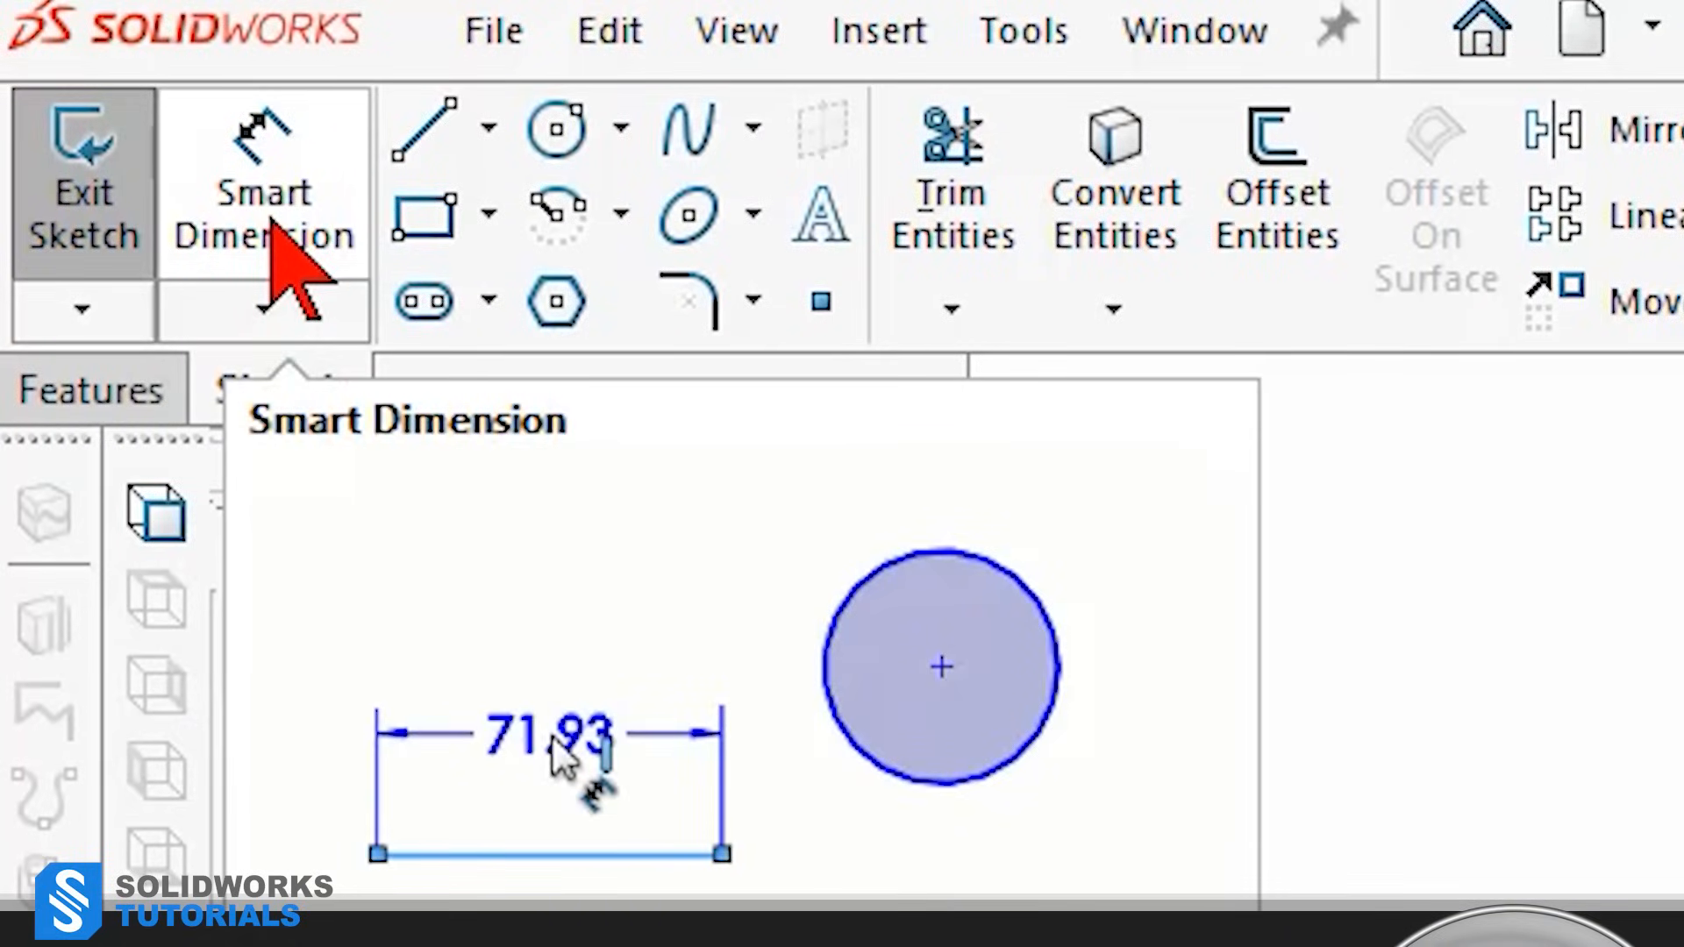
left_click(548, 733)
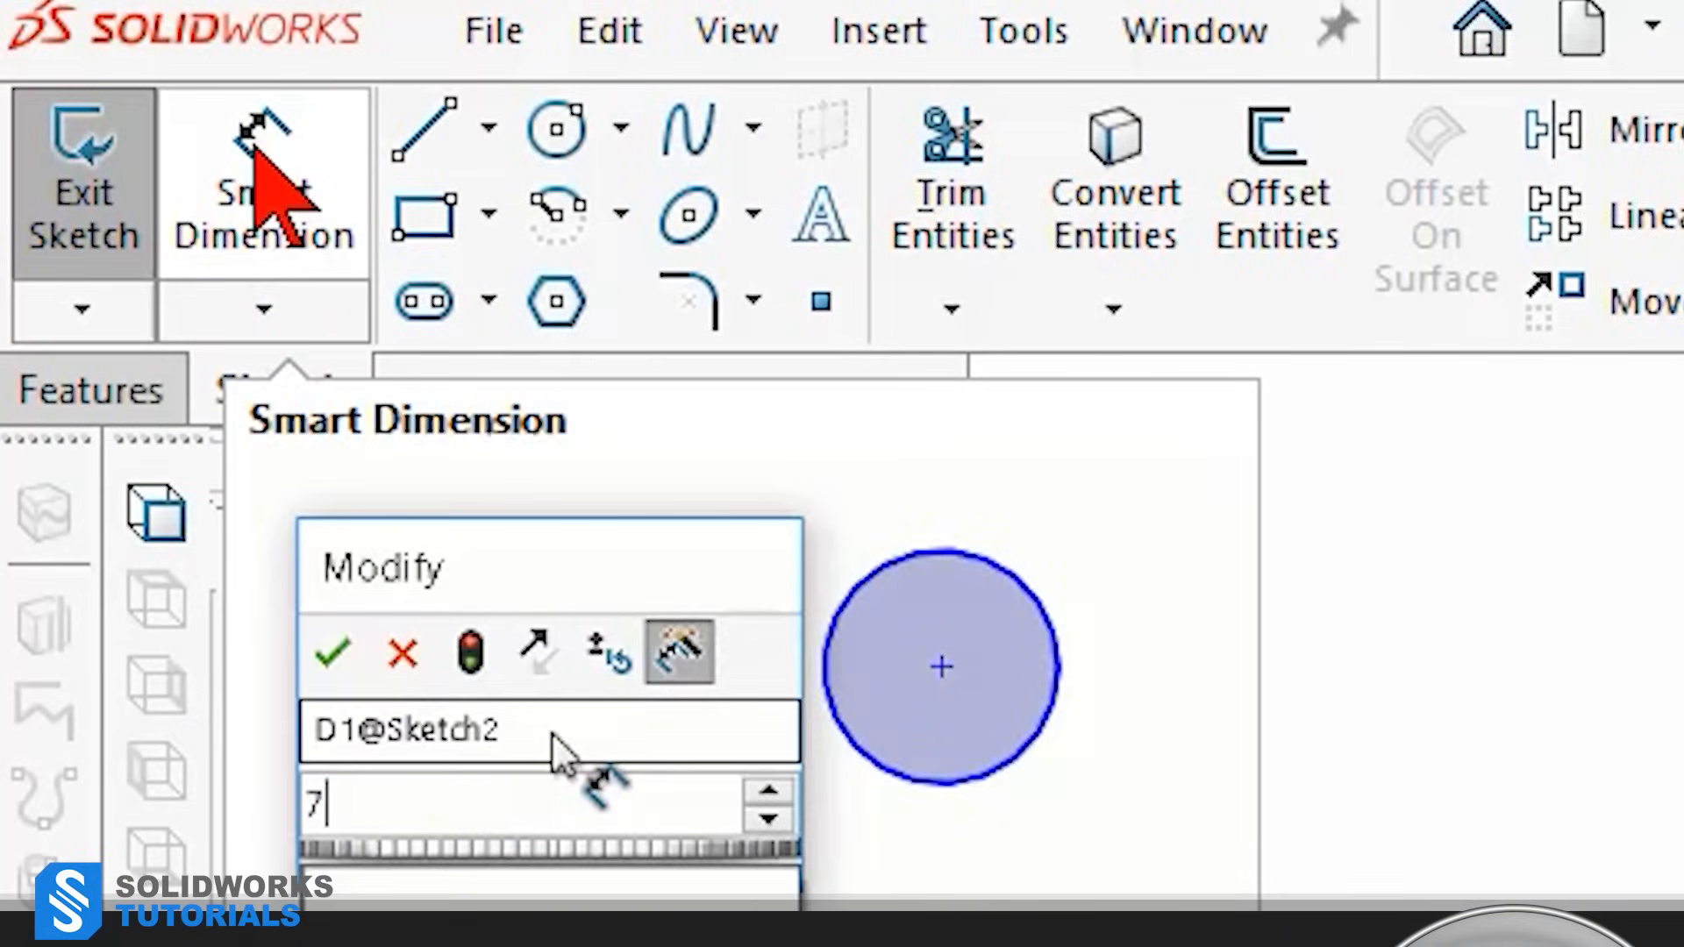
left_click(255, 309)
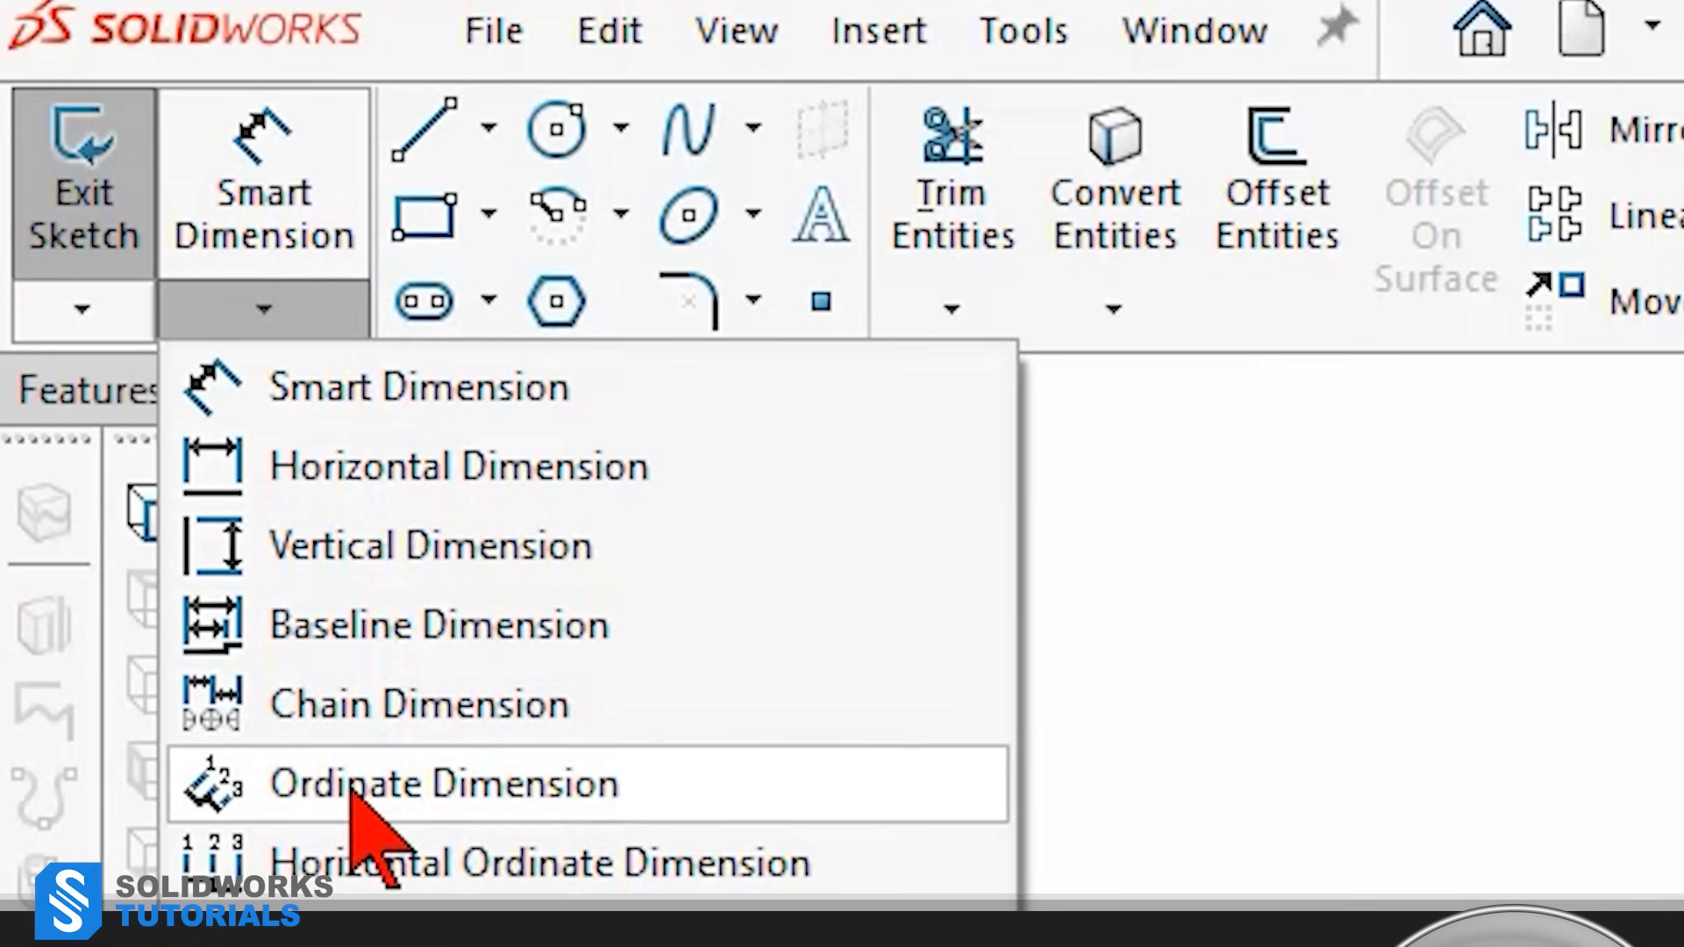
mouse_move(344, 493)
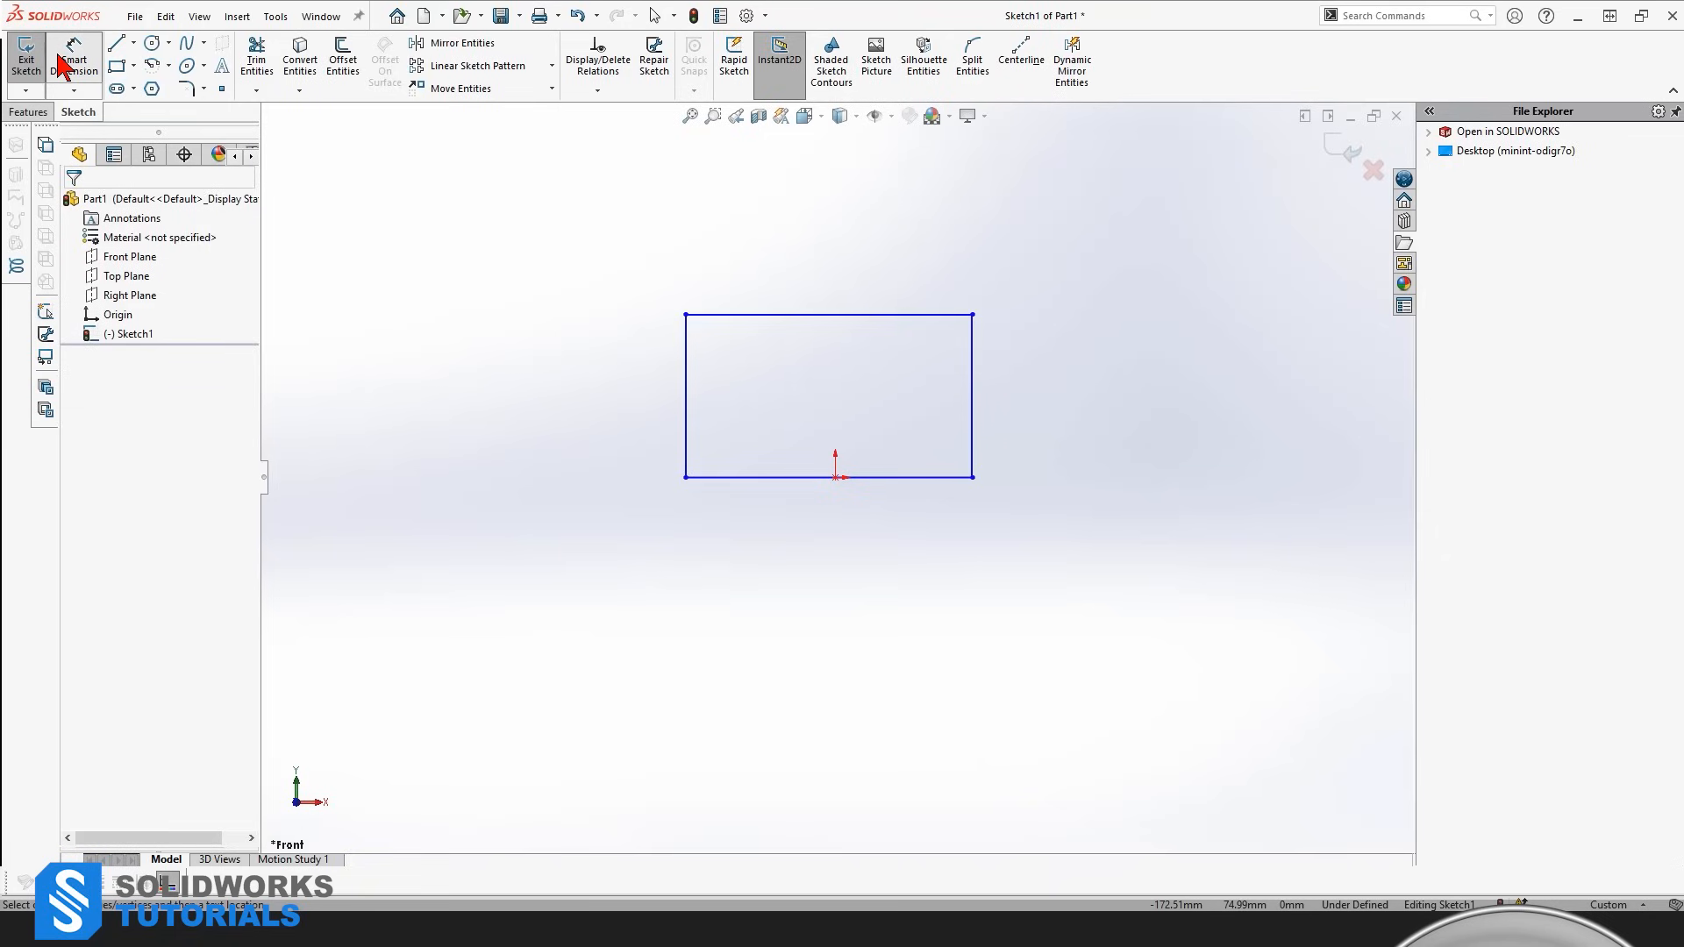
mouse_move(733, 315)
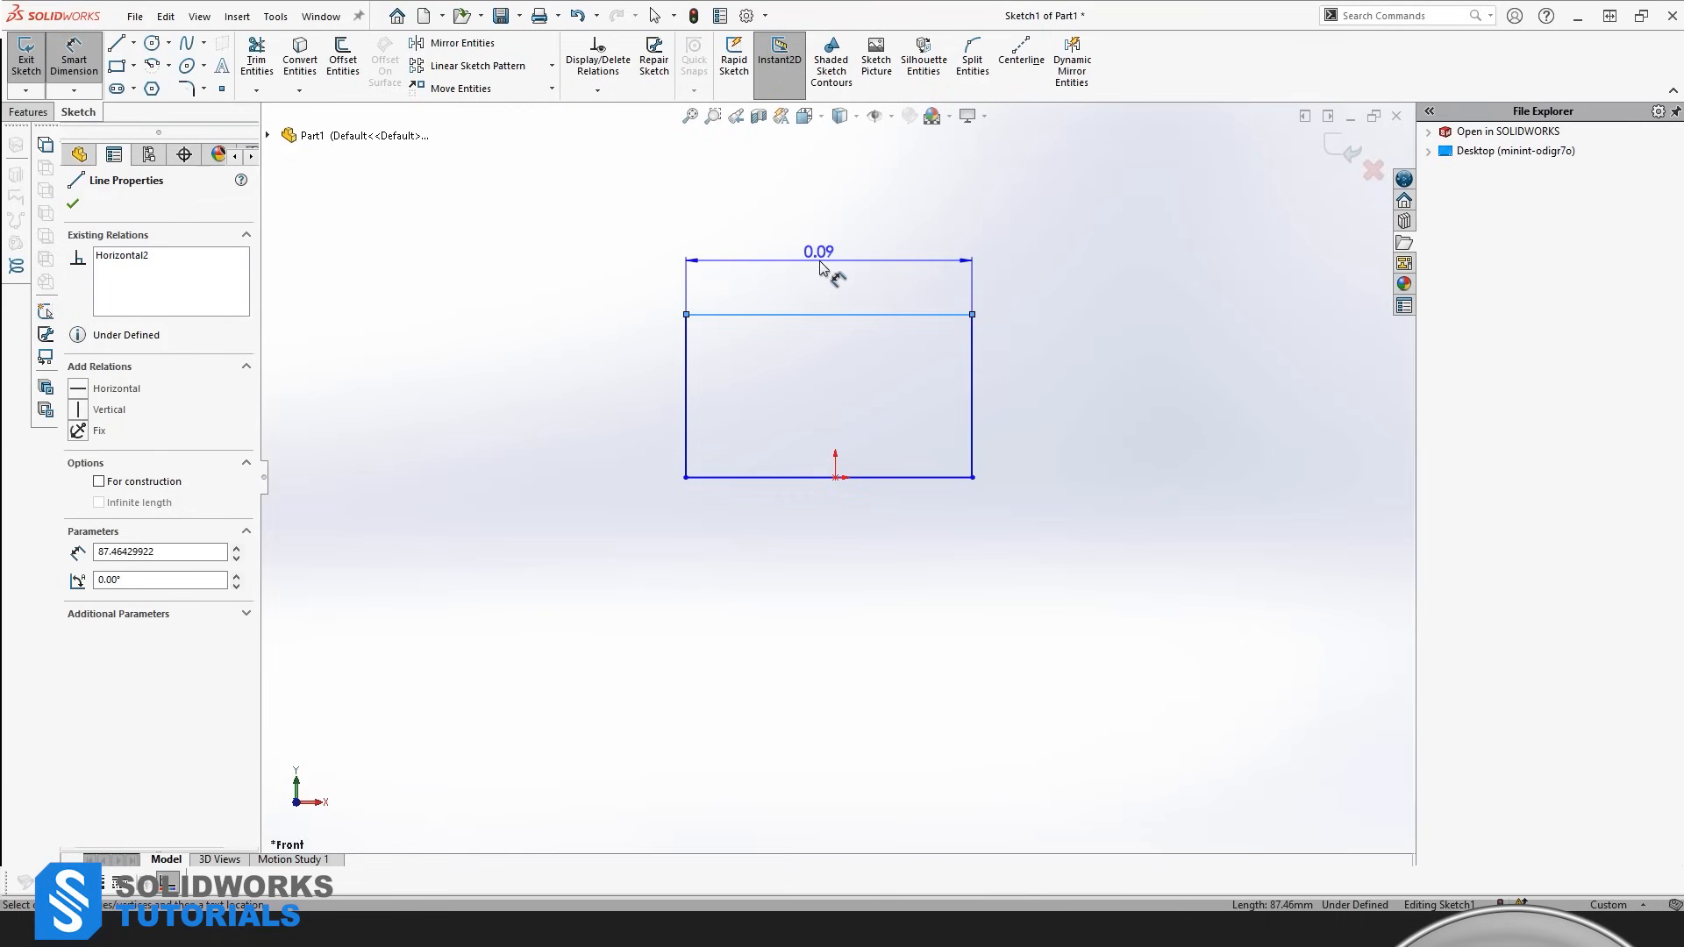
Step: Dimension the rectangle's top and right edges at 10 each
left_click(819, 260)
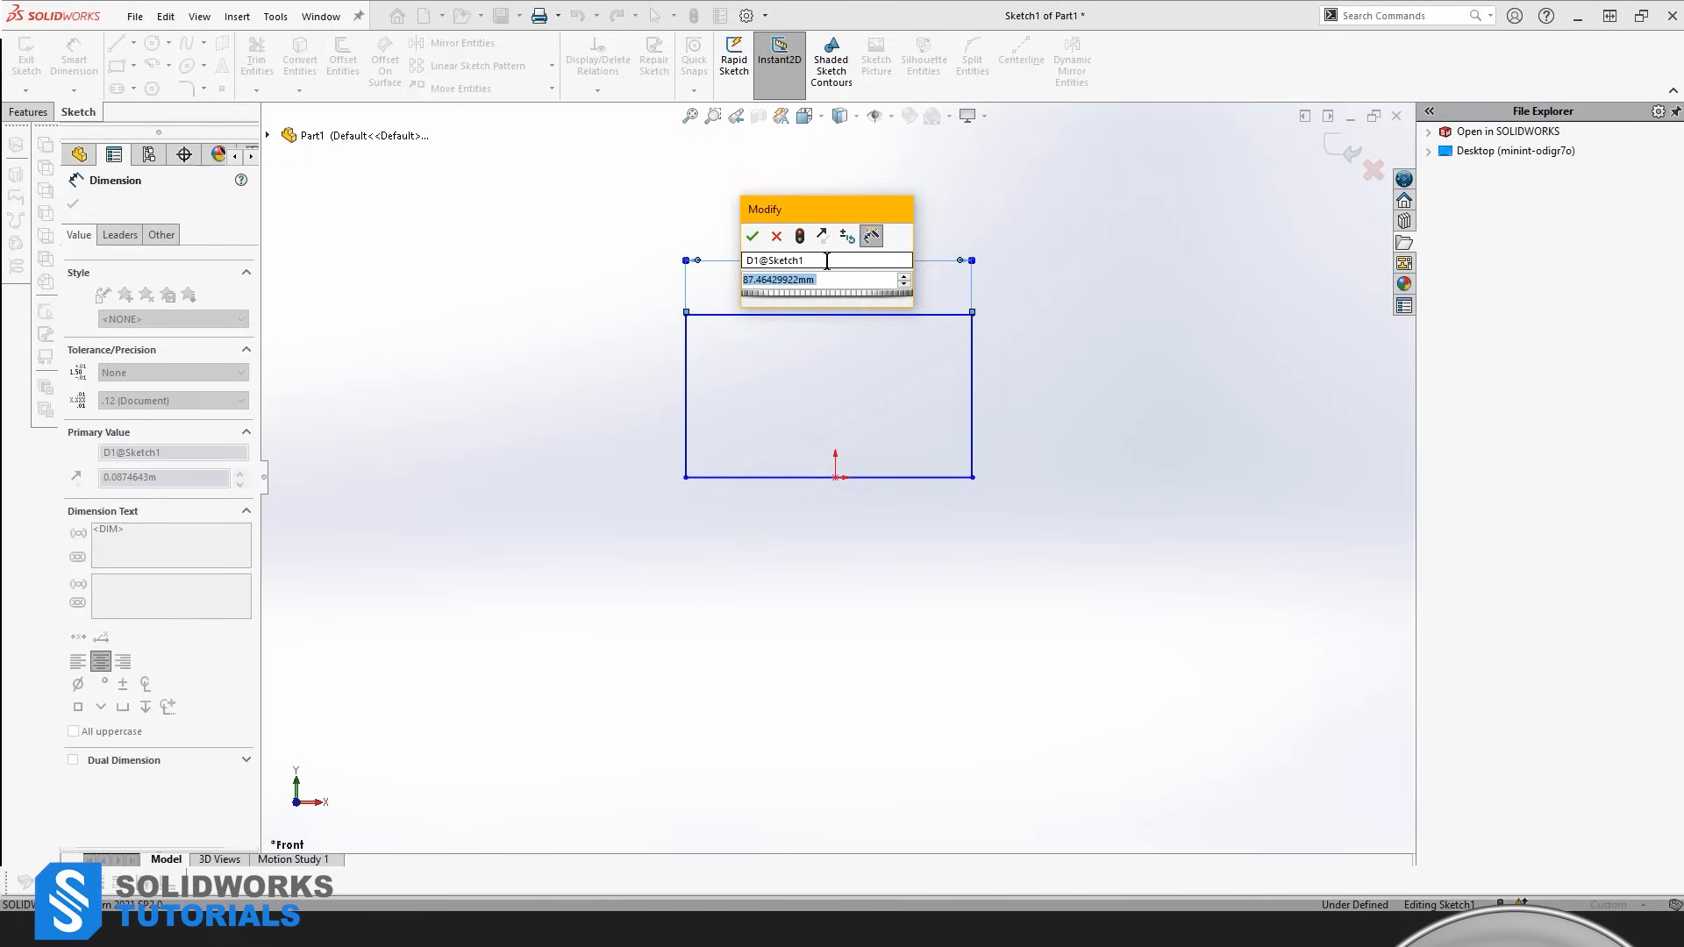
left_click(751, 236)
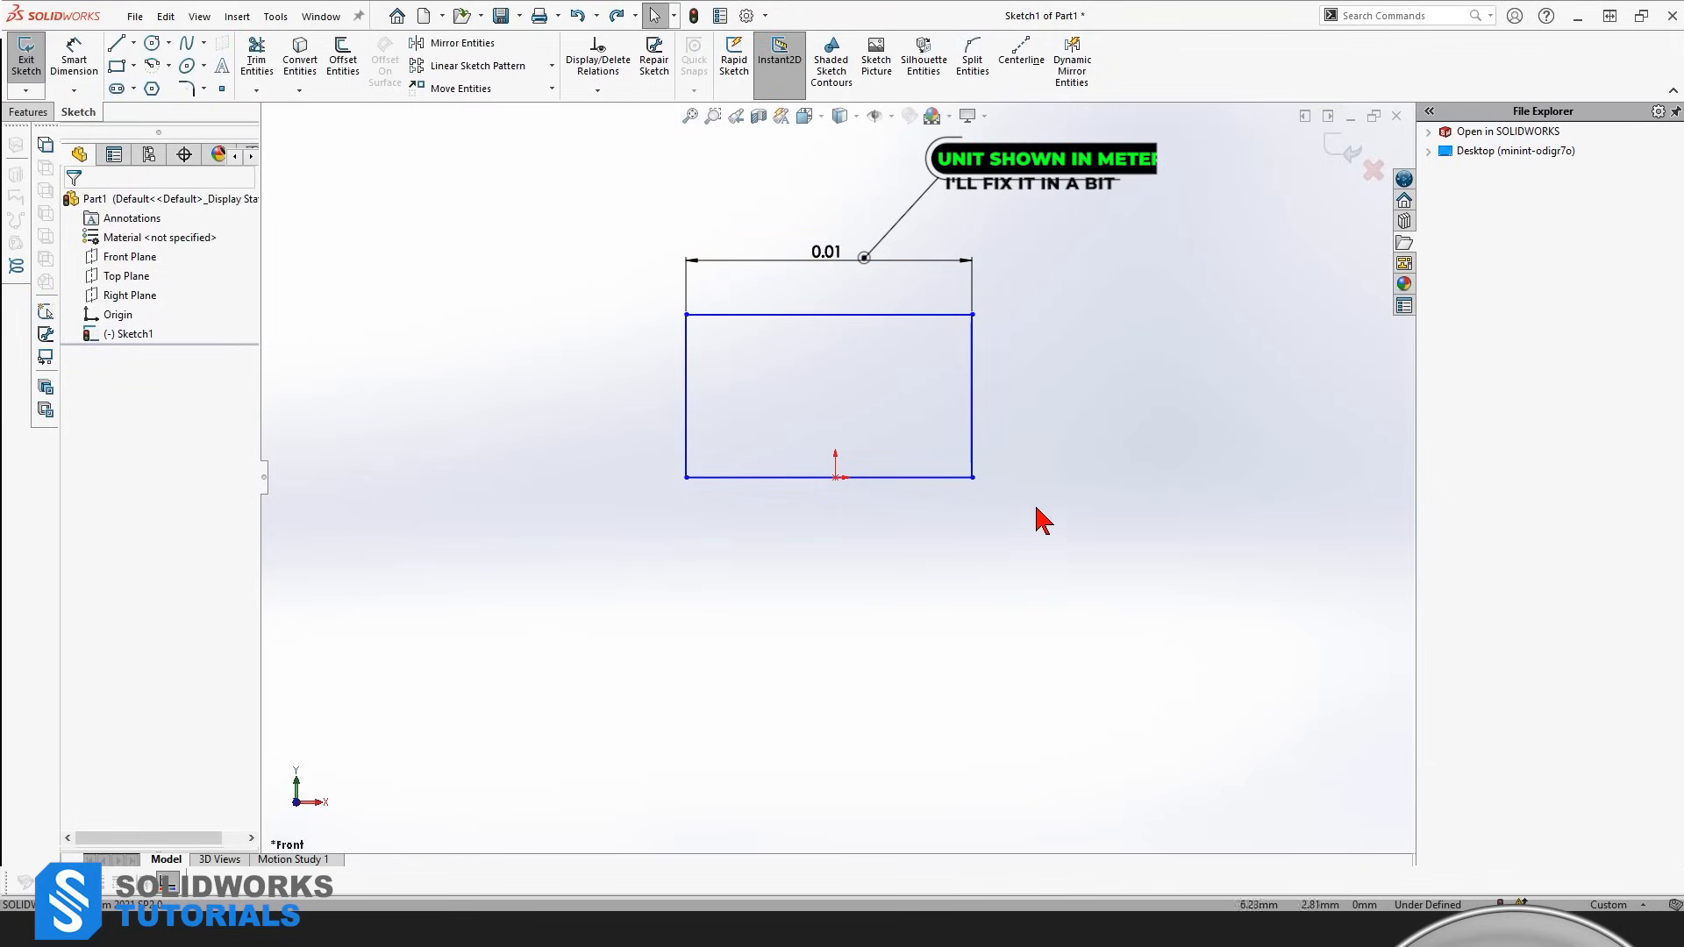
left_click(973, 395)
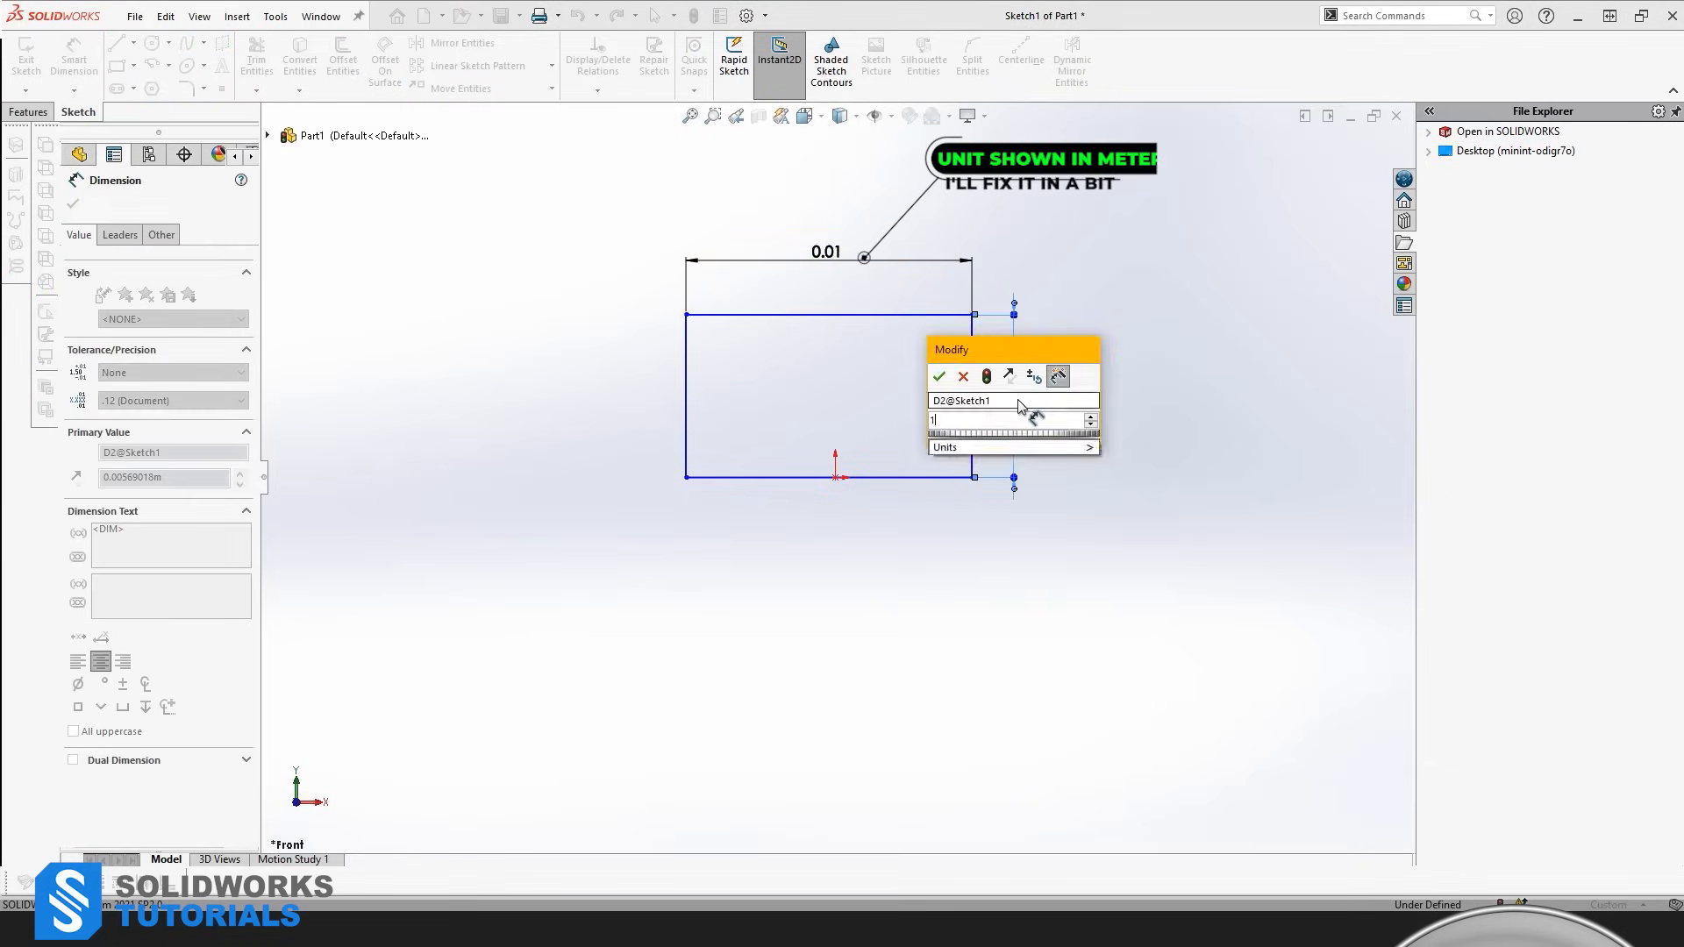
left_click(940, 376)
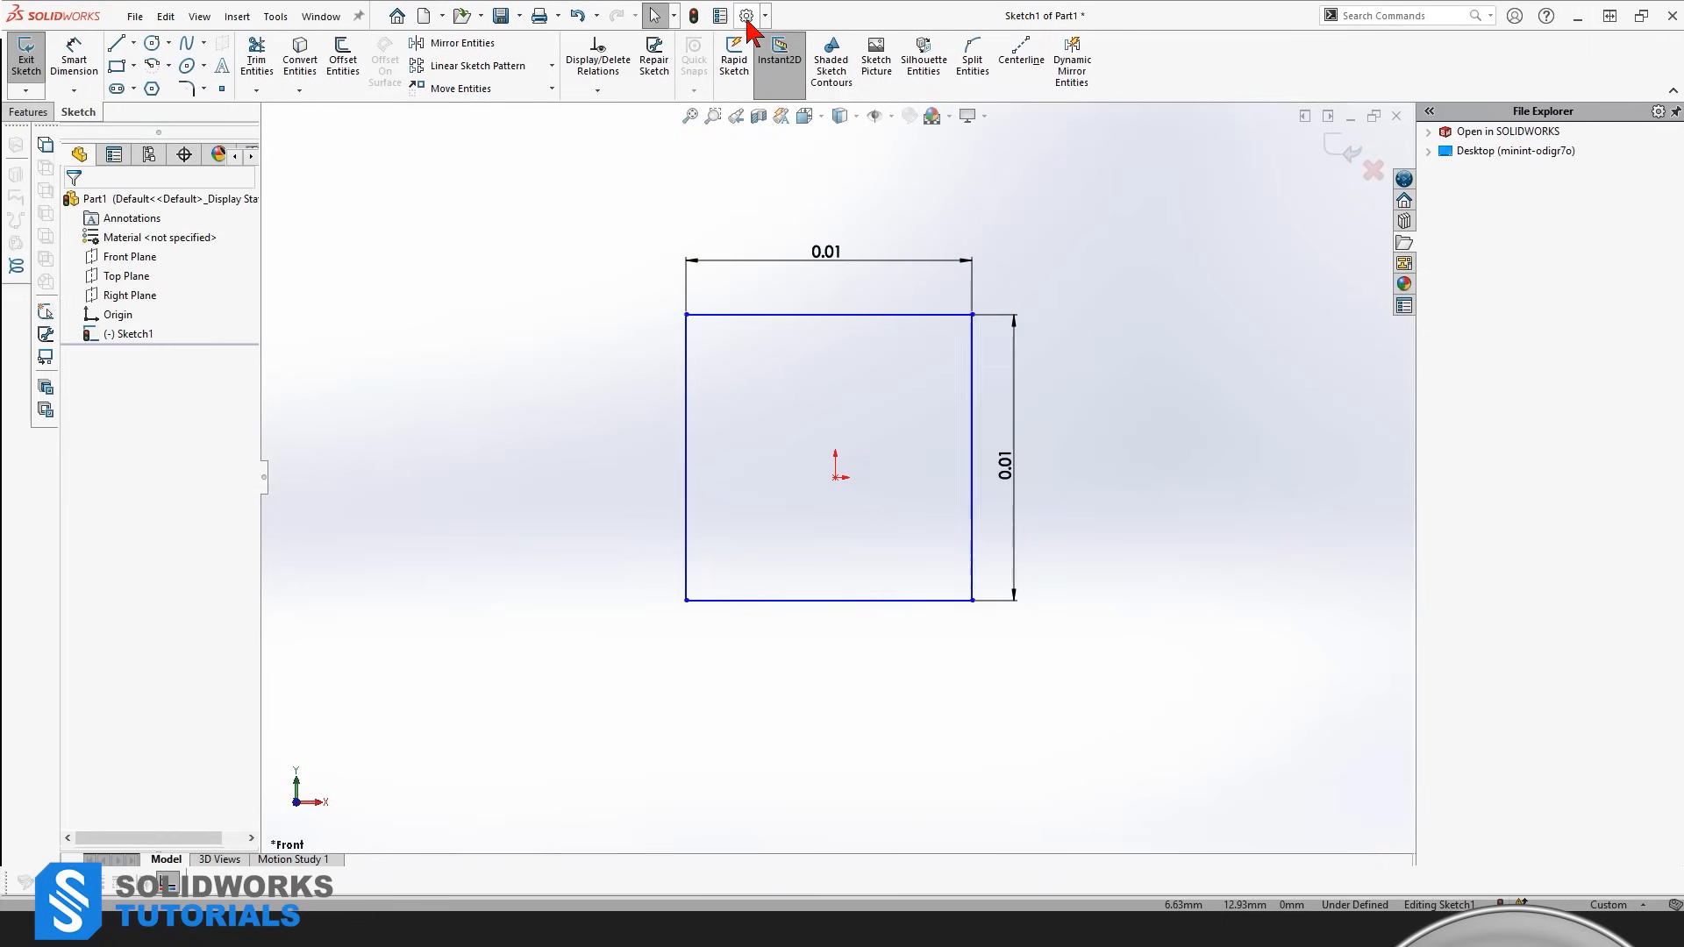
Step: Change the document units so the square's dimensions read 10.00 mm
left_click(745, 15)
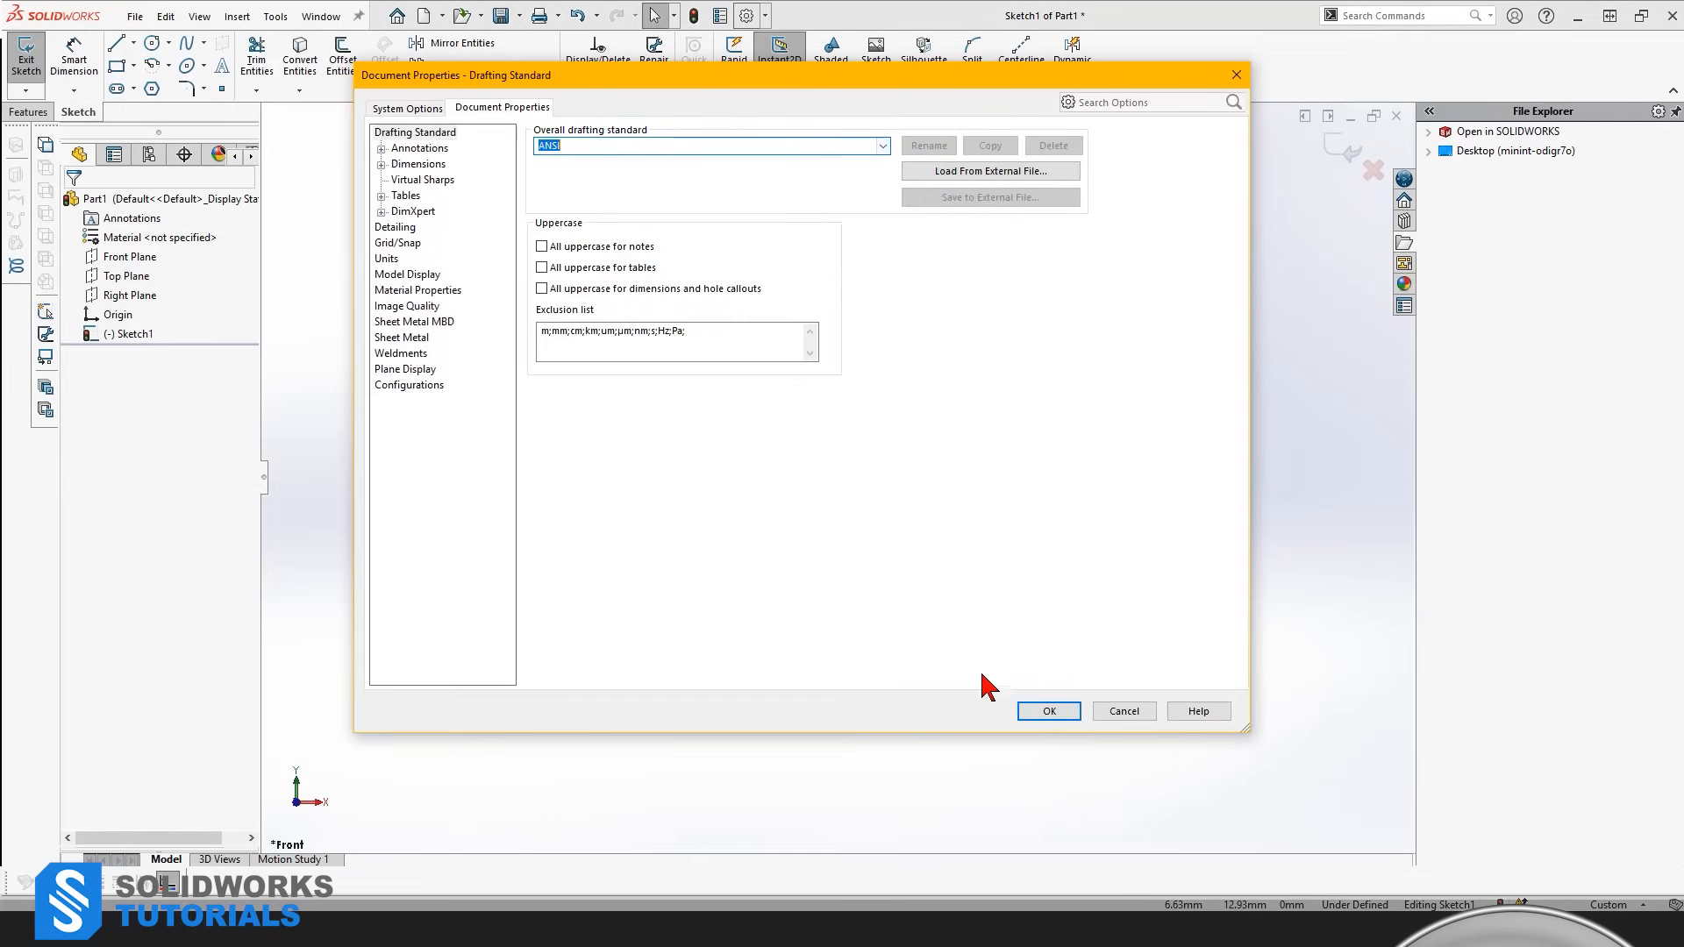
left_click(1047, 712)
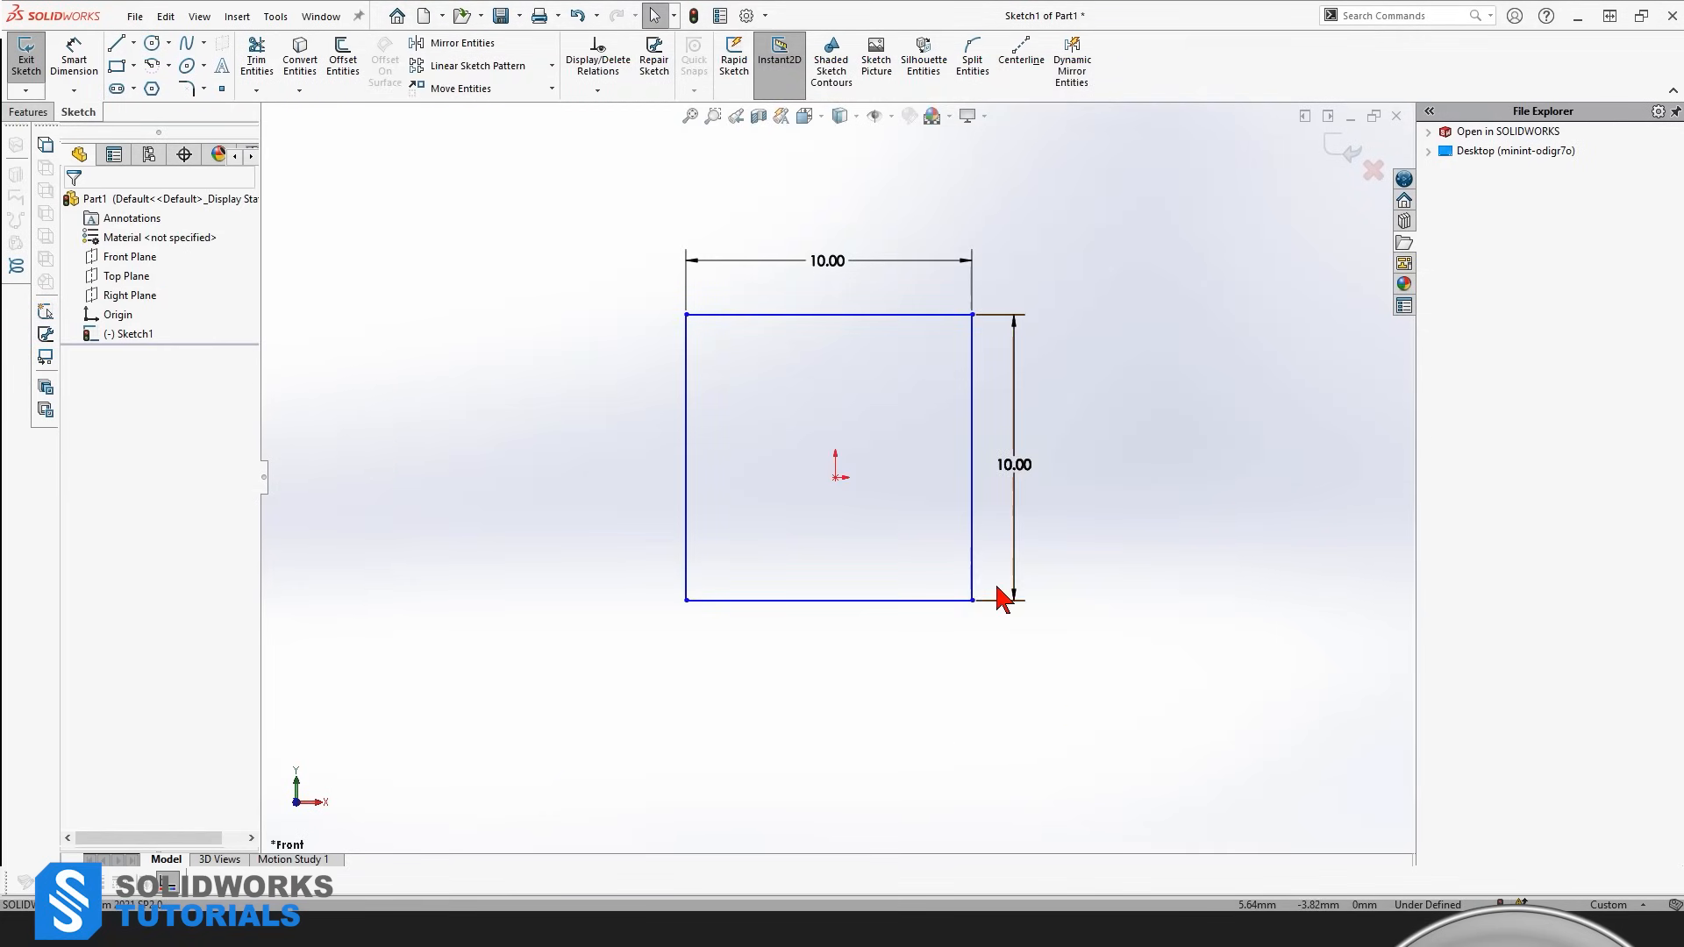
mouse_move(876, 545)
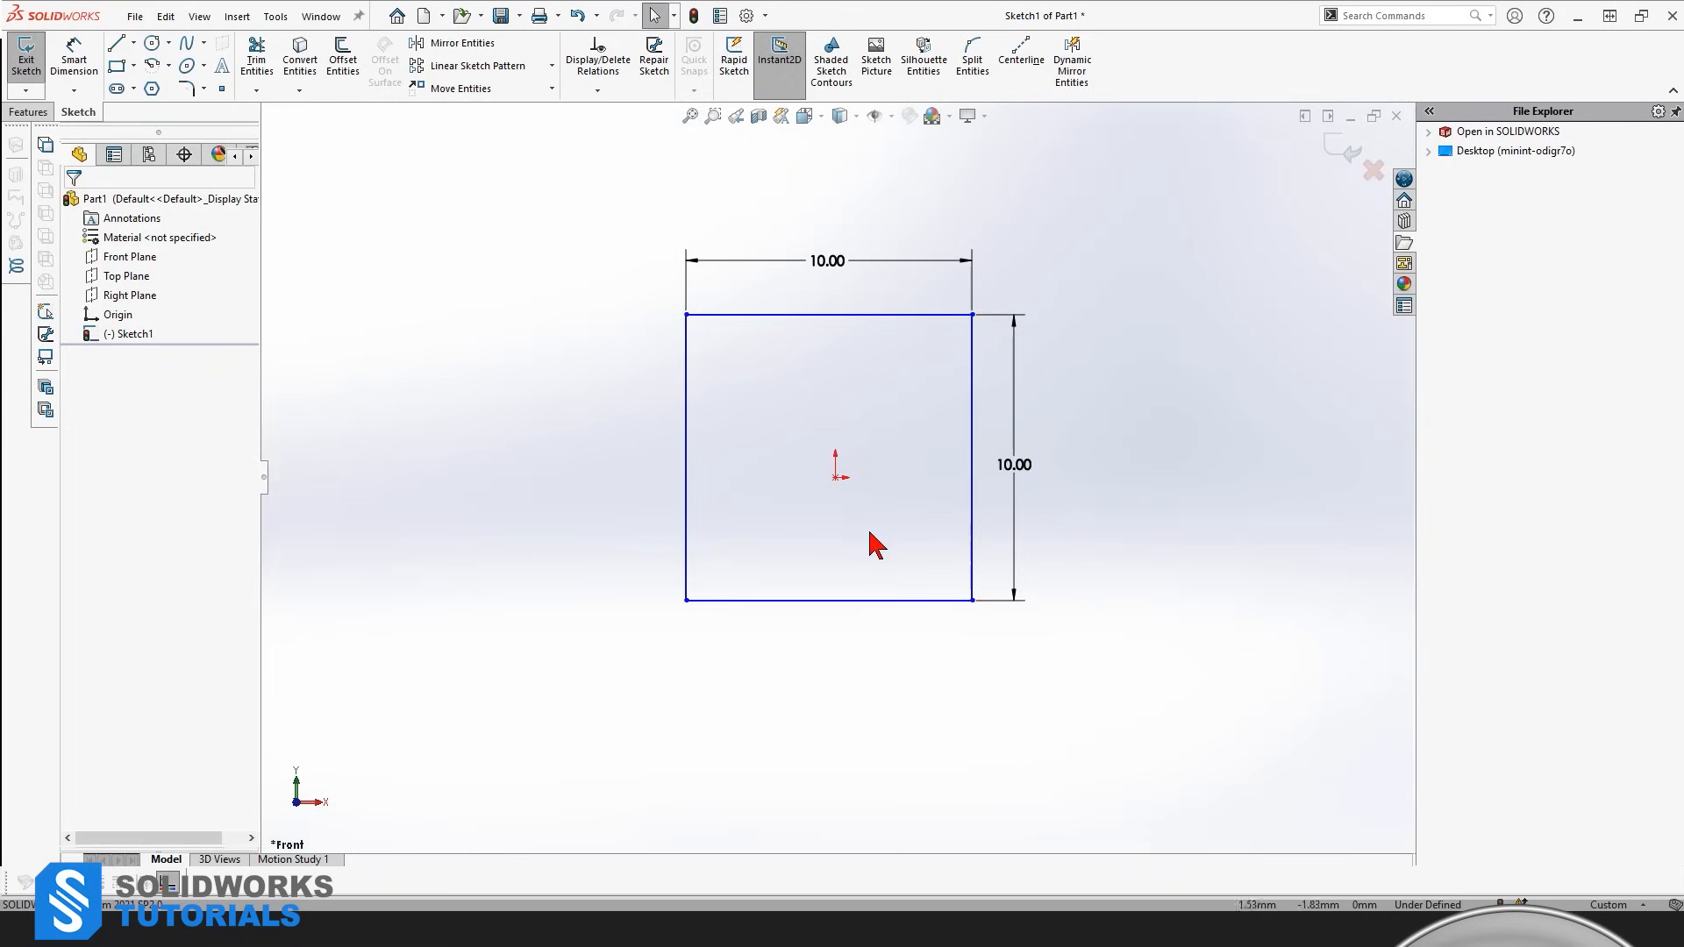
mouse_move(580, 554)
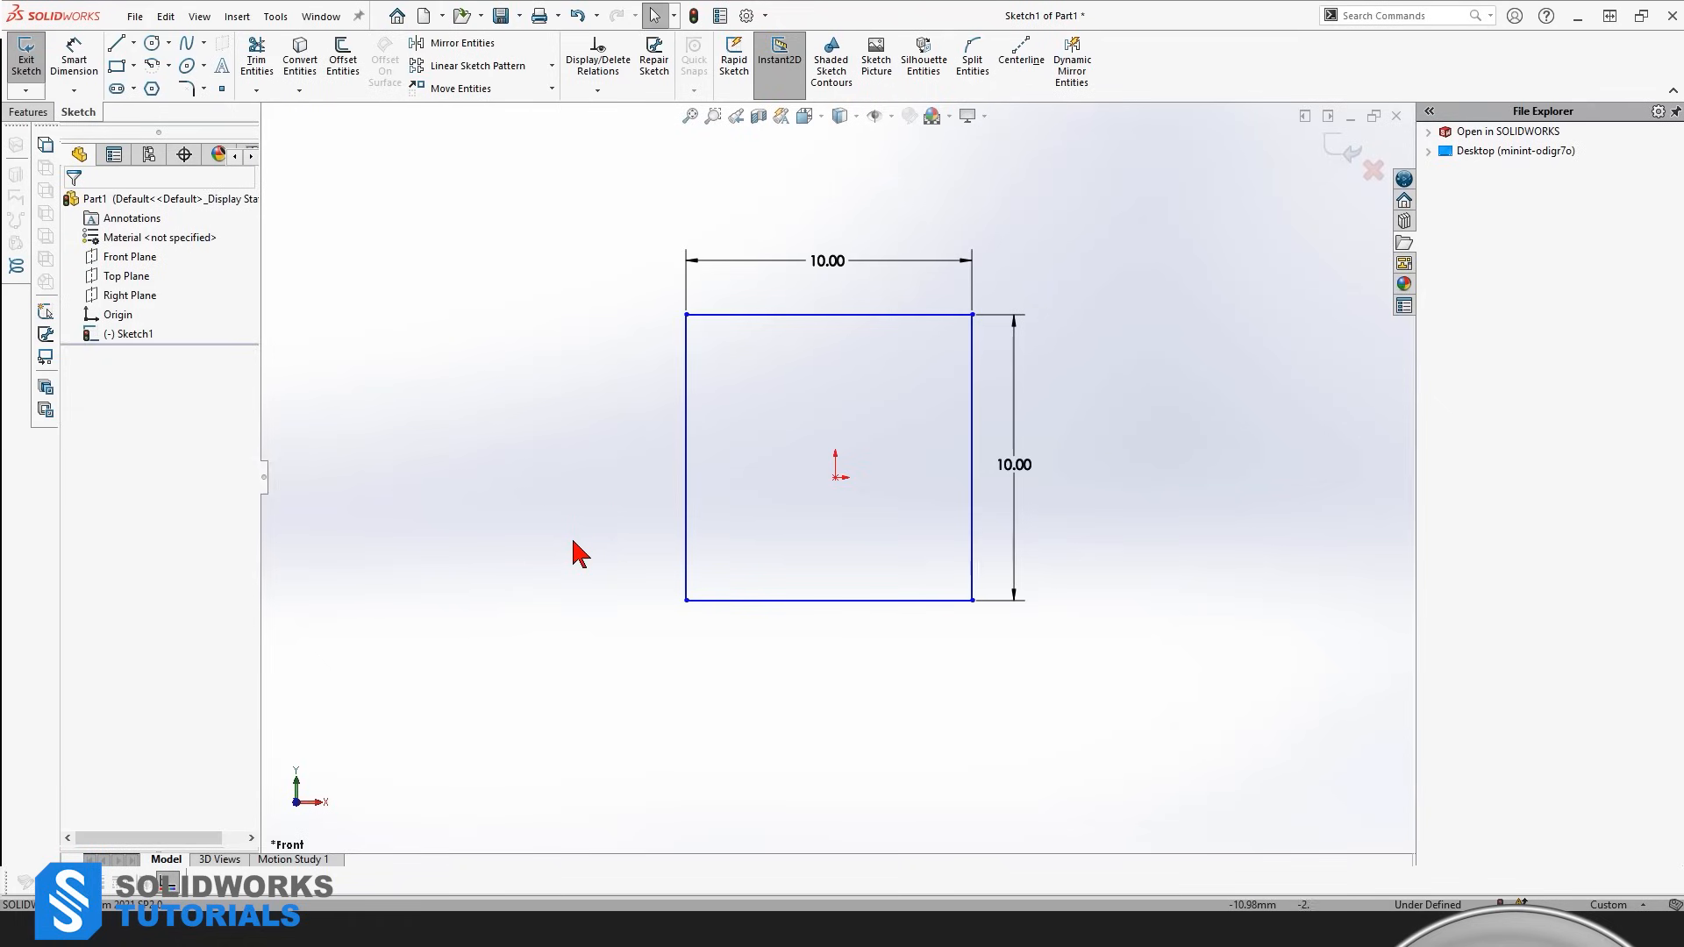
mouse_move(560, 516)
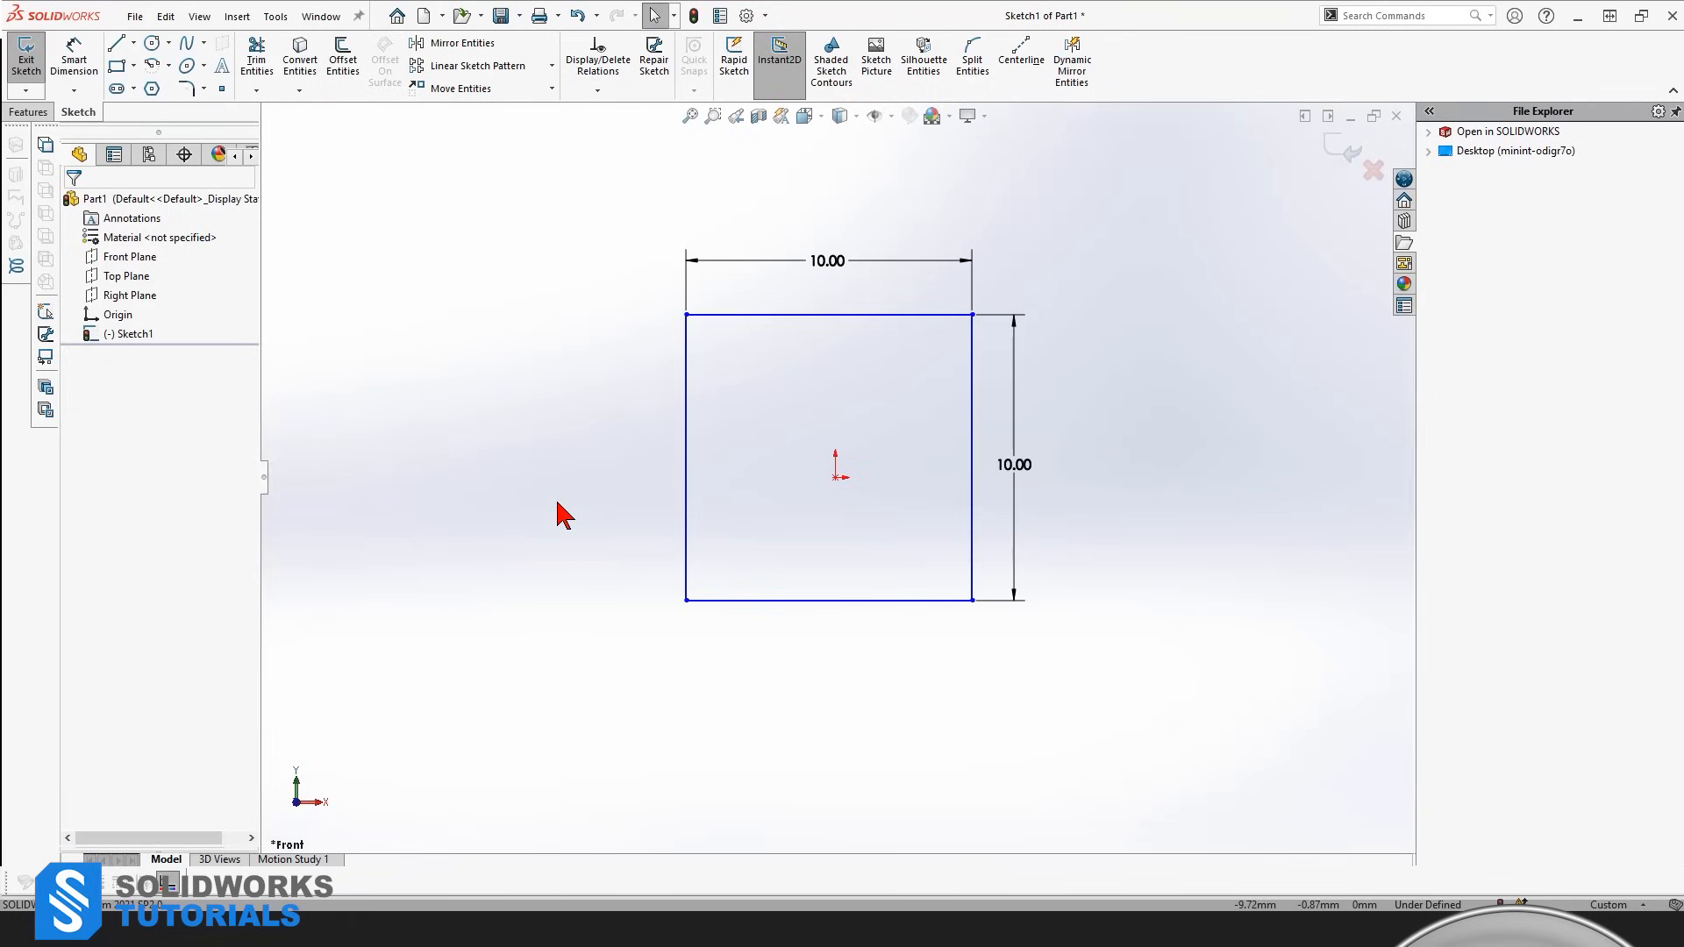
mouse_move(510, 428)
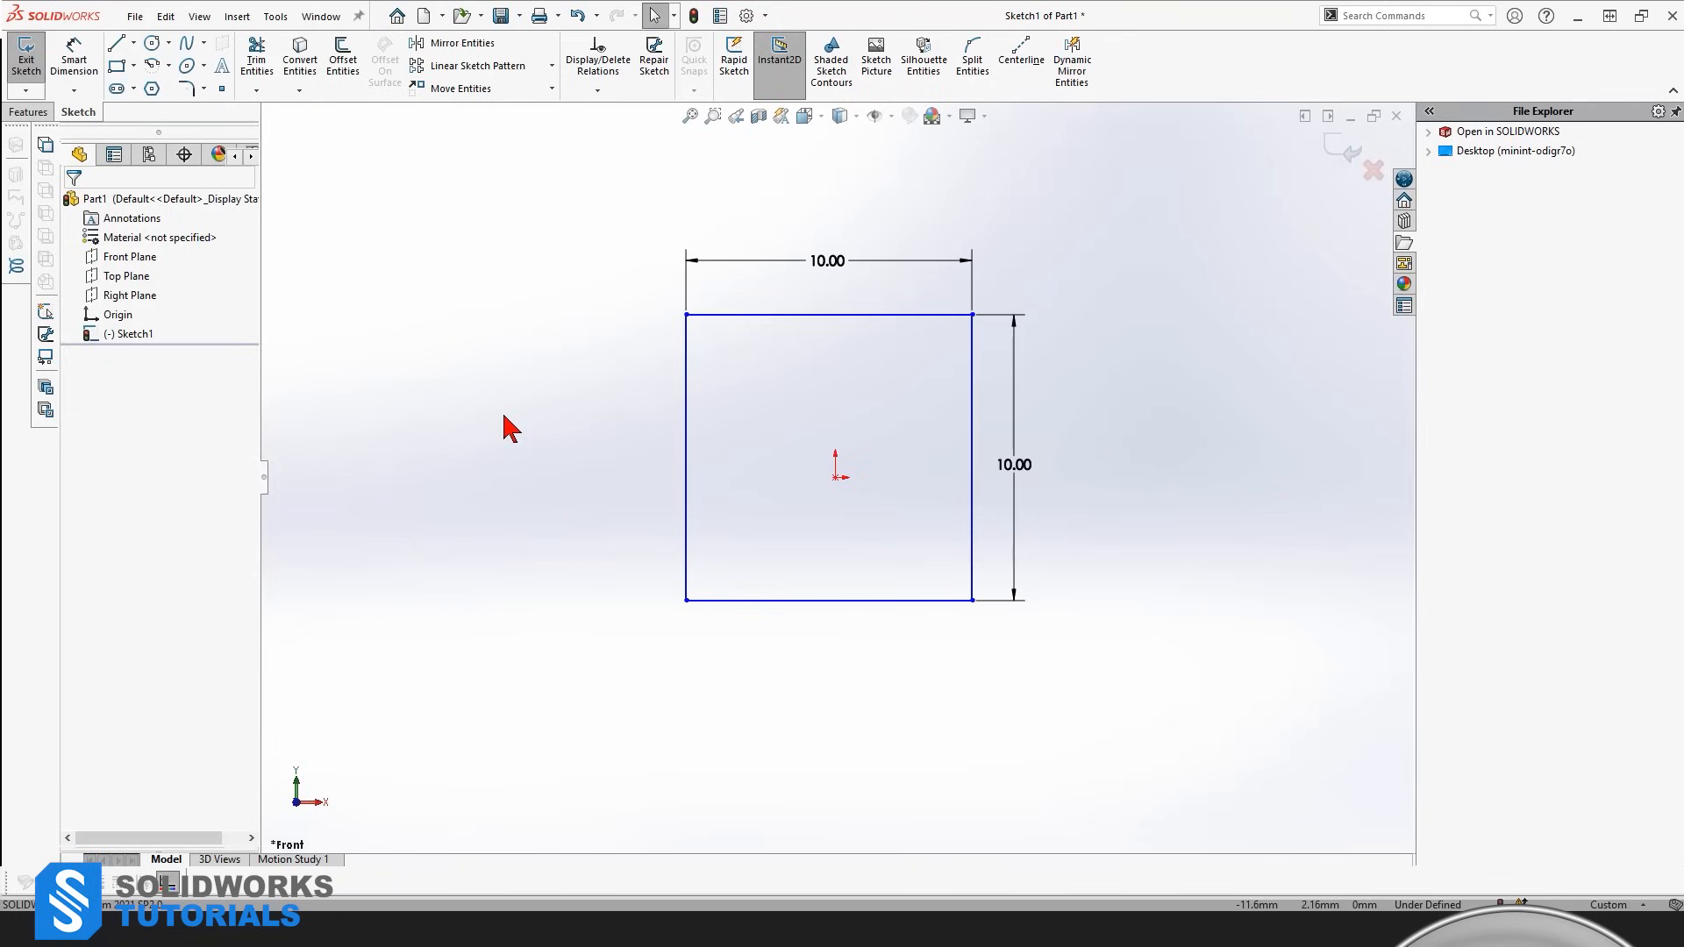
mouse_move(518, 447)
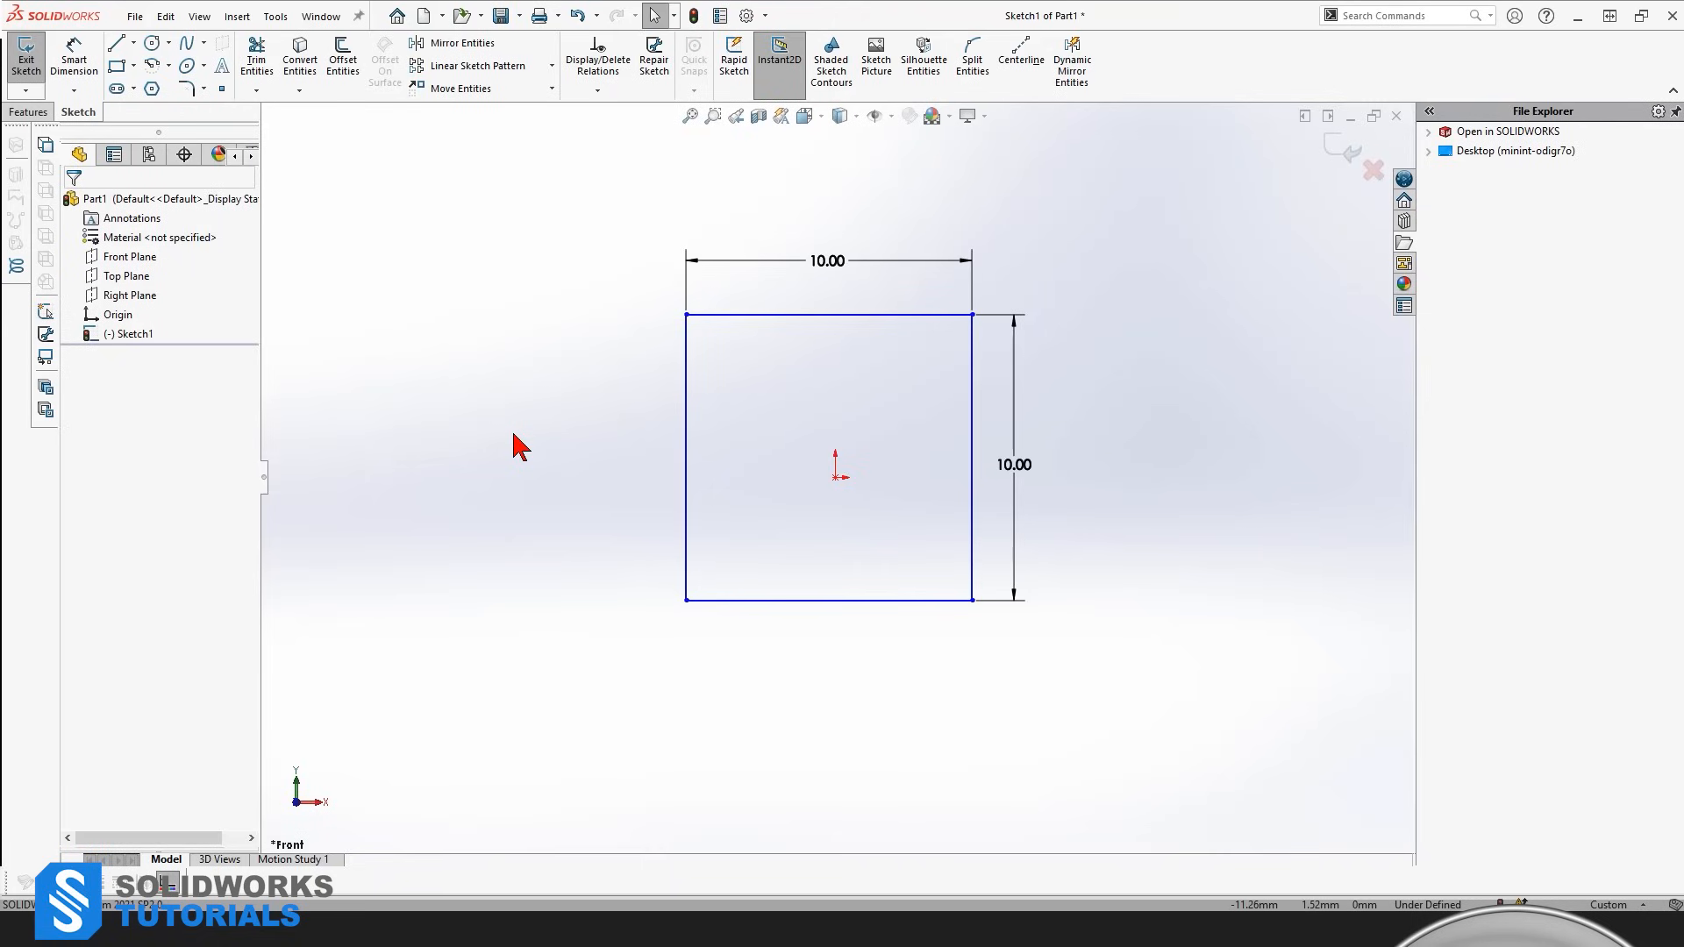
mouse_move(516, 449)
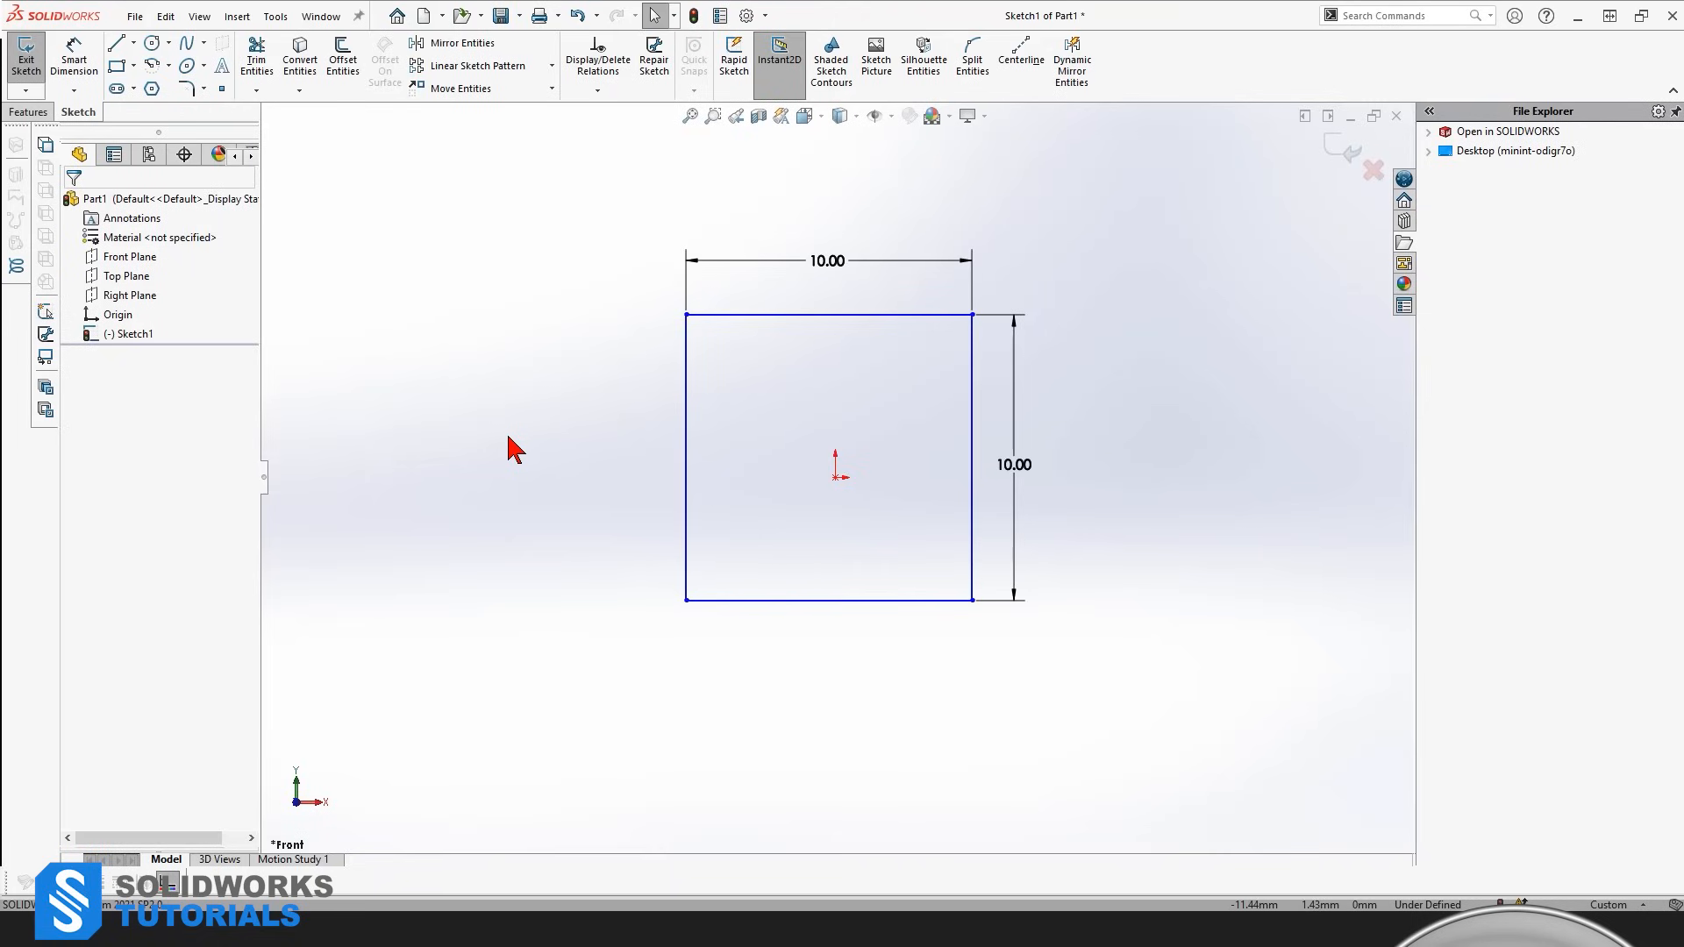
mouse_move(604, 432)
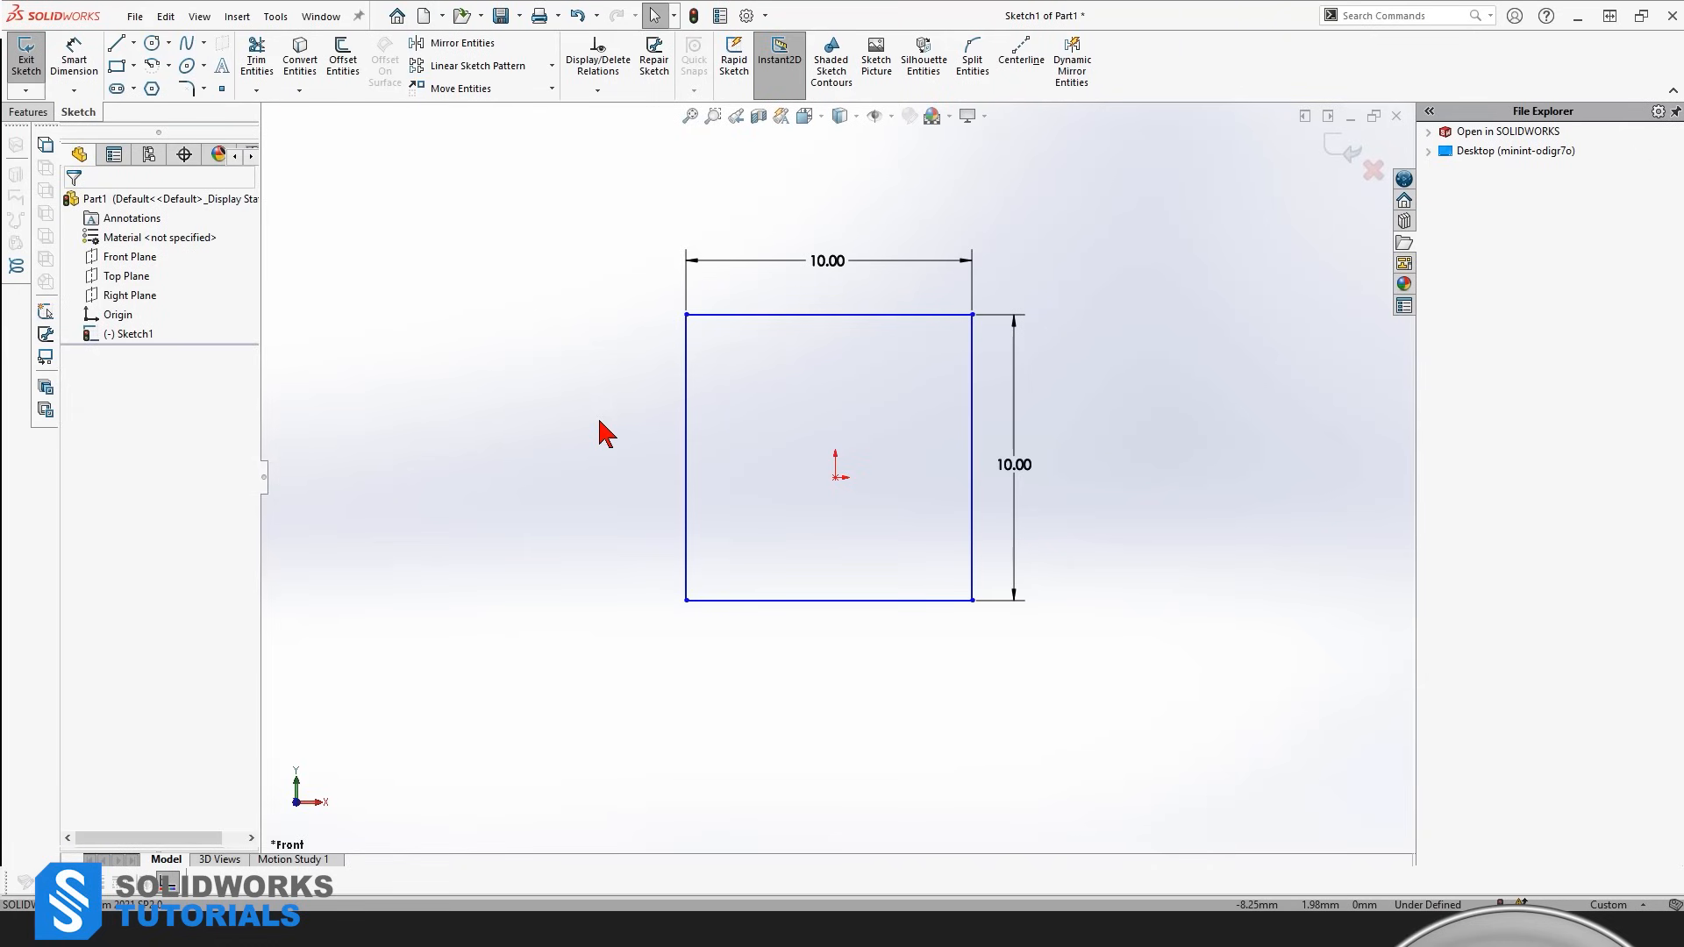
mouse_move(1181, 325)
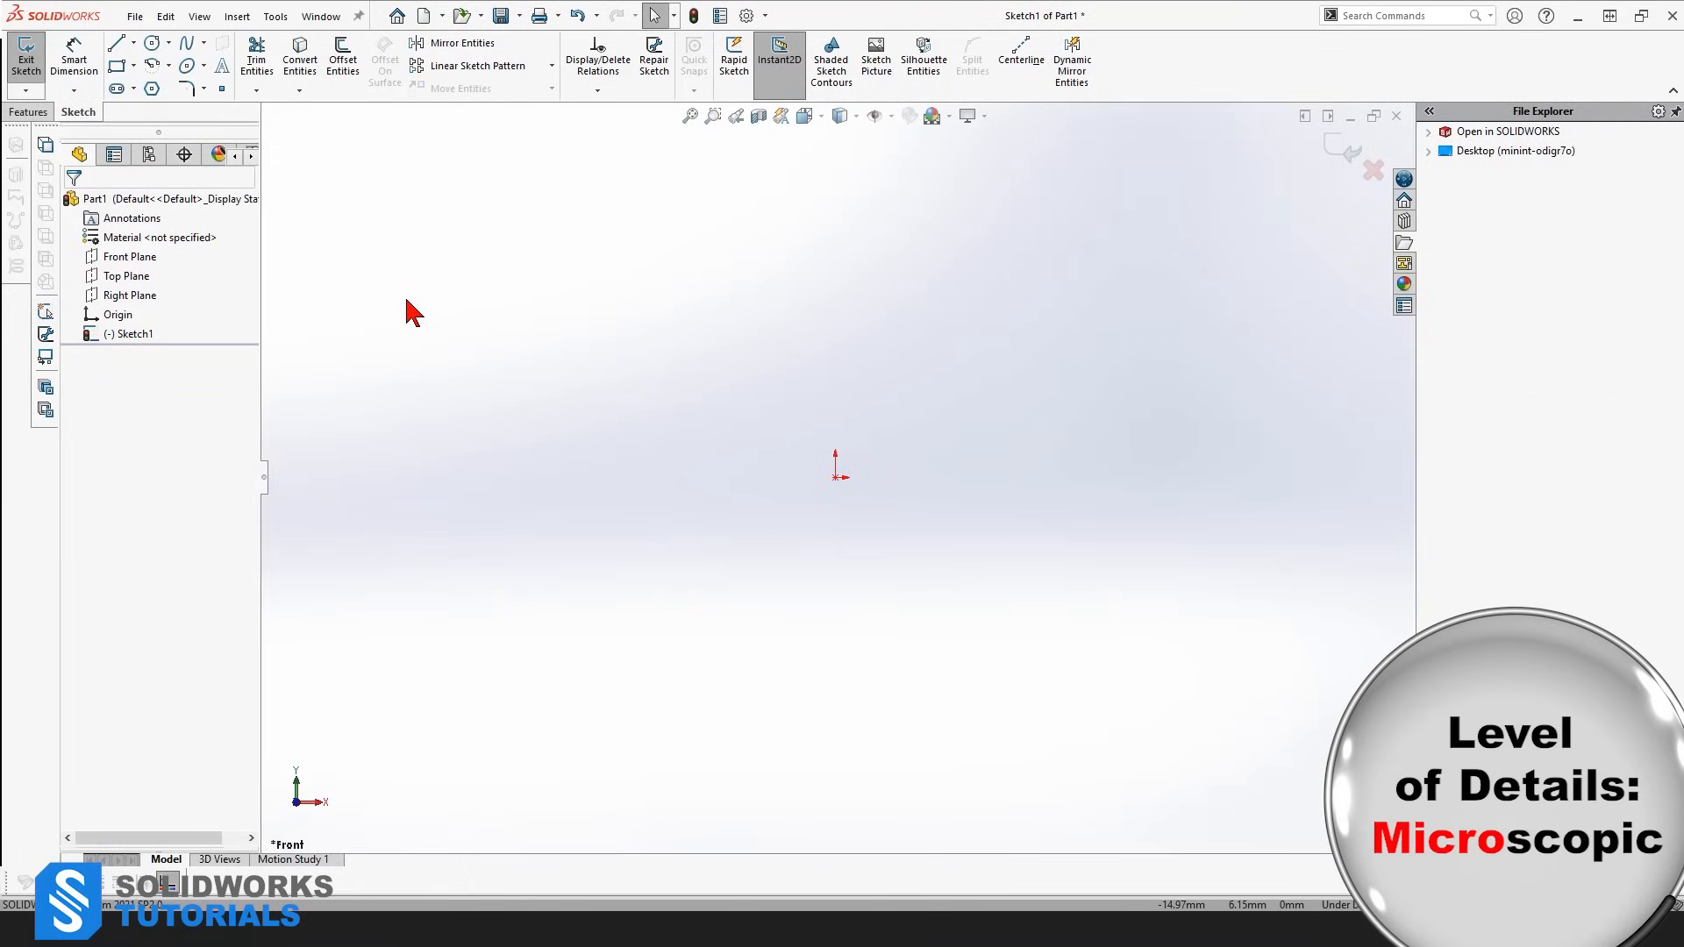
mouse_move(377, 333)
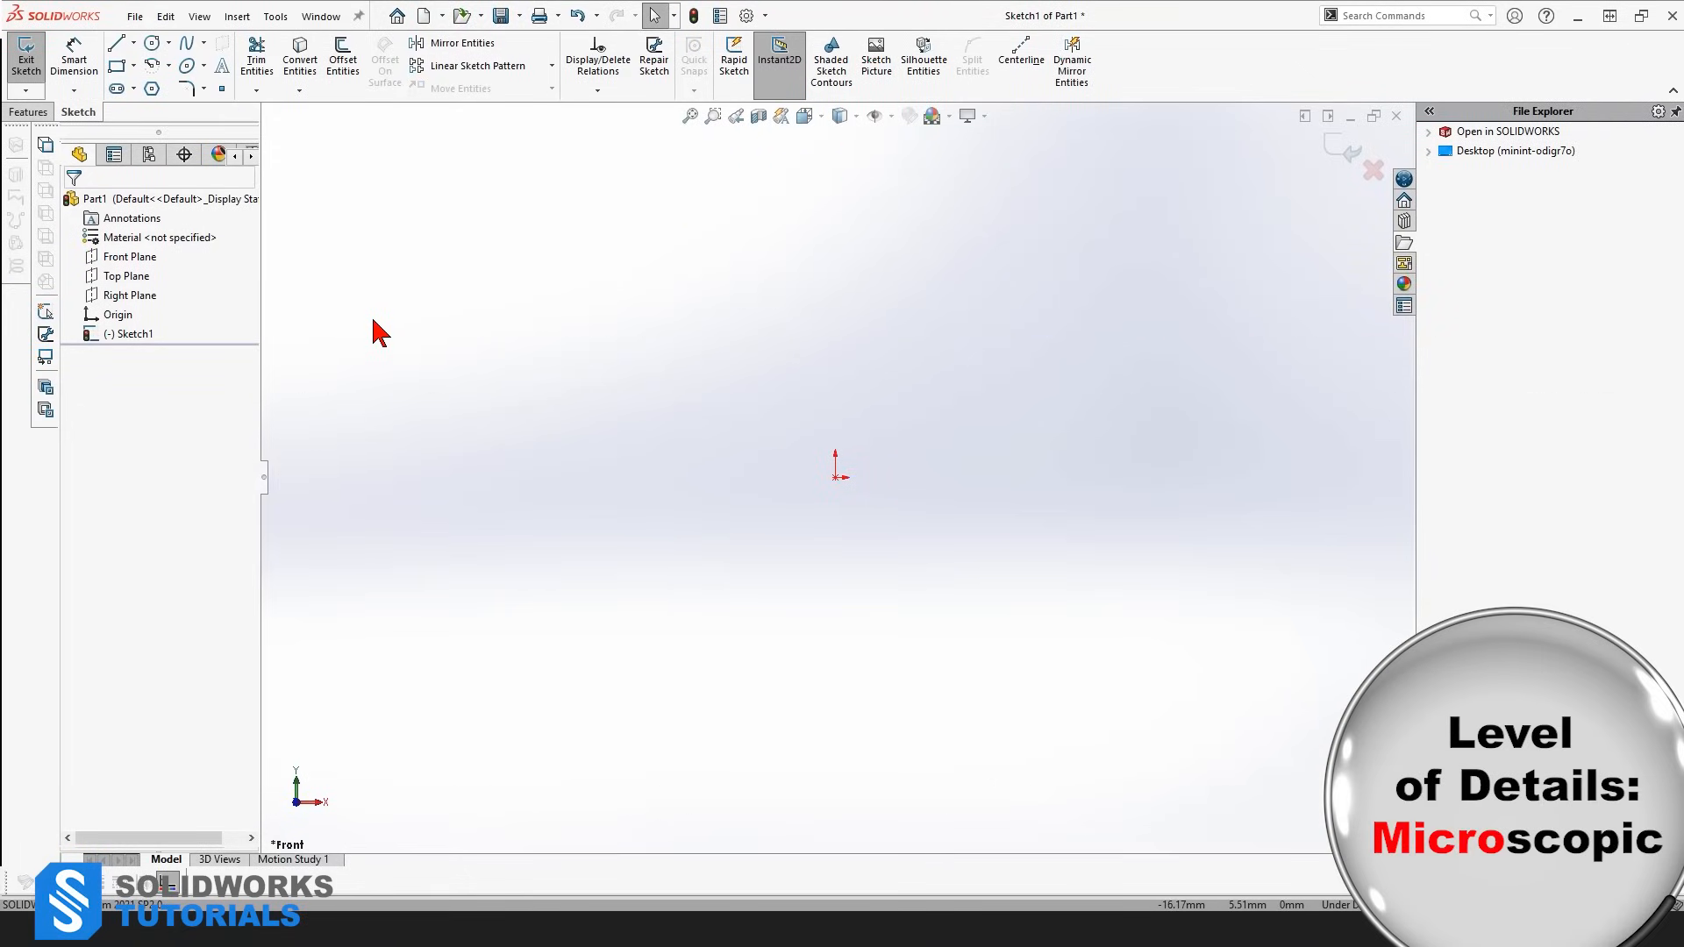
Step: Activate the Line tool and begin a line from the origin
left_click(116, 43)
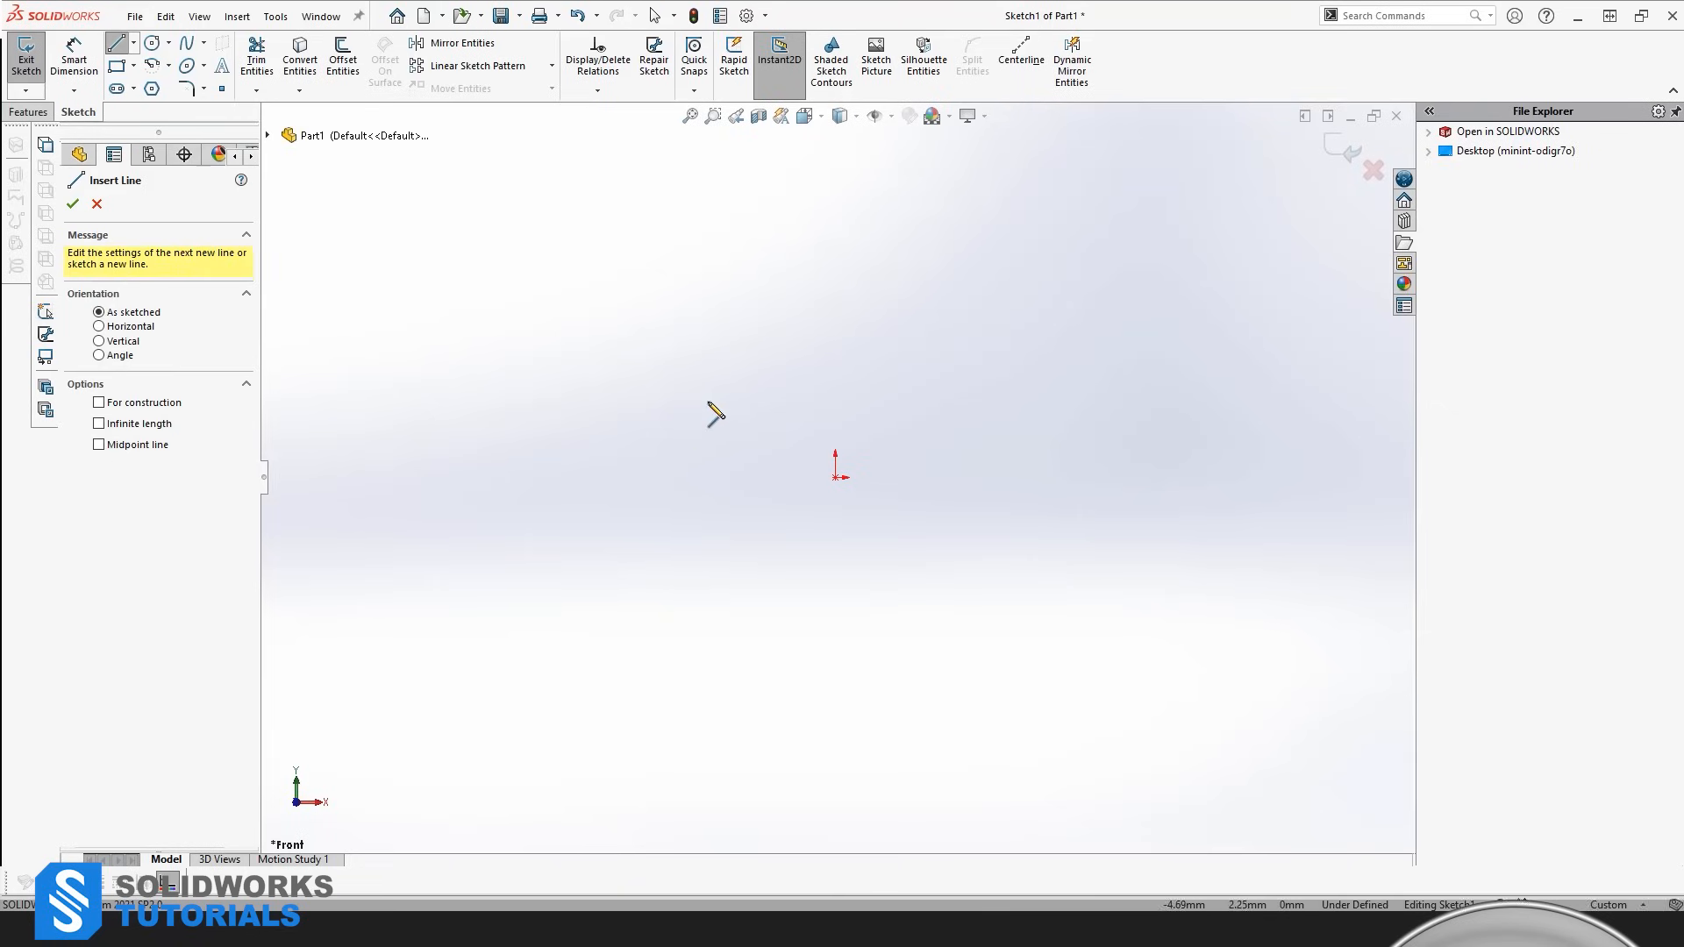
mouse_move(771, 625)
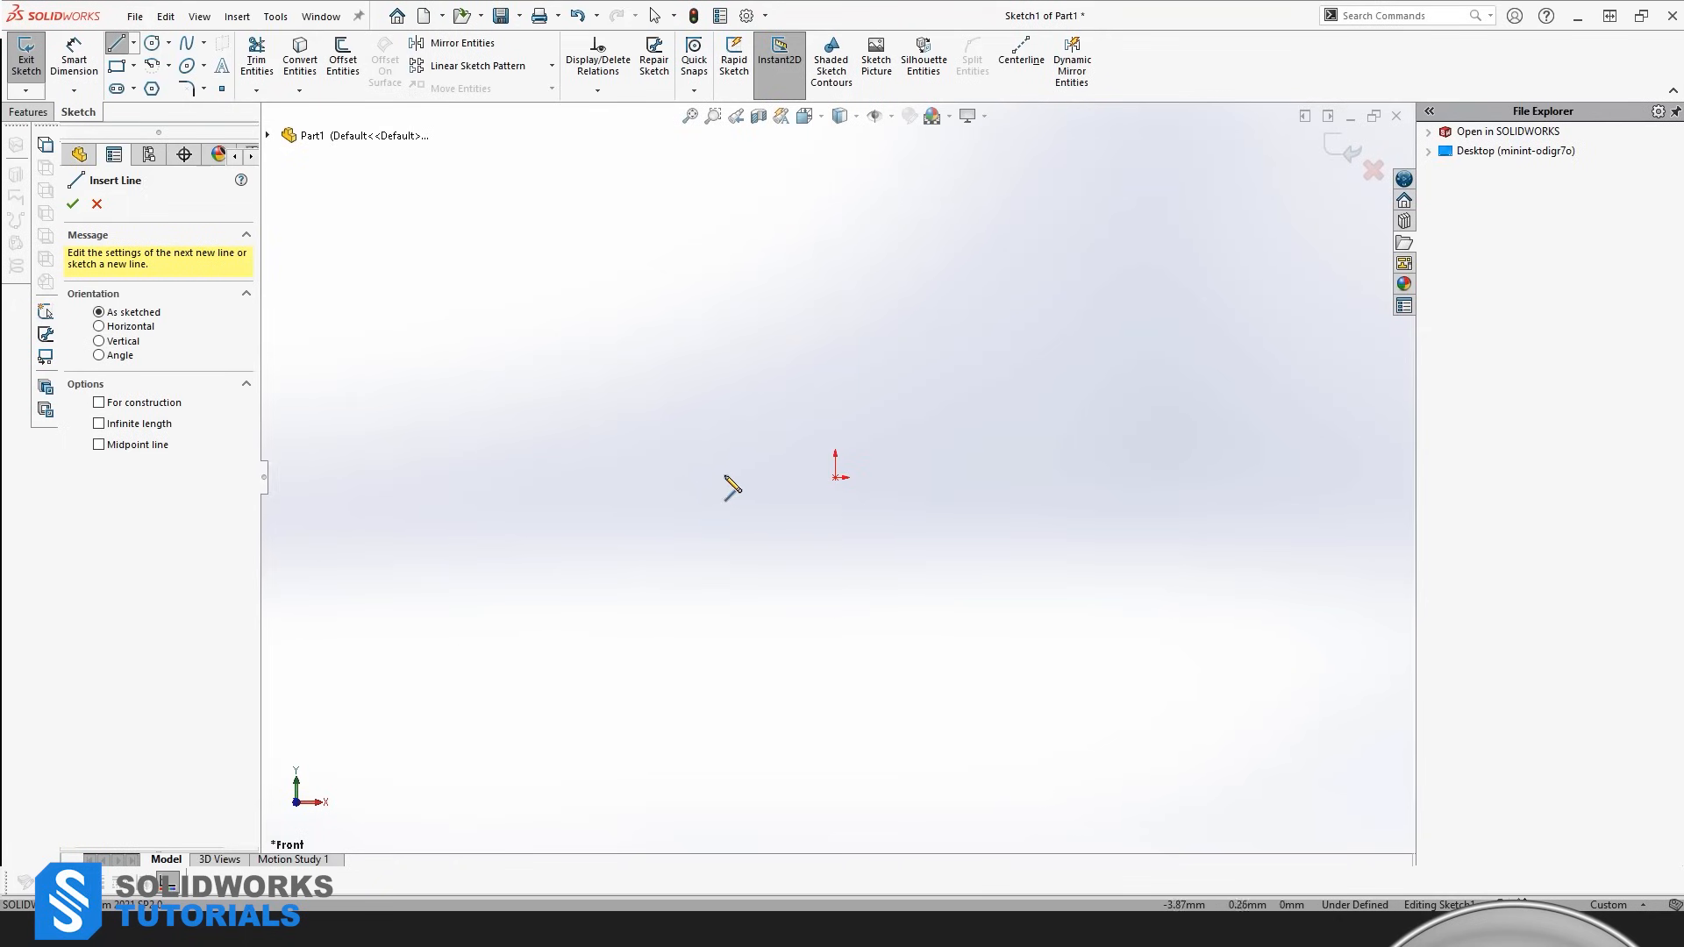
mouse_move(837, 370)
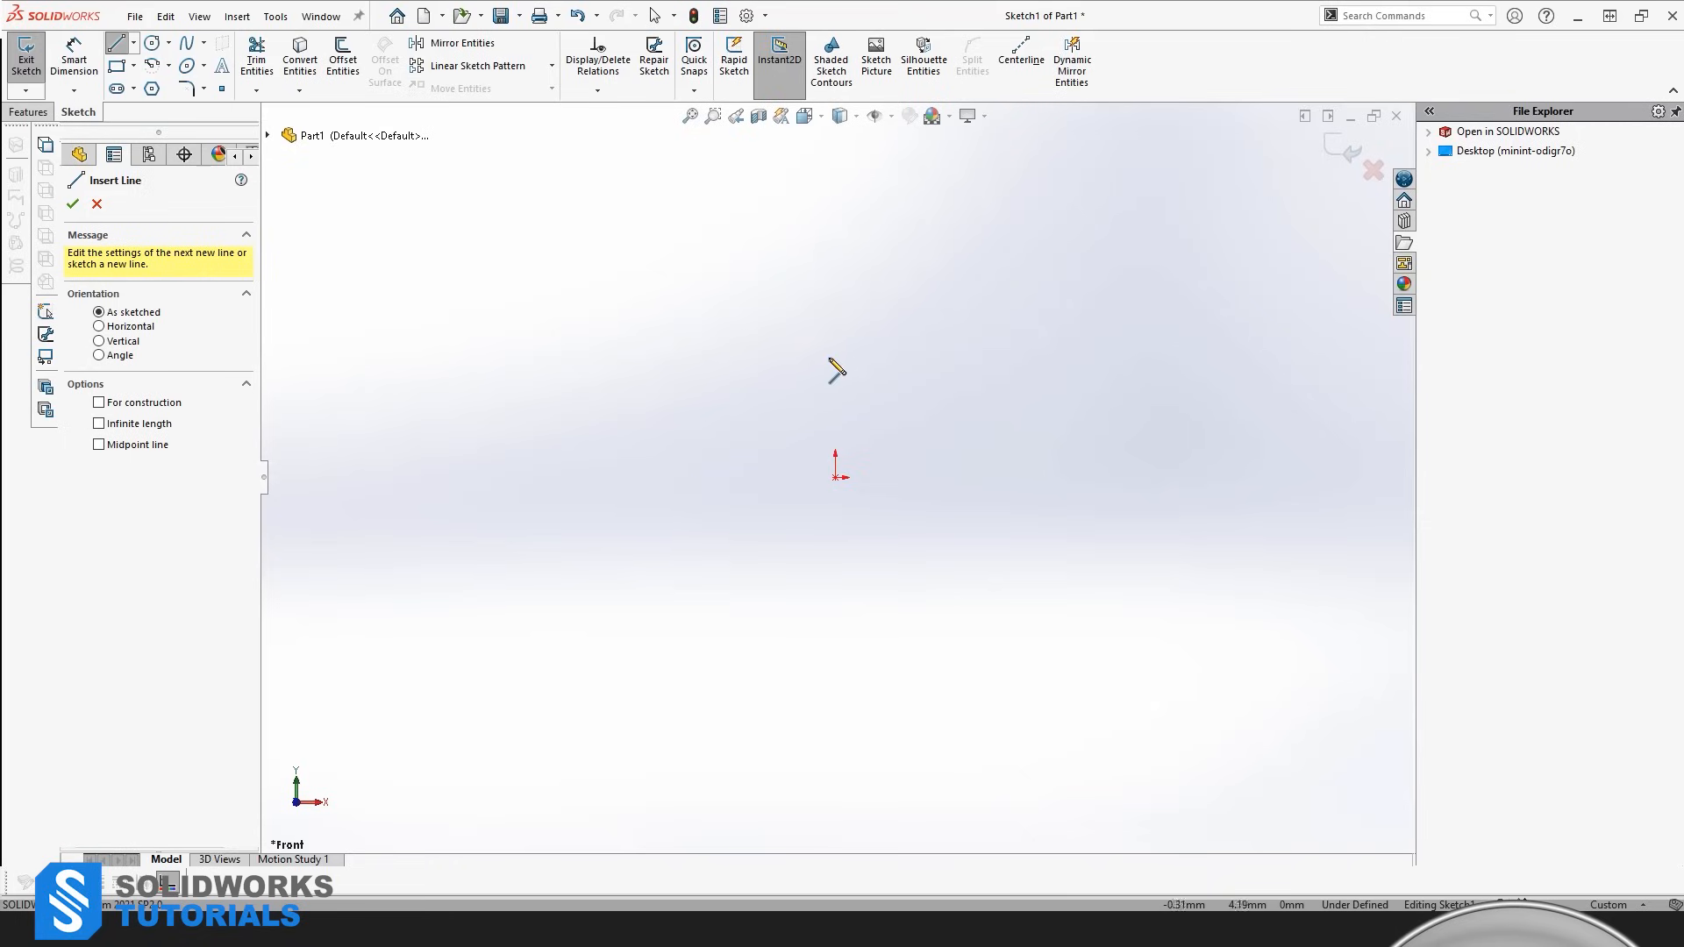
mouse_move(946, 532)
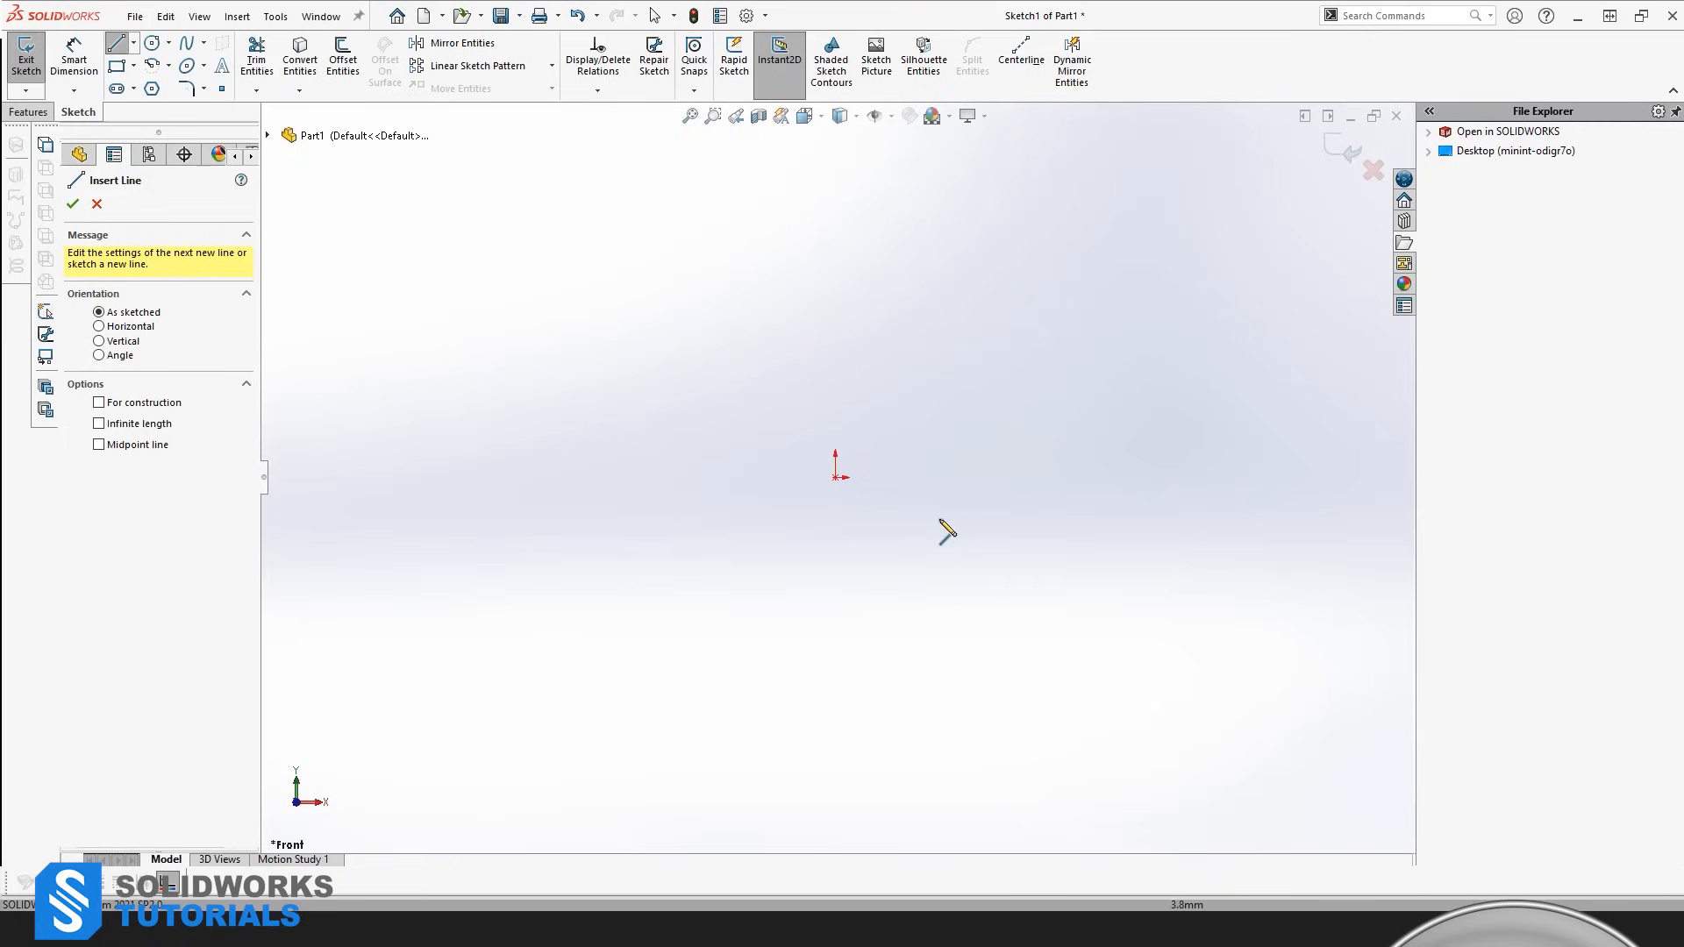
left_click(704, 494)
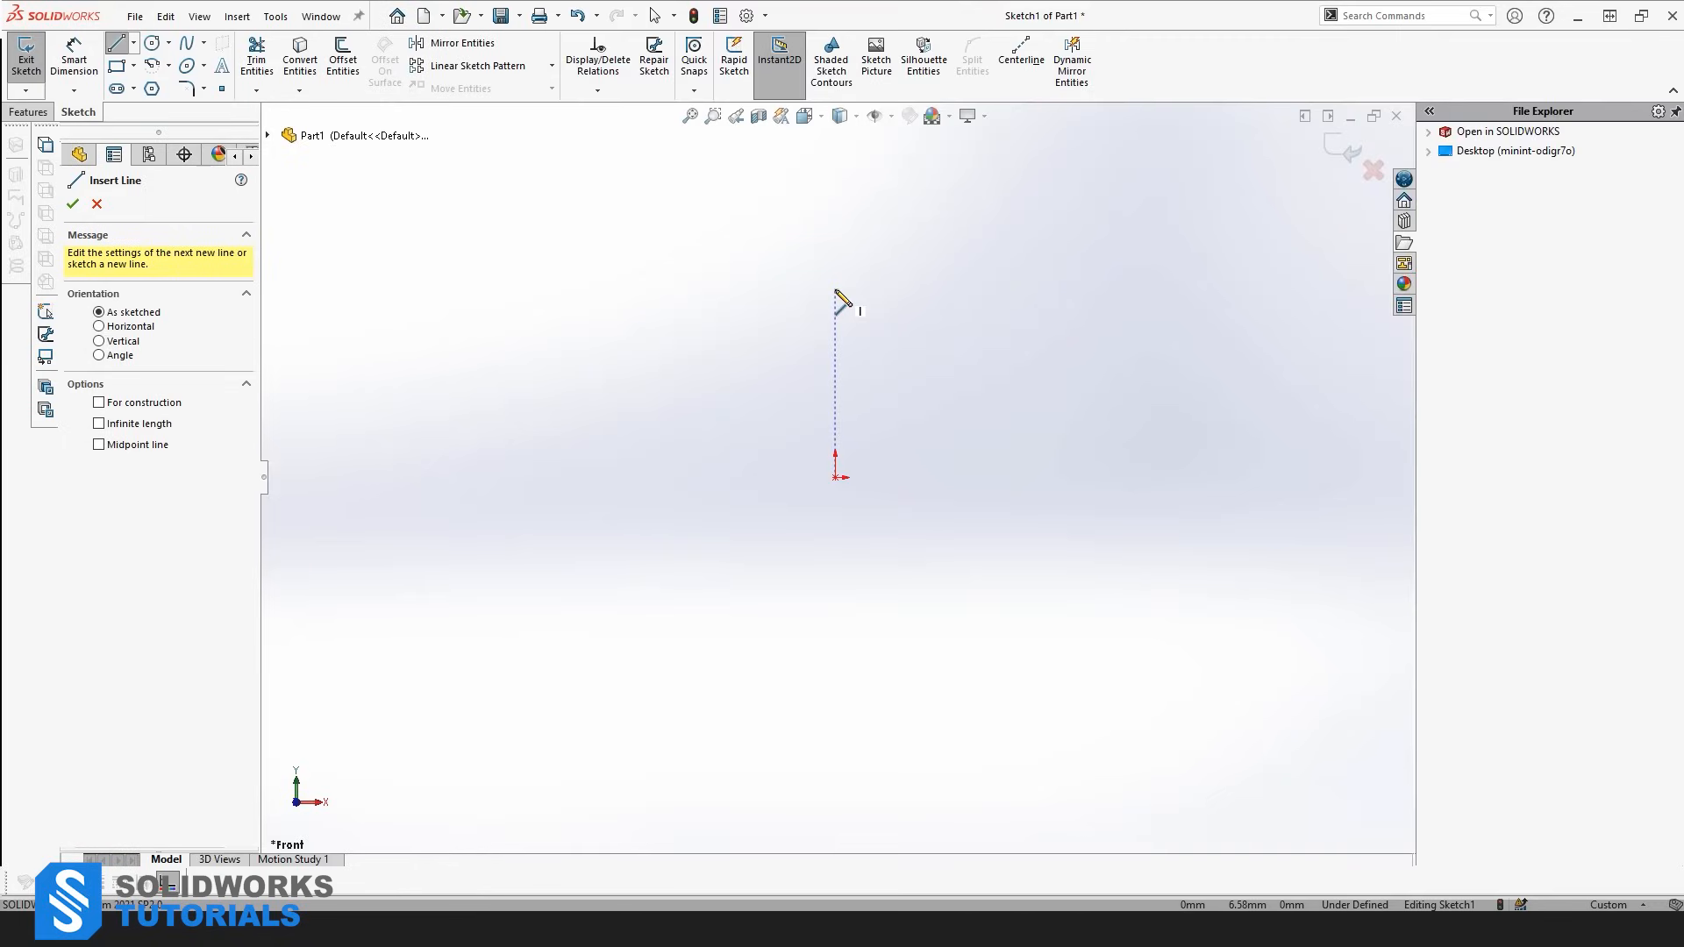
mouse_move(953, 11)
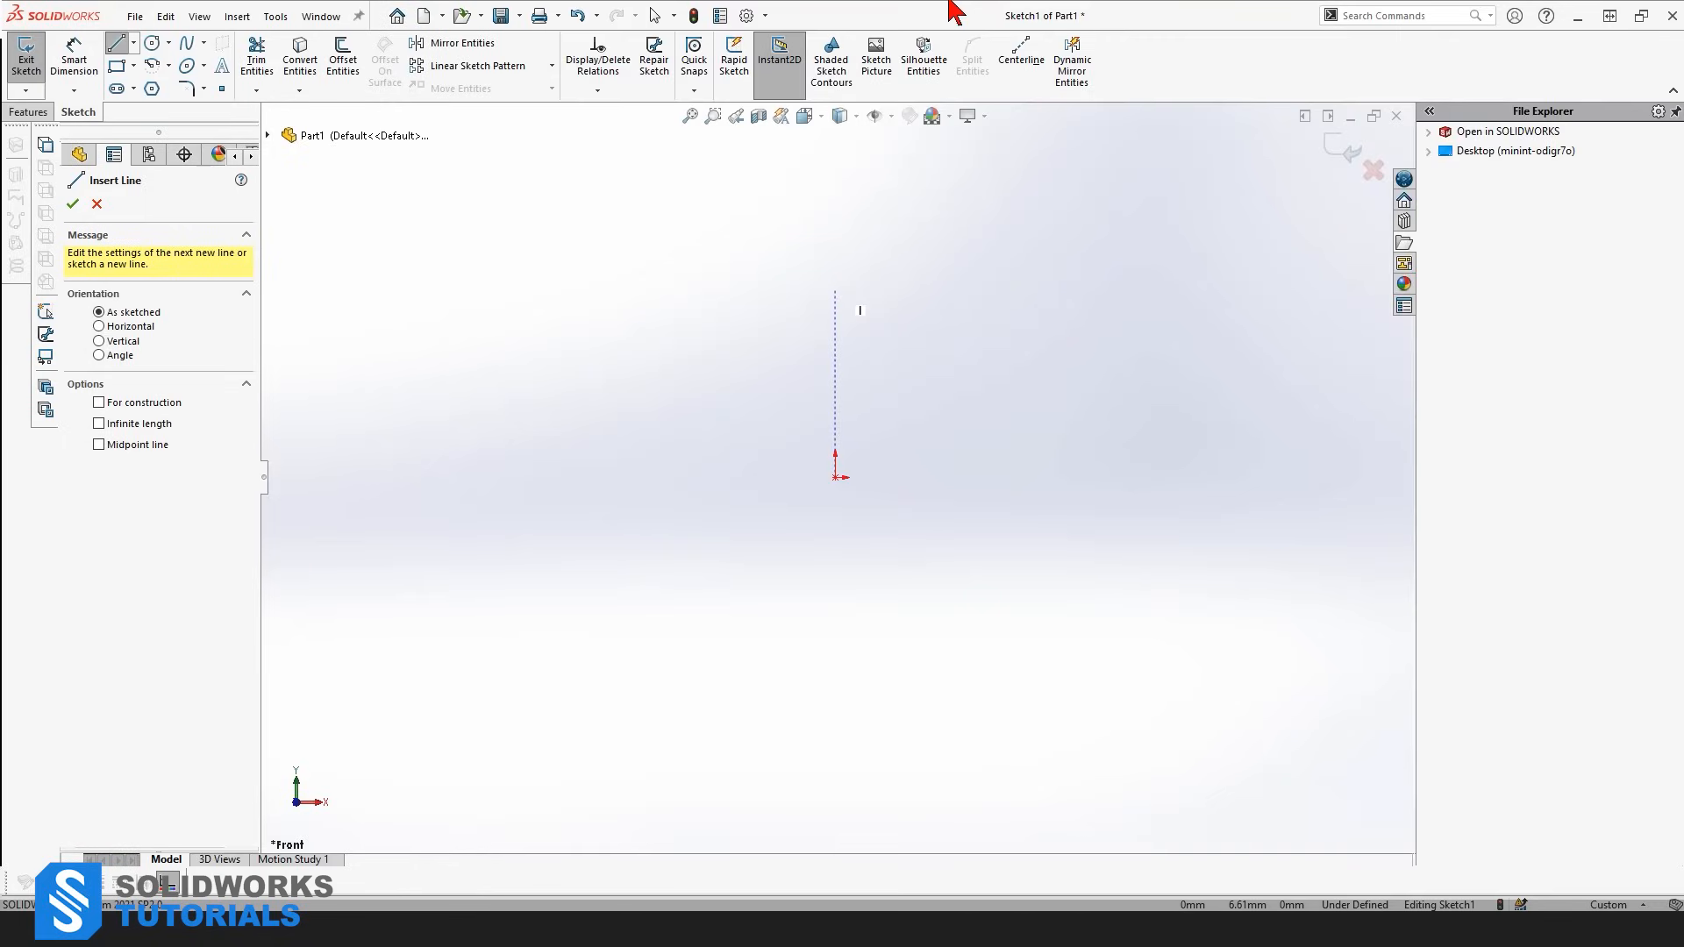
mouse_move(774, 518)
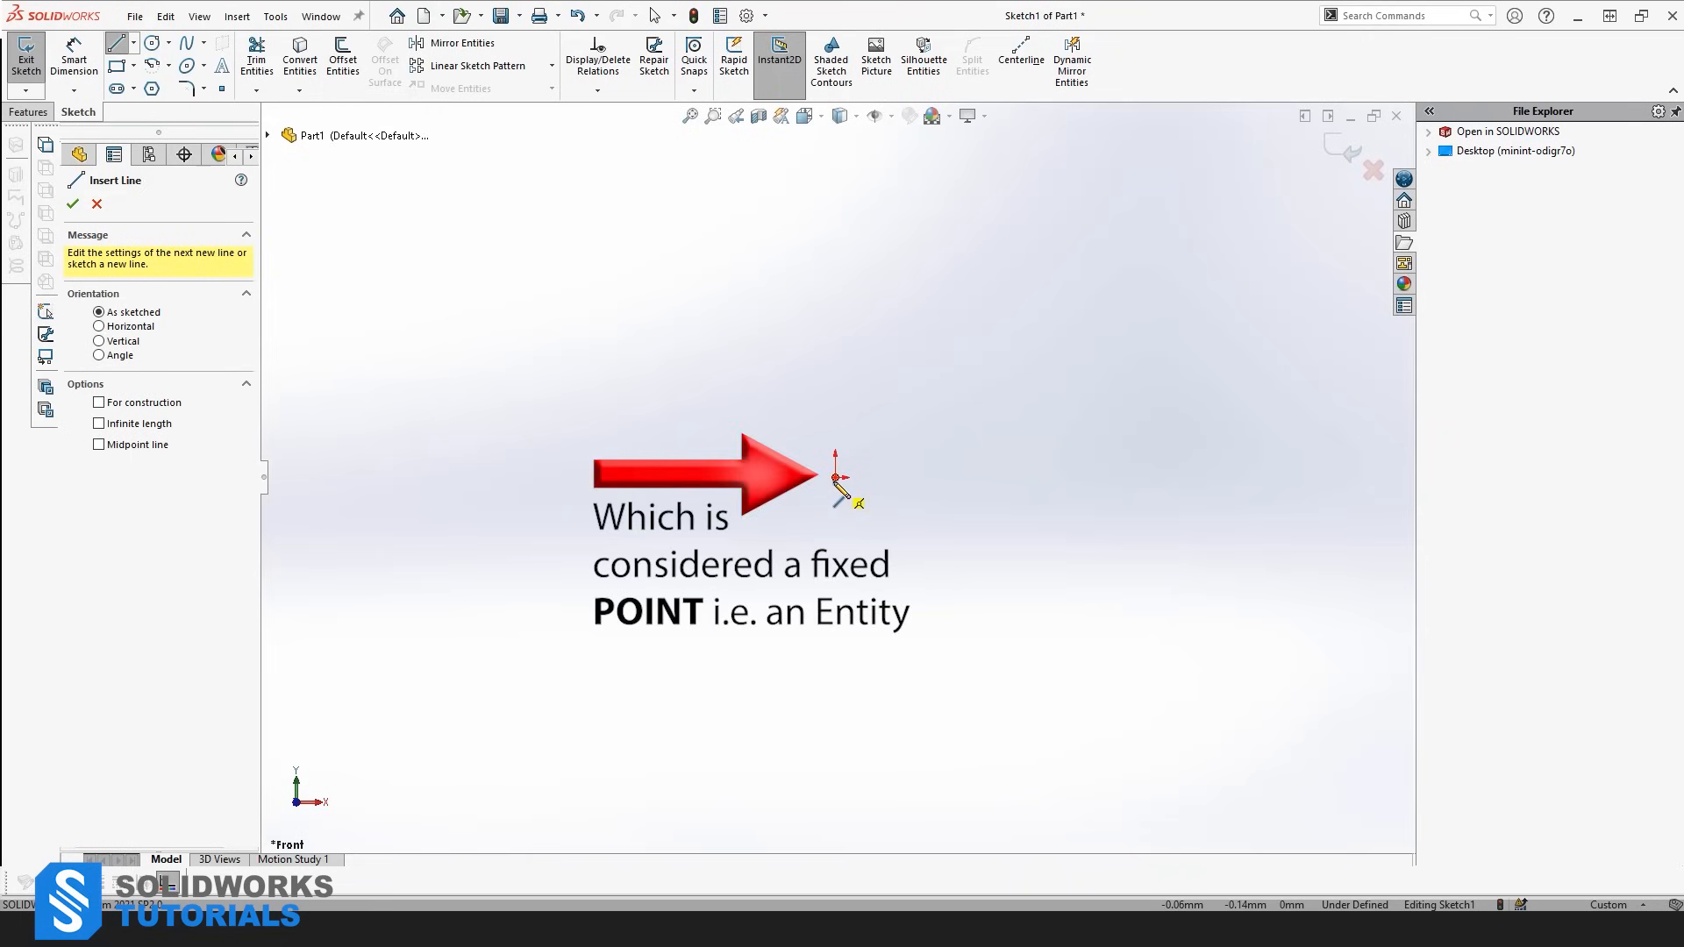
mouse_move(857, 500)
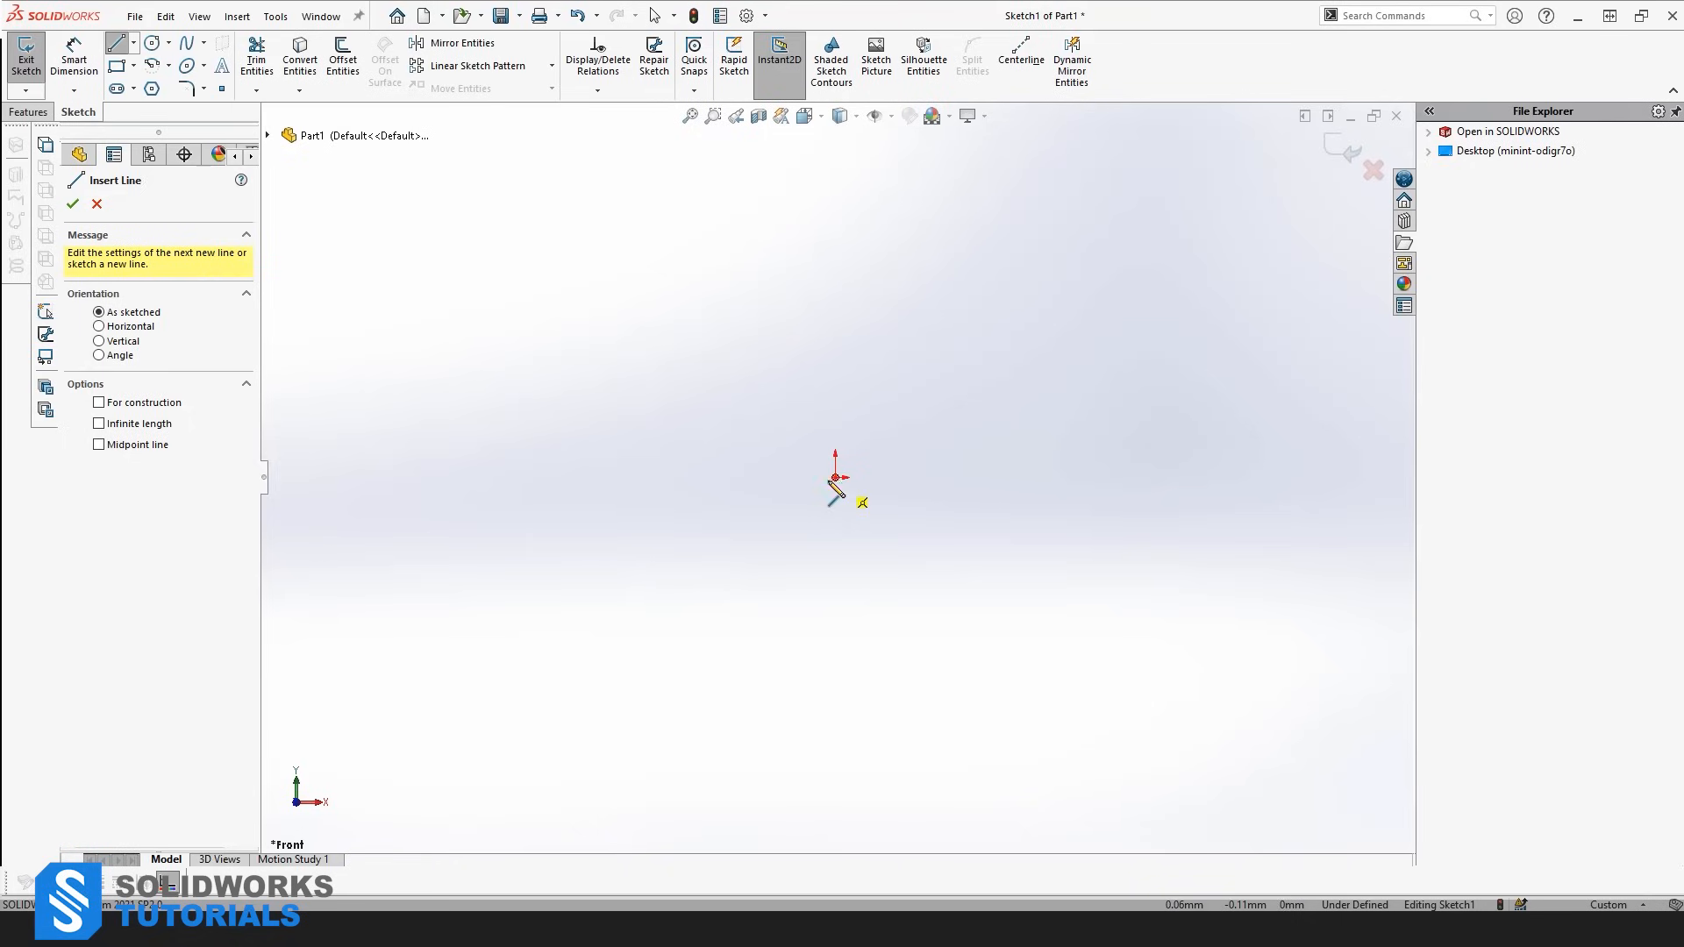
mouse_move(750, 308)
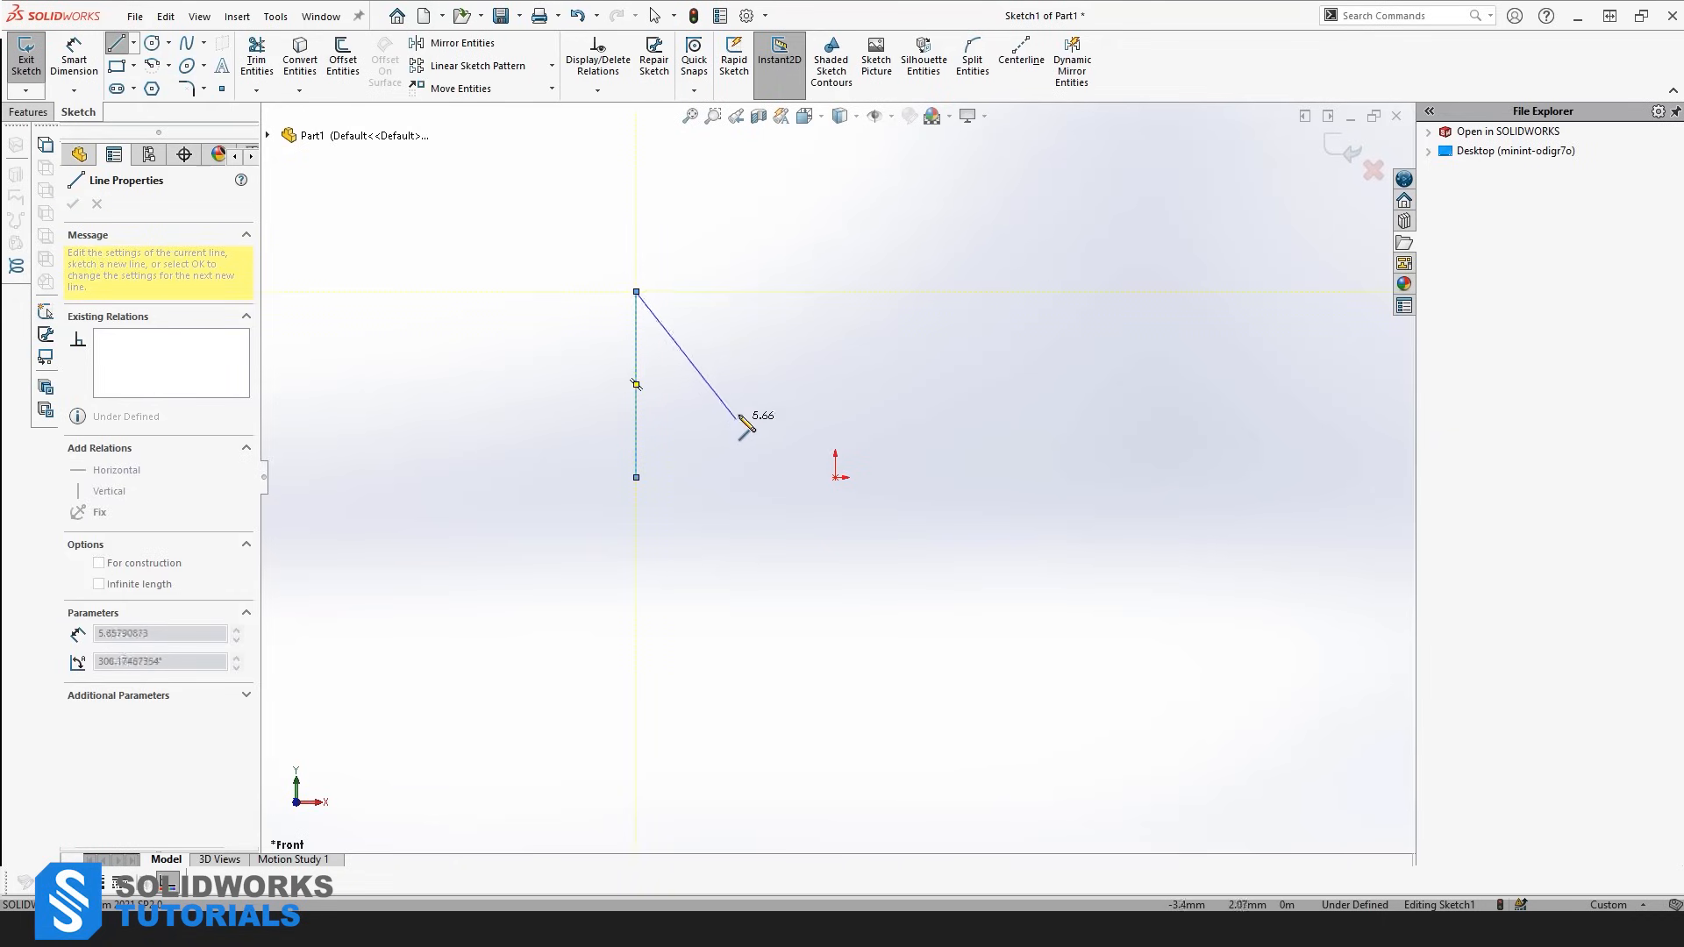
mouse_move(748, 492)
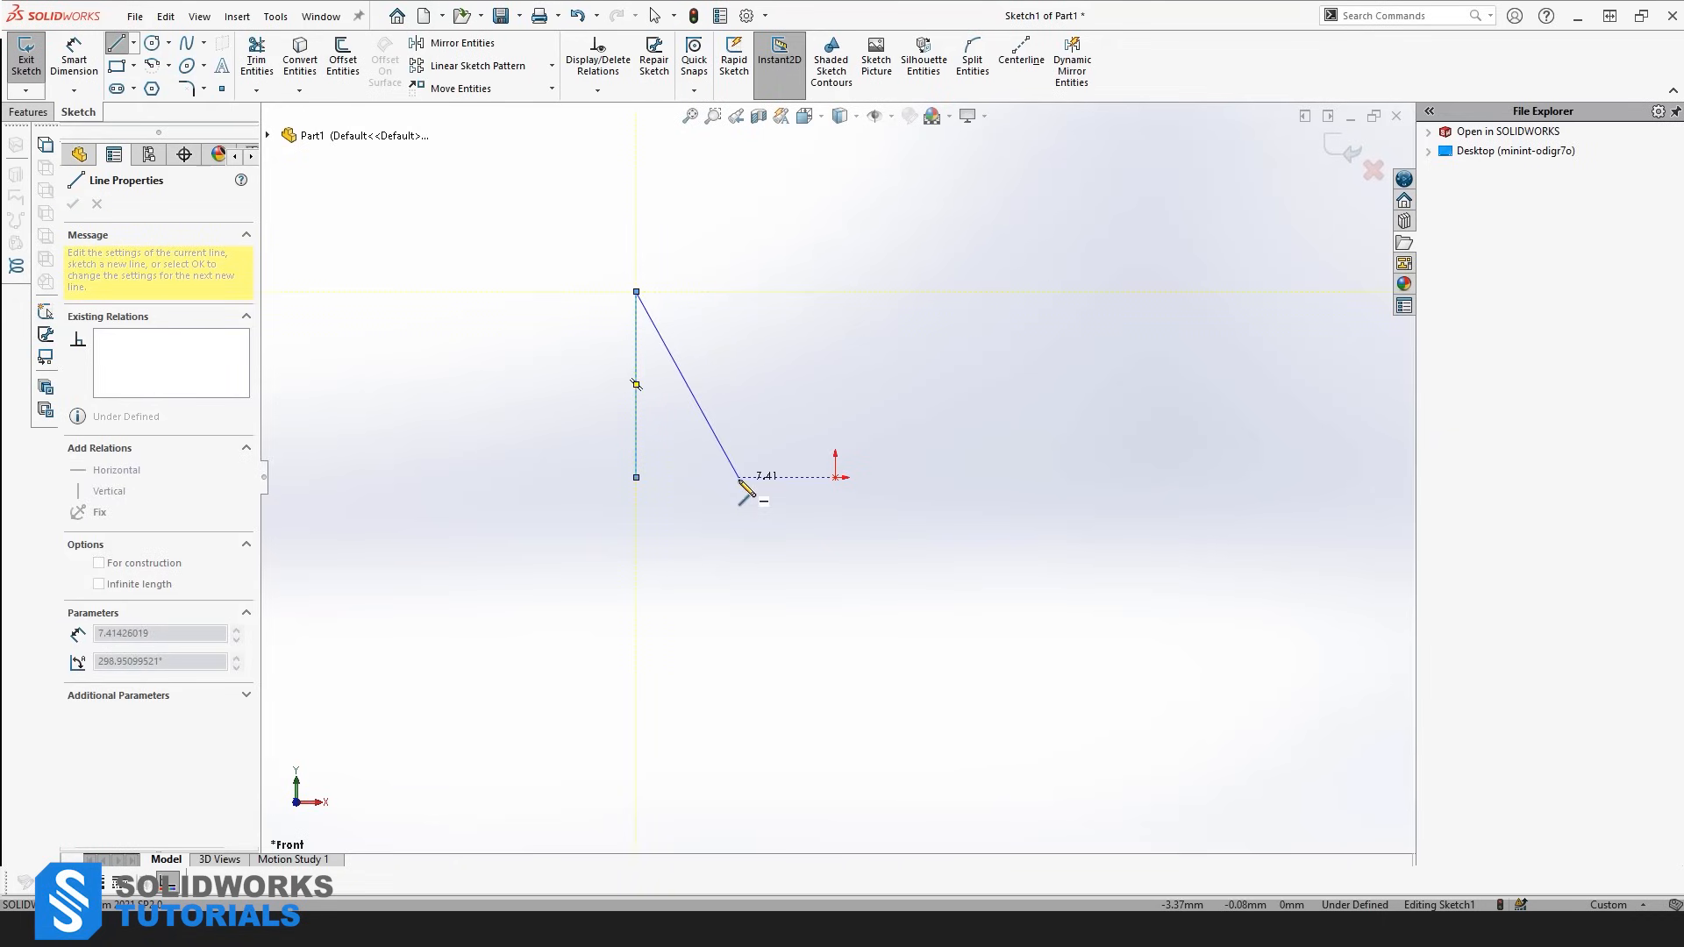
mouse_move(836, 396)
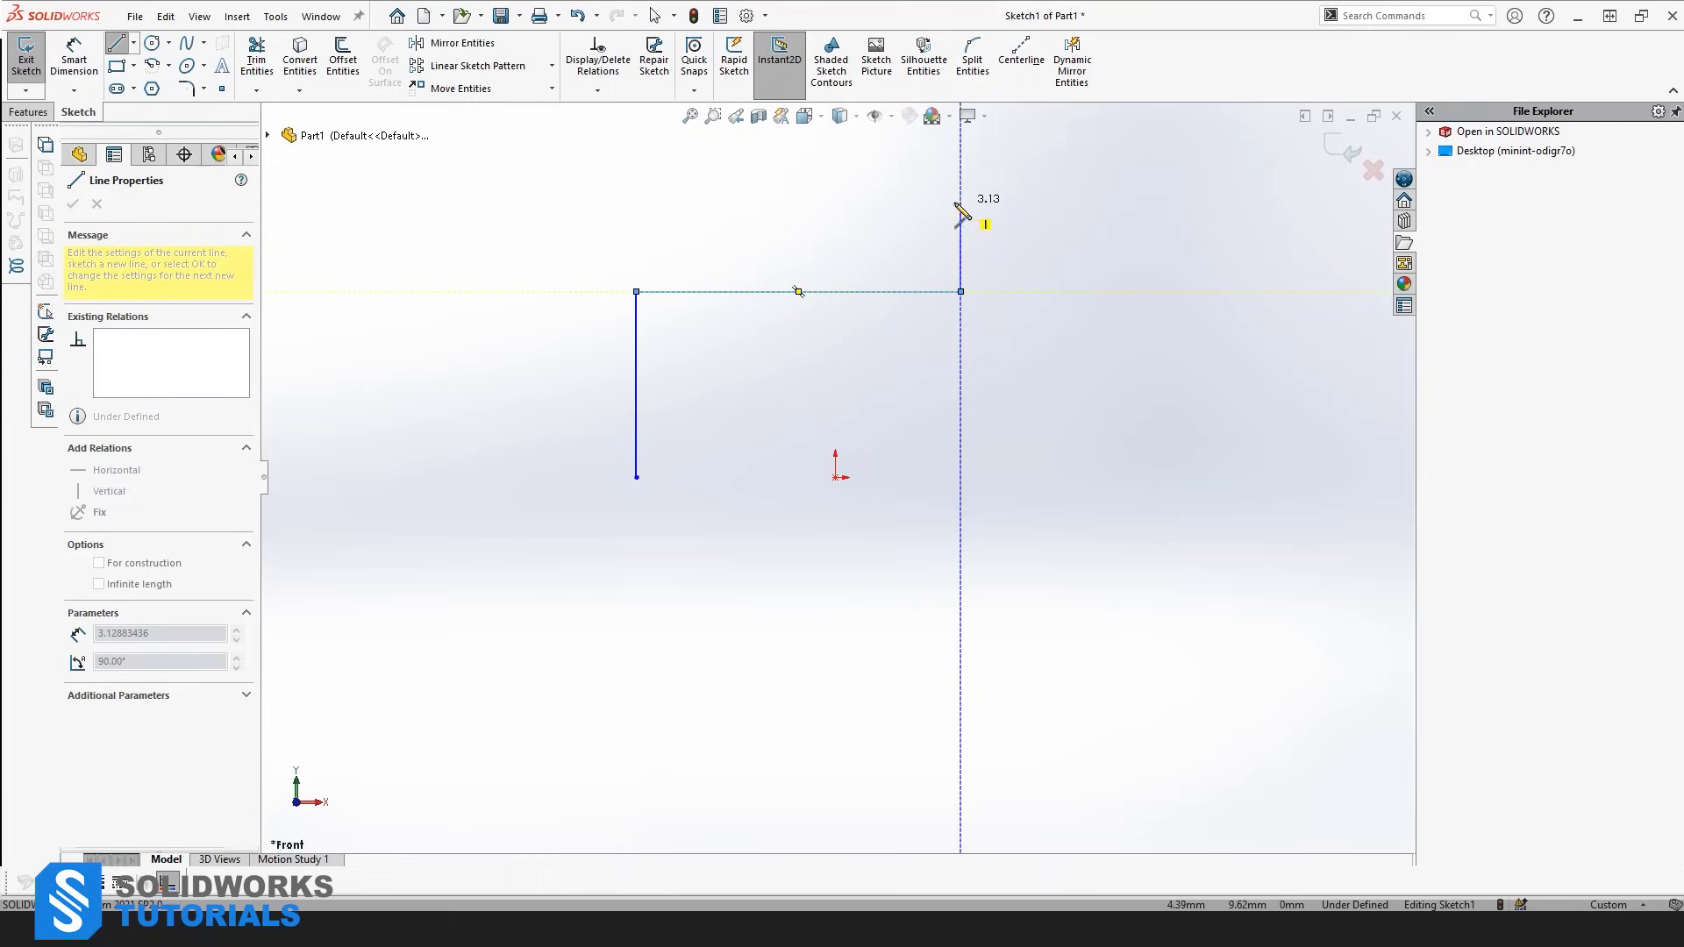
mouse_move(843, 263)
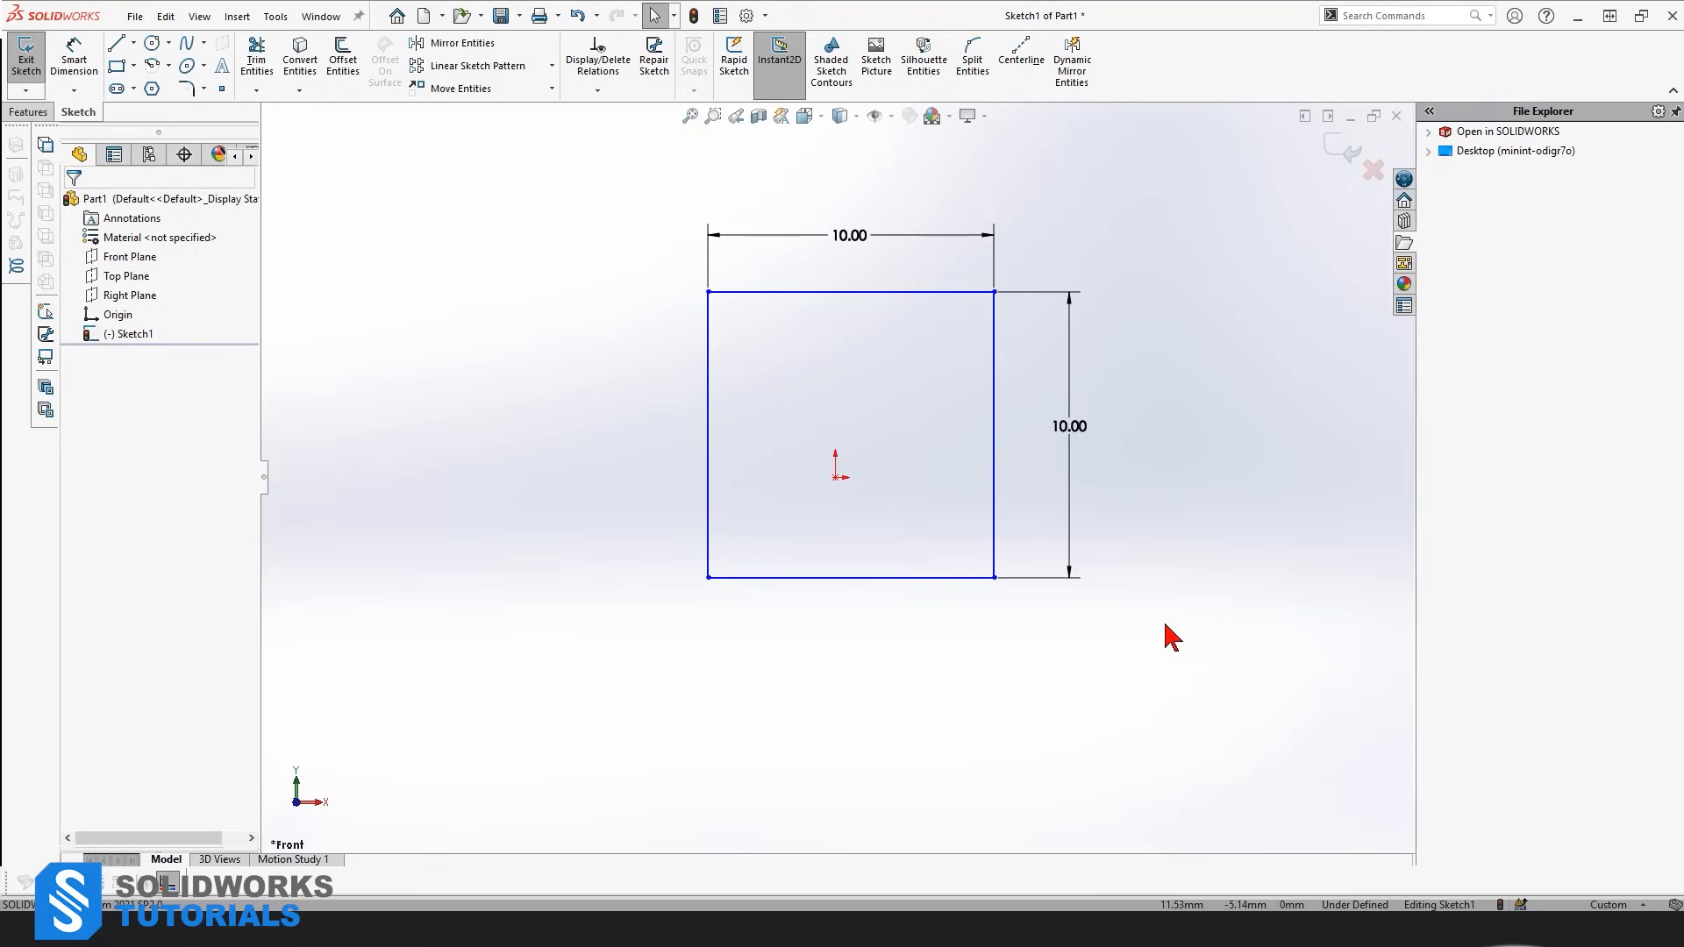
mouse_move(1154, 602)
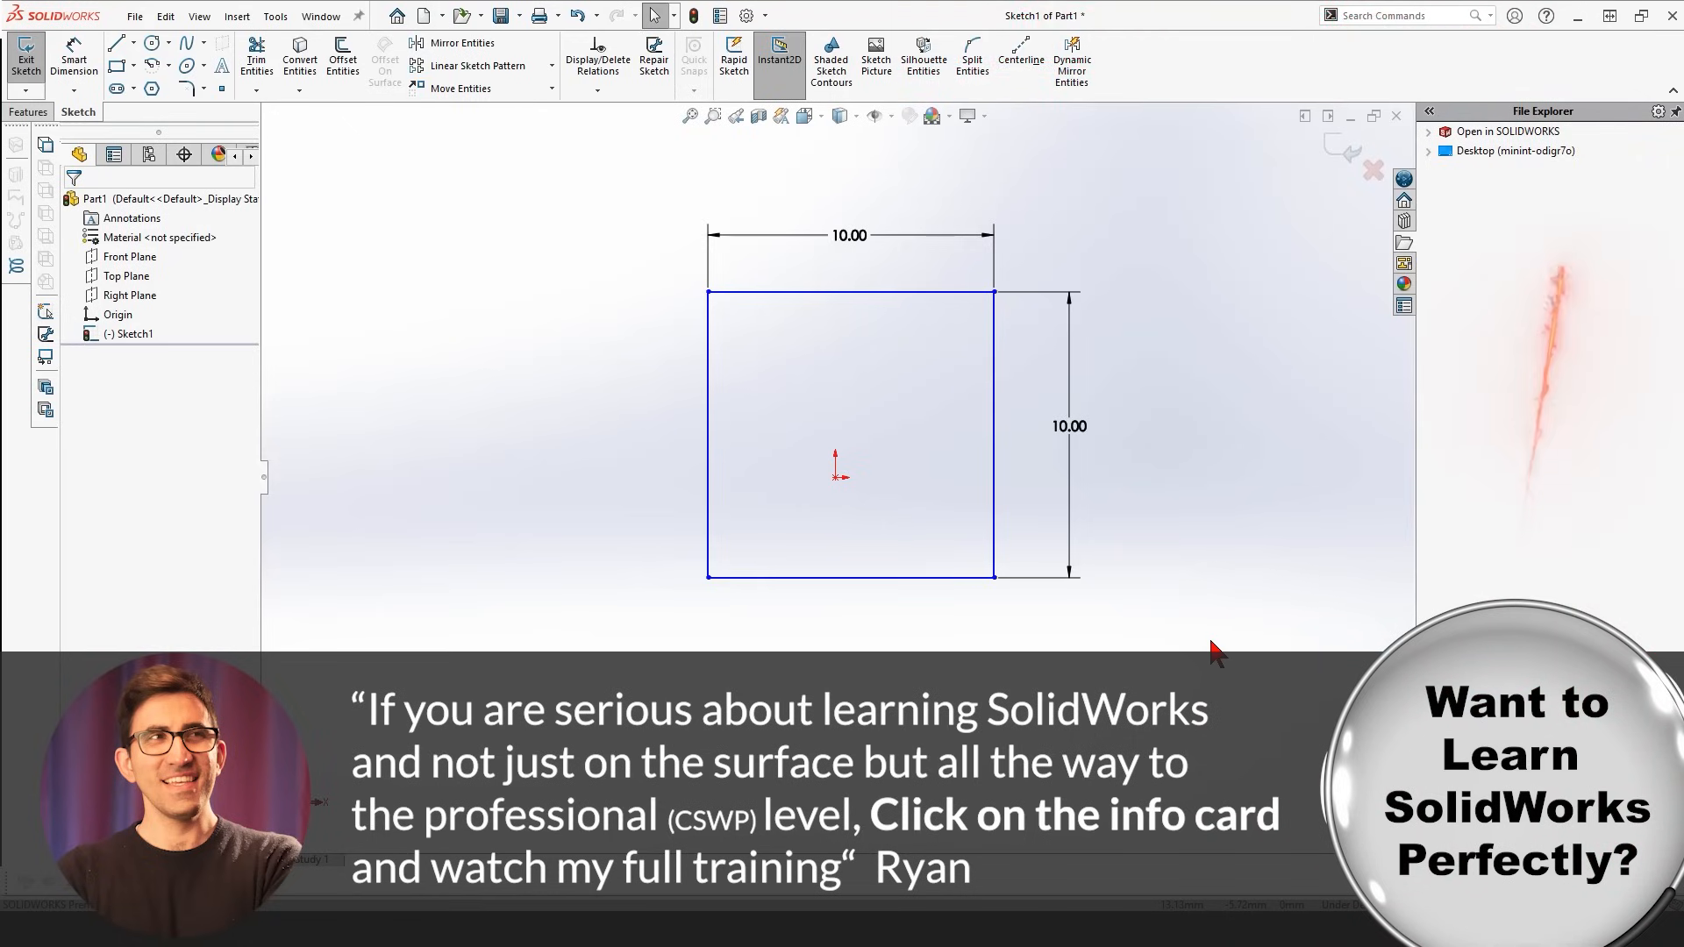
Step: Reactivate the Line tool over the dimensioned 10.00 square in Sketch1
left_click(118, 42)
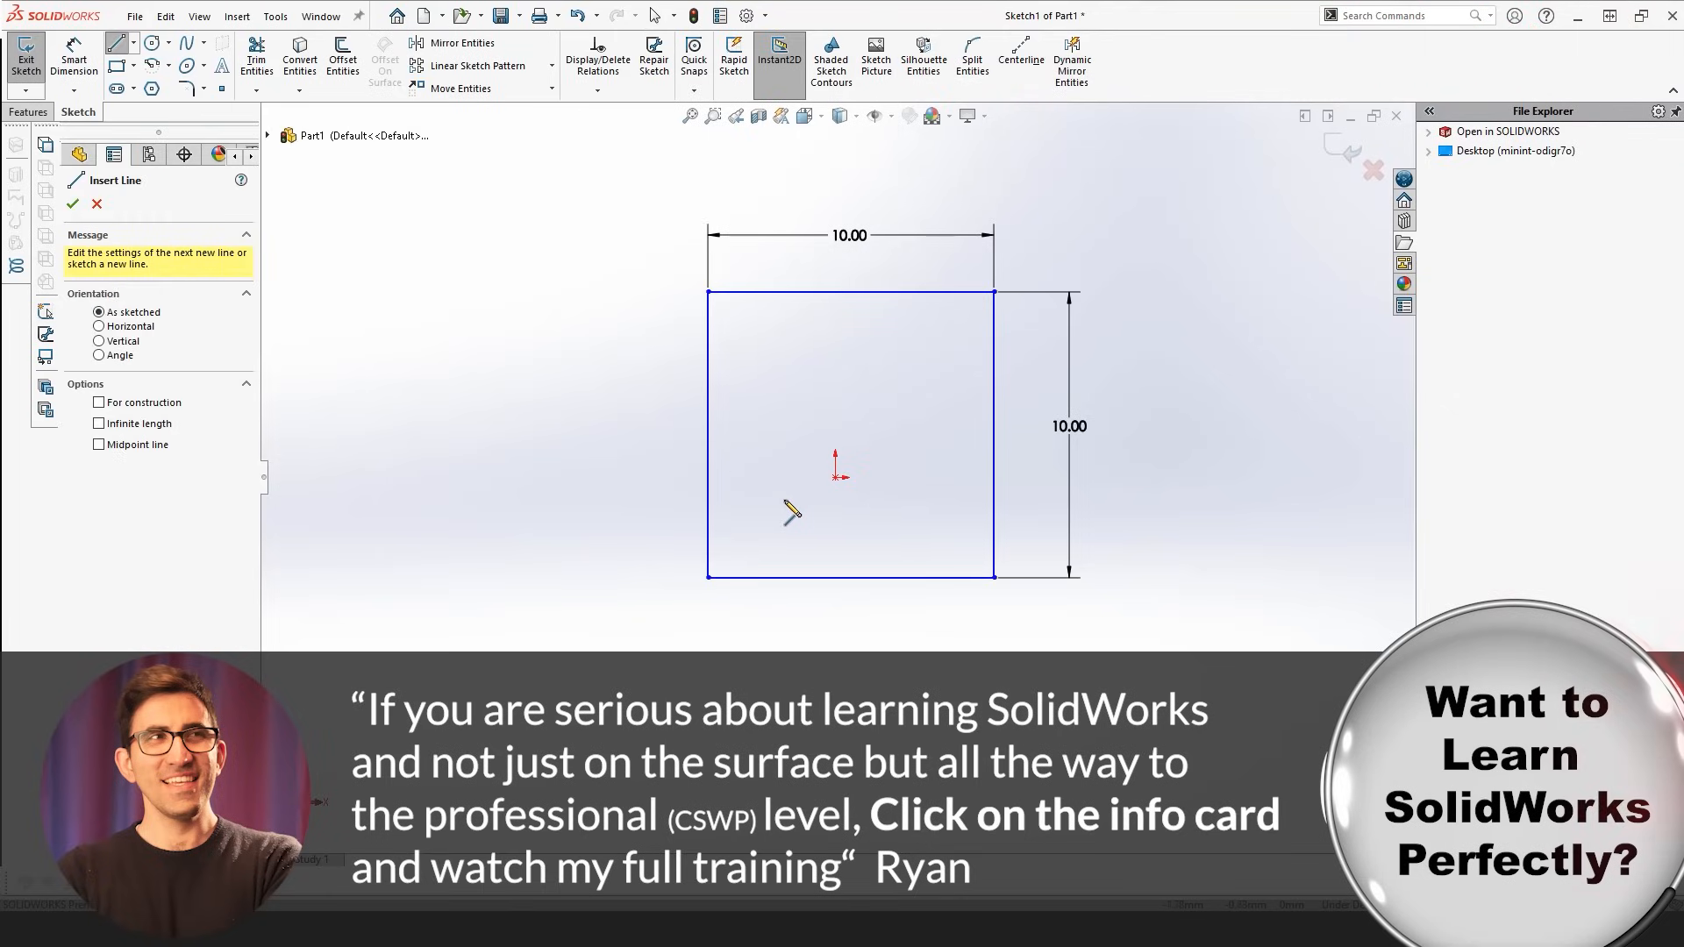
mouse_move(706, 593)
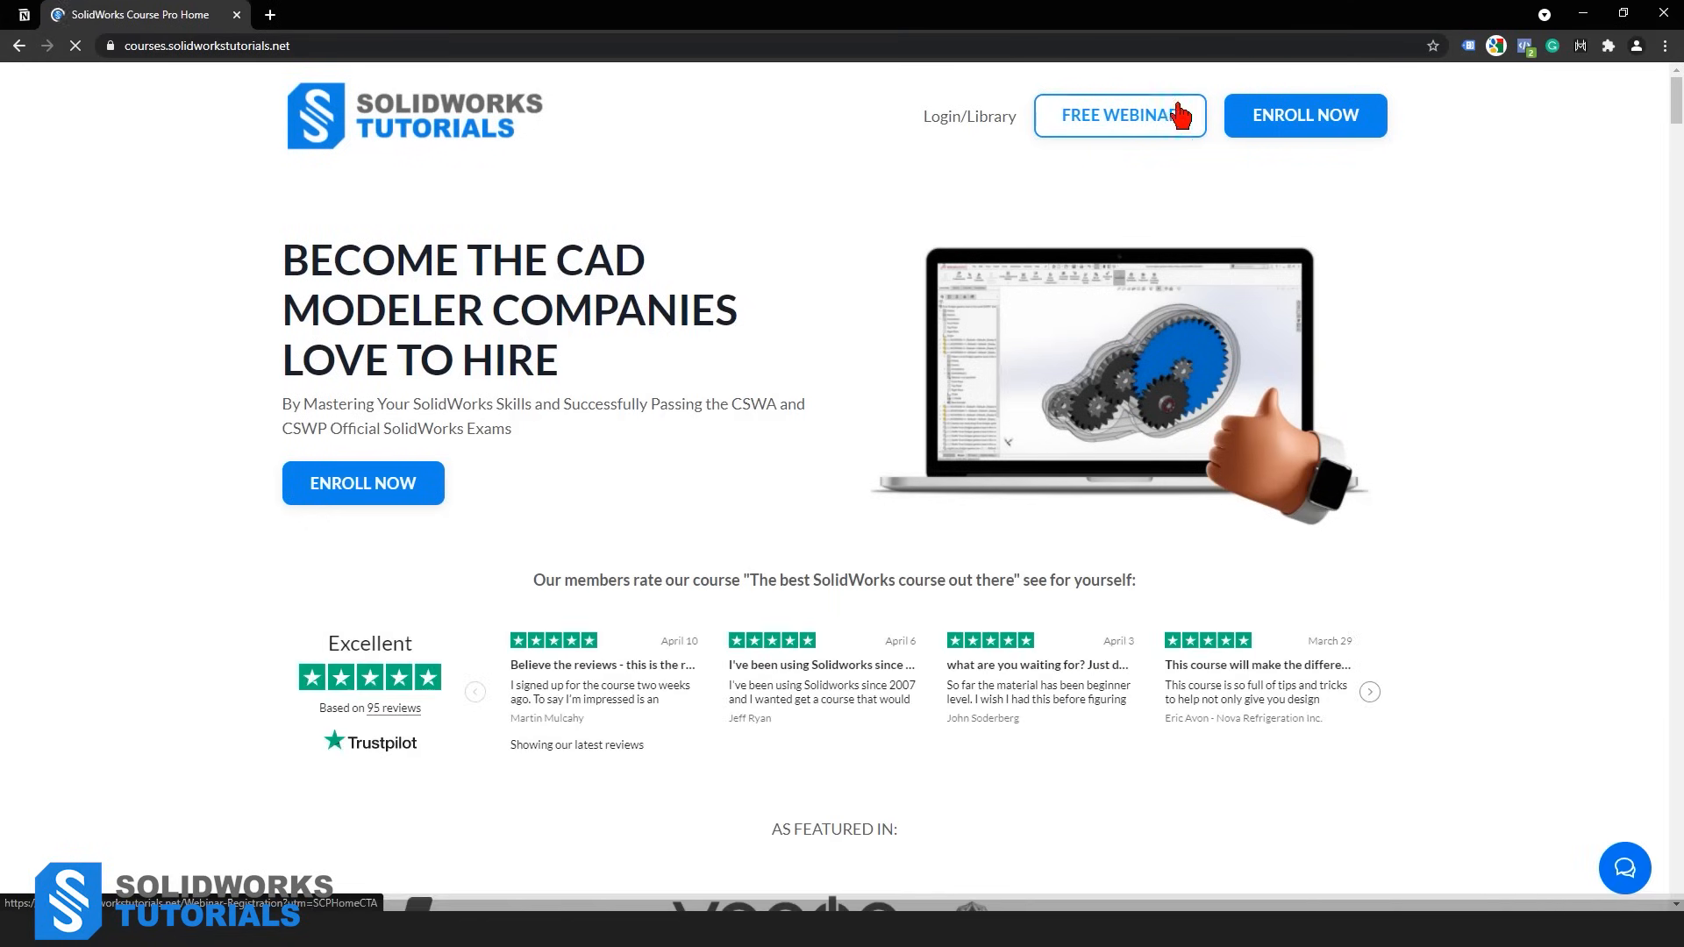
Step: Open the FREE WEBINAR registration page and scroll down to the mini course offer
left_click(1119, 115)
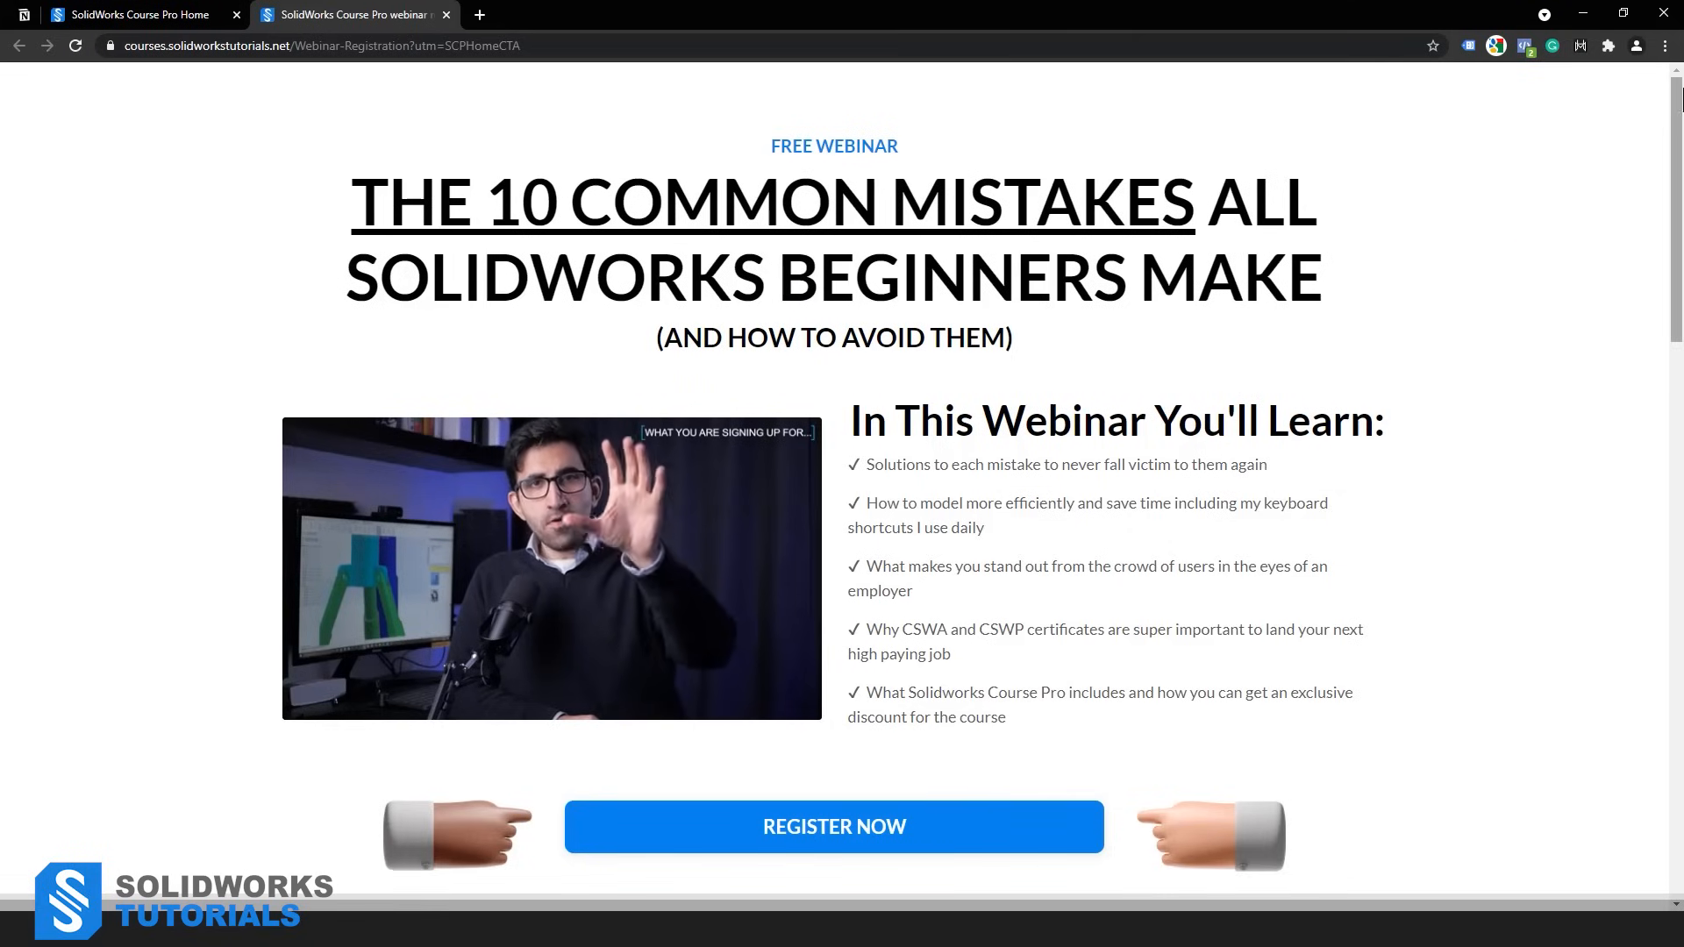
scroll("down", 3)
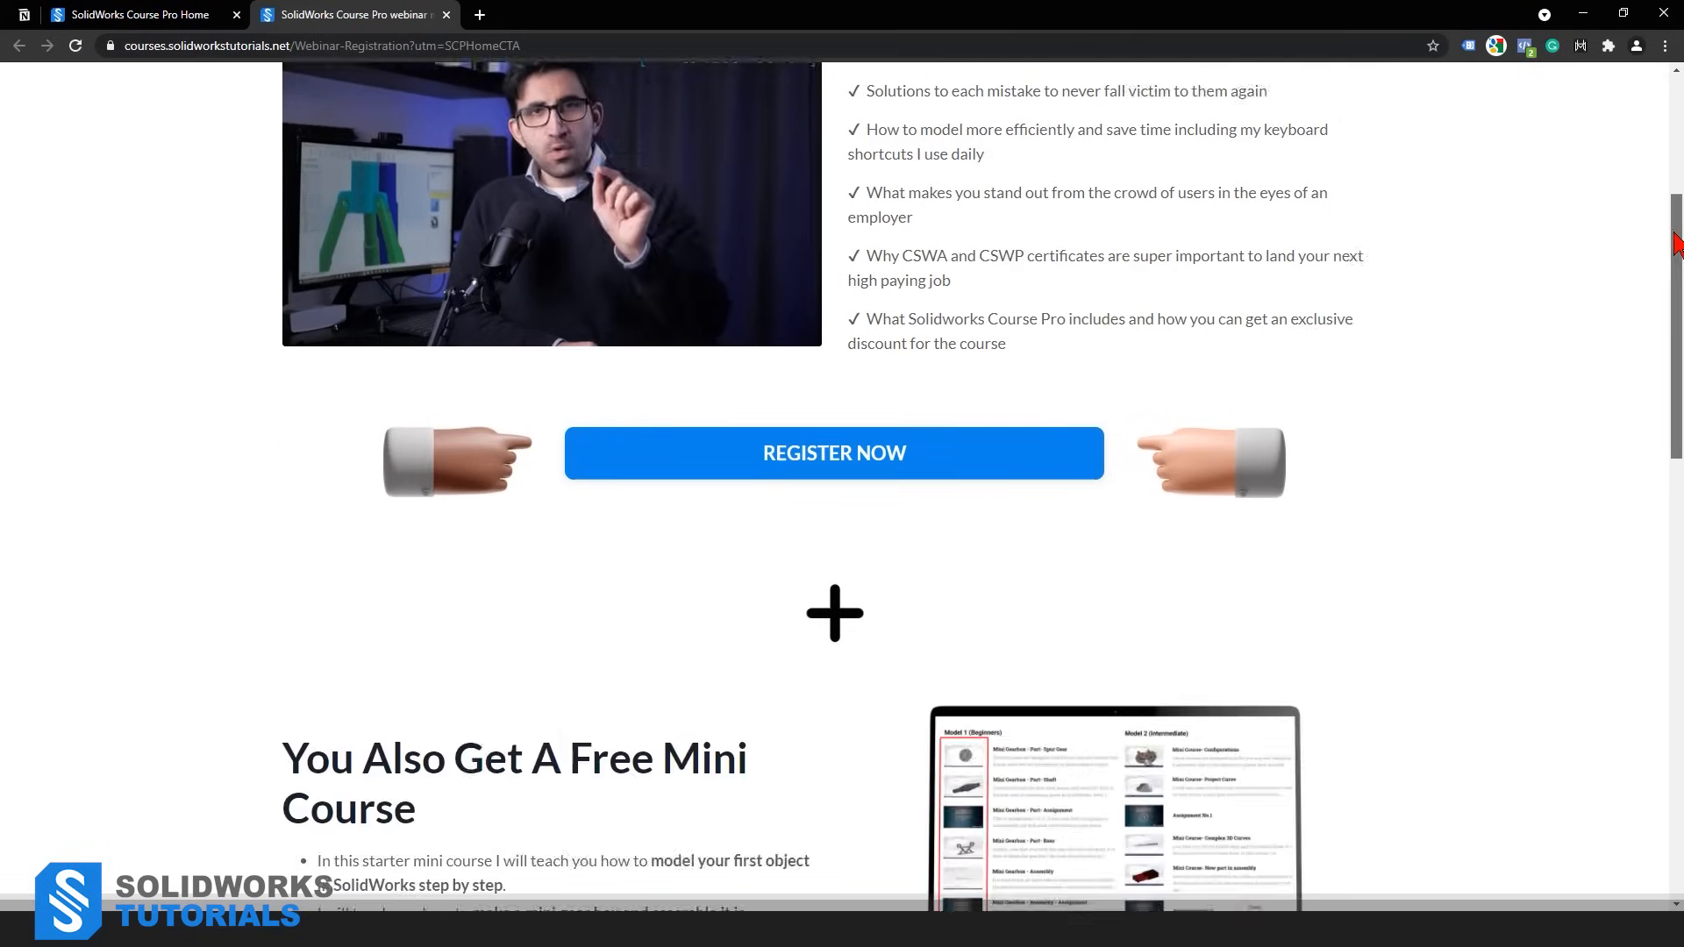
scroll("down", 3)
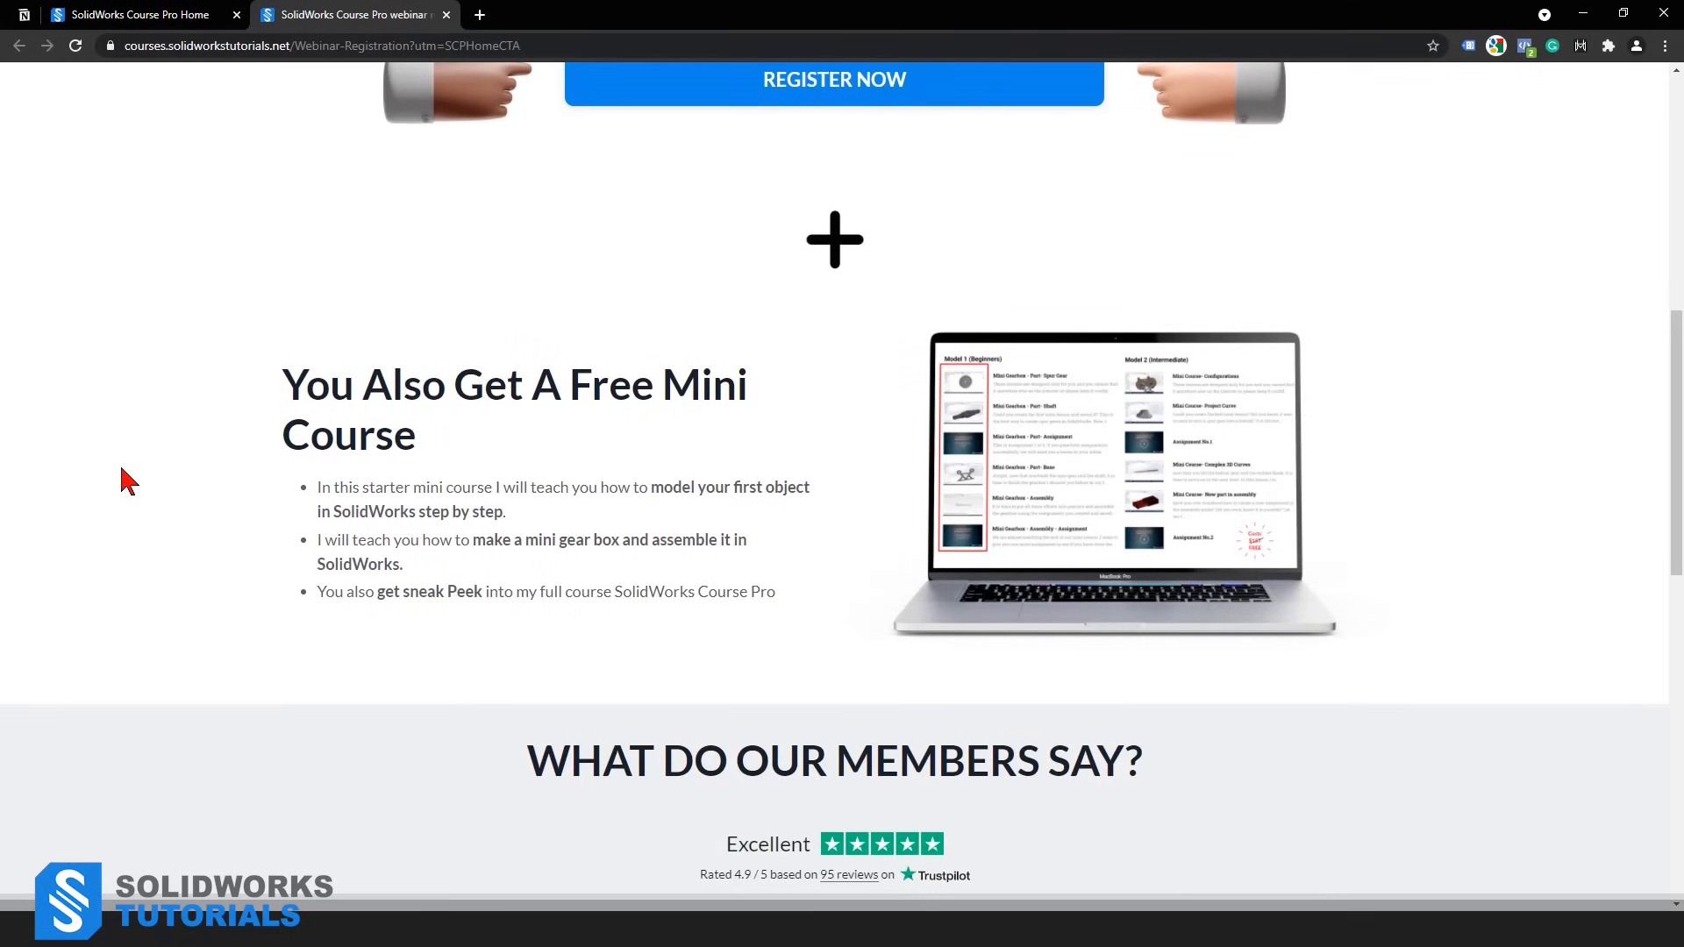
mouse_move(325, 707)
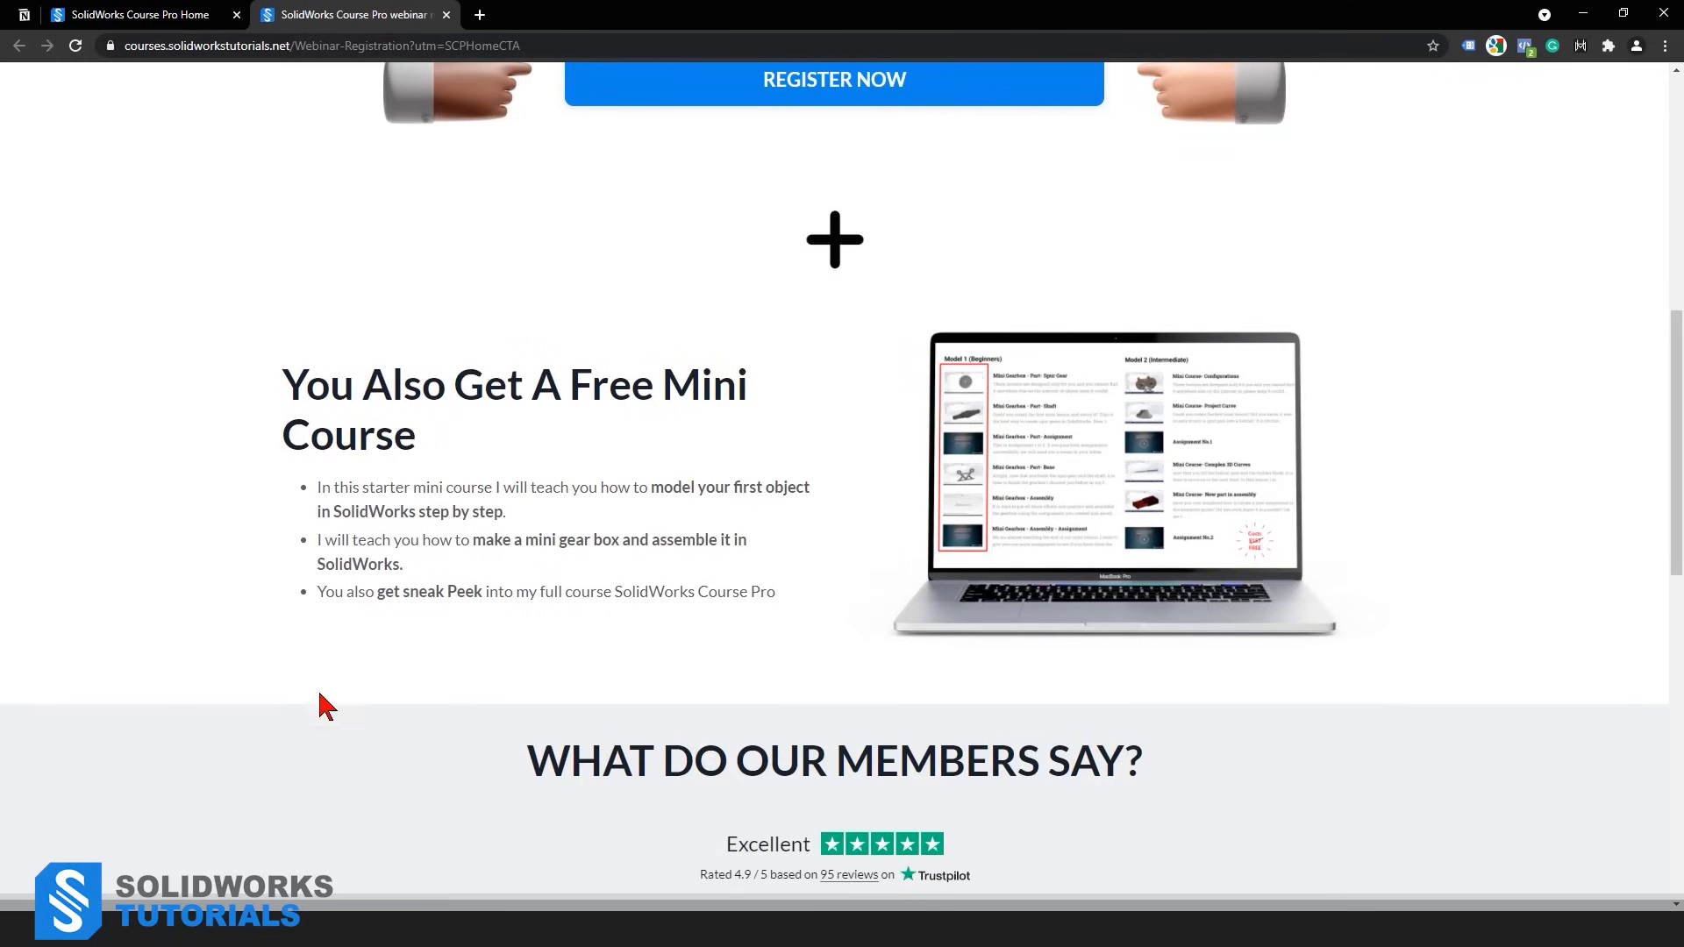
mouse_move(1534, 664)
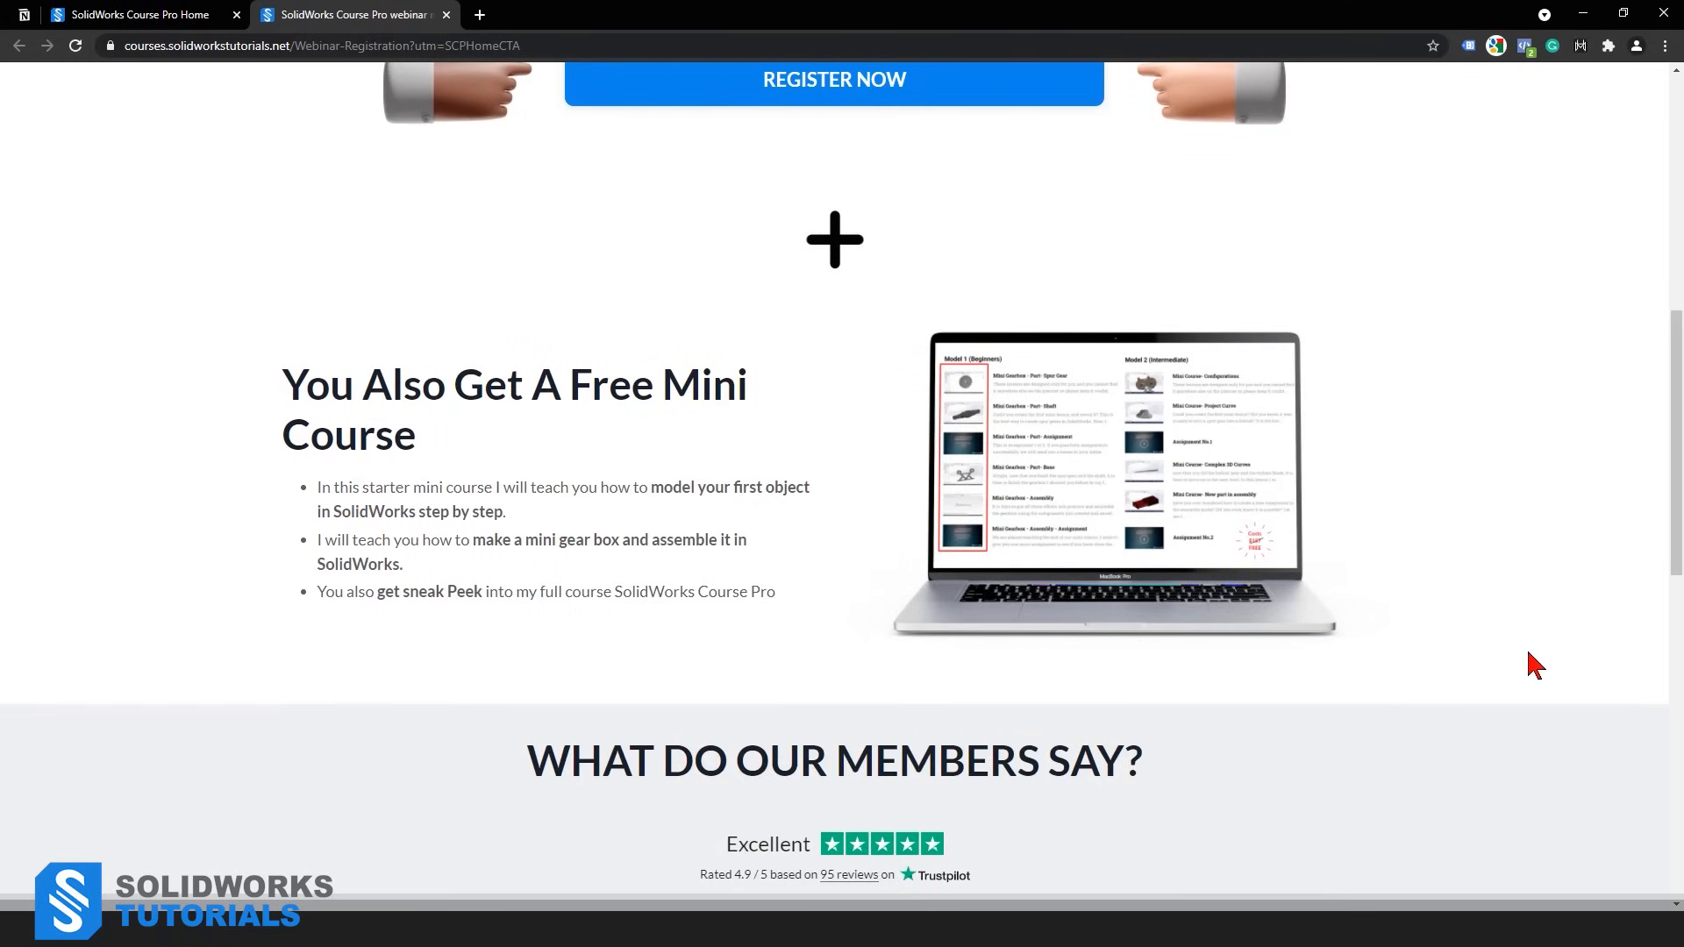
mouse_move(326, 666)
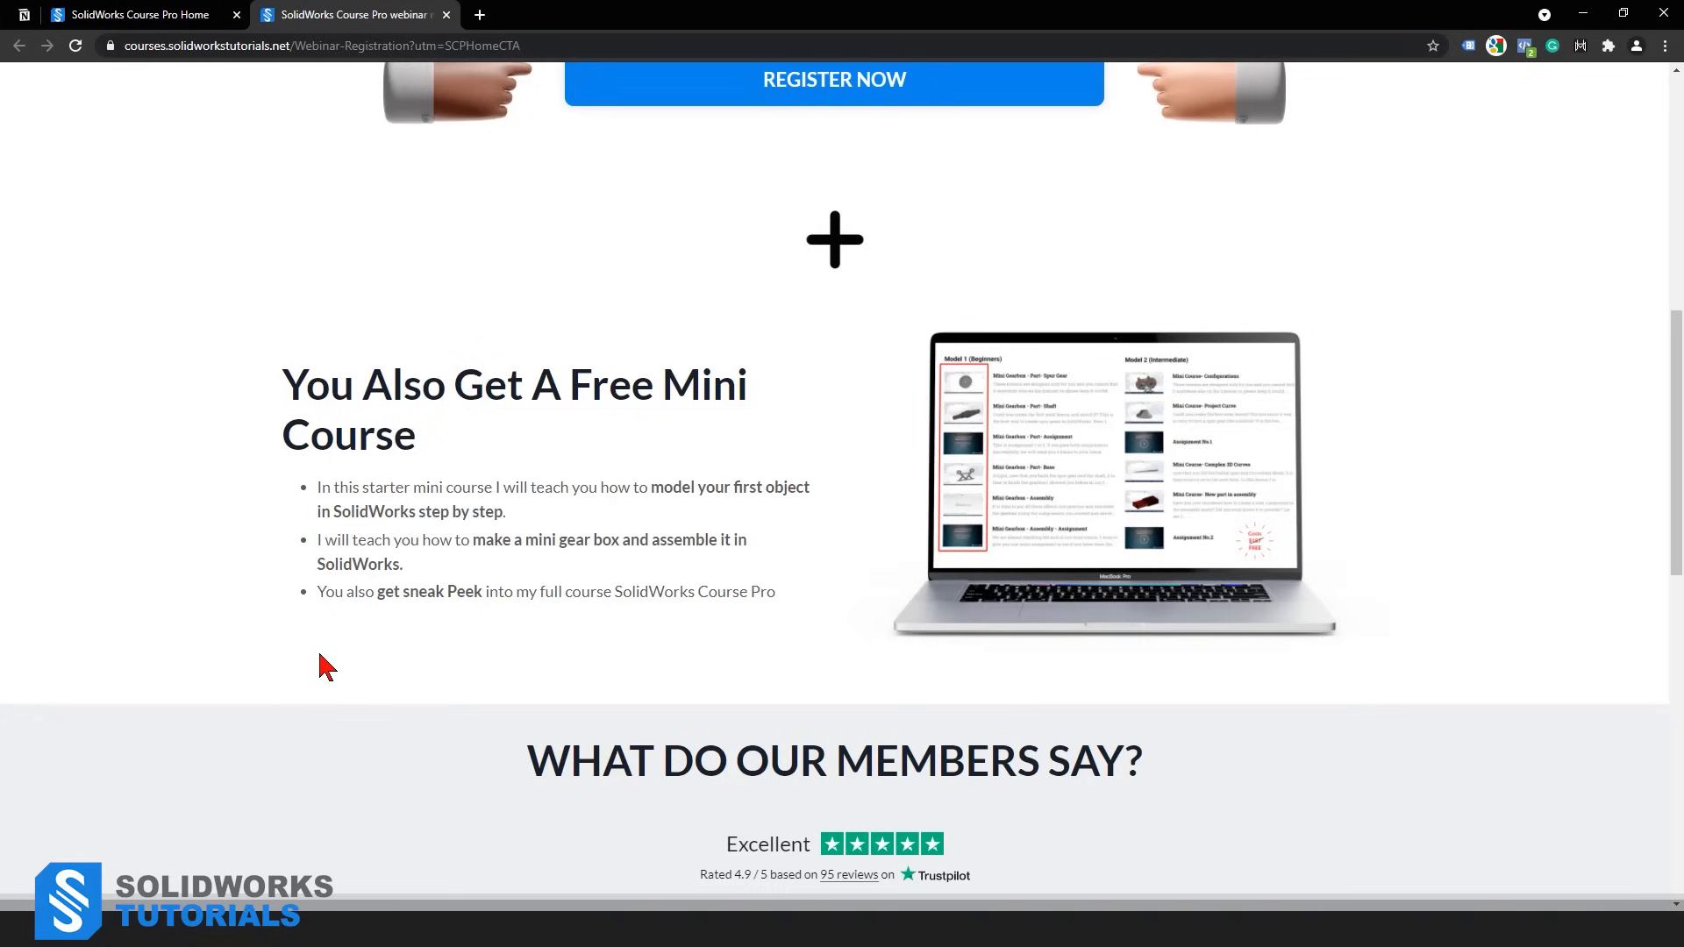
mouse_move(252, 501)
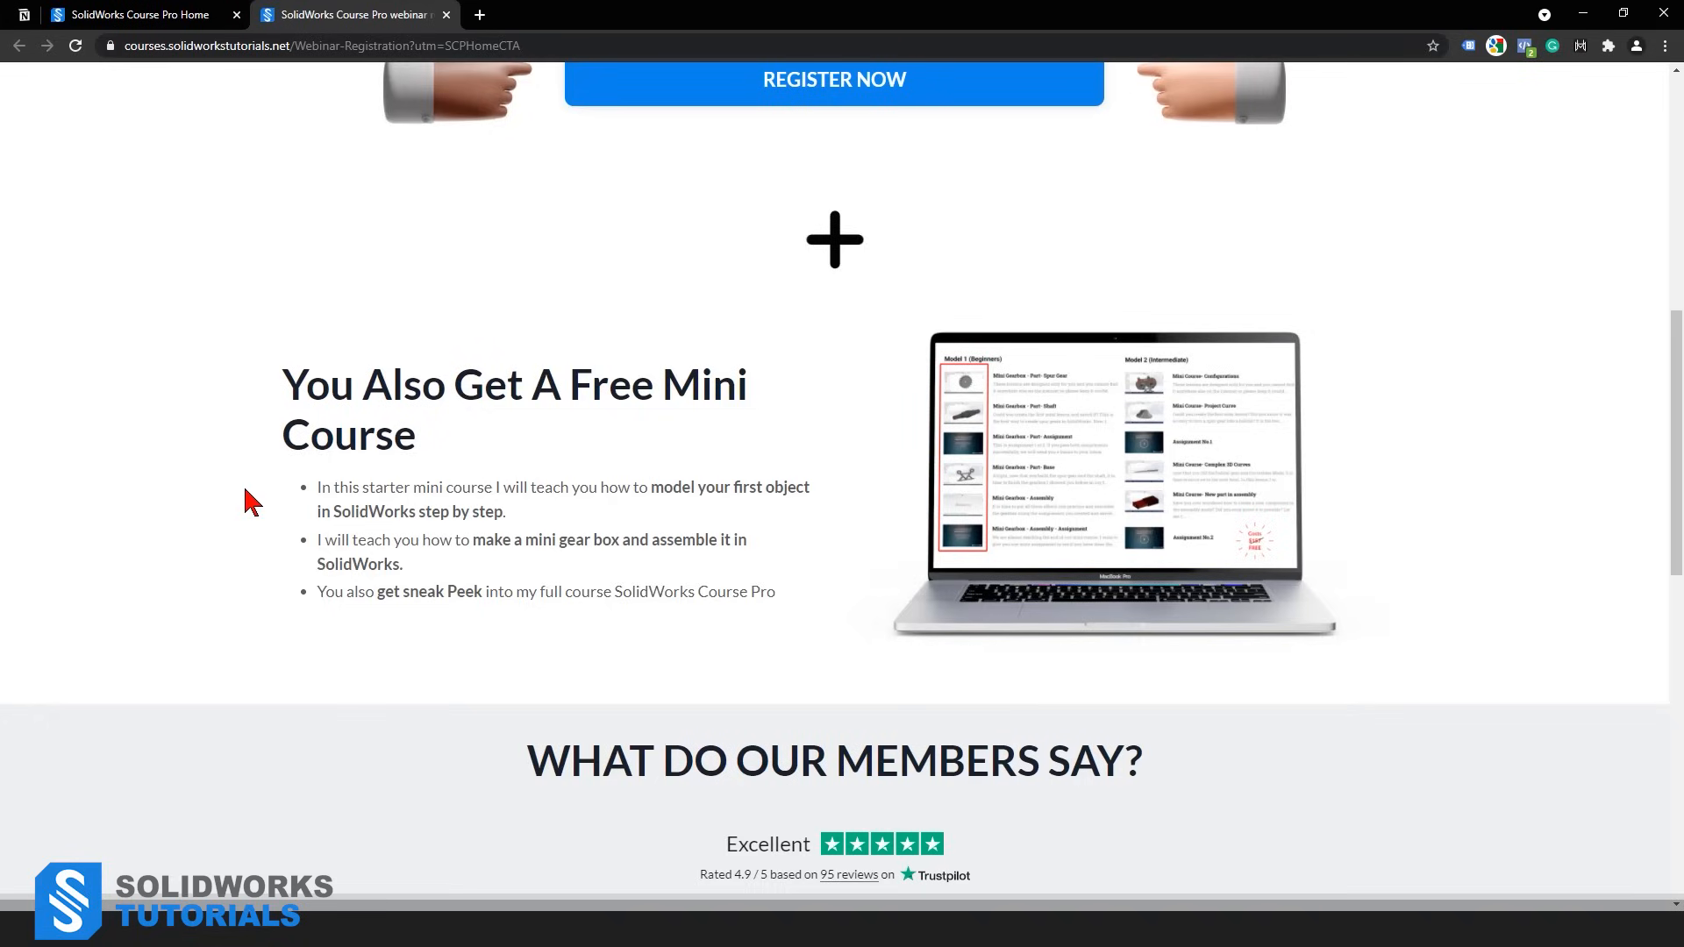